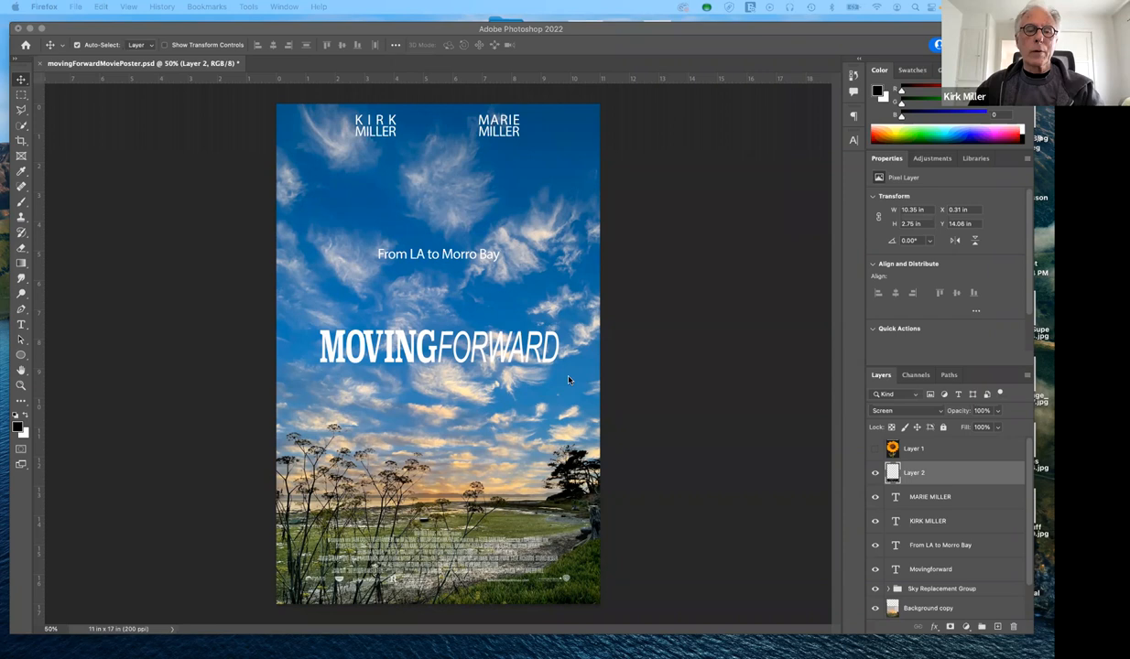
{"action": "mouse_move", "coordinate": [413, 347]}
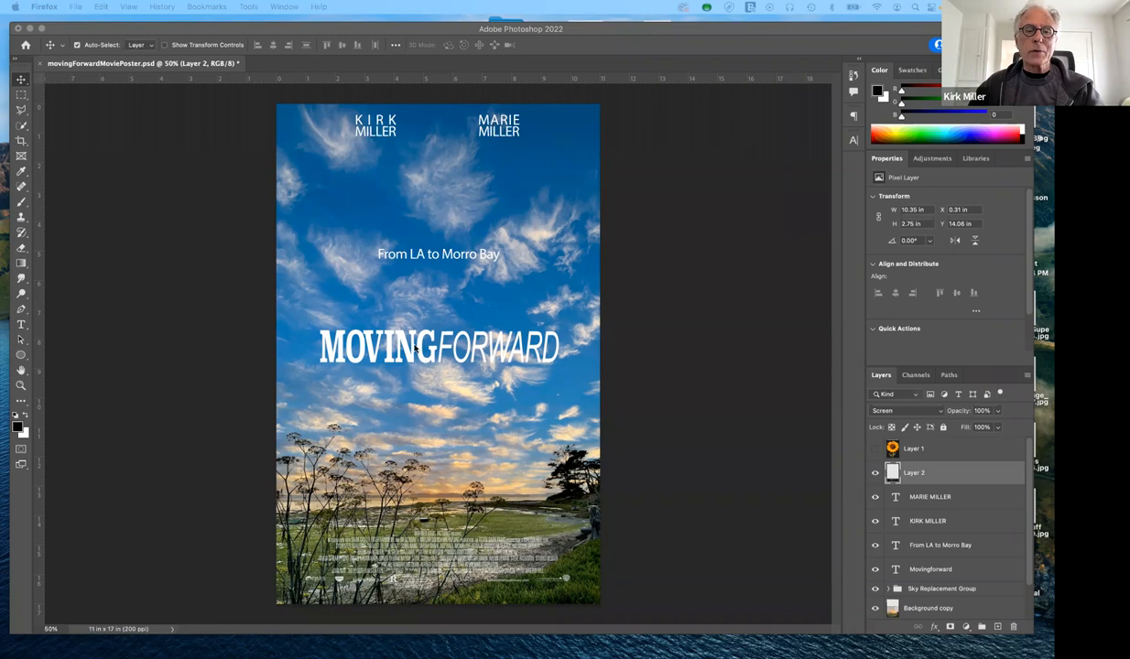
{"action": "mouse_move", "coordinate": [469, 527]}
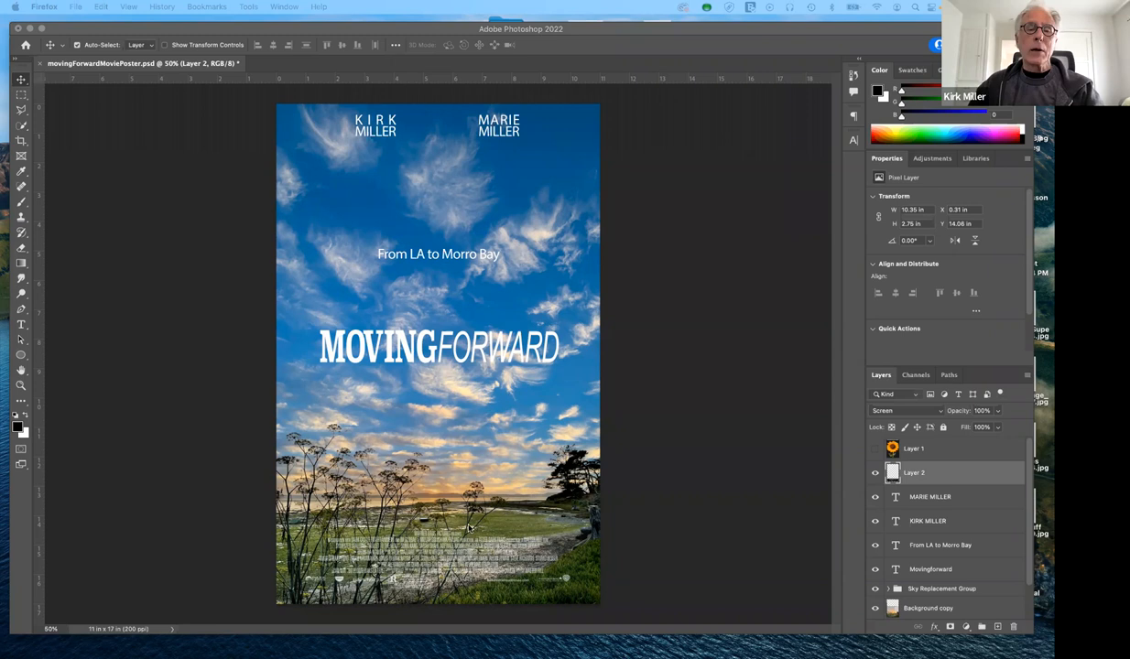
{"action": "mouse_move", "coordinate": [553, 557]}
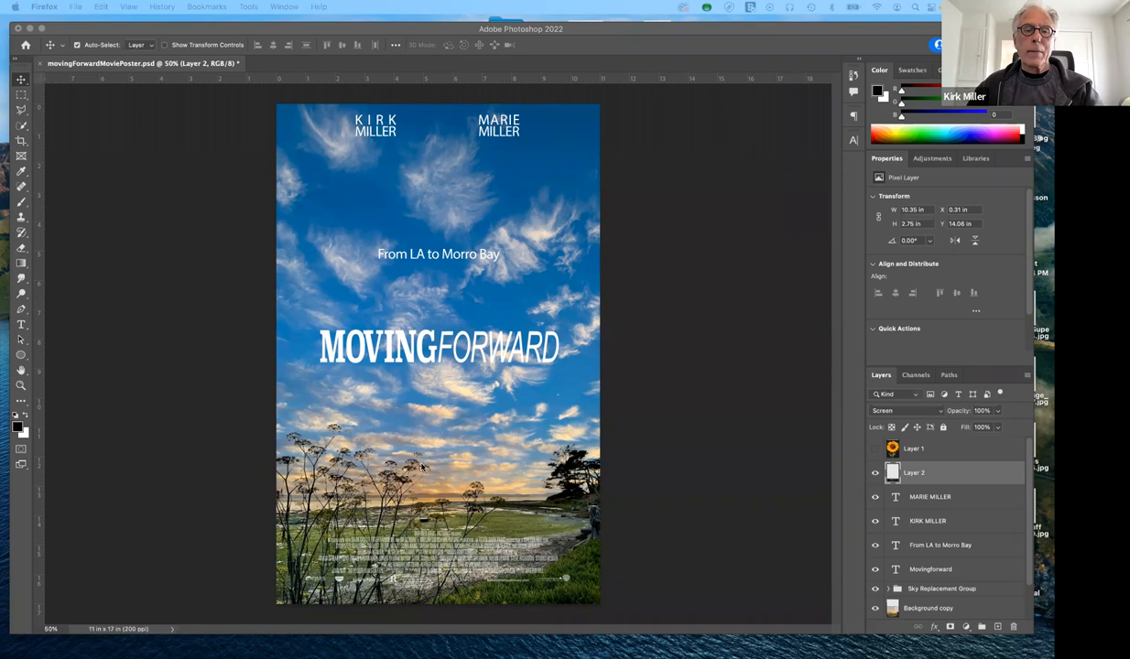
{"action": "mouse_move", "coordinate": [461, 461]}
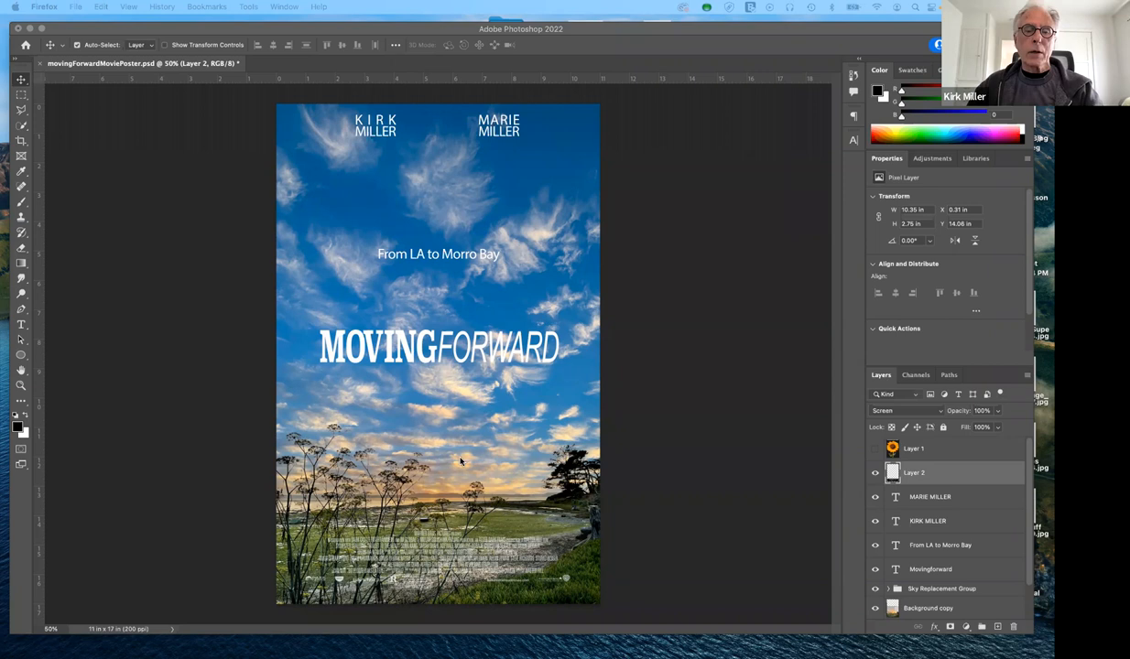
{"action": "mouse_move", "coordinate": [674, 249]}
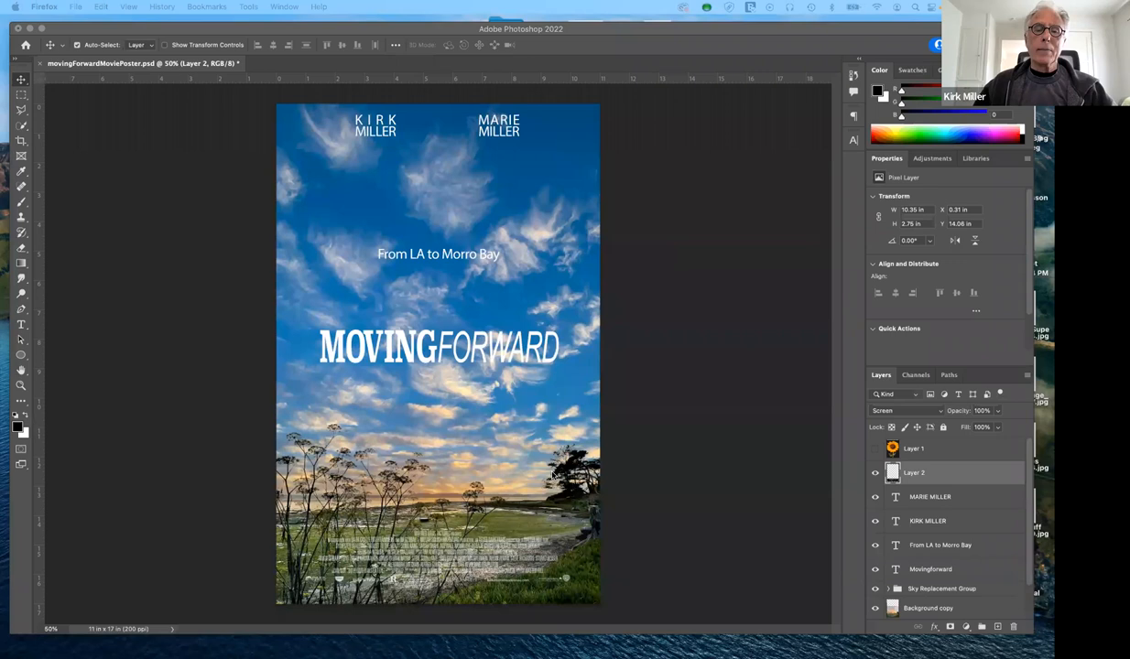
{"action": "mouse_move", "coordinate": [645, 417]}
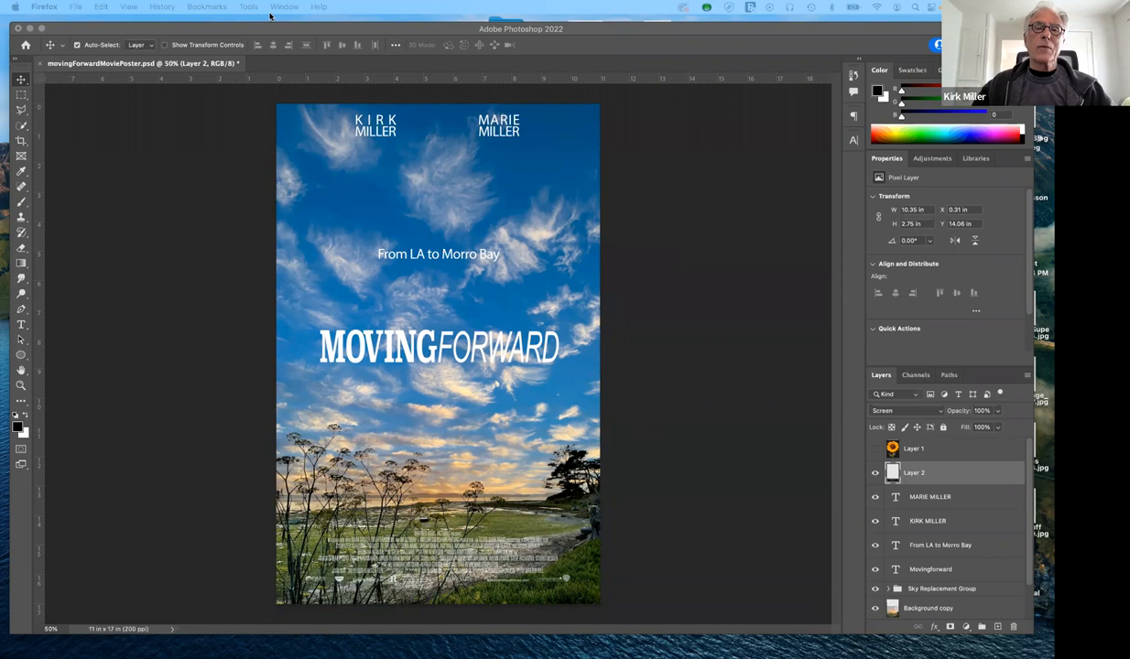
{"action": "mouse_move", "coordinate": [278, 109]}
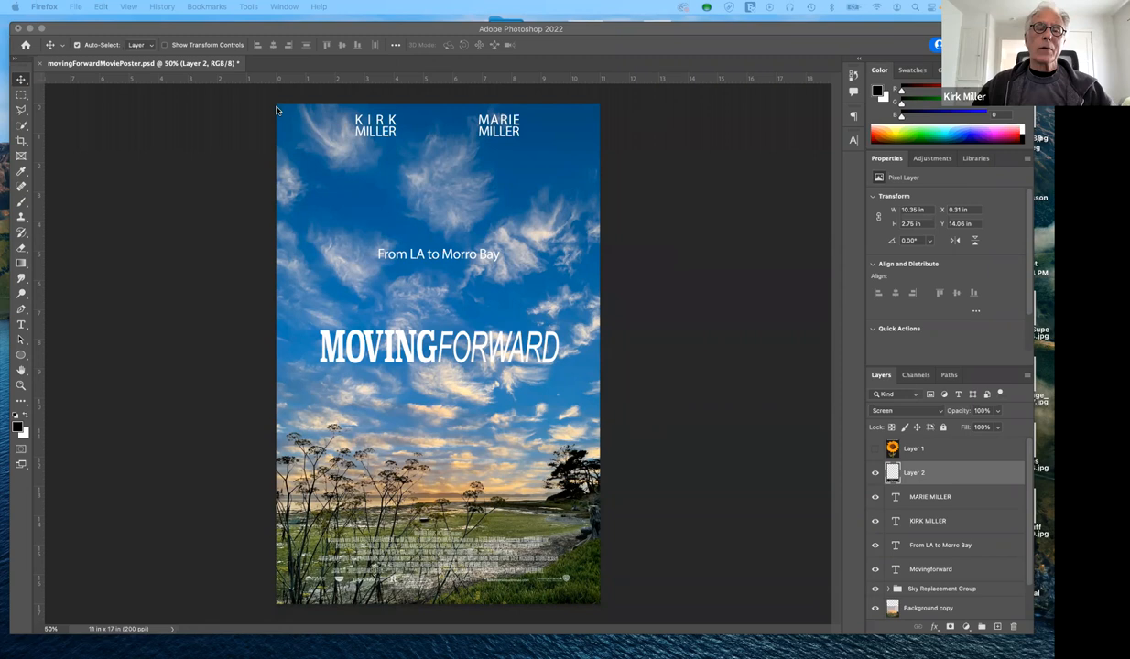
{"action": "mouse_move", "coordinate": [534, 519]}
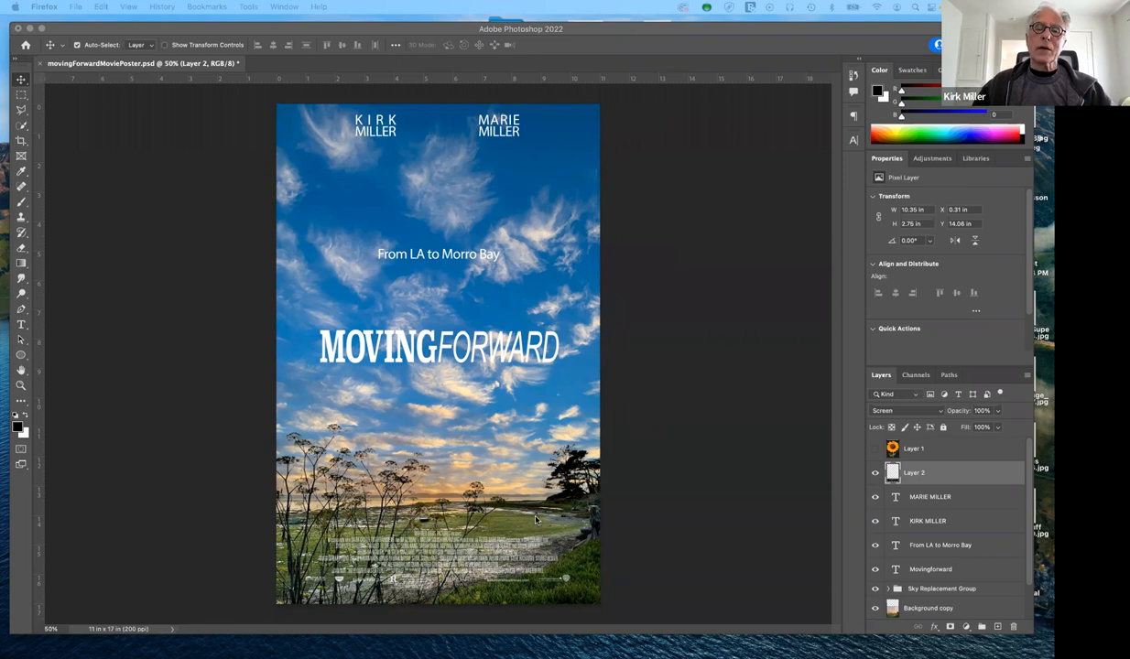
{"action": "mouse_move", "coordinate": [662, 311]}
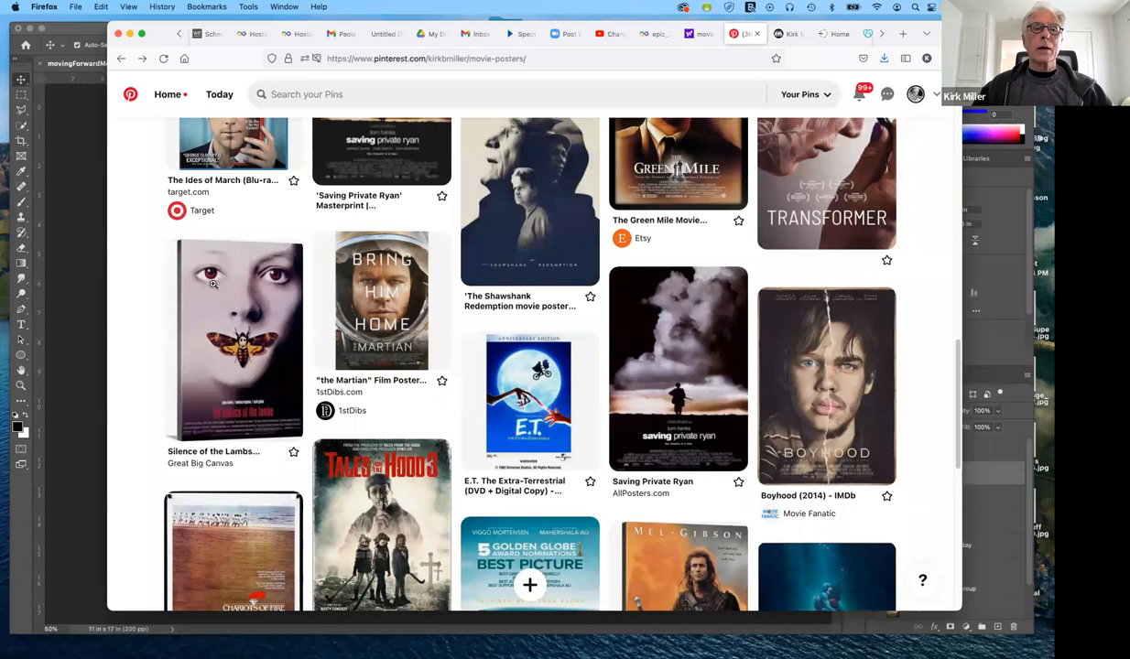
Step: Open the Interstellar (2014) poster pin from the Movie Posters board
{"action": "scroll", "scroll_direction": "up", "scroll_amount": 3}
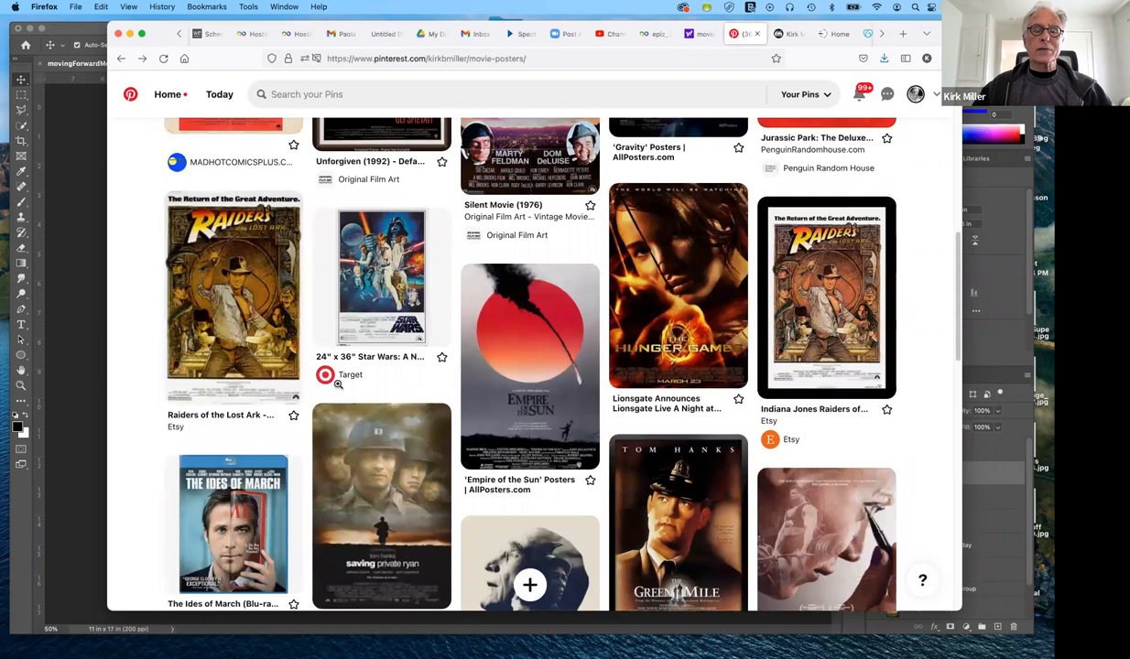
{"action": "scroll", "scroll_direction": "down", "scroll_amount": 3}
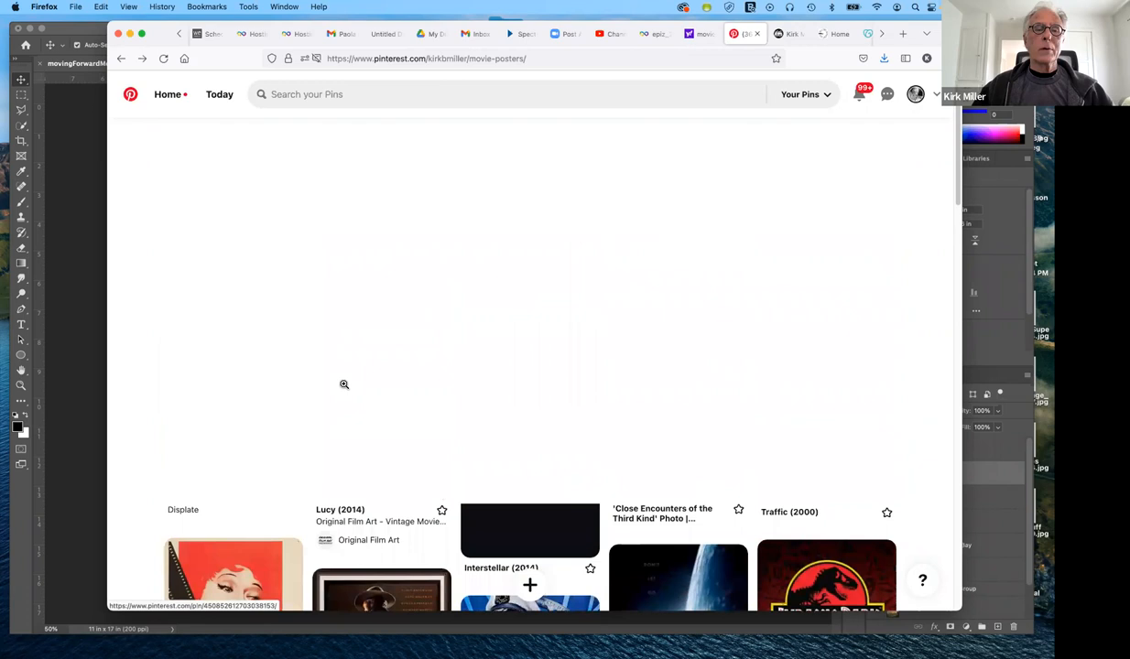
{"action": "scroll", "scroll_direction": "up", "scroll_amount": 3}
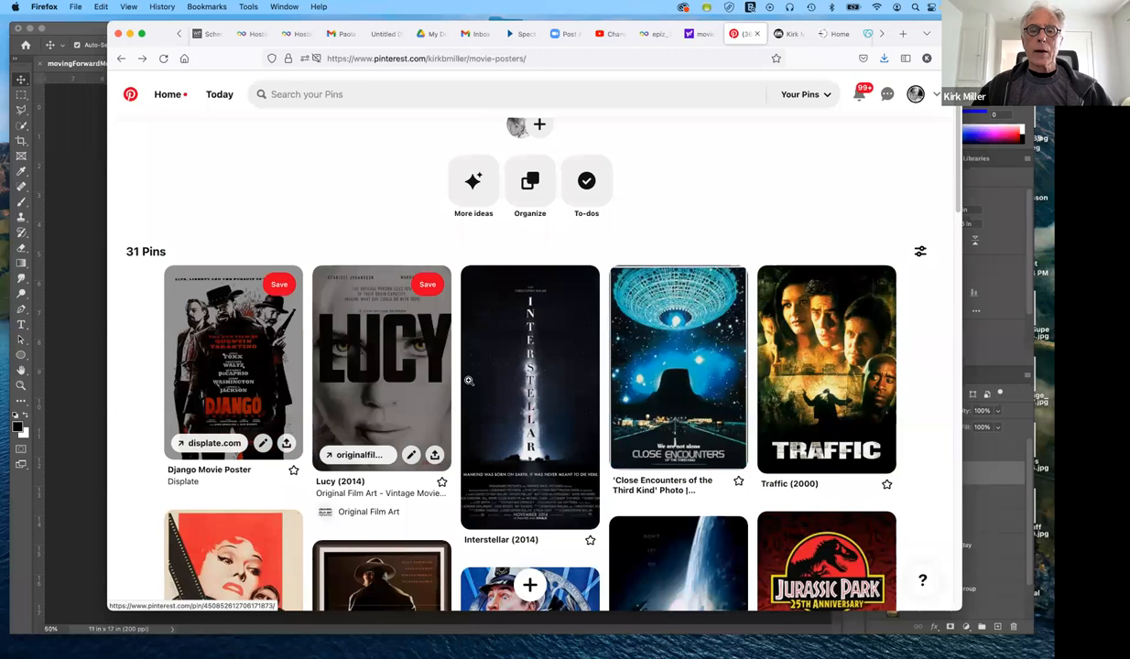
{"action": "mouse_move", "coordinate": [528, 430]}
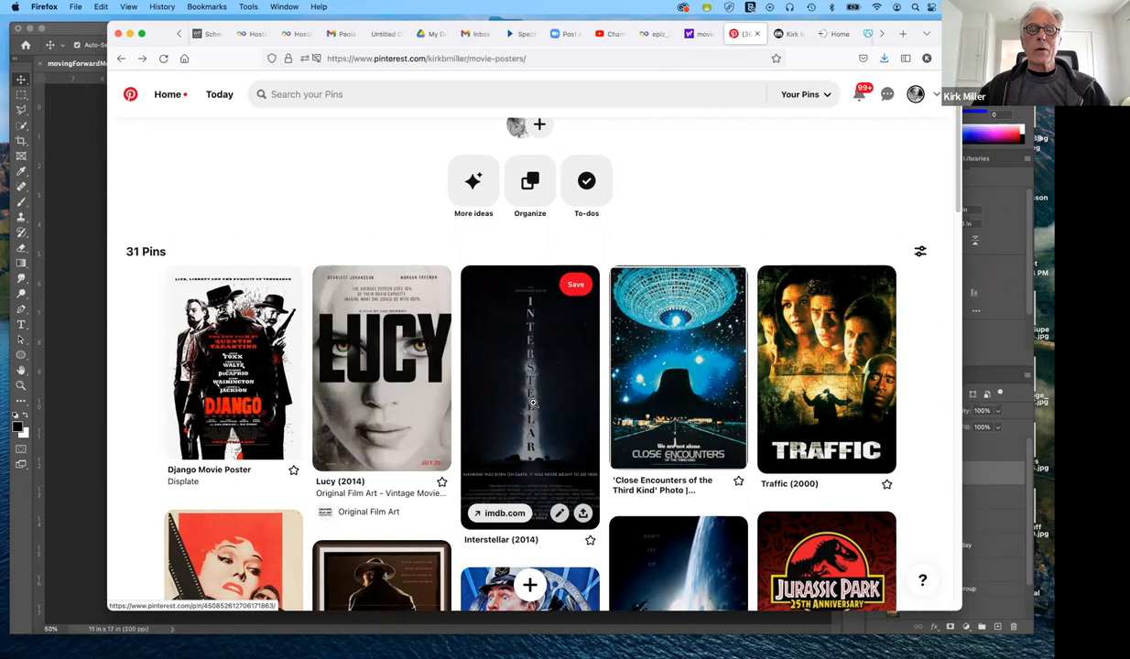
{"action": "left_click", "coordinate": [529, 394]}
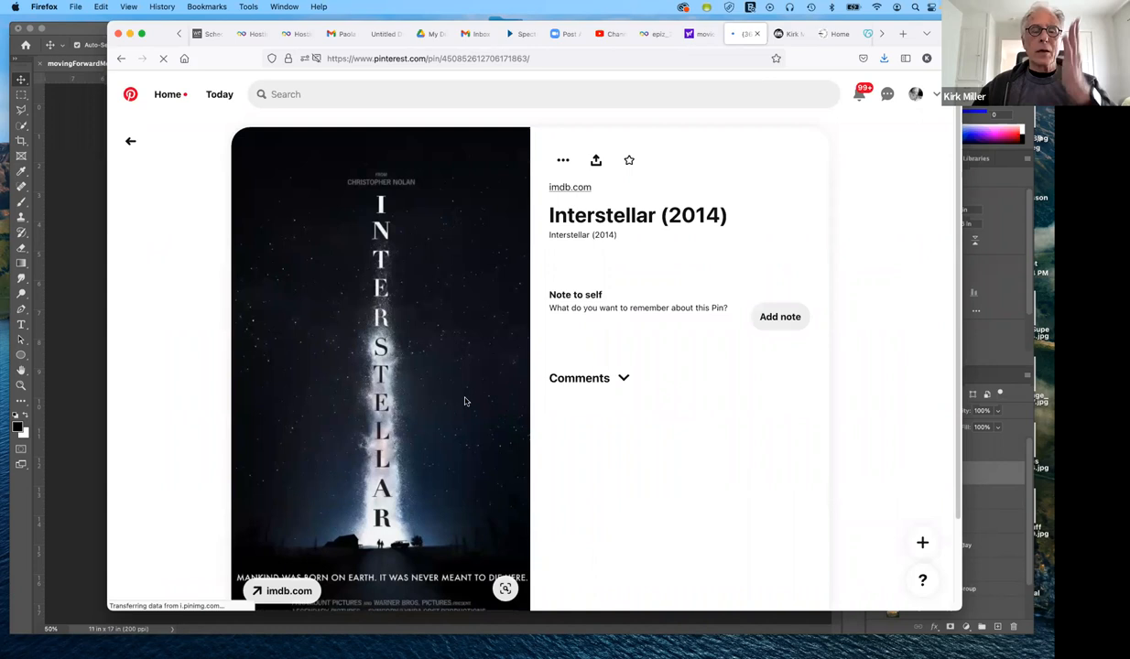
Step: Go back from the Interstellar pin to the Movie Posters board
{"action": "left_click", "coordinate": [579, 377]}
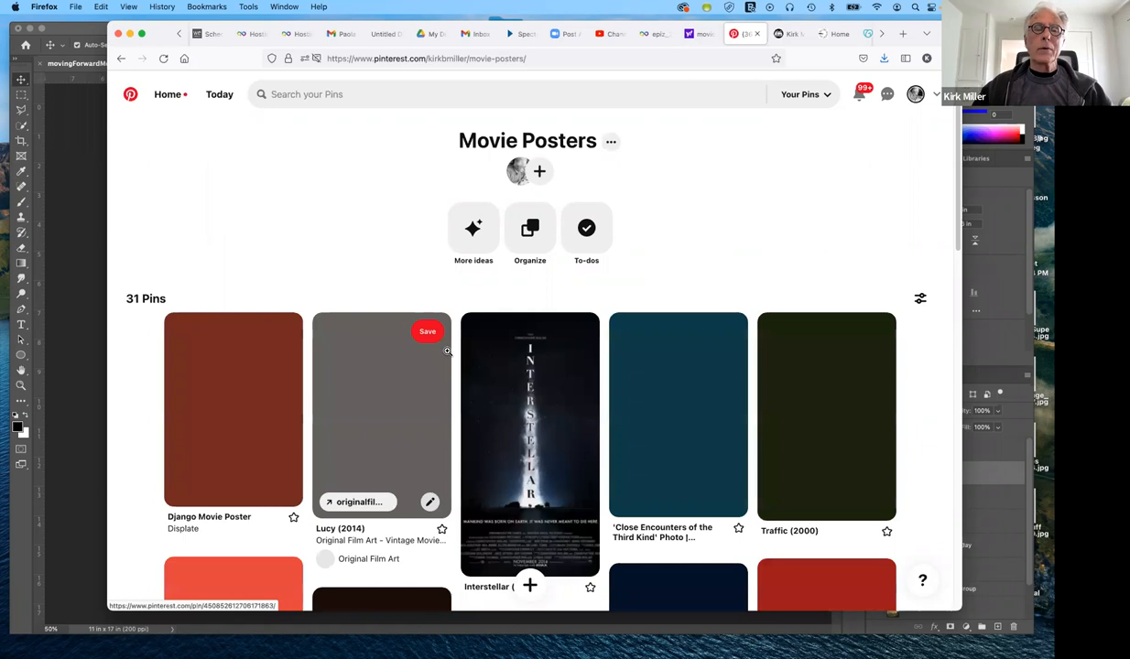
{"action": "scroll", "scroll_direction": "down", "scroll_amount": 3}
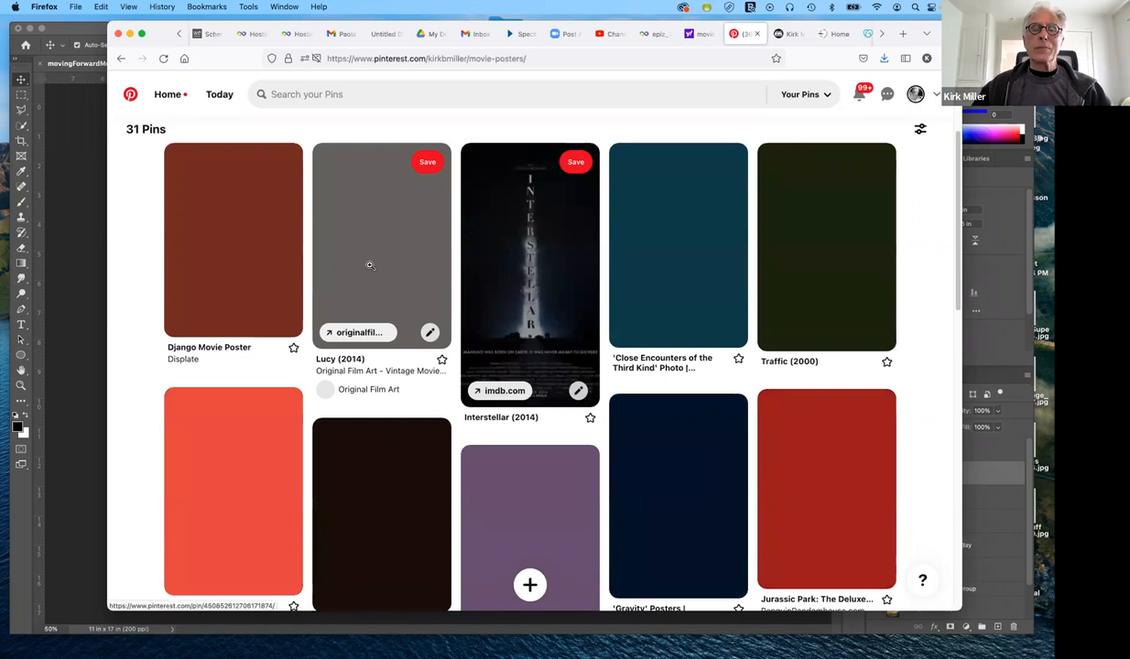
{"action": "mouse_move", "coordinate": [729, 246]}
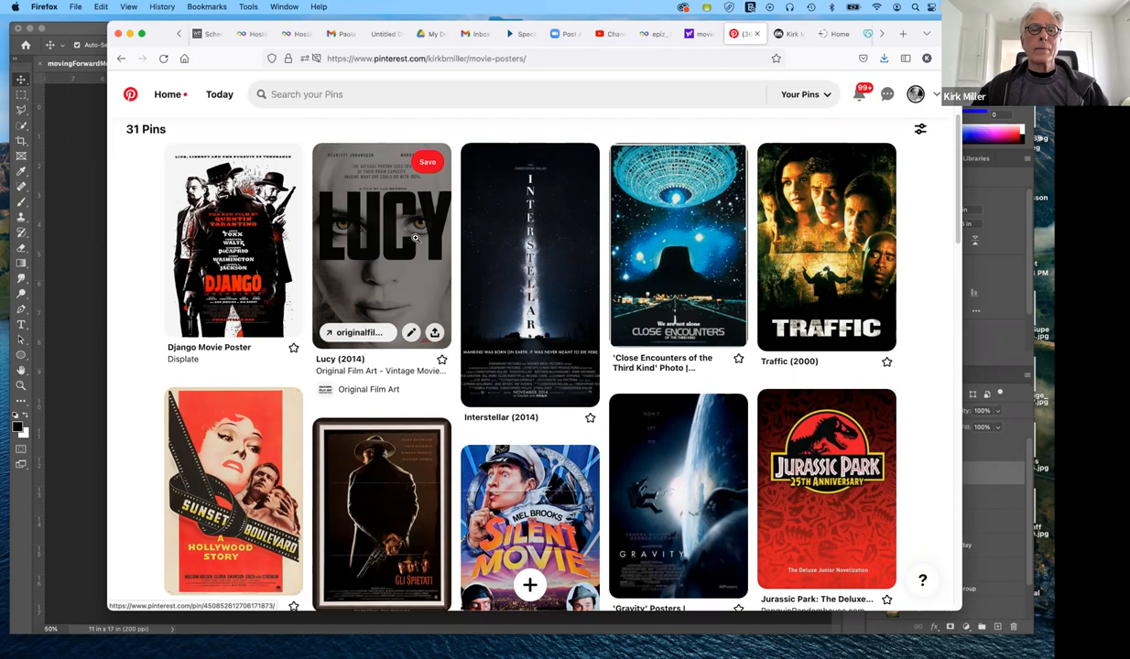
{"action": "mouse_move", "coordinate": [375, 281]}
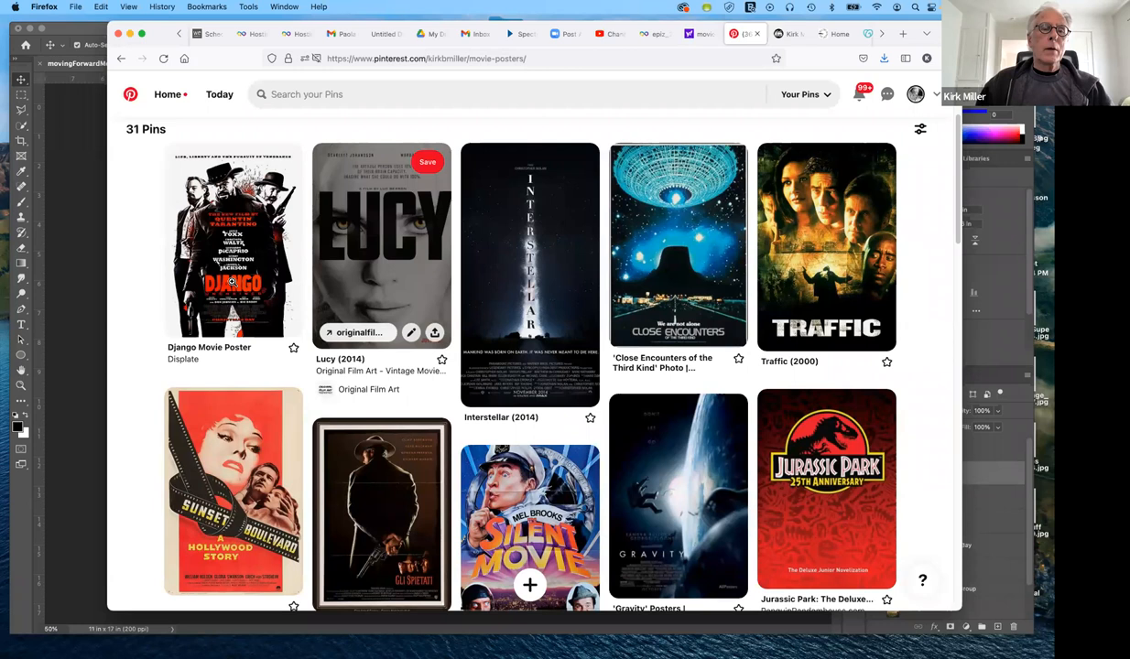
{"action": "mouse_move", "coordinate": [232, 238]}
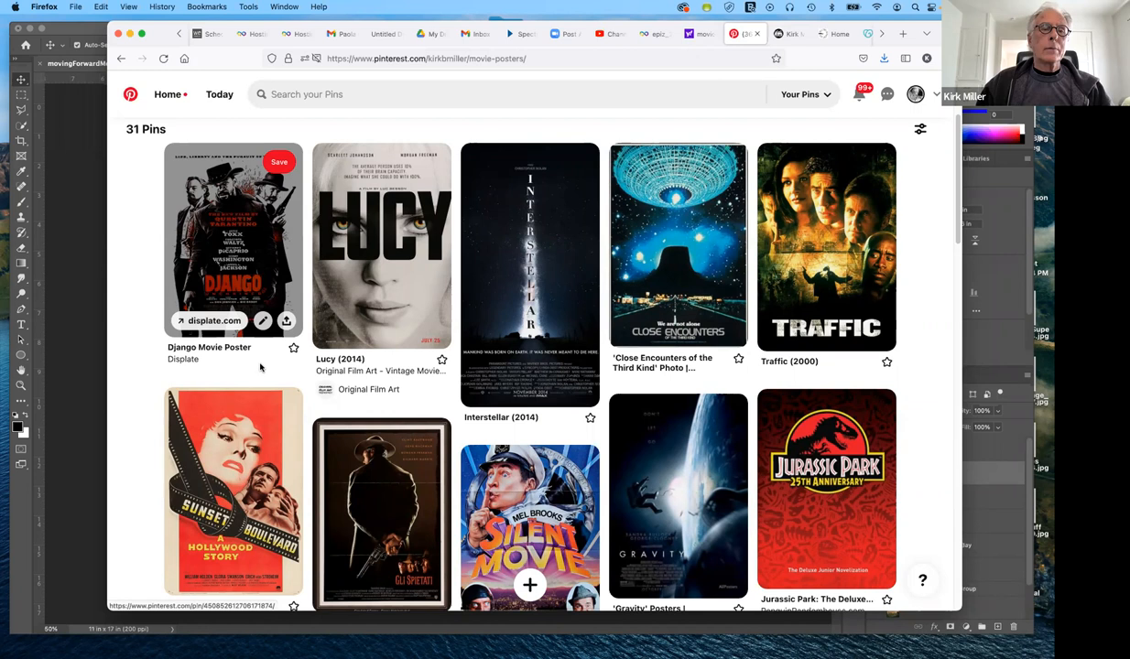
{"action": "mouse_move", "coordinate": [260, 376]}
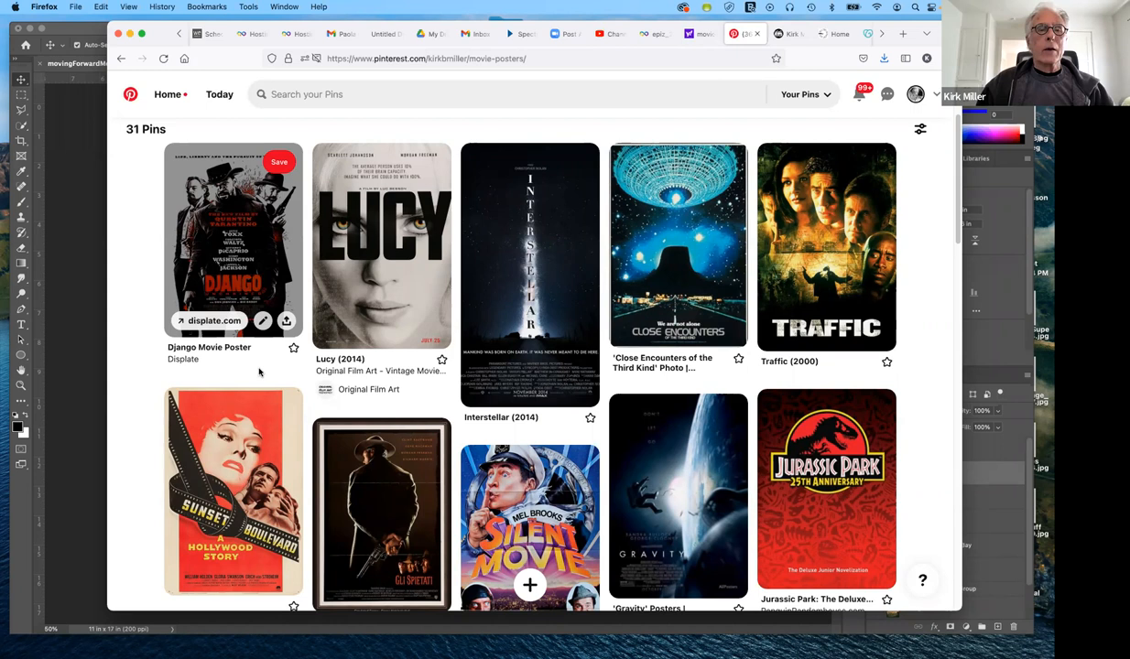
{"action": "mouse_move", "coordinate": [200, 190]}
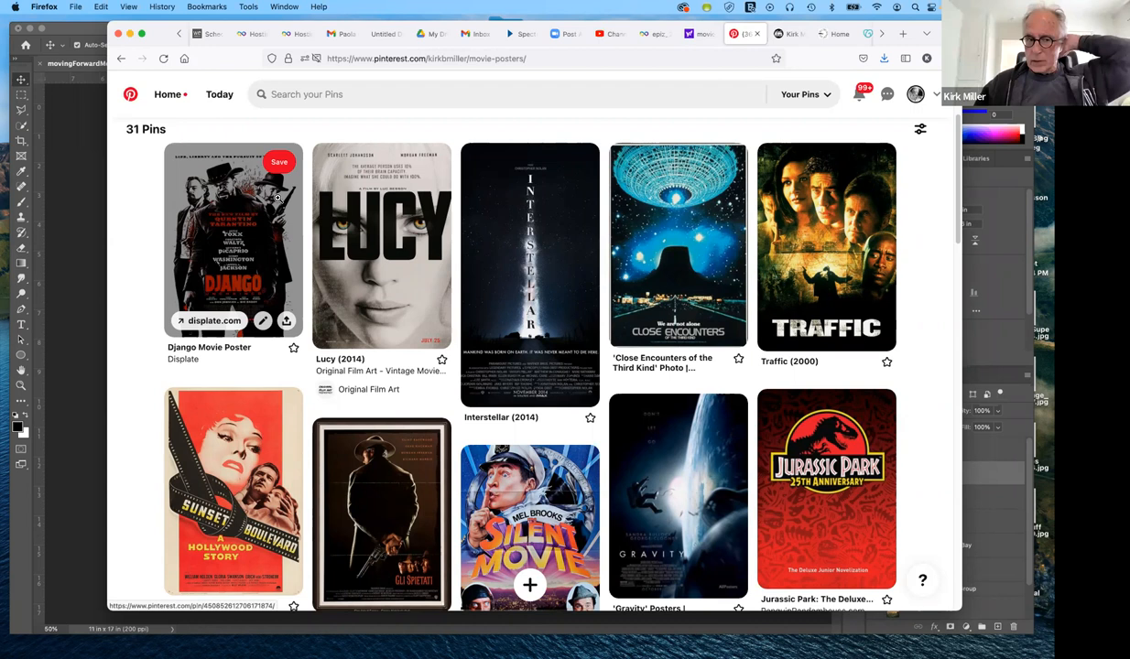
{"action": "mouse_move", "coordinate": [227, 320]}
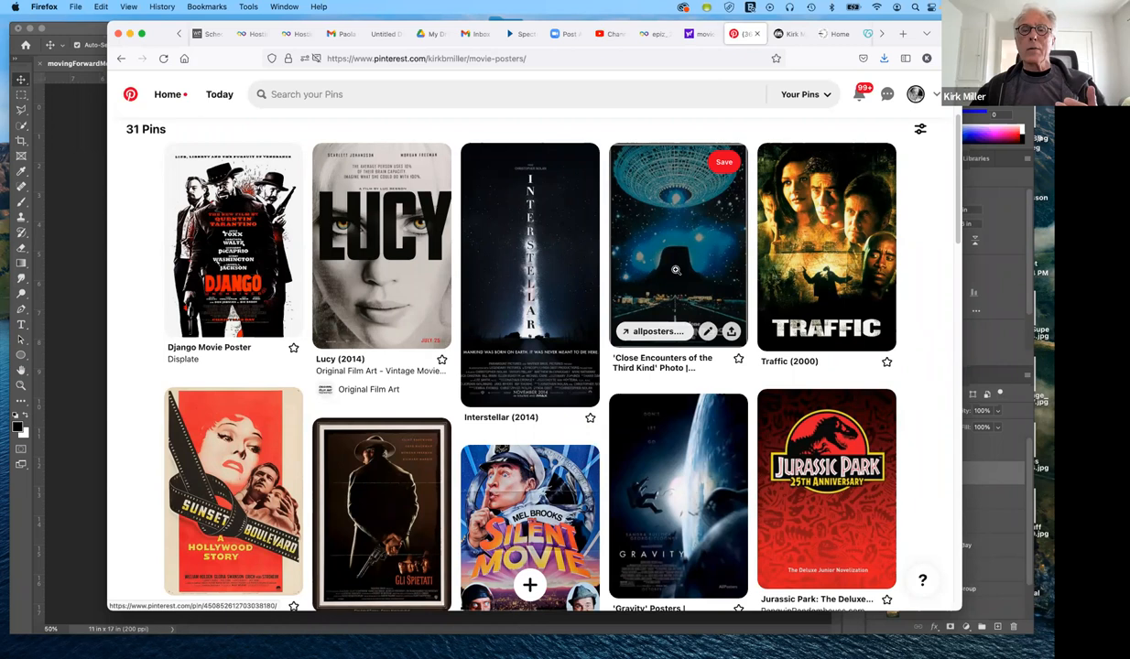
{"action": "mouse_move", "coordinate": [741, 382]}
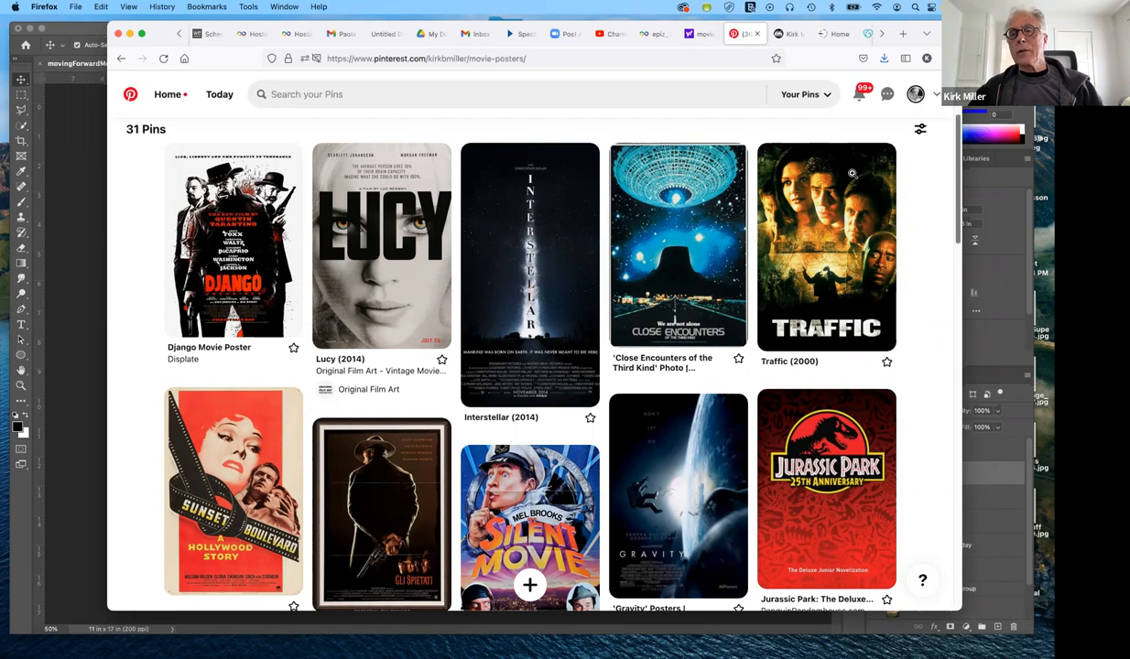
{"action": "mouse_move", "coordinate": [825, 247]}
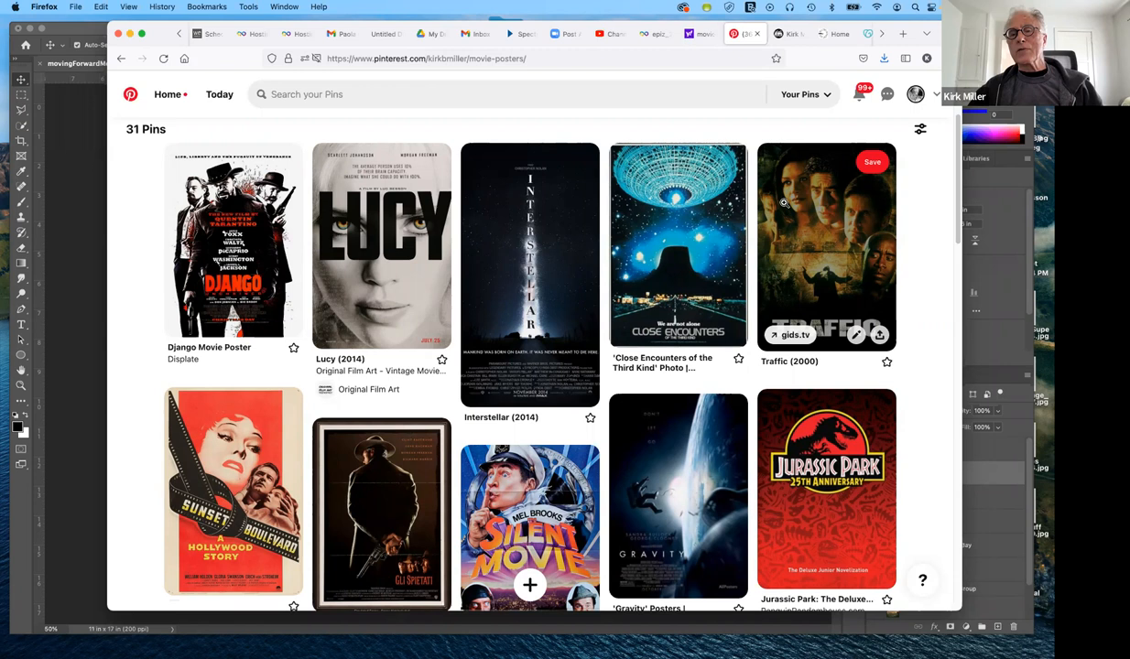
{"action": "mouse_move", "coordinate": [877, 333]}
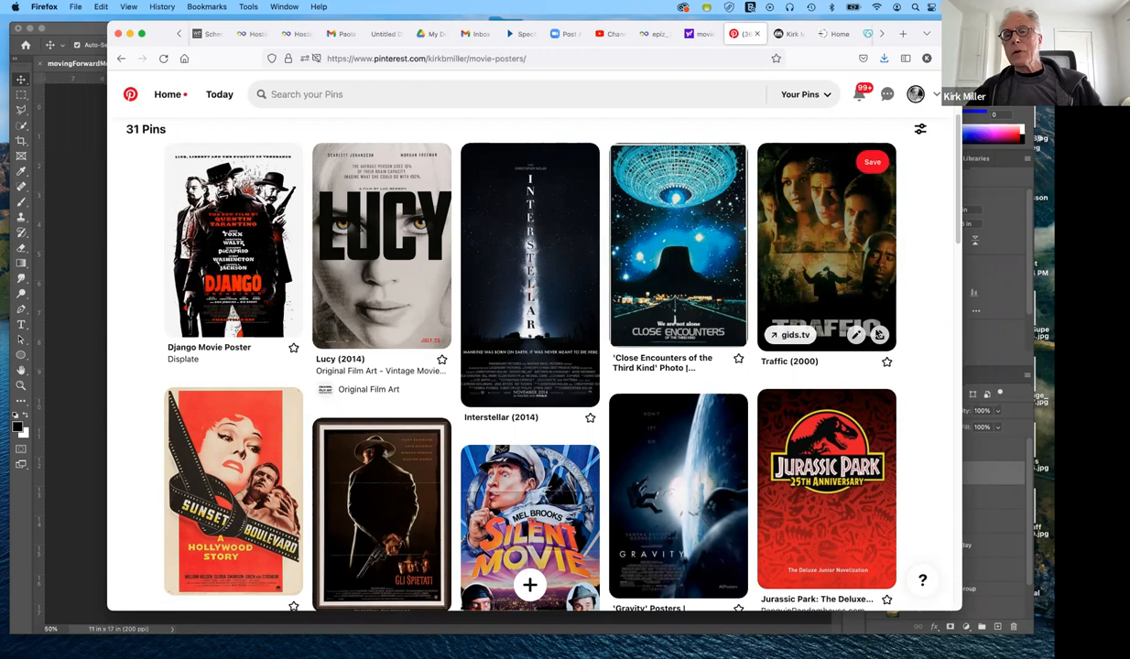
{"action": "mouse_move", "coordinate": [816, 249]}
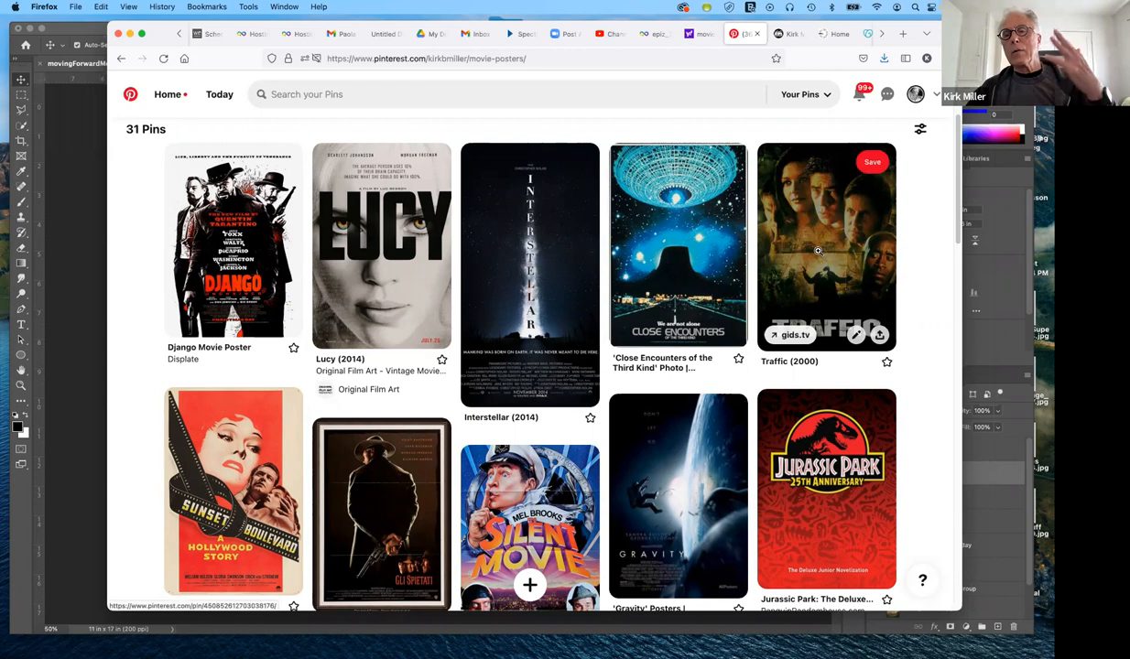
{"action": "mouse_move", "coordinate": [912, 287]}
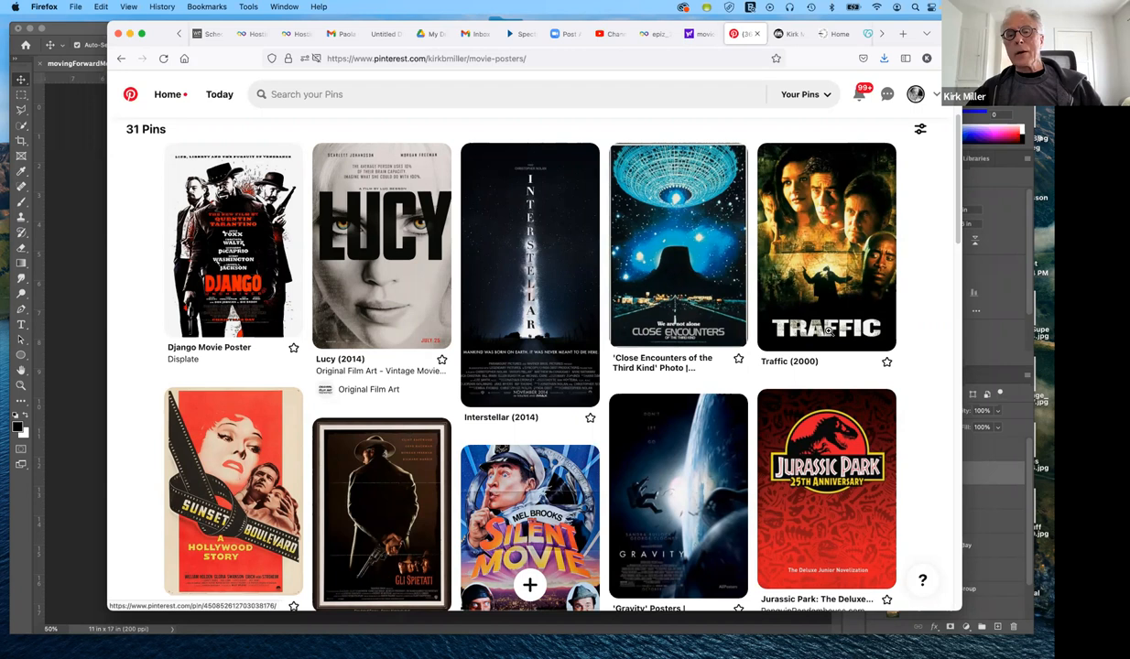
{"action": "mouse_move", "coordinate": [824, 247]}
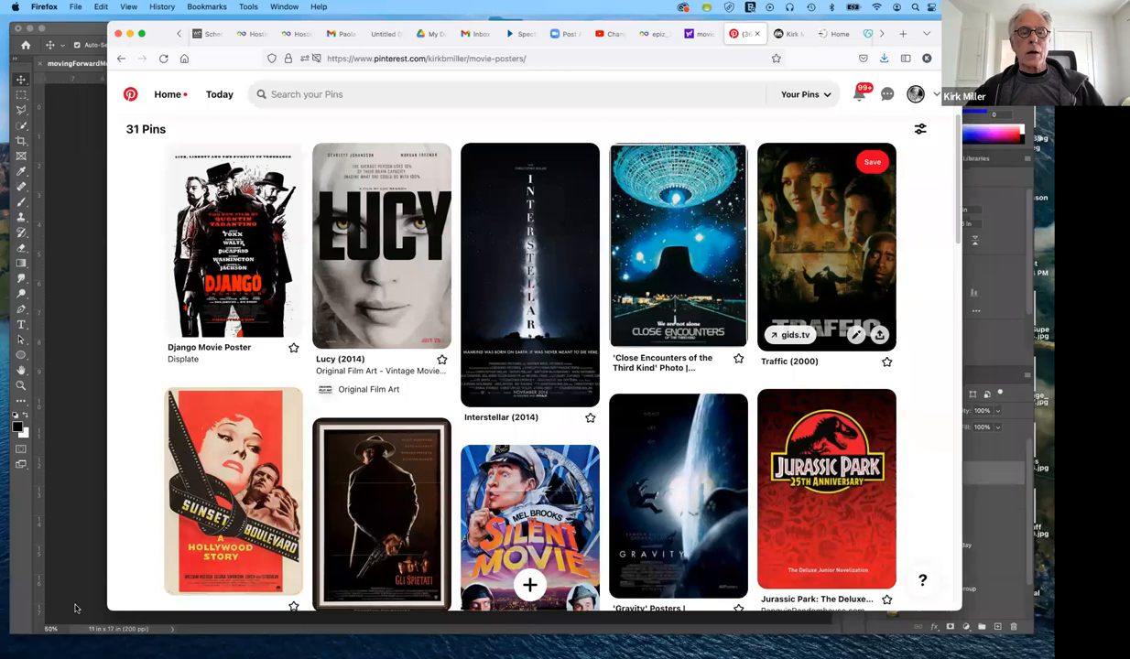
{"action": "scroll", "scroll_direction": "down", "scroll_amount": 3}
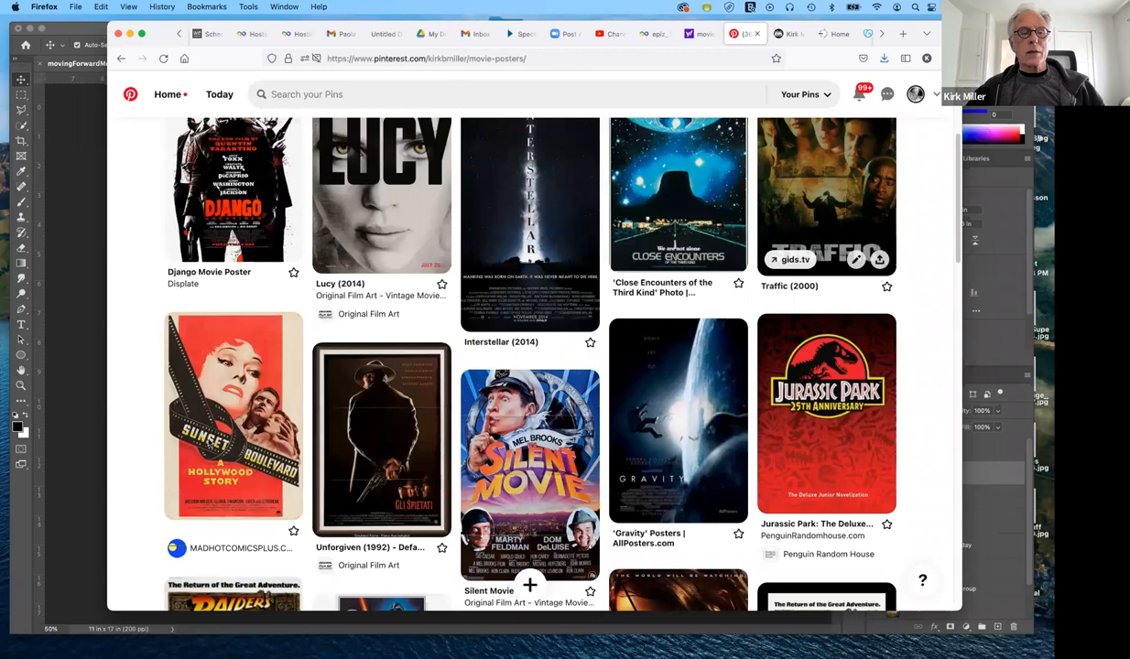
{"action": "scroll", "scroll_direction": "down", "scroll_amount": 3}
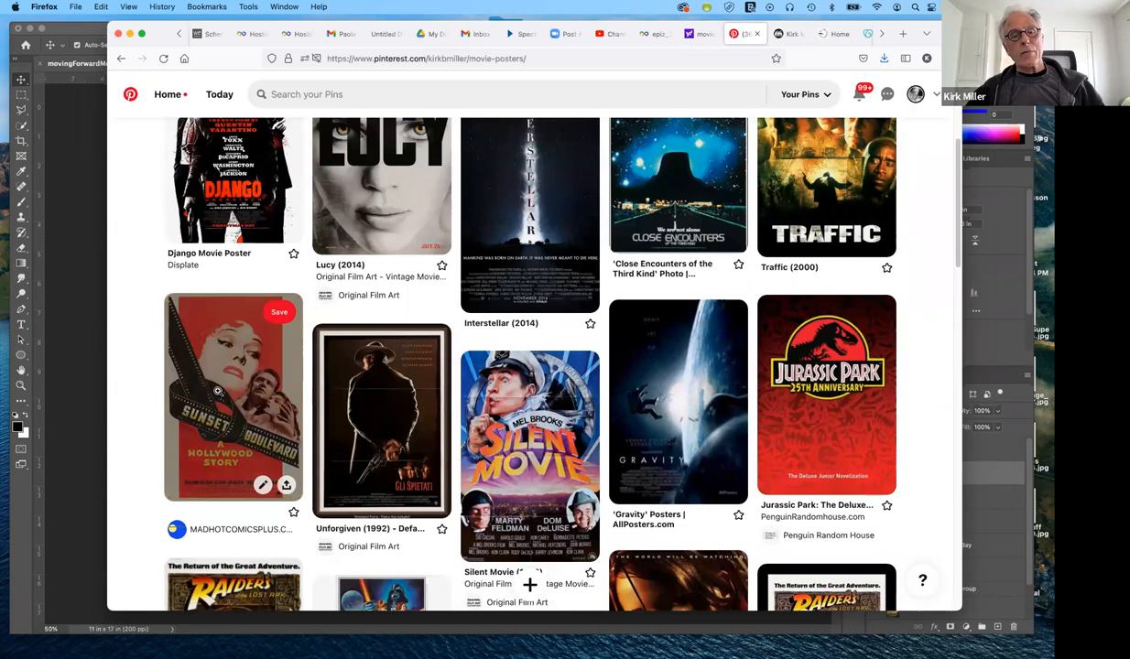
{"action": "mouse_move", "coordinate": [297, 534]}
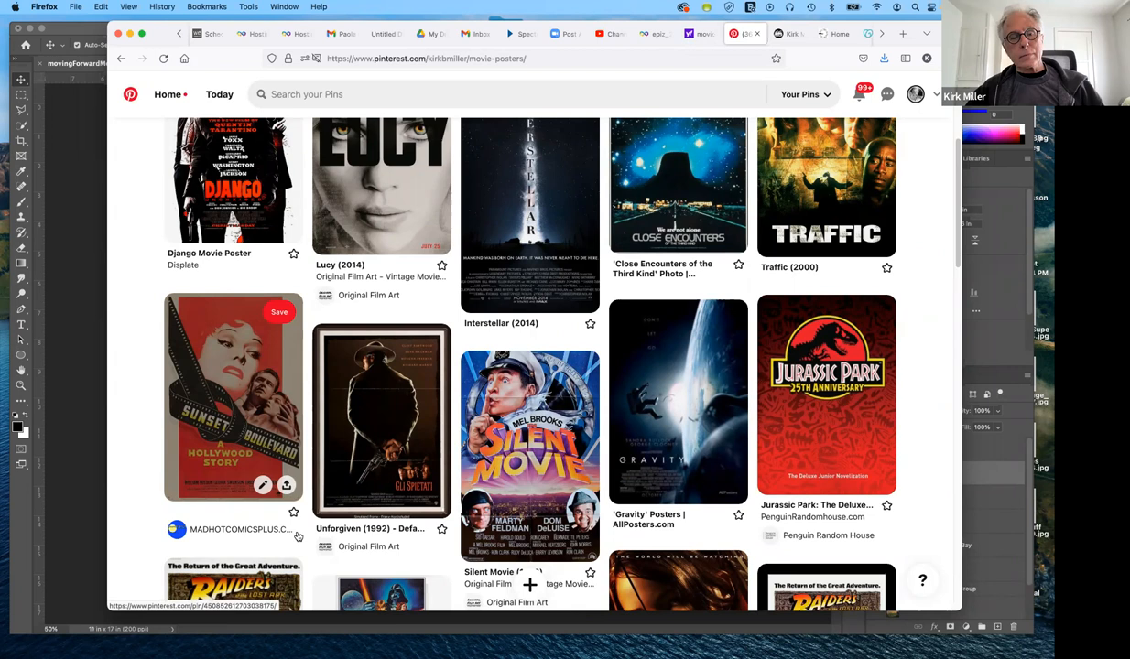
{"action": "mouse_move", "coordinate": [427, 442]}
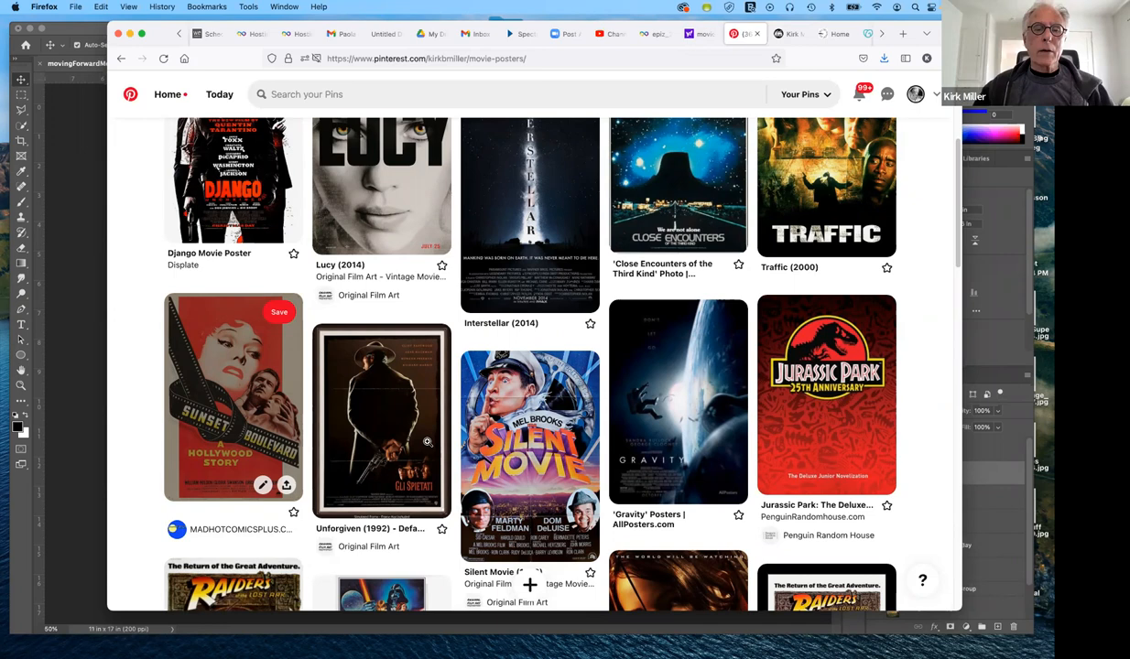
{"action": "scroll", "scroll_direction": "down", "scroll_amount": 3}
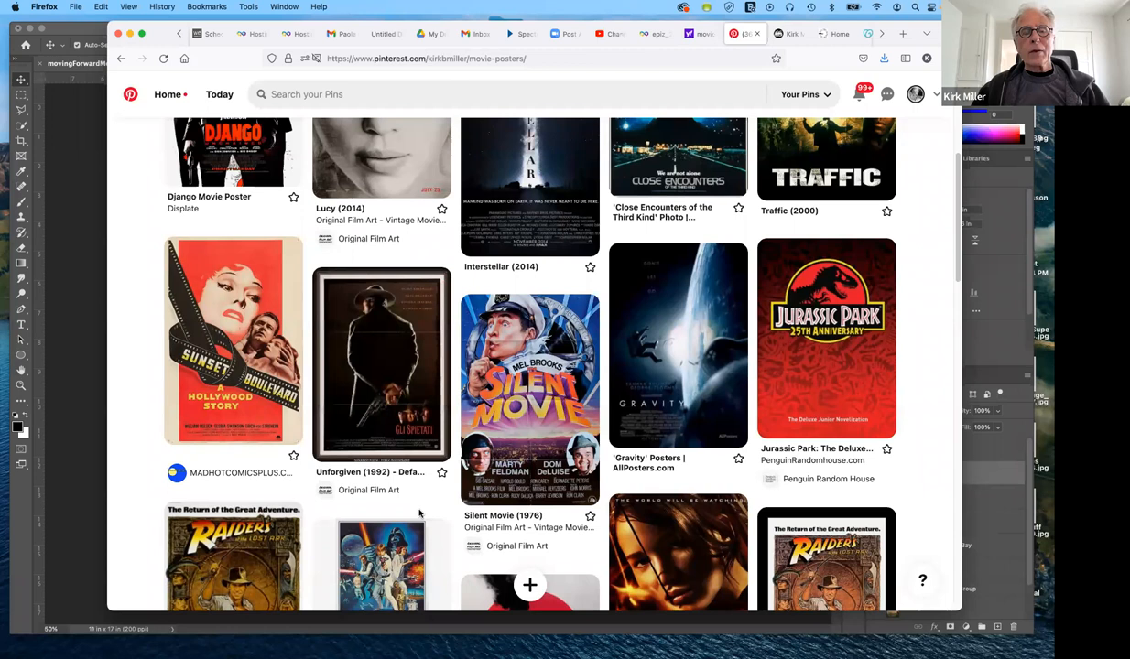
{"action": "mouse_move", "coordinate": [381, 364]}
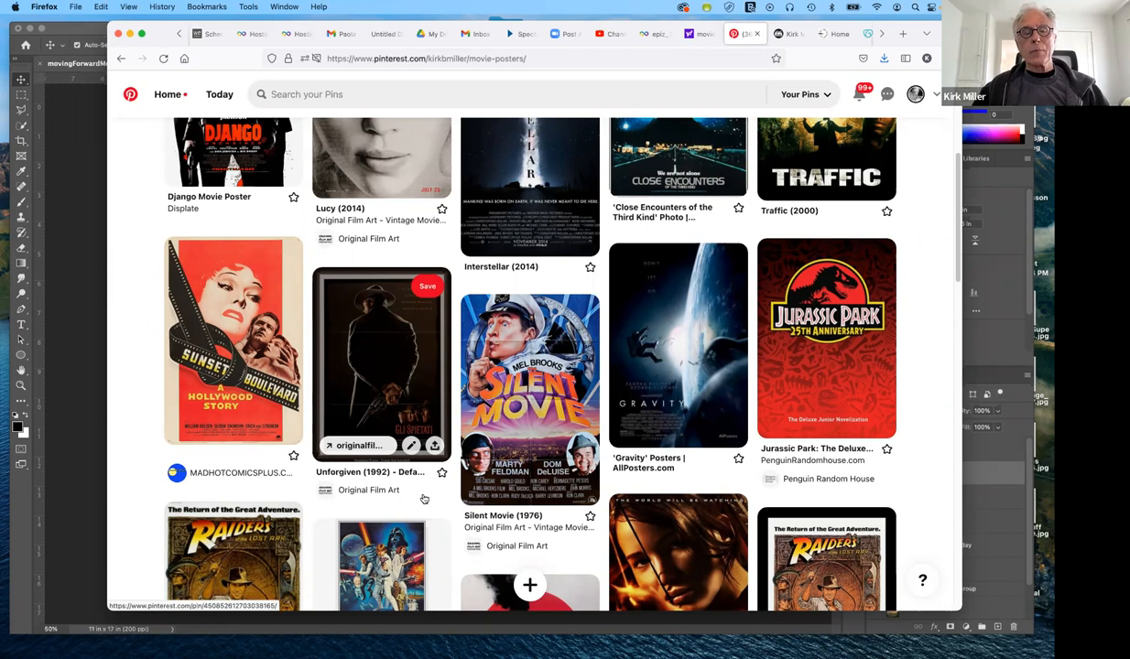
{"action": "mouse_move", "coordinate": [373, 363]}
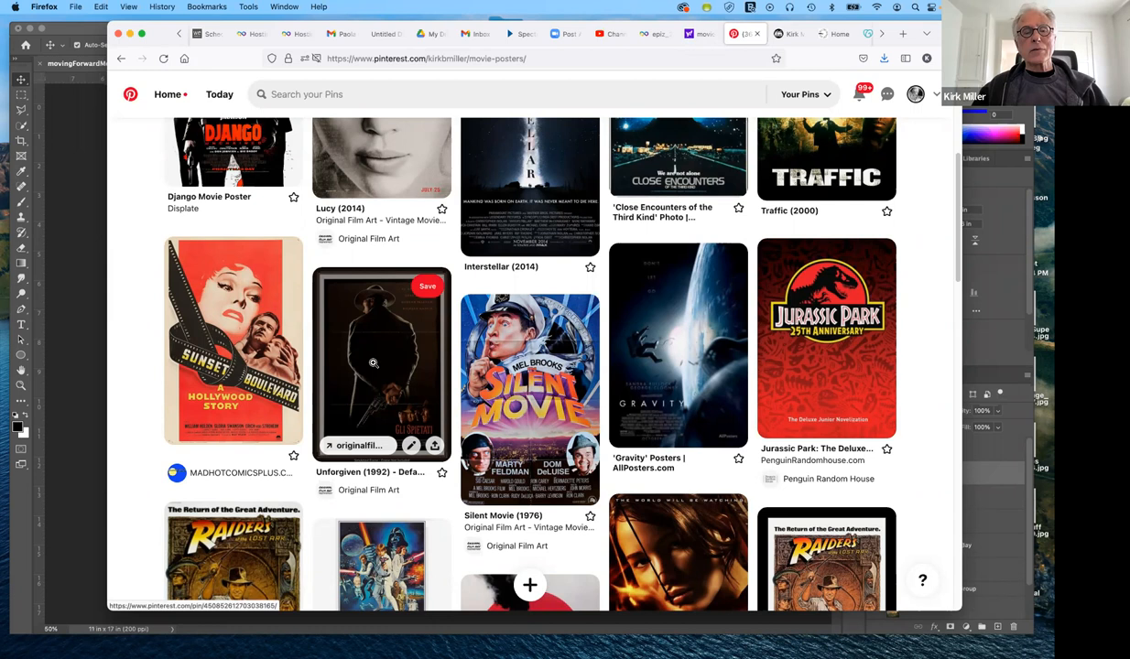
{"action": "mouse_move", "coordinate": [542, 499]}
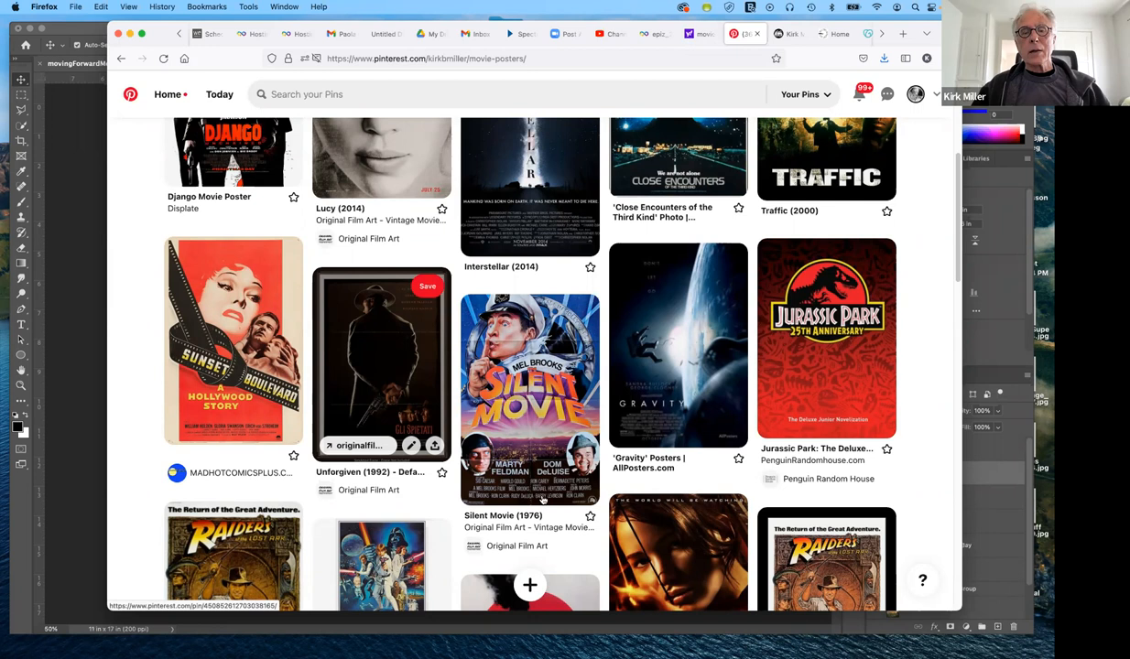
{"action": "scroll", "scroll_direction": "down", "scroll_amount": 3}
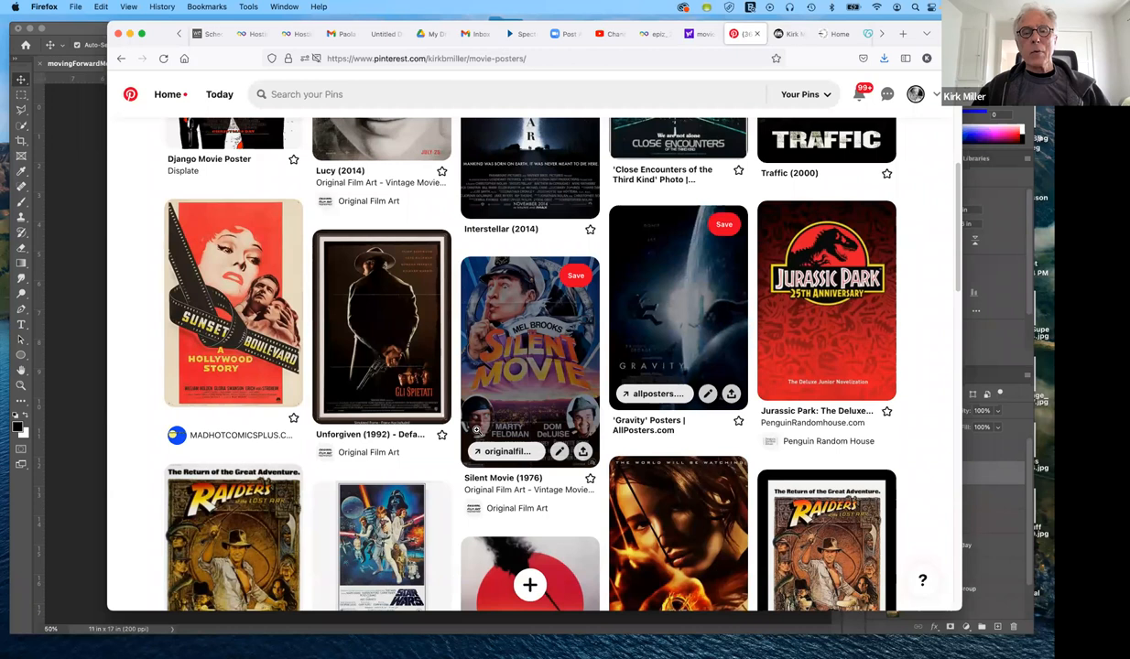
{"action": "mouse_move", "coordinate": [535, 301]}
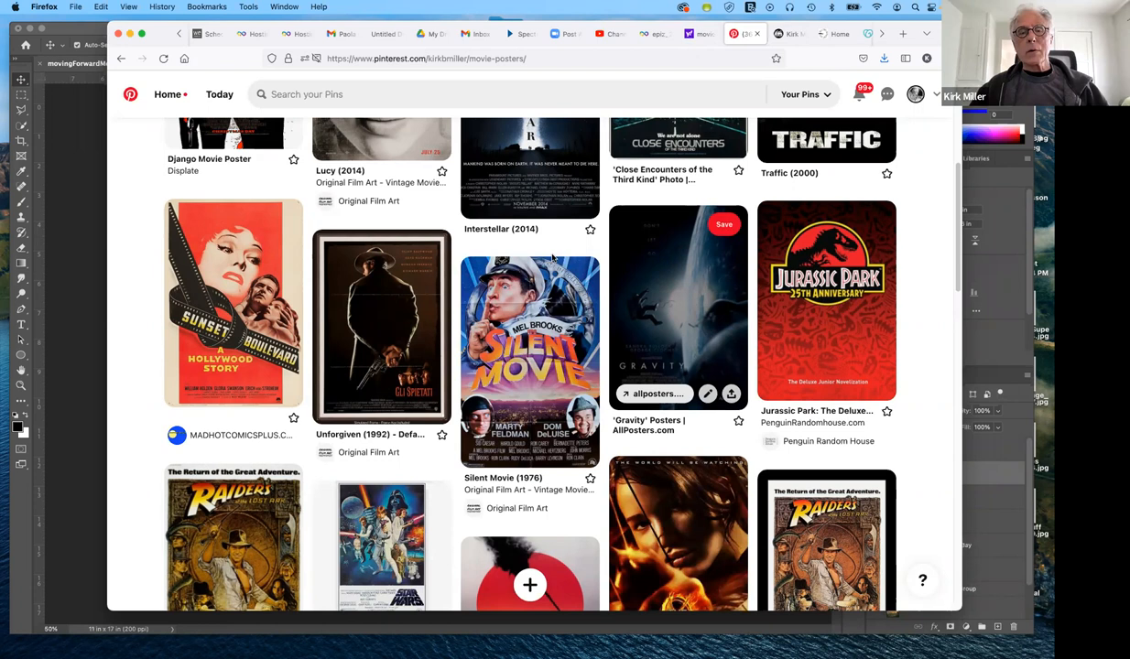
{"action": "mouse_move", "coordinate": [678, 421]}
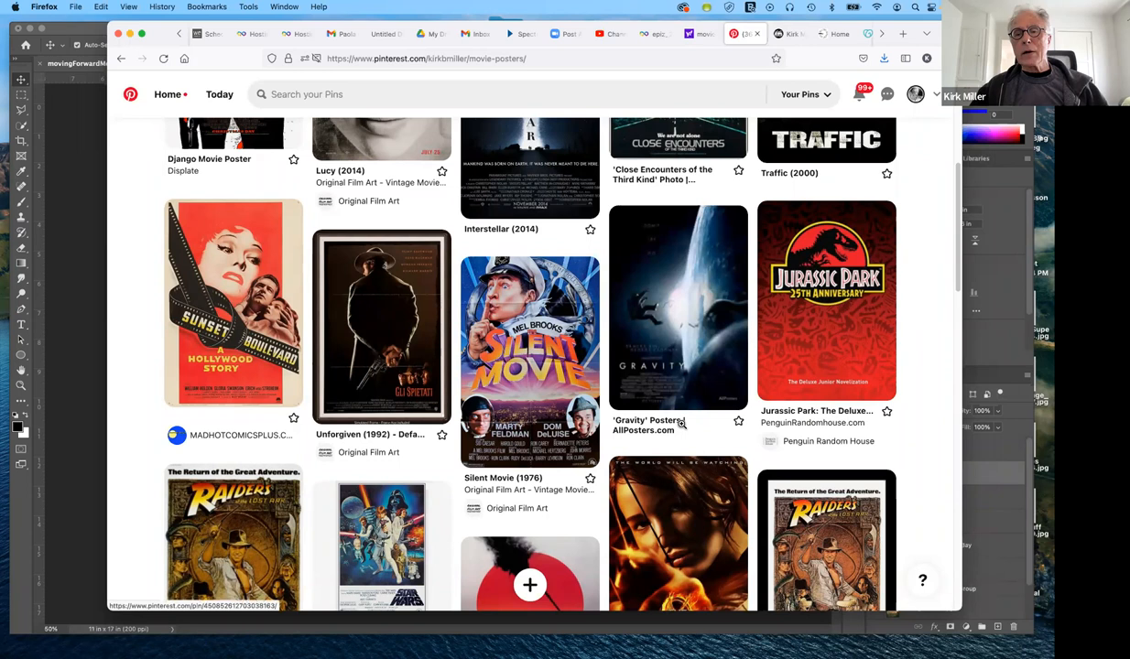
{"action": "mouse_move", "coordinate": [529, 362]}
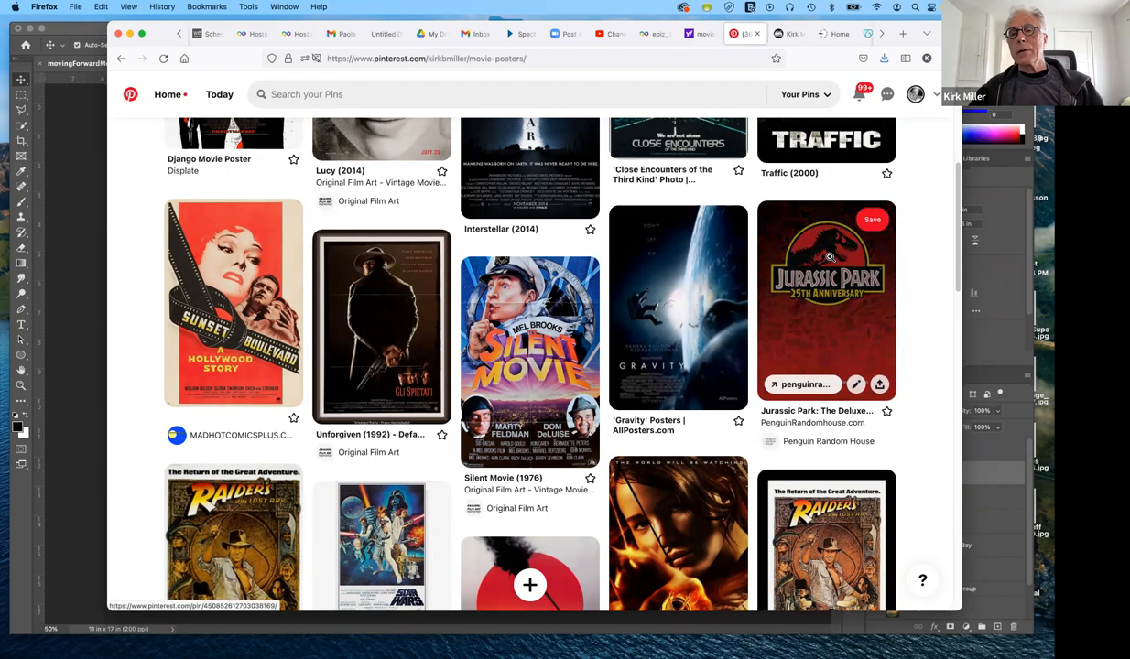
{"action": "mouse_move", "coordinate": [932, 330]}
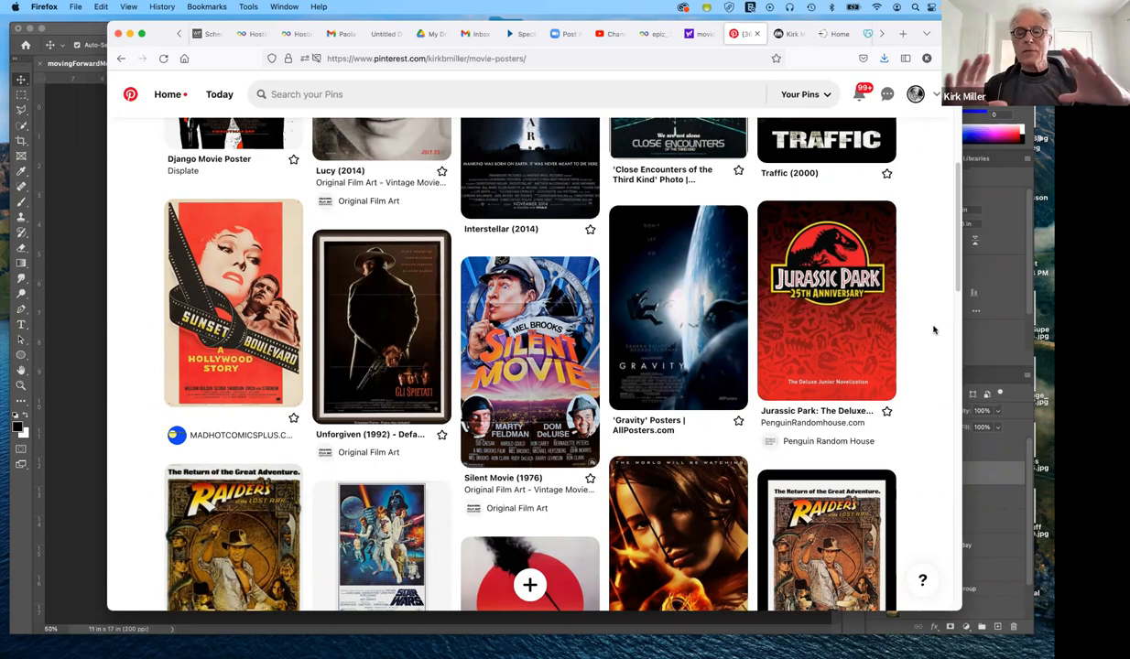
{"action": "mouse_move", "coordinate": [921, 339]}
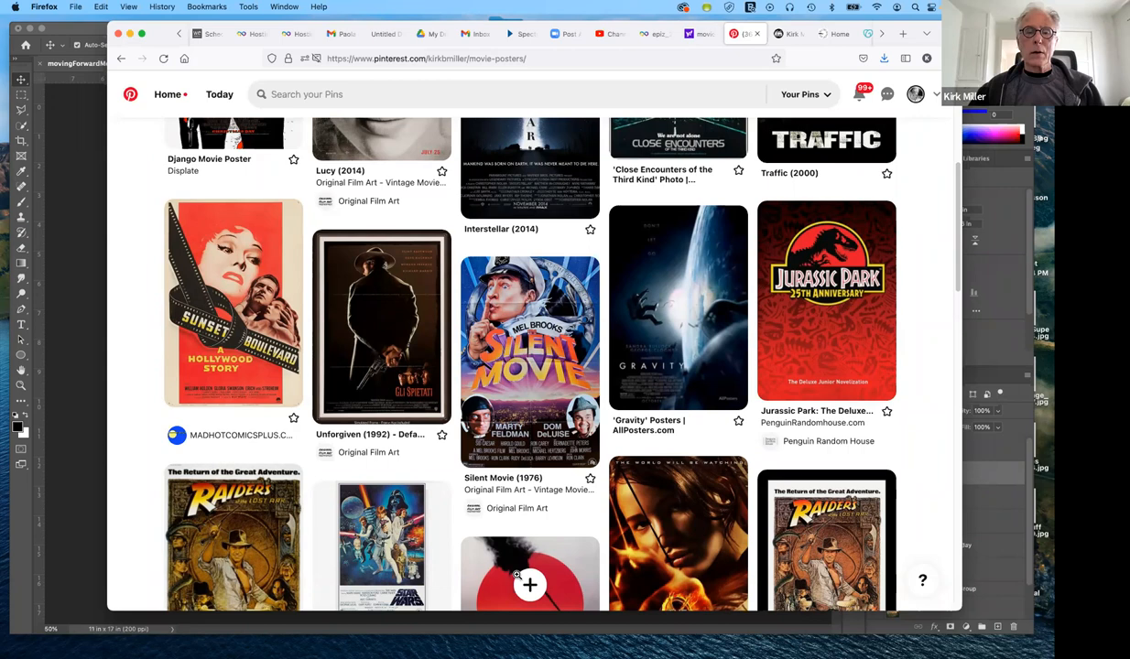
{"action": "scroll", "scroll_direction": "down", "scroll_amount": 3}
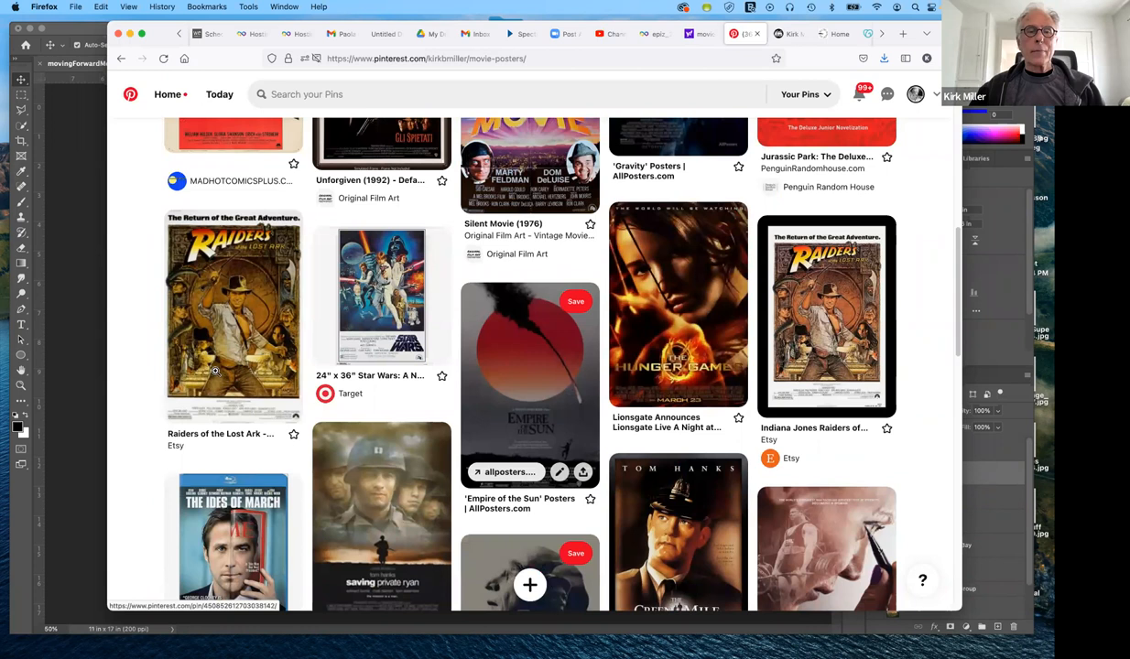
{"action": "mouse_move", "coordinate": [388, 432]}
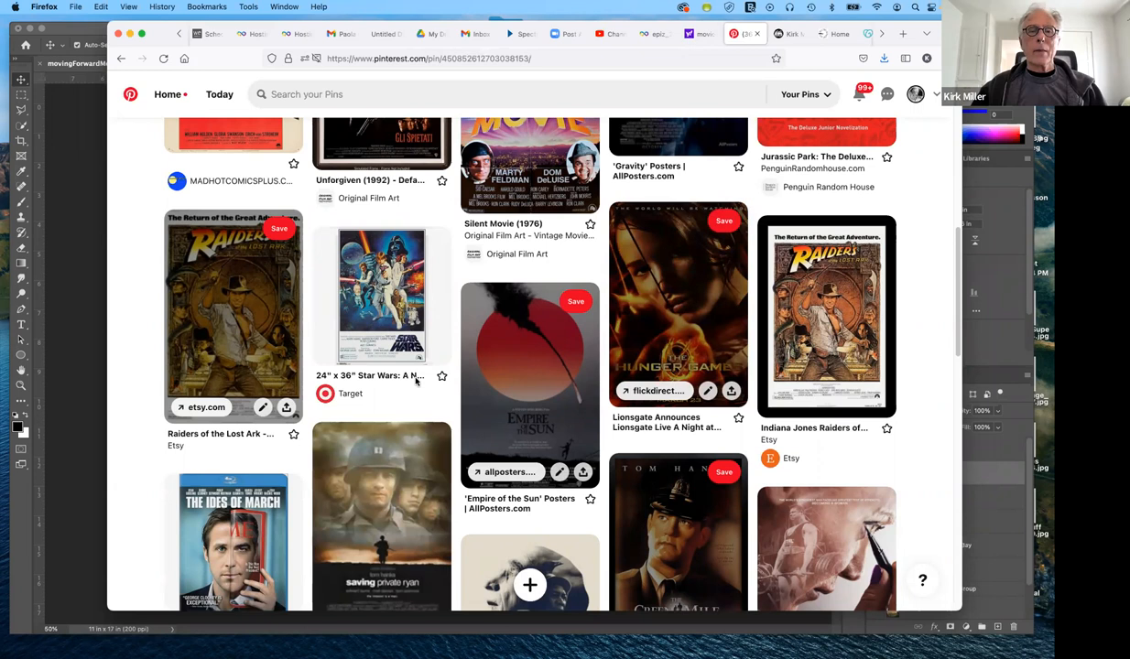
Step: Open the Raiders of the Lost Ark pin and view its Etsy listing details
{"action": "left_click", "coordinate": [232, 318]}
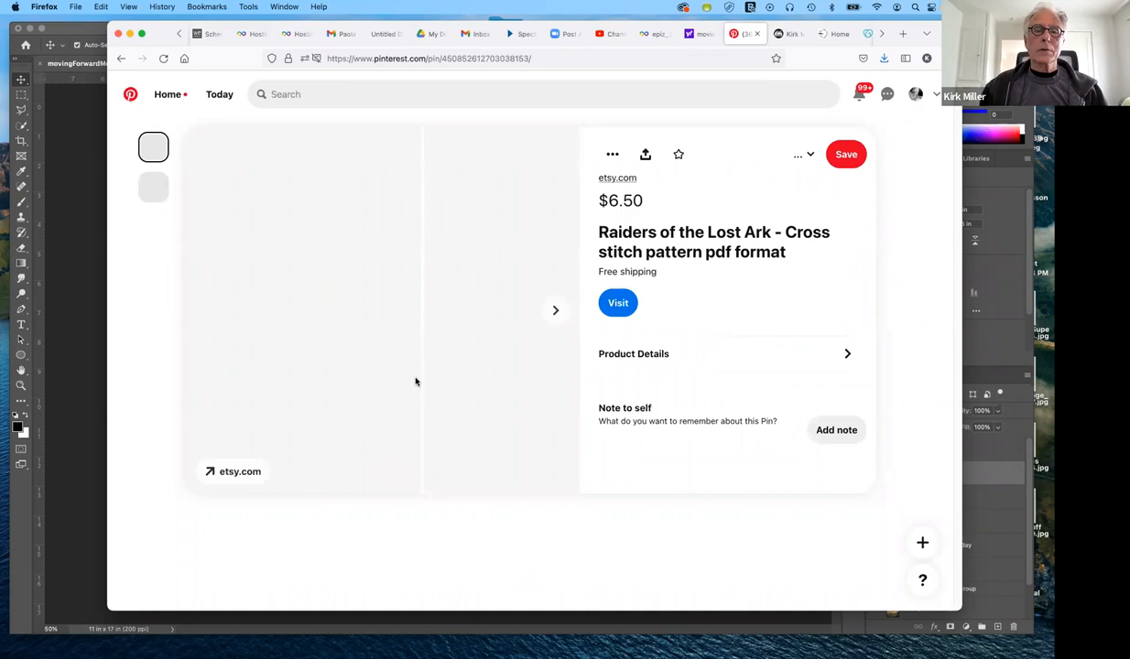
{"action": "scroll", "scroll_direction": "down", "scroll_amount": 3}
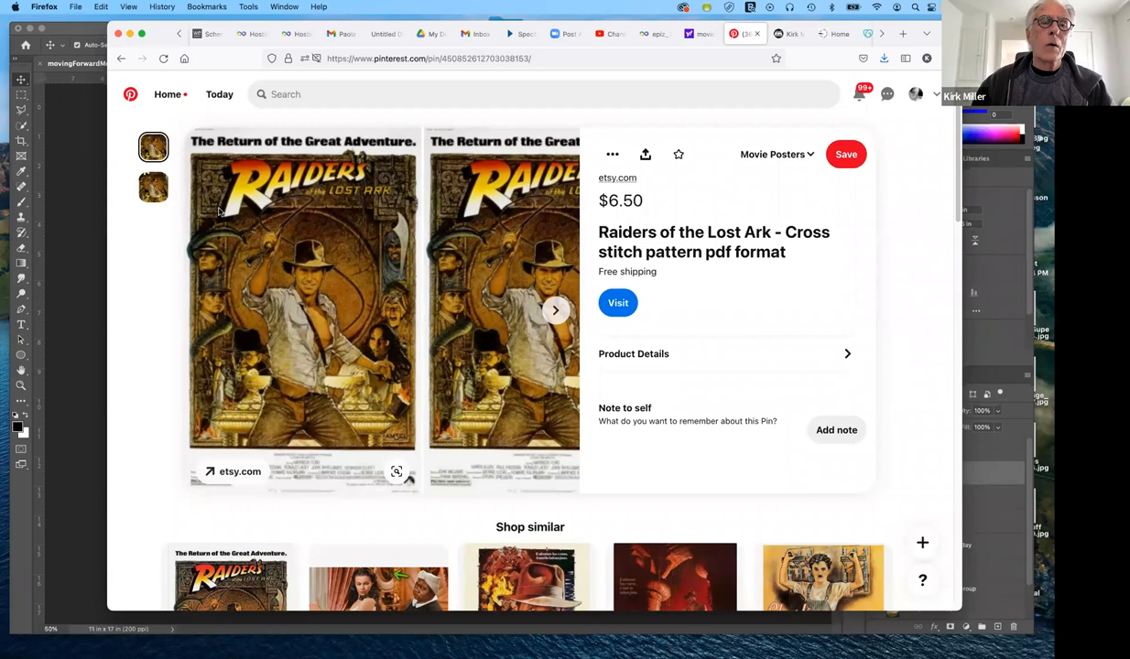
{"action": "mouse_move", "coordinate": [366, 182]}
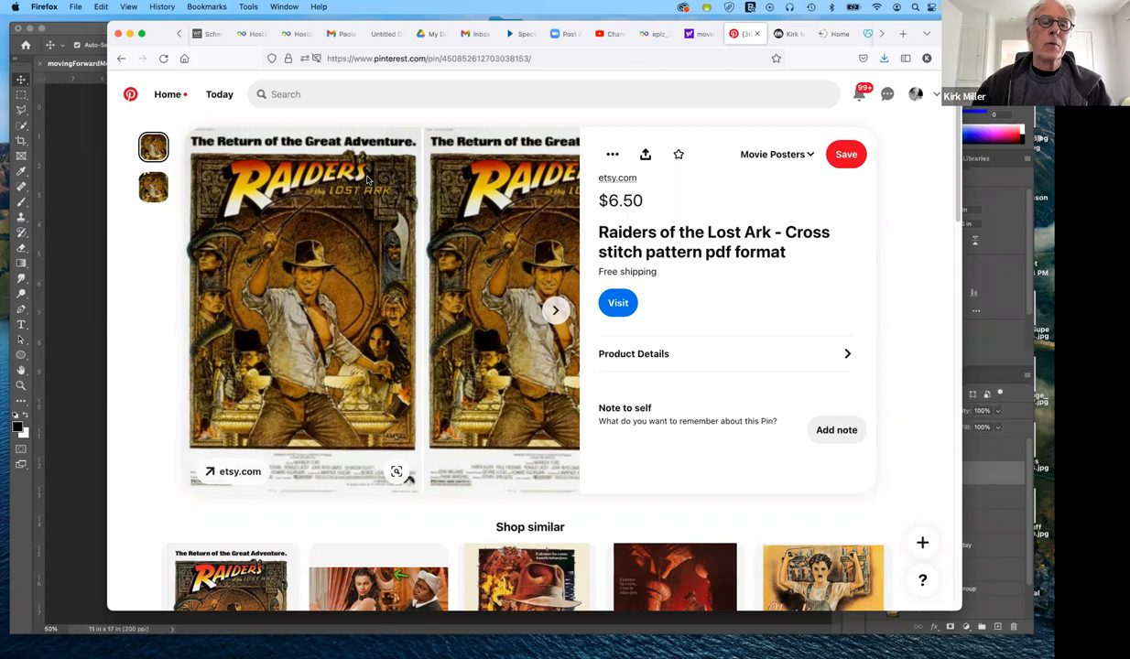
{"action": "mouse_move", "coordinate": [285, 329]}
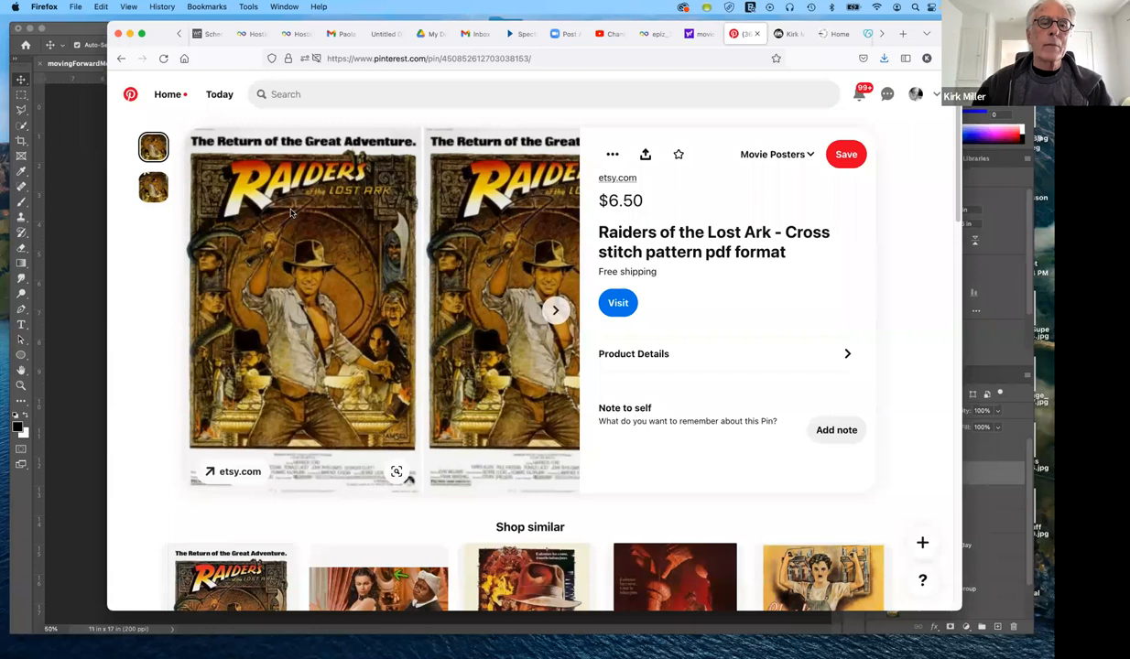
{"action": "mouse_move", "coordinate": [238, 293]}
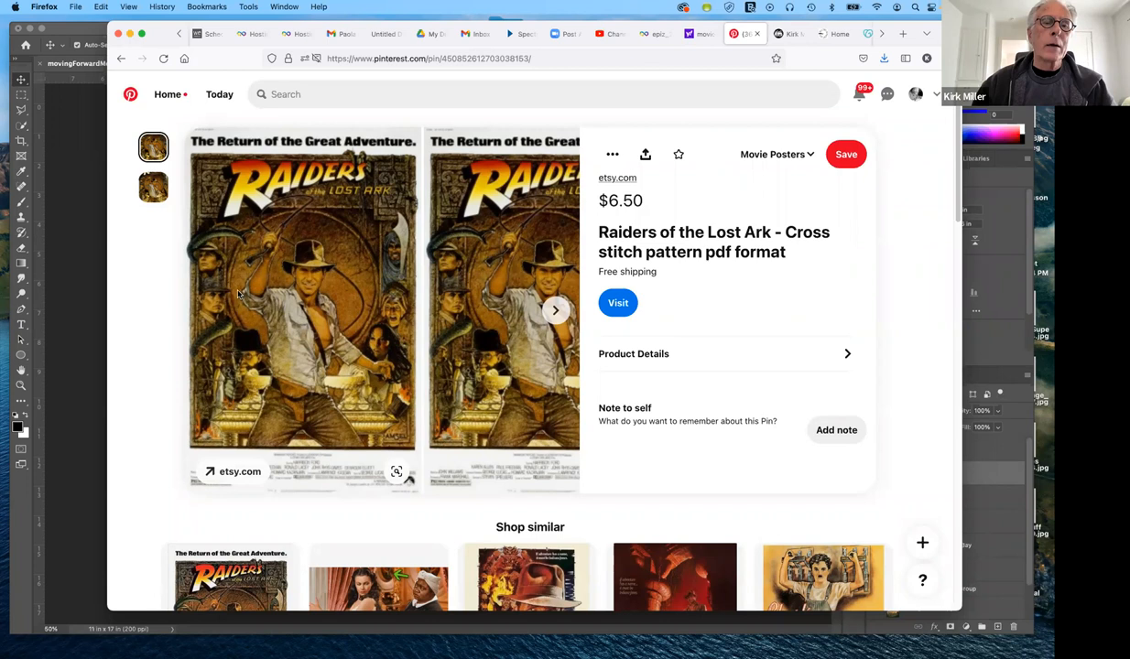
{"action": "mouse_move", "coordinate": [322, 344]}
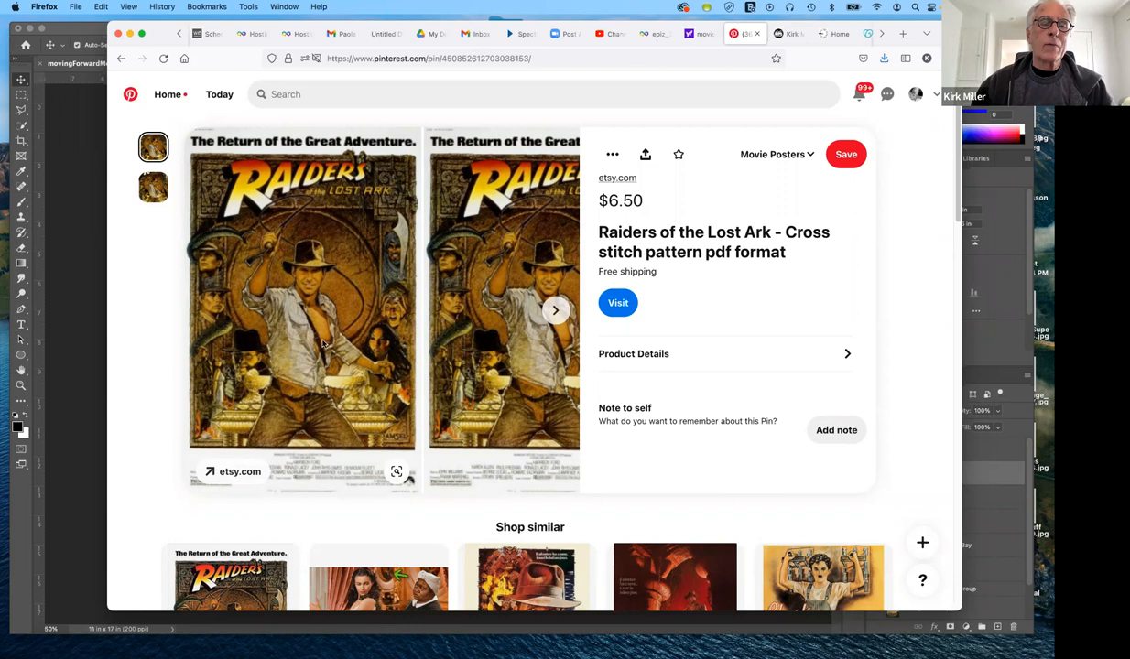
{"action": "mouse_move", "coordinate": [224, 368]}
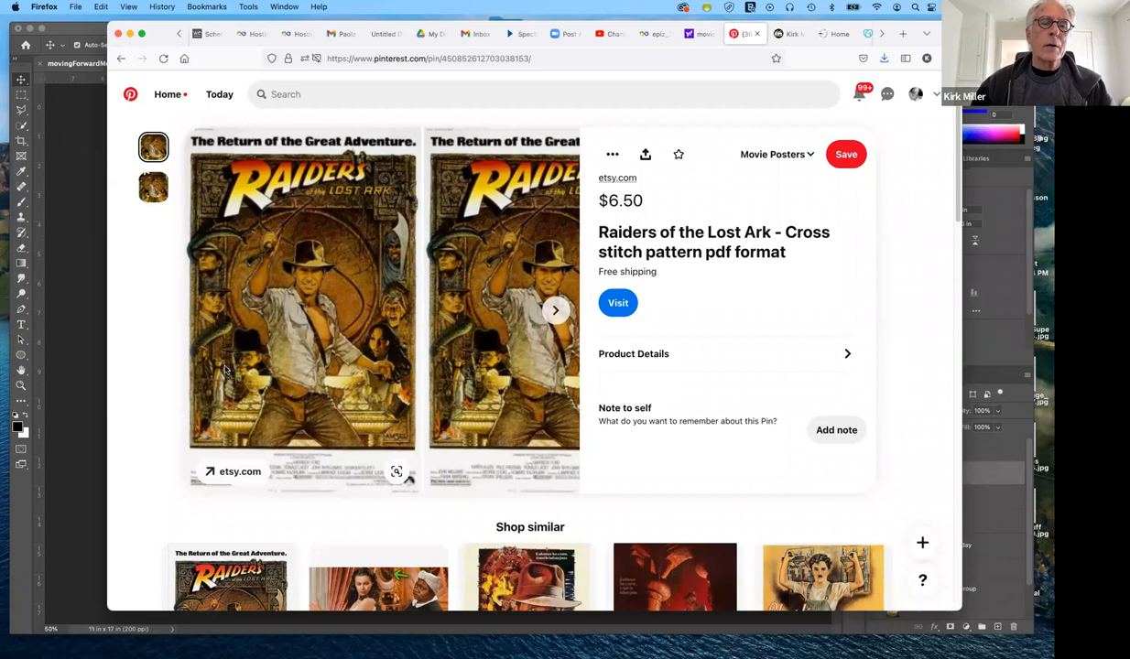
{"action": "mouse_move", "coordinate": [165, 307]}
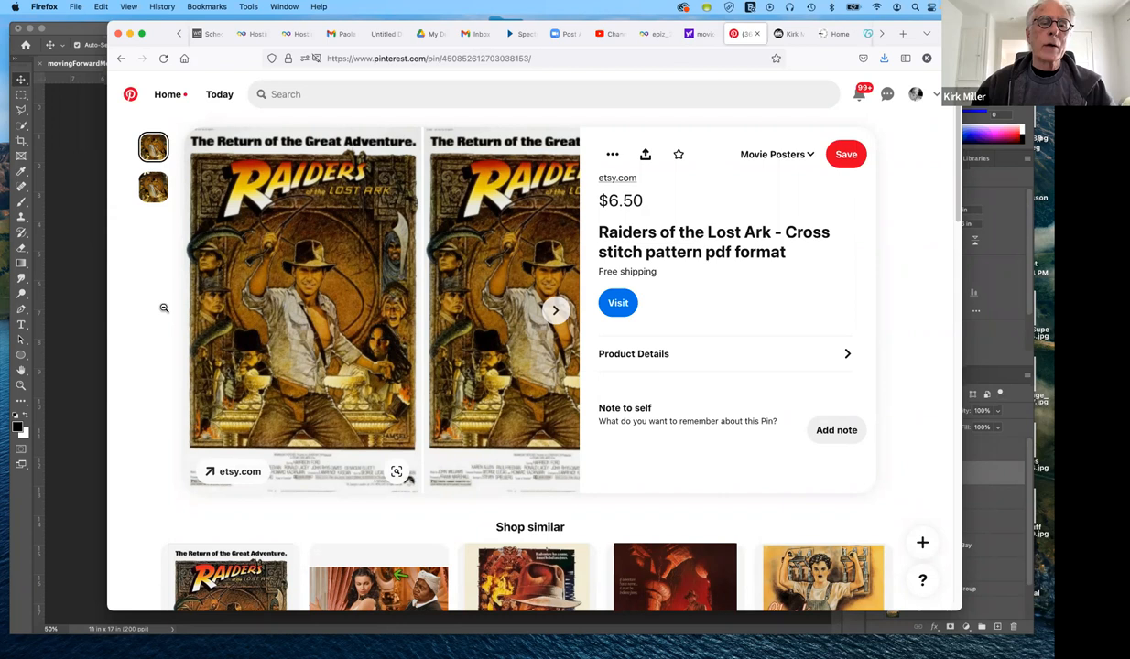
{"action": "mouse_move", "coordinate": [318, 252]}
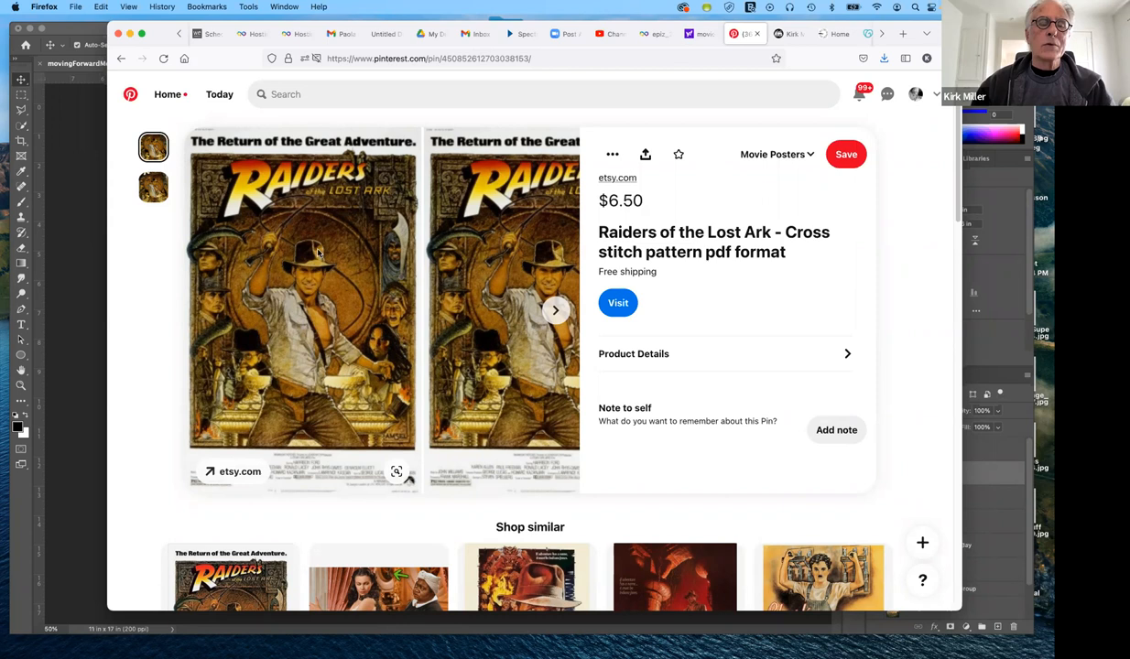
{"action": "mouse_move", "coordinate": [310, 293]}
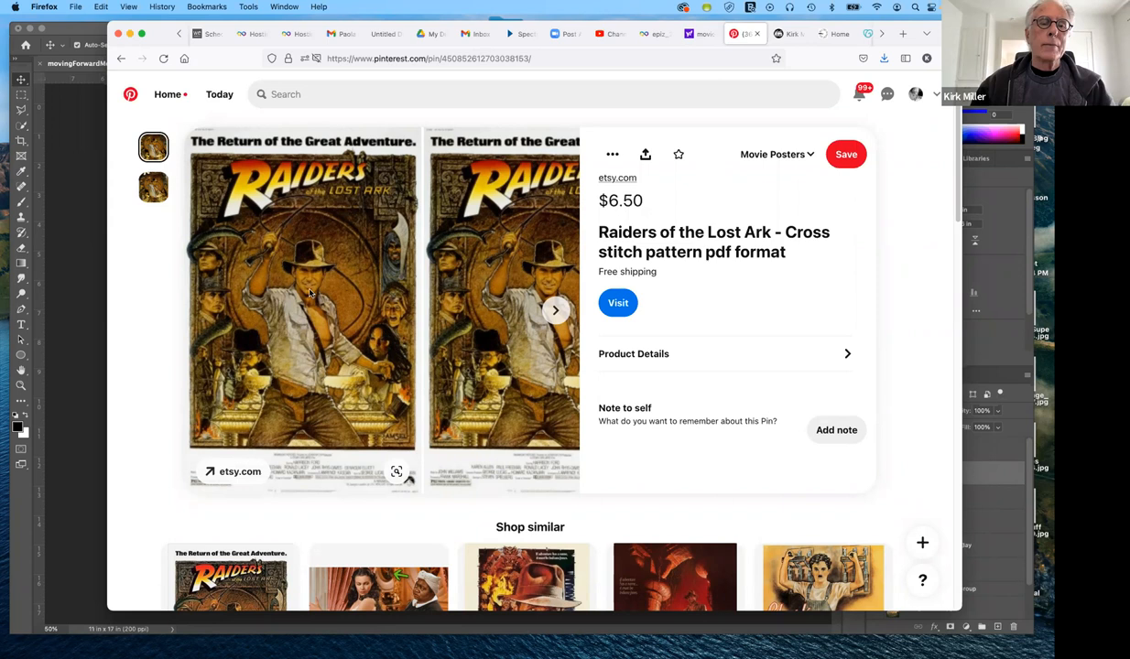
{"action": "mouse_move", "coordinate": [196, 194]}
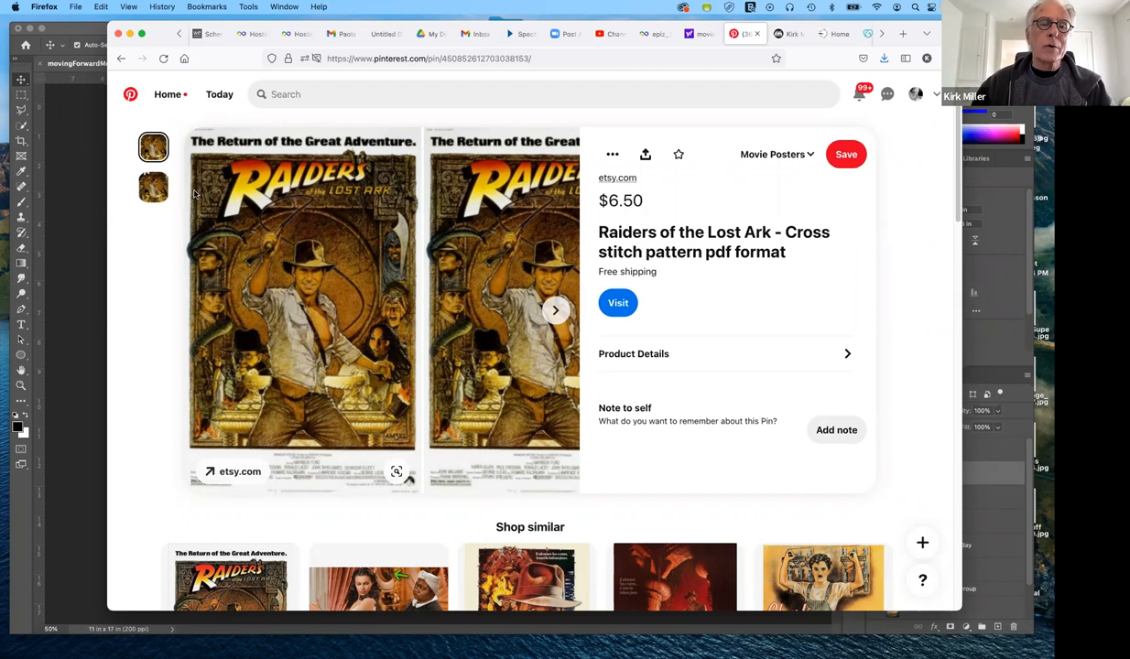
{"action": "mouse_move", "coordinate": [370, 352]}
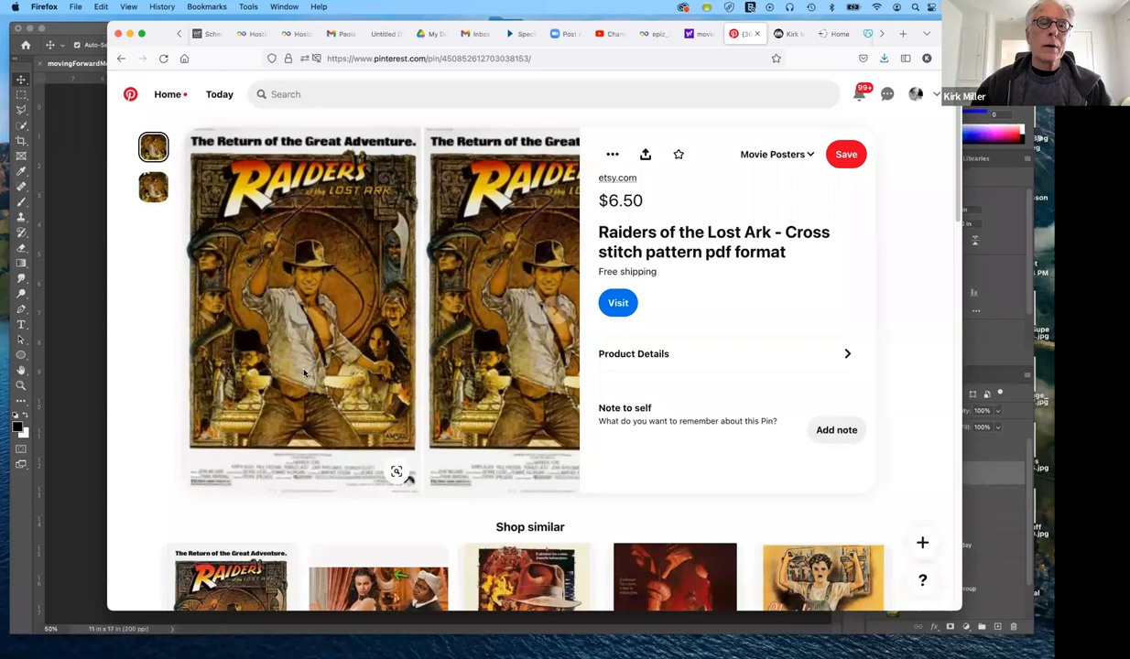
{"action": "mouse_move", "coordinate": [586, 284]}
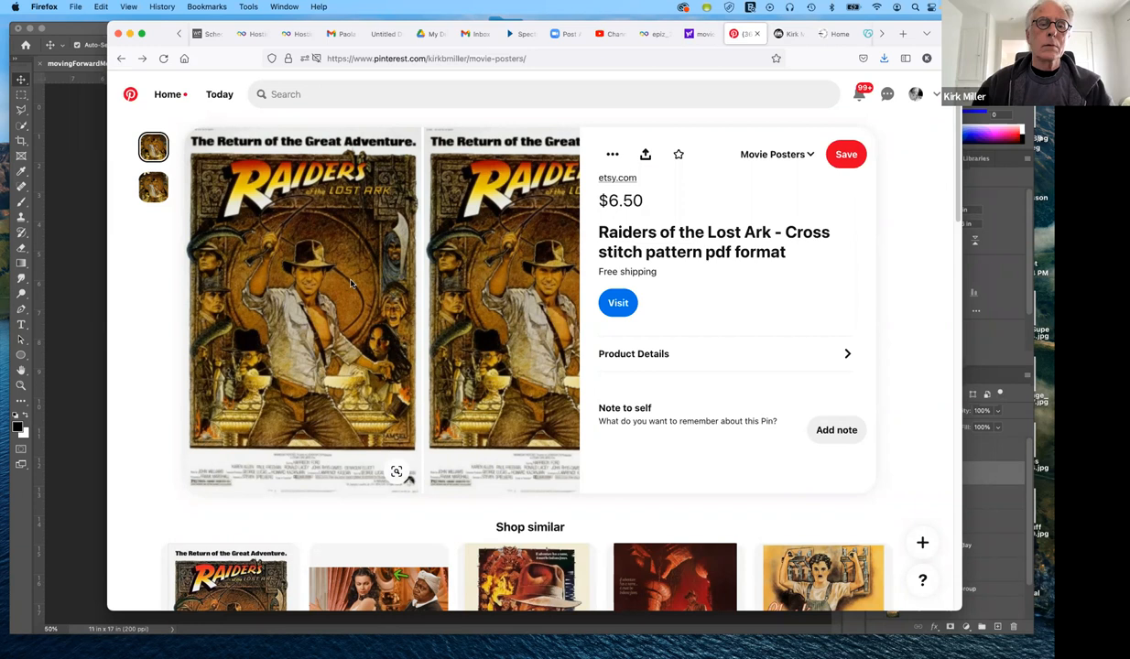
{"action": "mouse_move", "coordinate": [926, 373]}
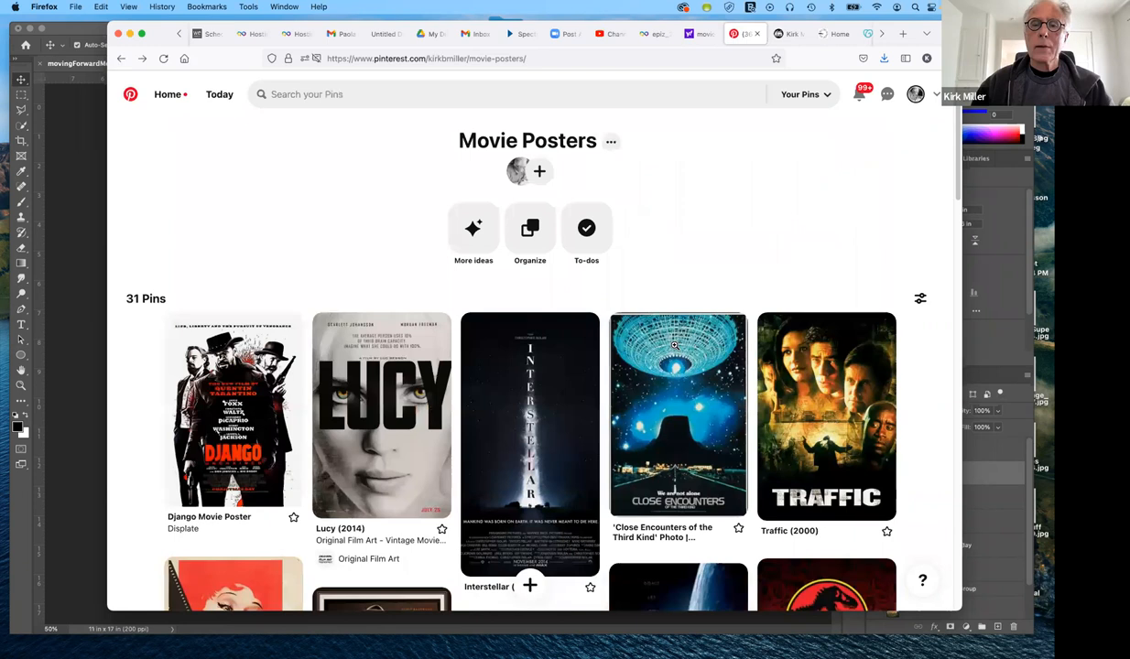
Step: Scroll the Movie Posters board down to Saving Private Ryan, Shawshank Redemption and Transformer
{"action": "scroll", "scroll_direction": "down", "scroll_amount": 3}
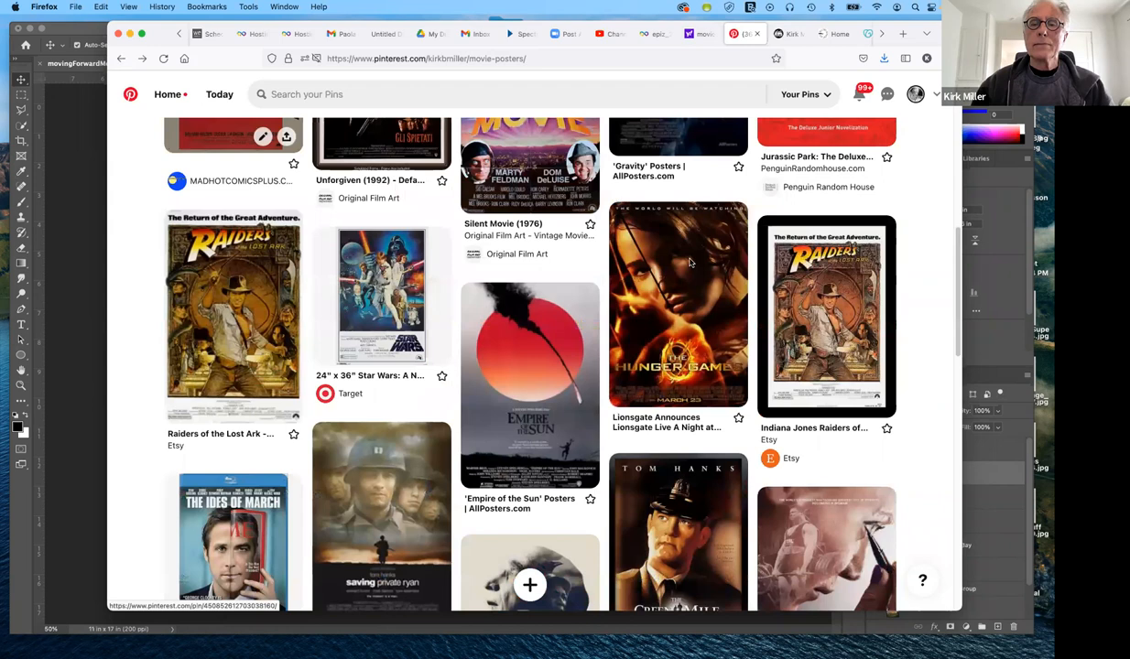
{"action": "scroll", "scroll_direction": "up", "scroll_amount": 3}
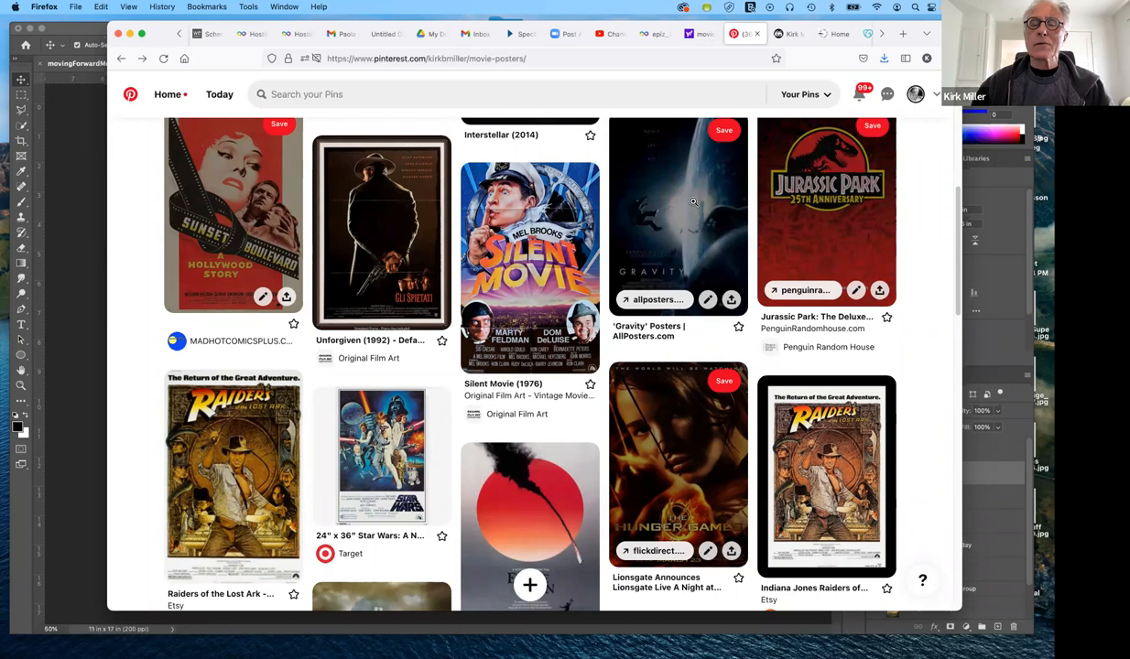
{"action": "mouse_move", "coordinate": [632, 220]}
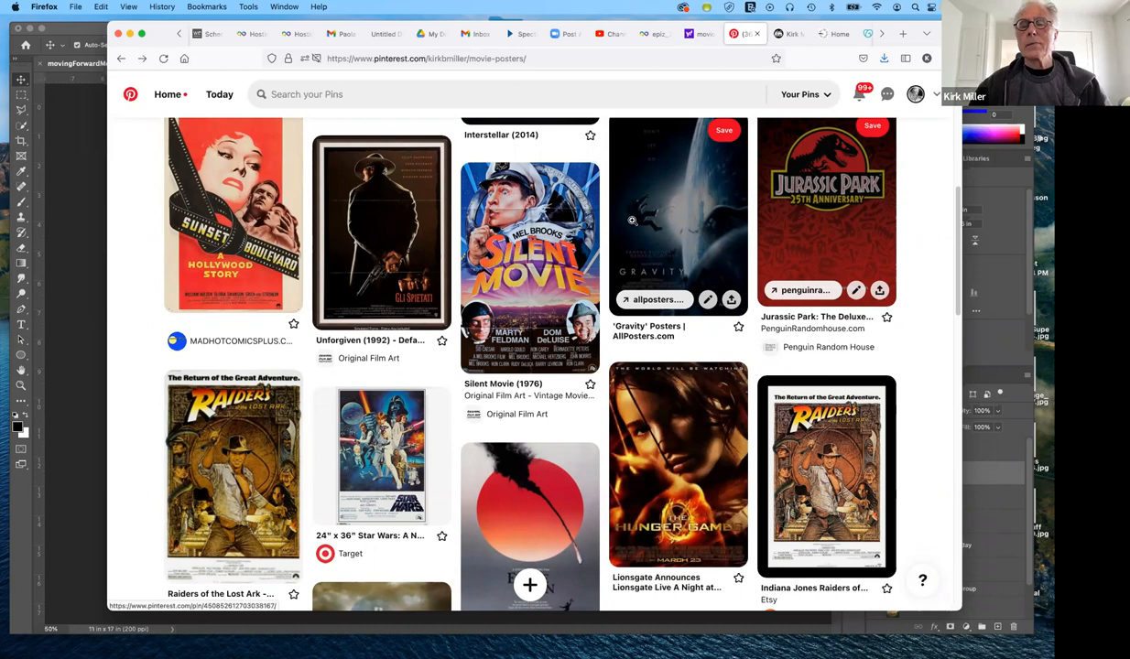
{"action": "mouse_move", "coordinate": [653, 224]}
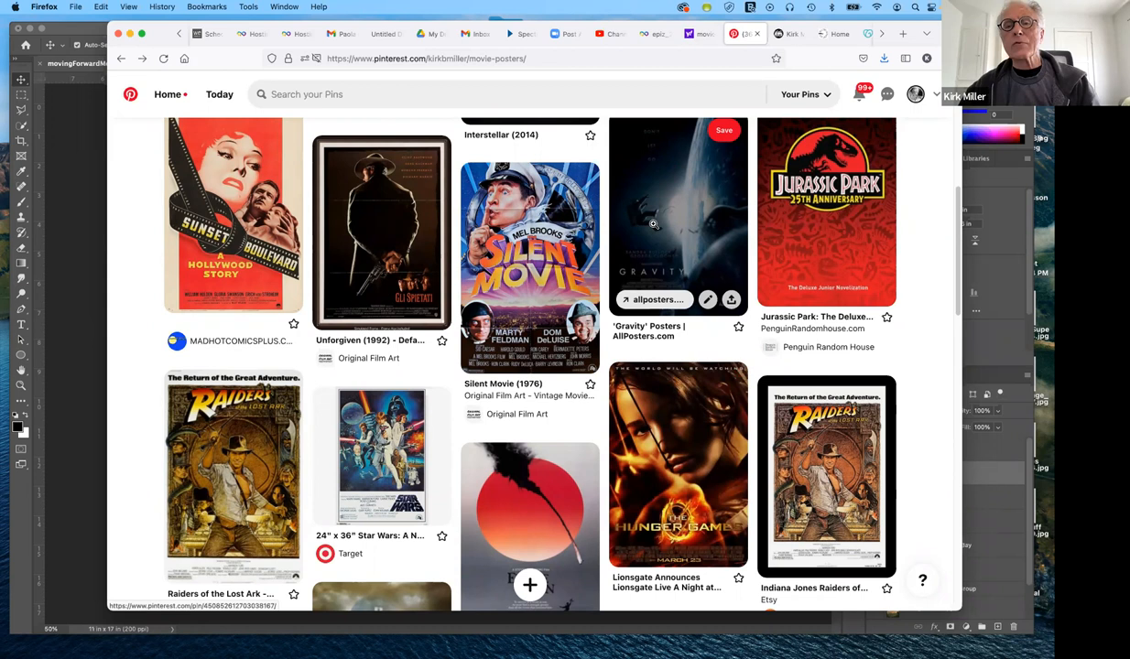
{"action": "mouse_move", "coordinate": [666, 185]}
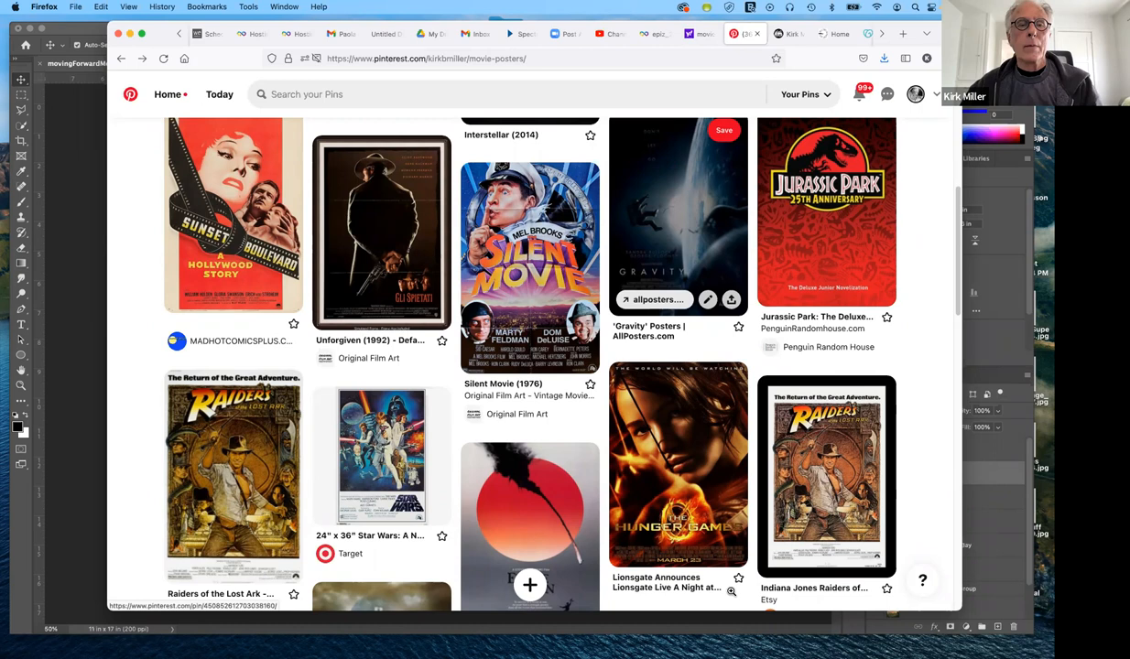
{"action": "scroll", "scroll_direction": "down", "scroll_amount": 3}
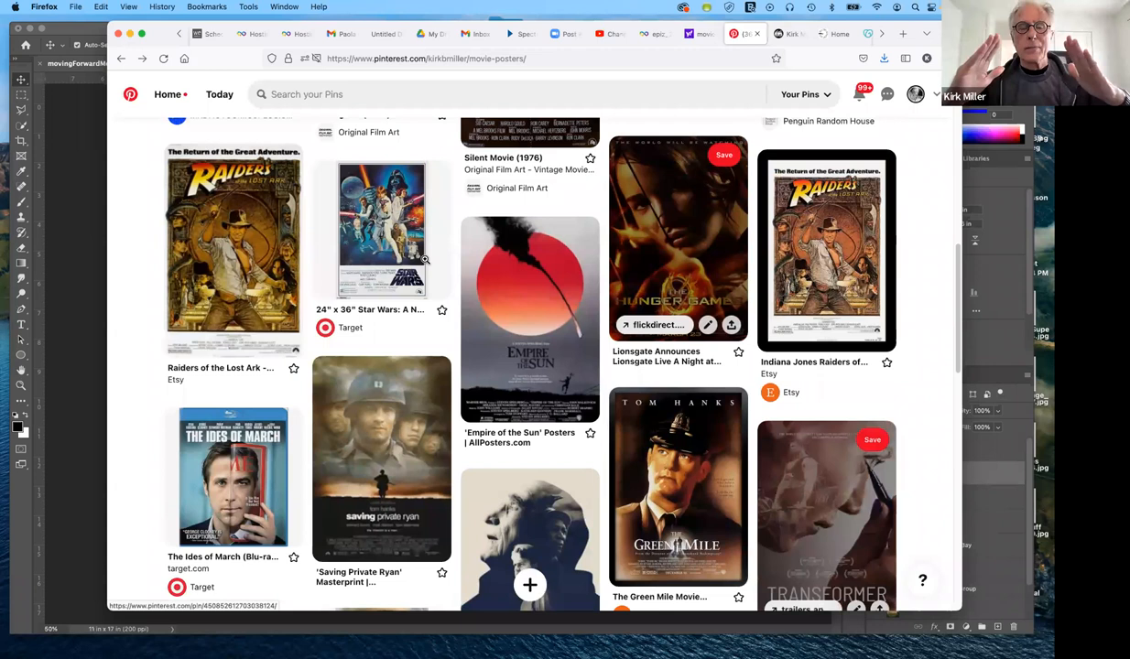
{"action": "mouse_move", "coordinate": [530, 319]}
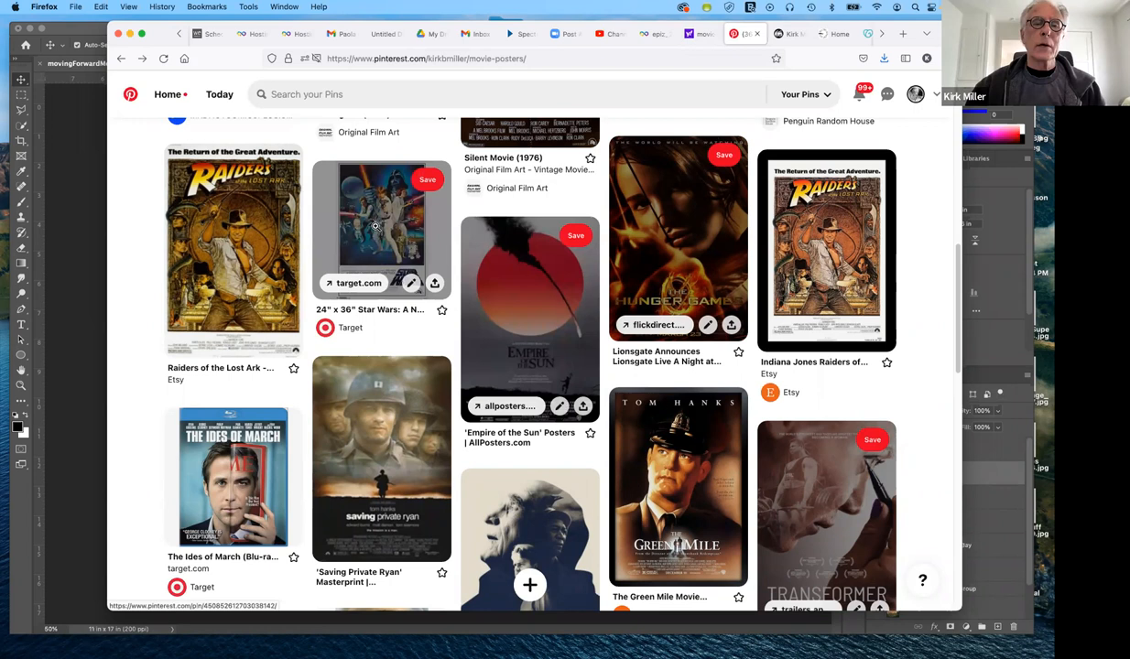
{"action": "mouse_move", "coordinate": [408, 346]}
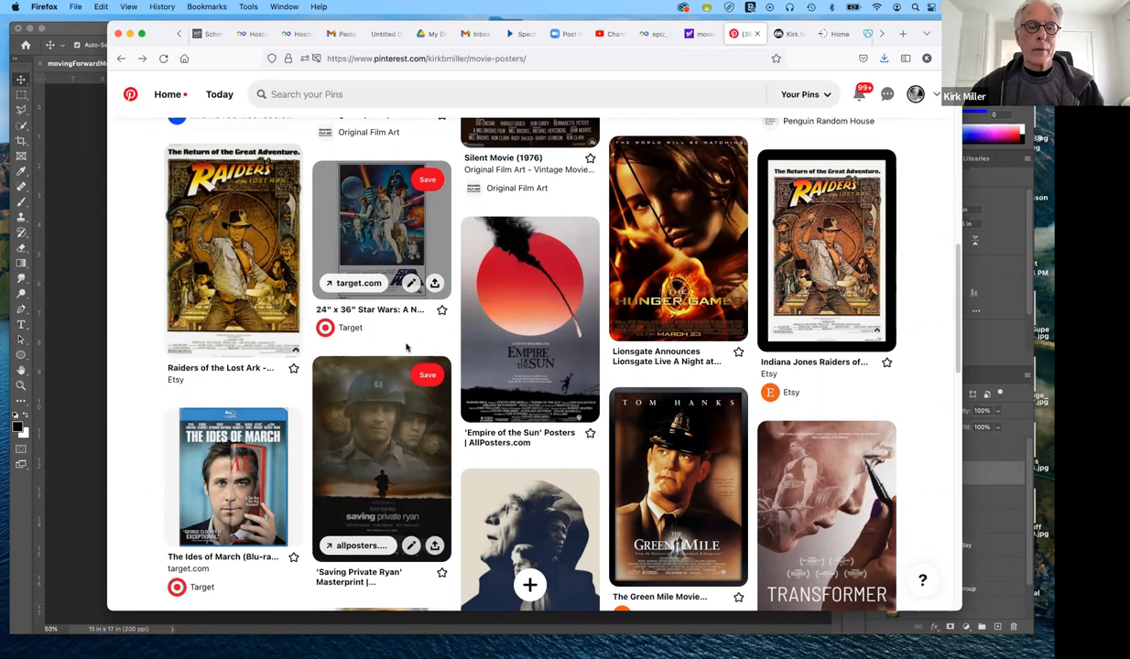
{"action": "scroll", "scroll_direction": "down", "scroll_amount": 3}
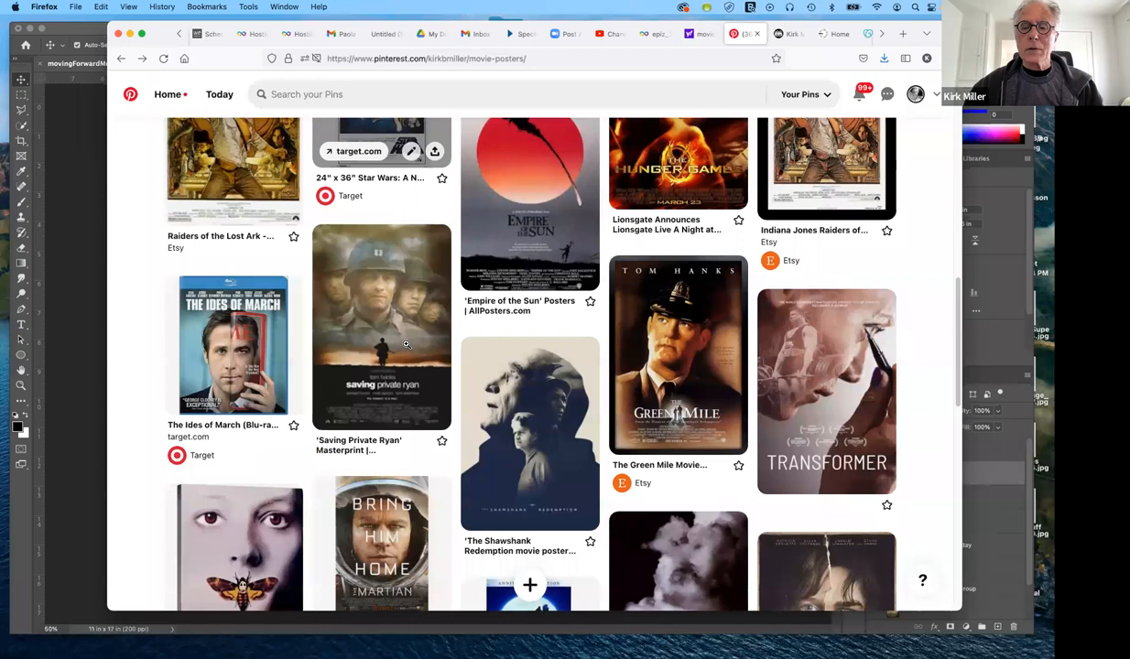
{"action": "scroll", "scroll_direction": "down", "scroll_amount": 3}
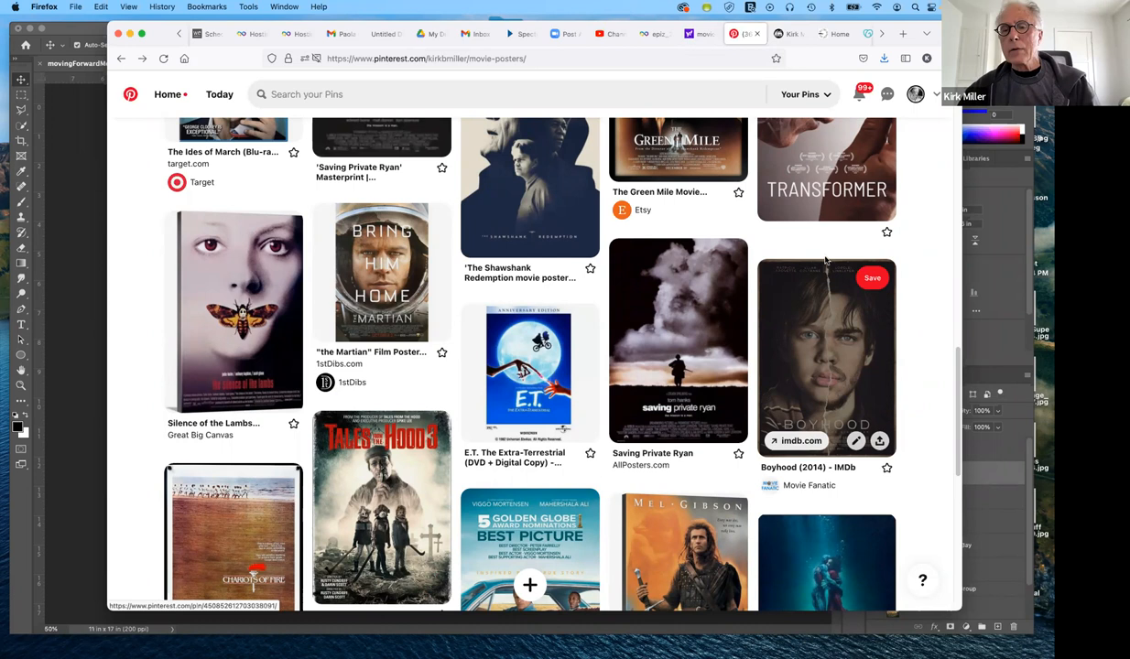
{"action": "mouse_move", "coordinate": [806, 352]}
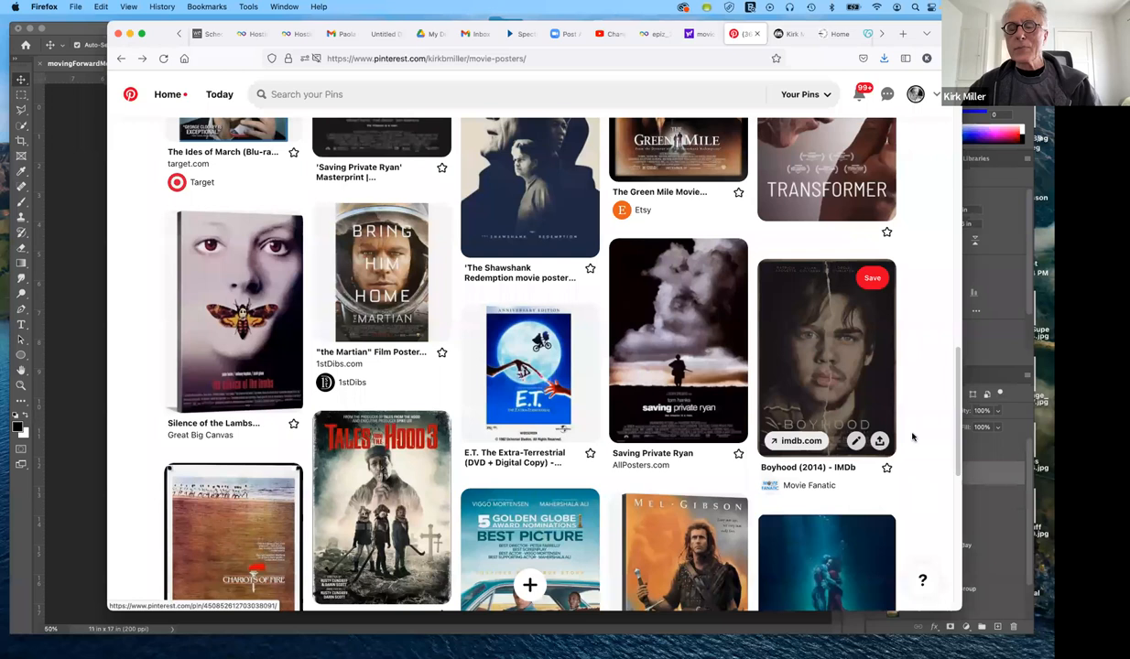
{"action": "mouse_move", "coordinate": [922, 407]}
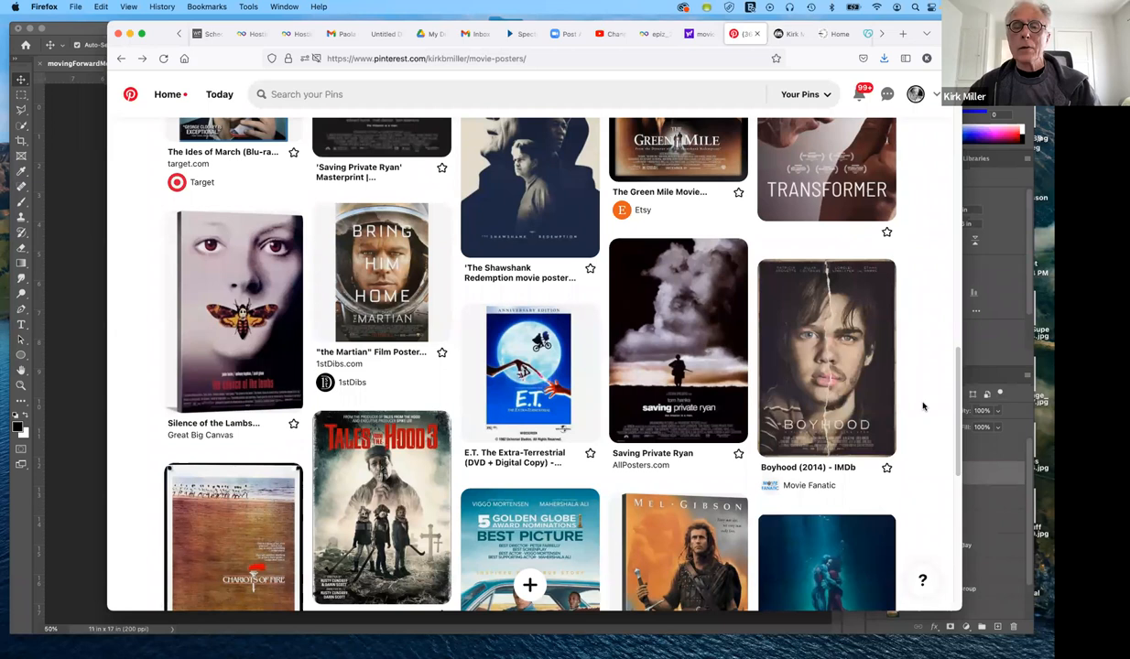
{"action": "scroll", "scroll_direction": "down", "scroll_amount": 3}
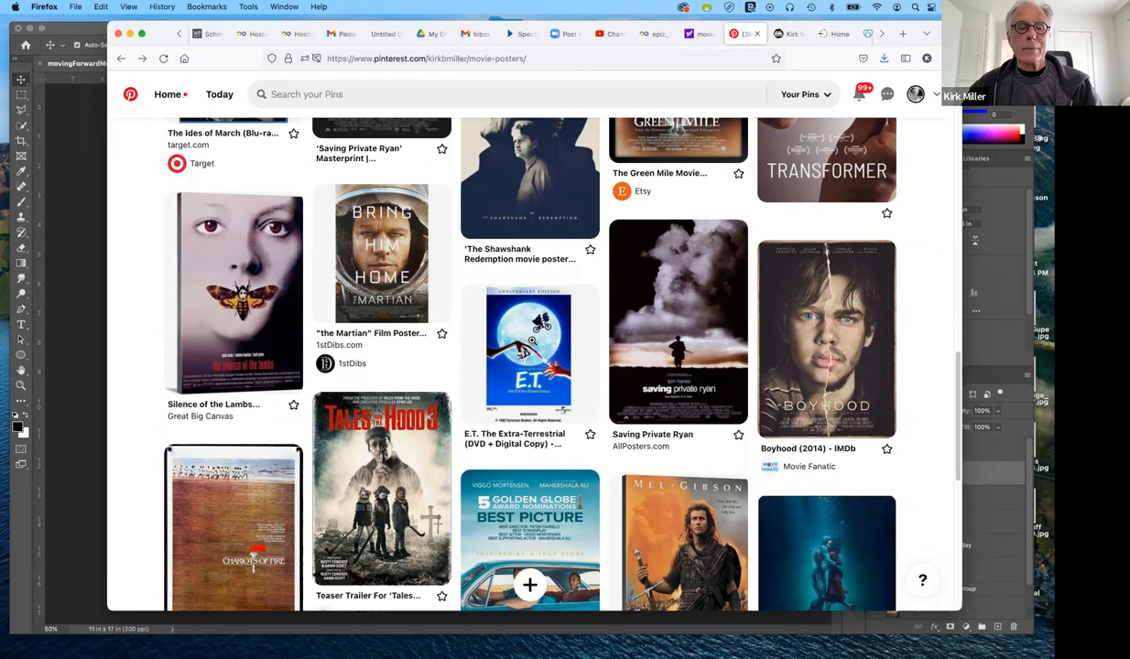
{"action": "left_click", "coordinate": [529, 352]}
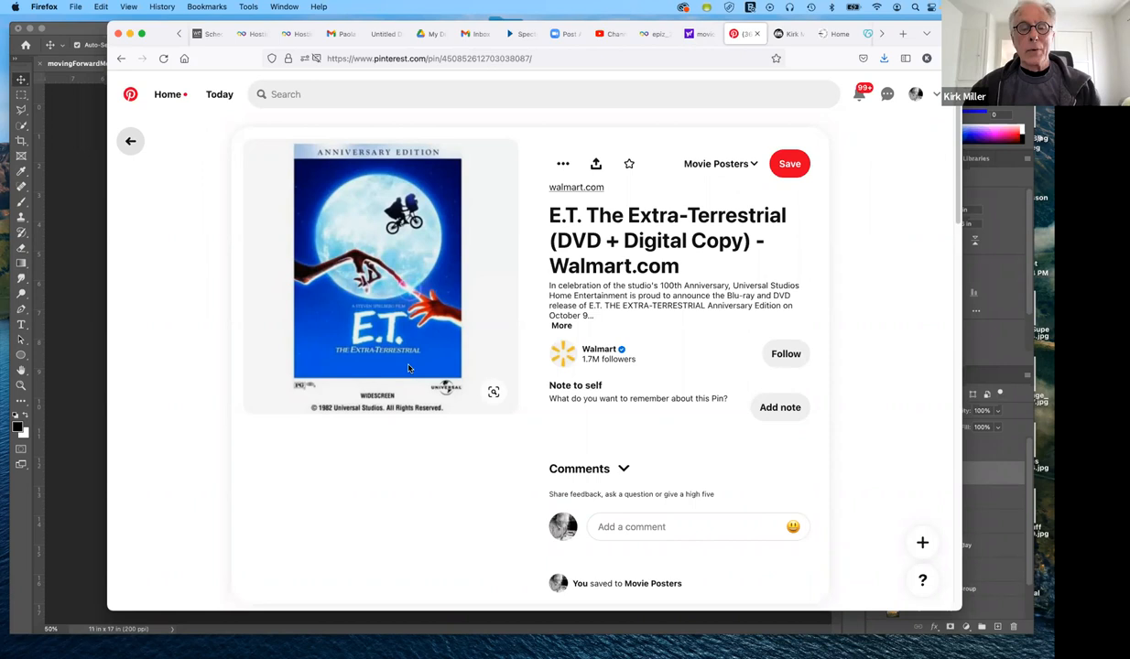
{"action": "left_click", "coordinate": [130, 139]}
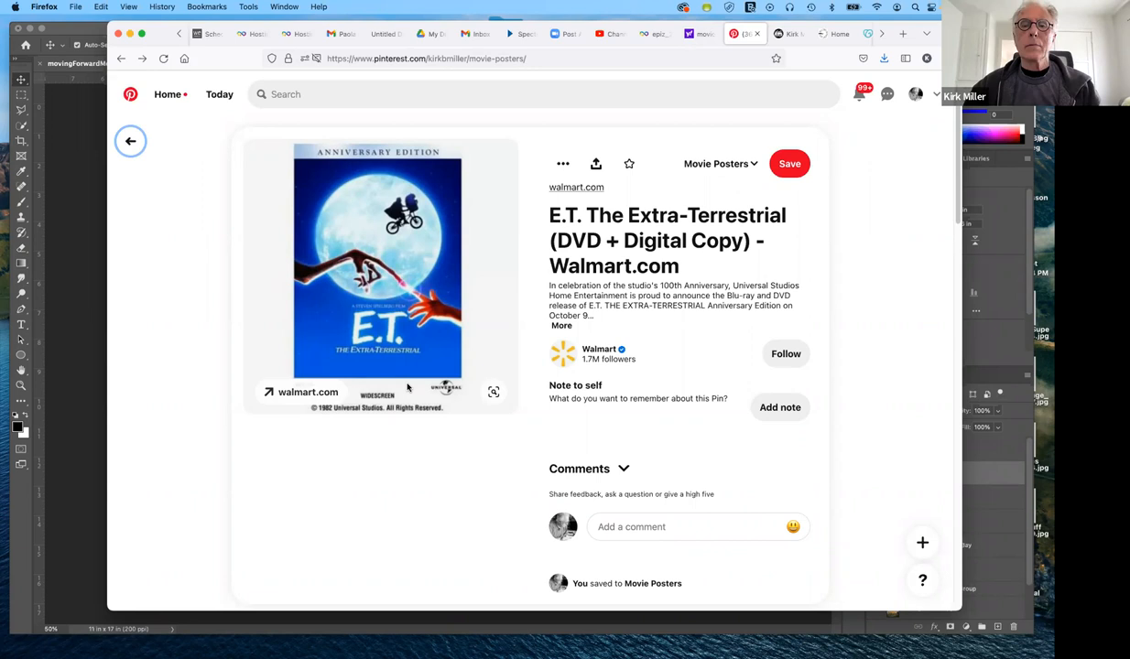
{"action": "left_click", "coordinate": [130, 139]}
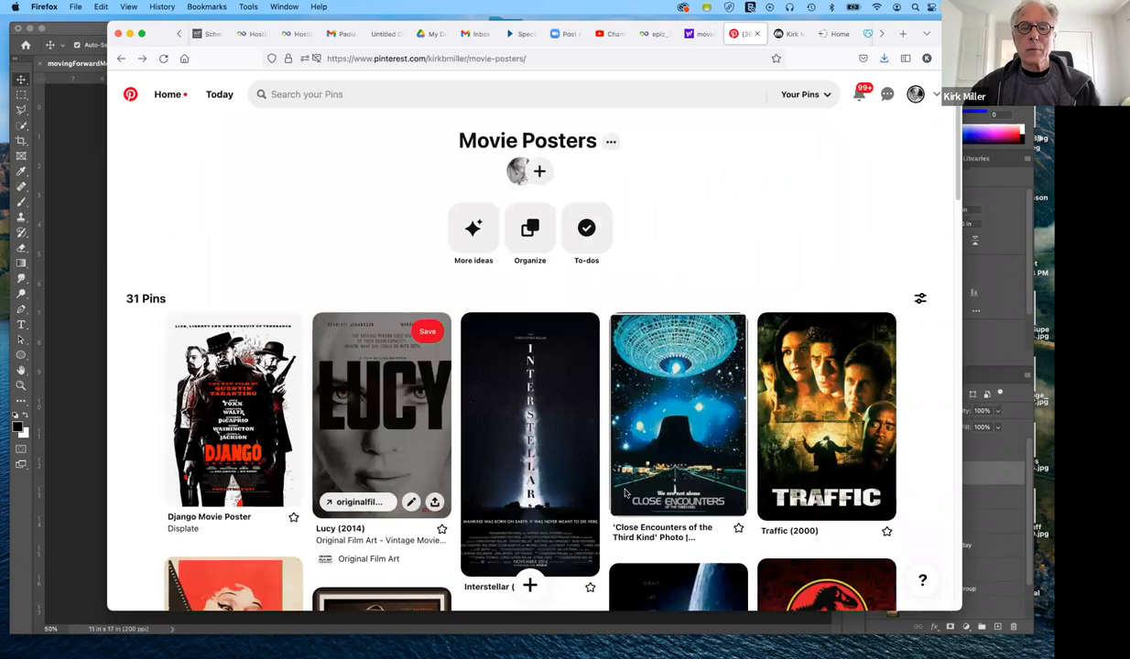
{"action": "scroll", "scroll_direction": "down", "scroll_amount": 3}
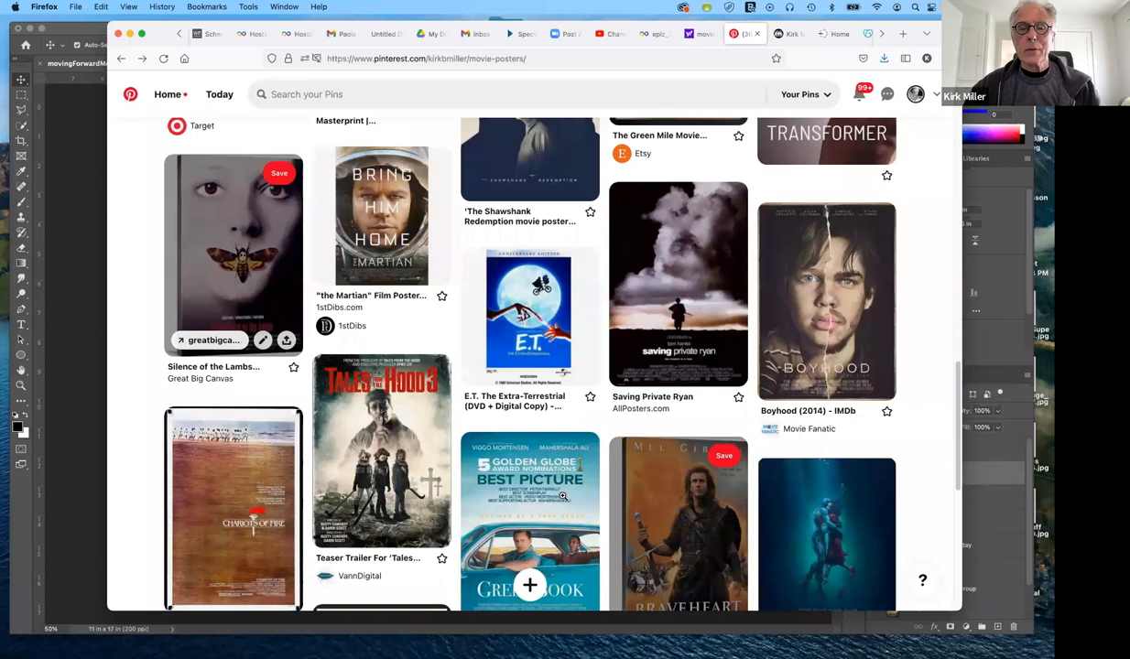
{"action": "scroll", "scroll_direction": "down", "scroll_amount": 3}
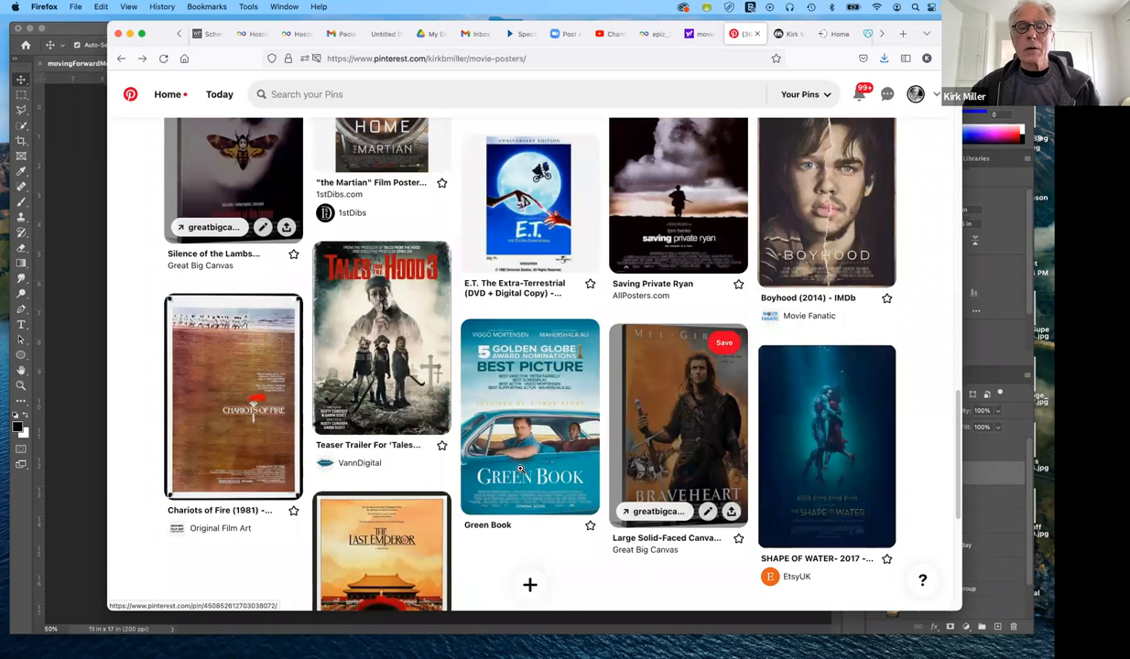
{"action": "mouse_move", "coordinate": [550, 445]}
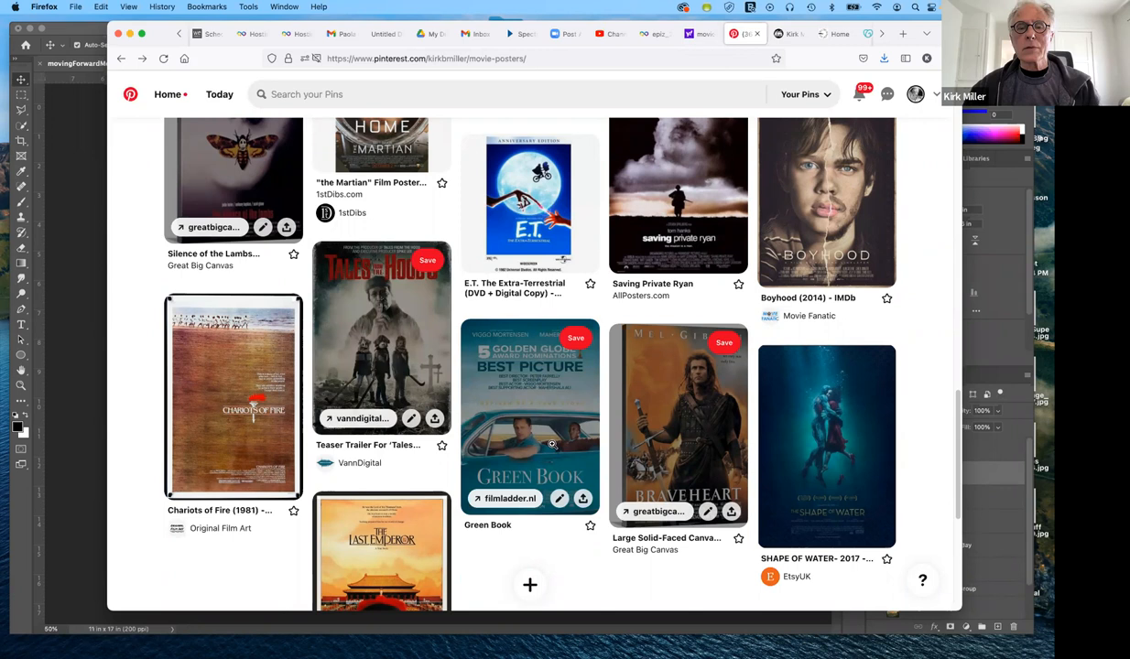
{"action": "mouse_move", "coordinate": [552, 445]}
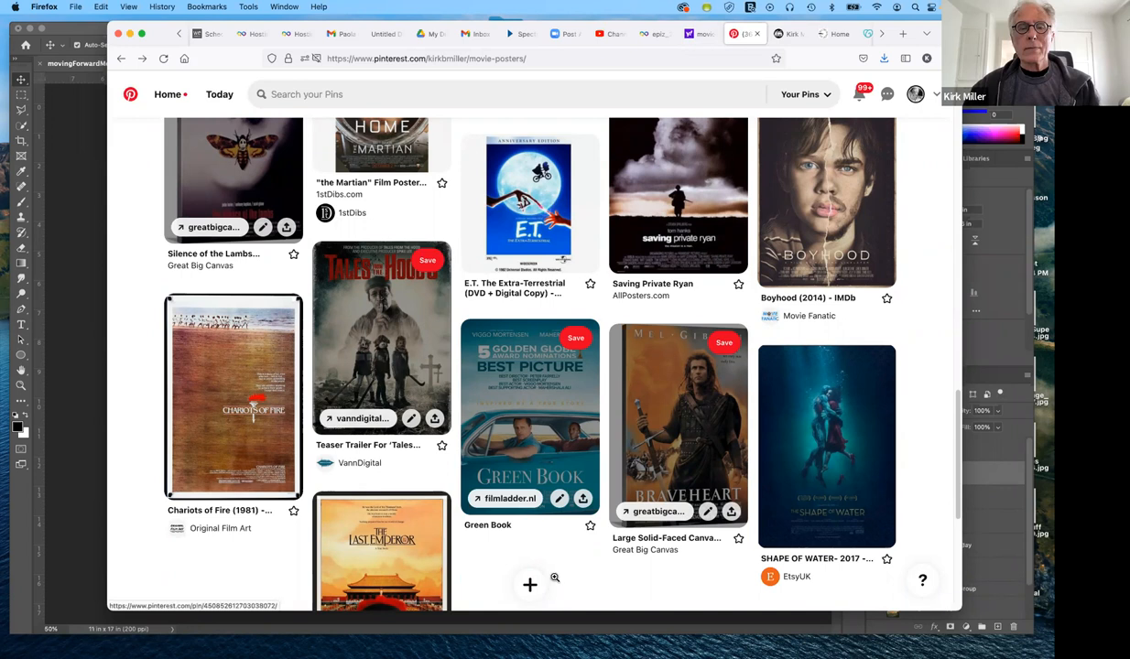
{"action": "mouse_move", "coordinate": [384, 412]}
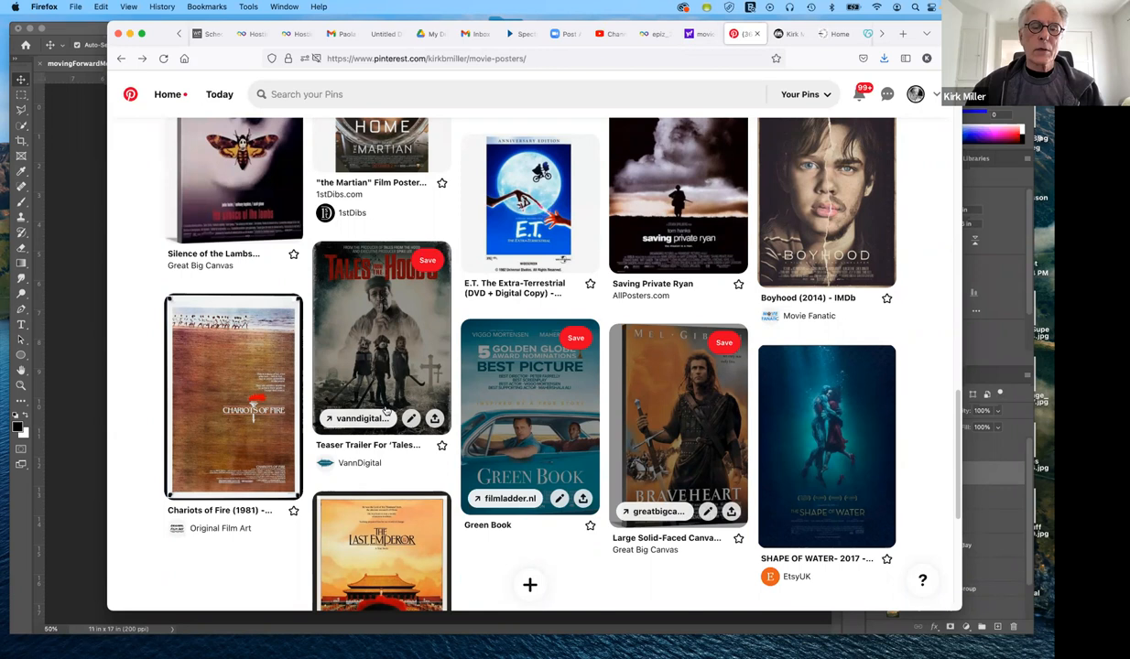
{"action": "scroll", "scroll_direction": "down", "scroll_amount": 3}
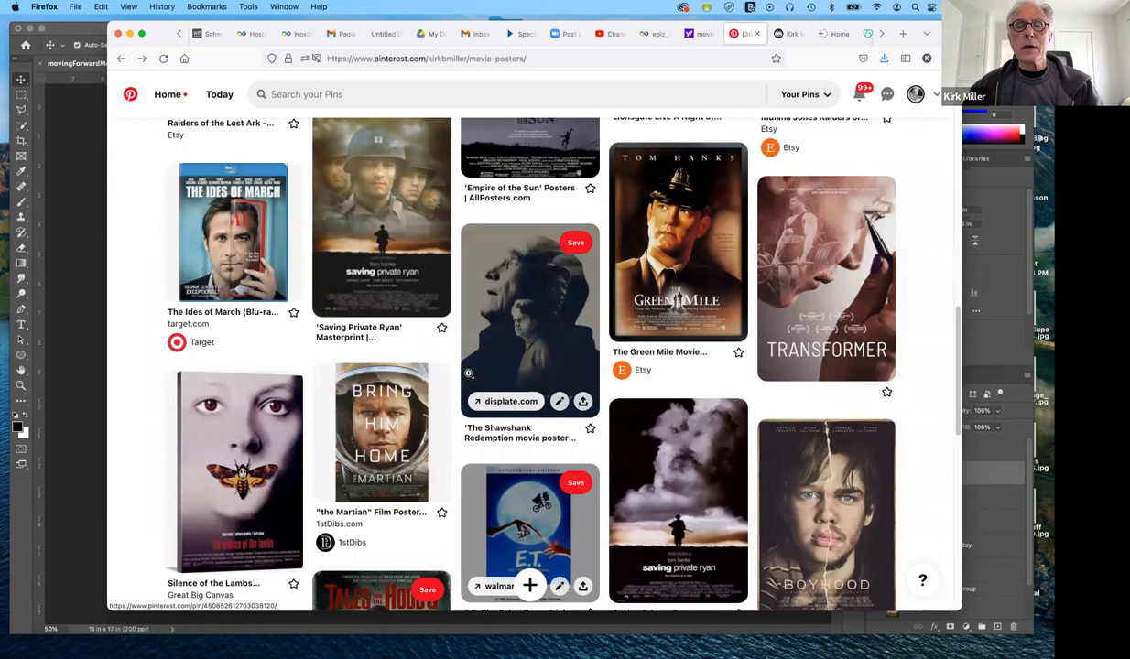
{"action": "mouse_move", "coordinate": [548, 318]}
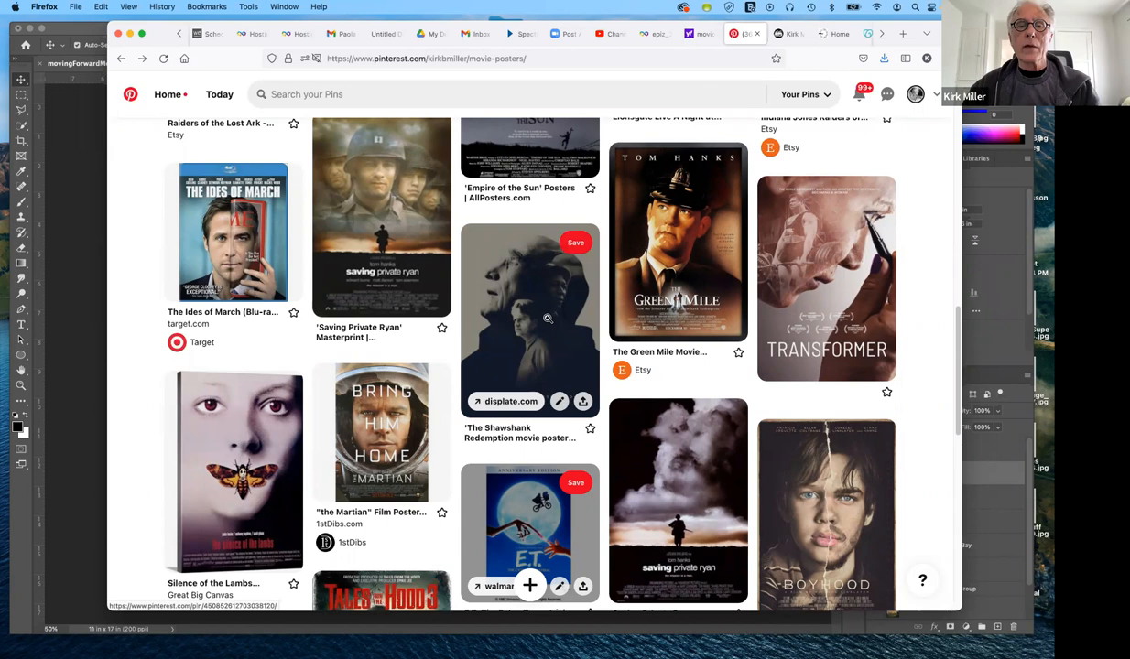
{"action": "mouse_move", "coordinate": [553, 315]}
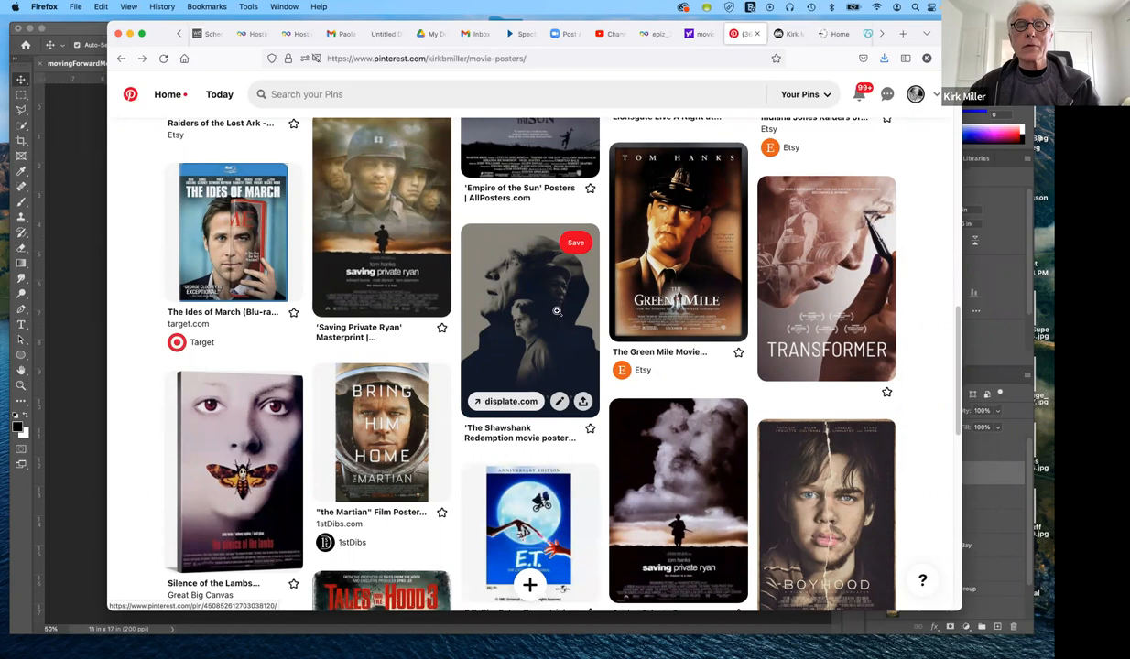
{"action": "mouse_move", "coordinate": [540, 350]}
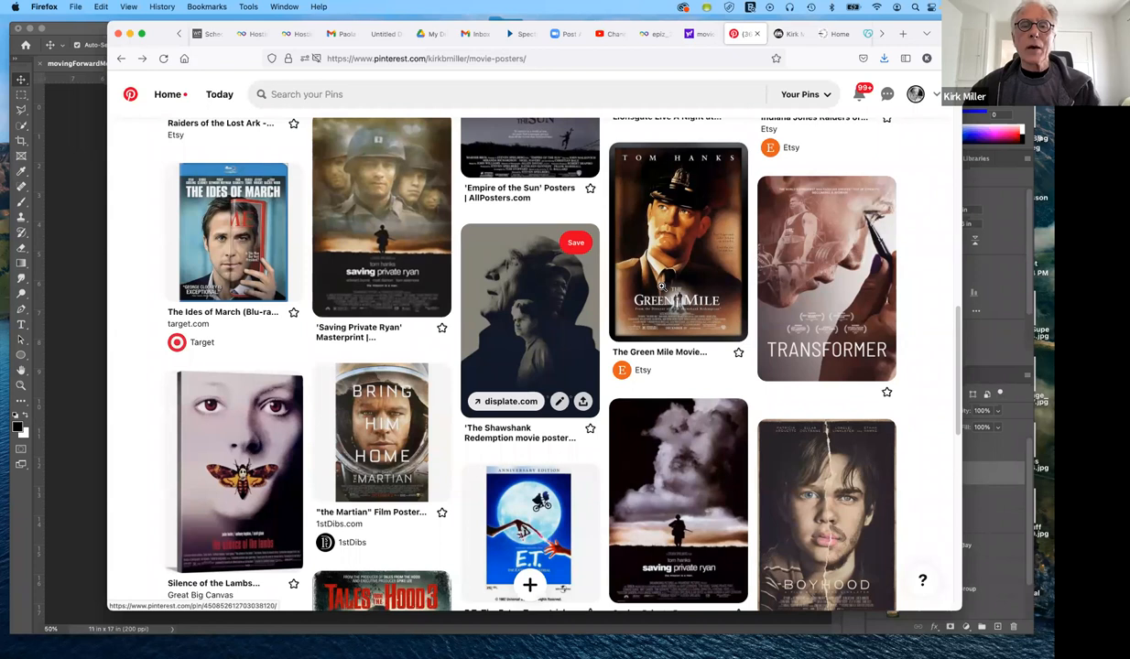
{"action": "mouse_move", "coordinate": [346, 285]}
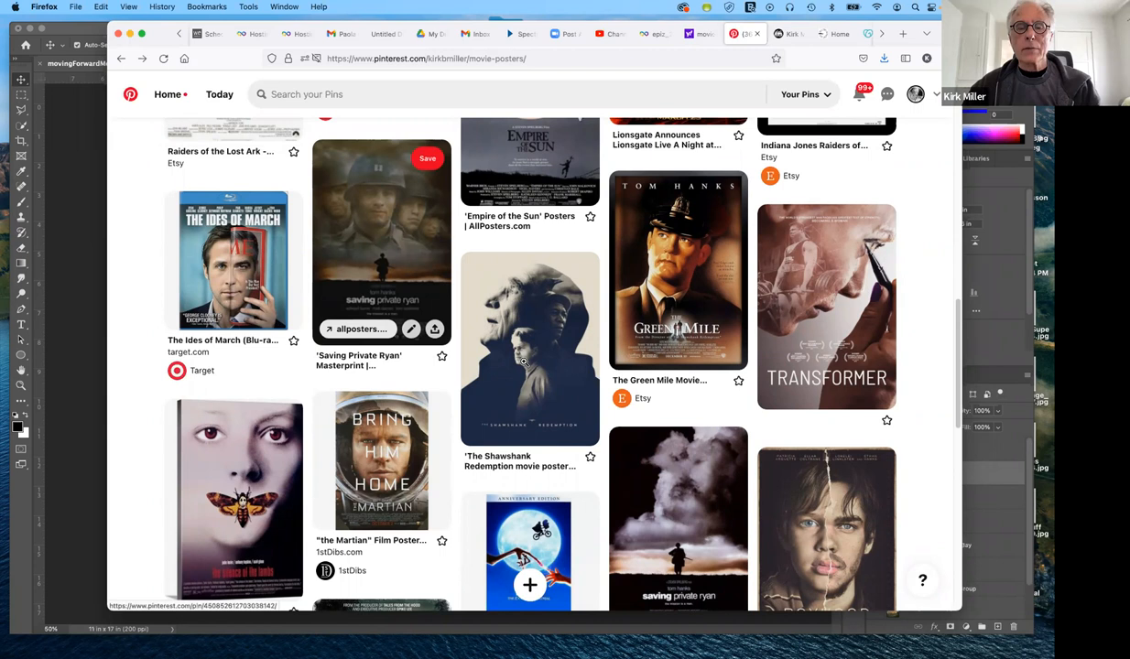
Step: Scroll the board to Green Book and Braveheart, then start a new Firefox tab
{"action": "scroll", "scroll_direction": "down", "scroll_amount": 3}
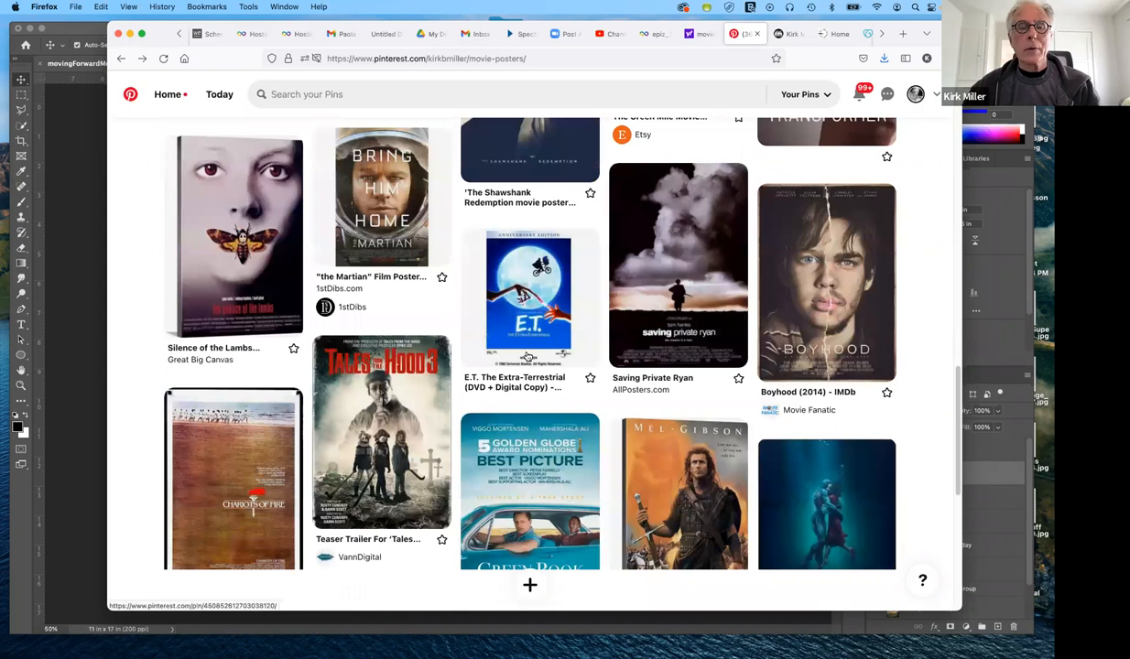
{"action": "scroll", "scroll_direction": "down", "scroll_amount": 3}
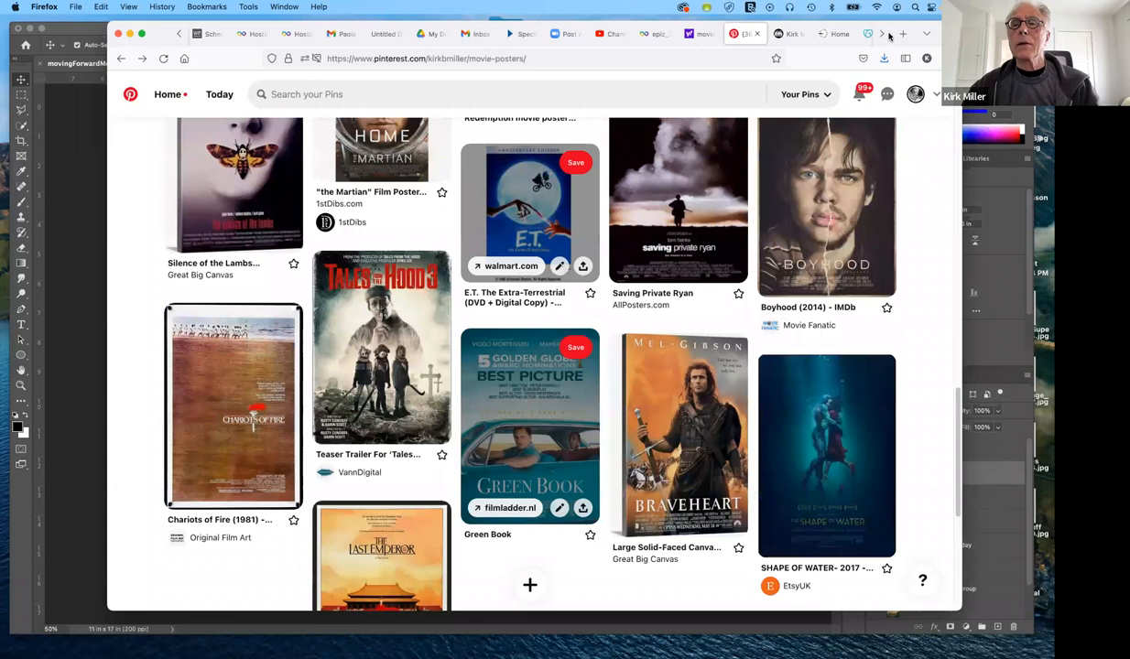
{"action": "mouse_move", "coordinate": [824, 201]}
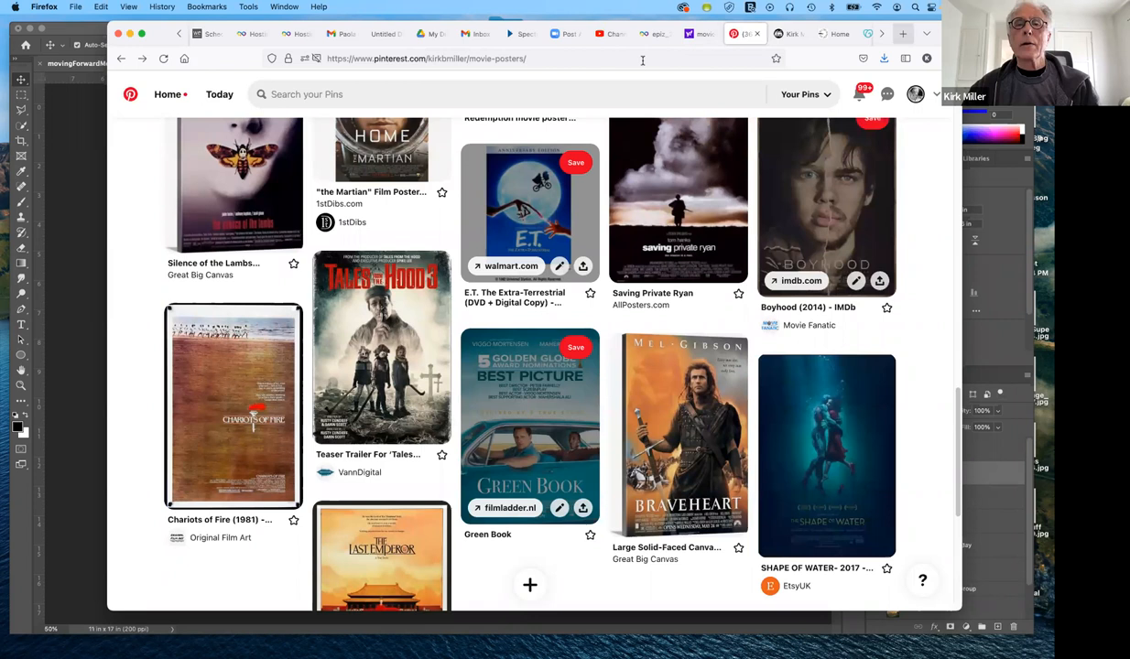
{"action": "left_click", "coordinate": [903, 33]}
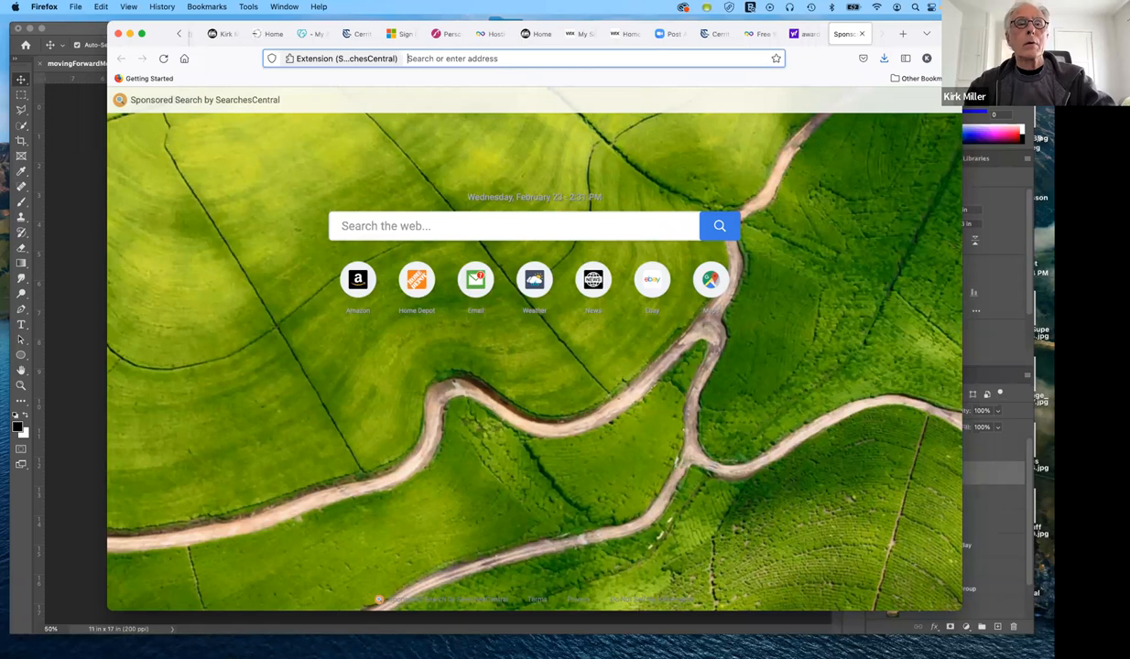
Step: Search Yahoo for 'award winning movie posters' and show the image results
{"action": "type", "text": "award winning"}
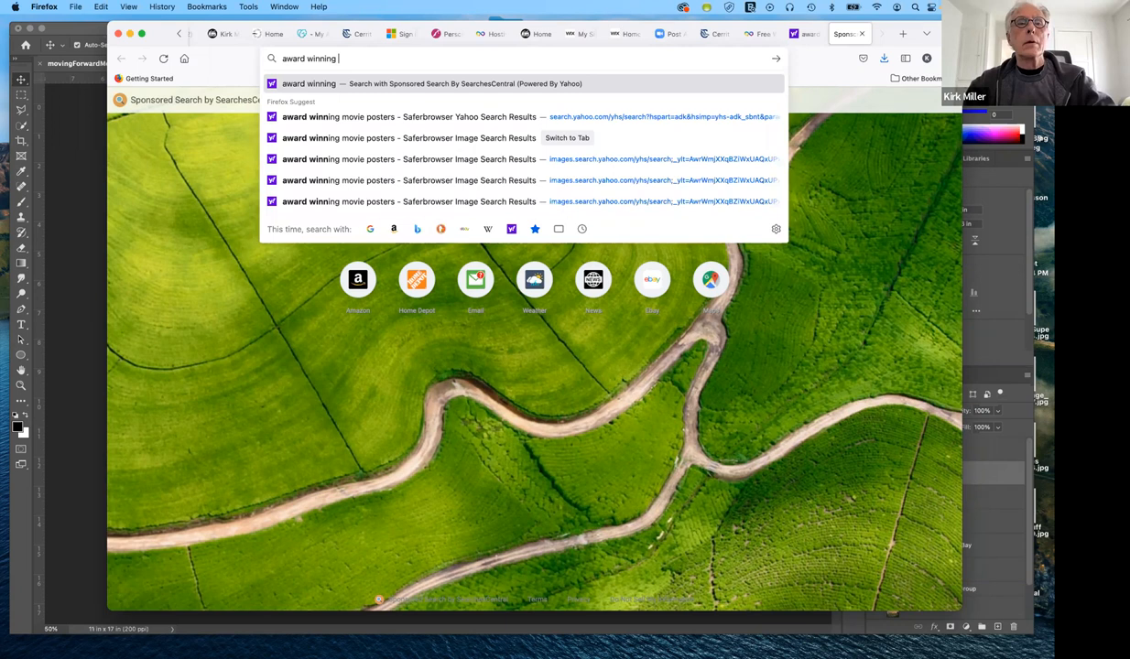
{"action": "type", "text": "movie post"}
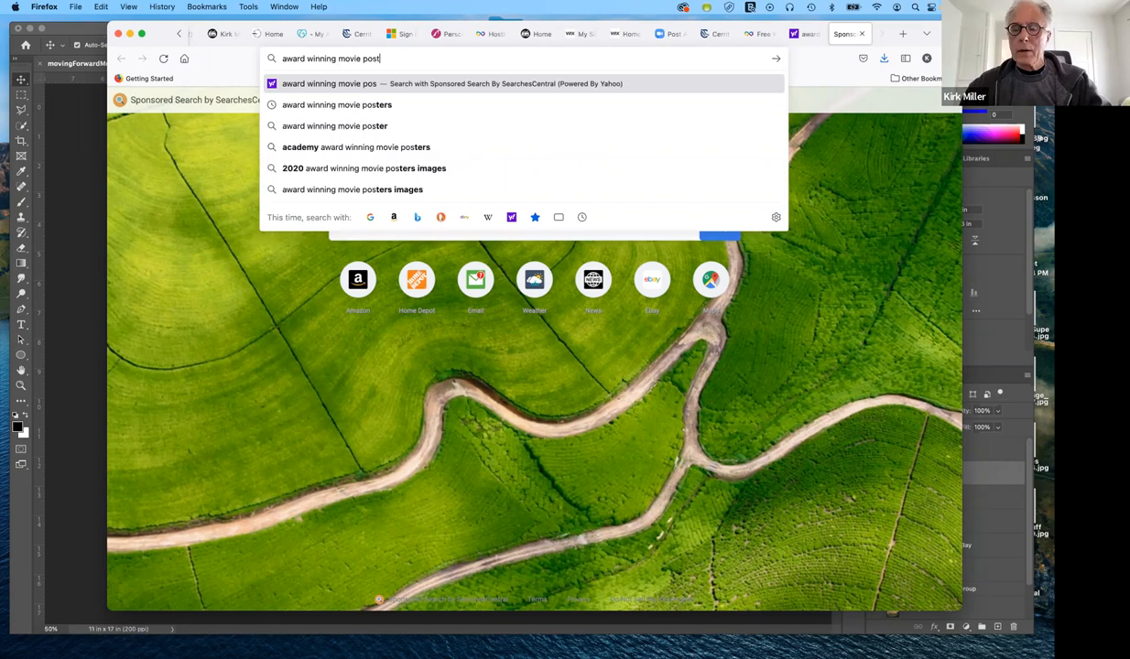
{"action": "key", "text": "Return"}
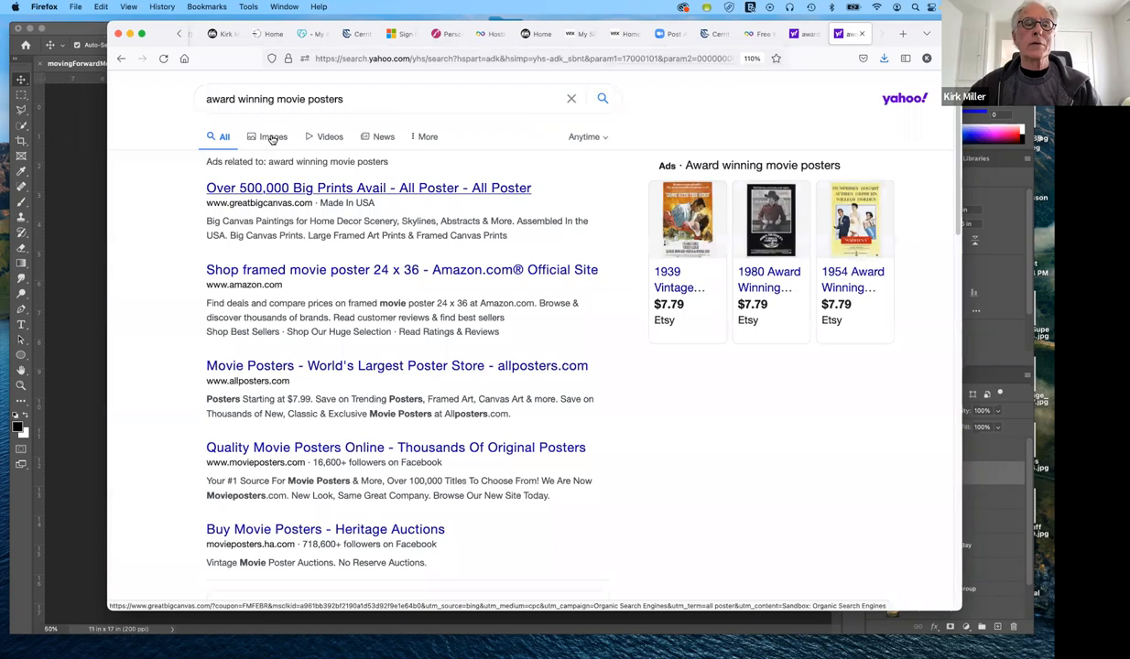
{"action": "left_click", "coordinate": [273, 135]}
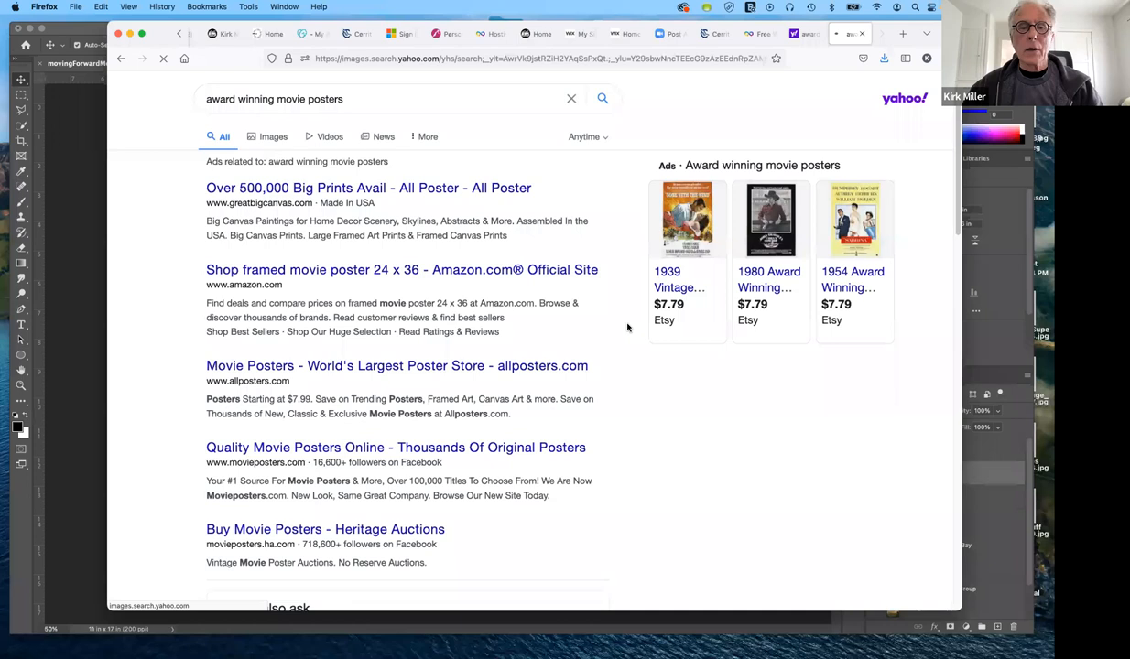
{"action": "left_click", "coordinate": [273, 136]}
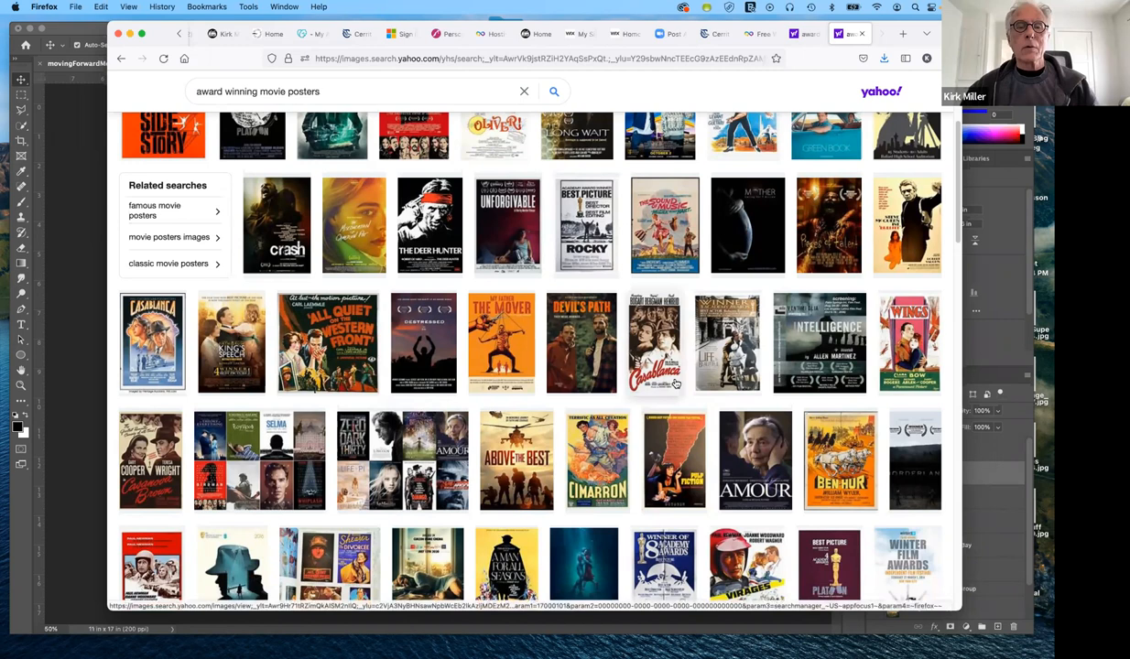
{"action": "scroll", "scroll_direction": "down", "scroll_amount": 3}
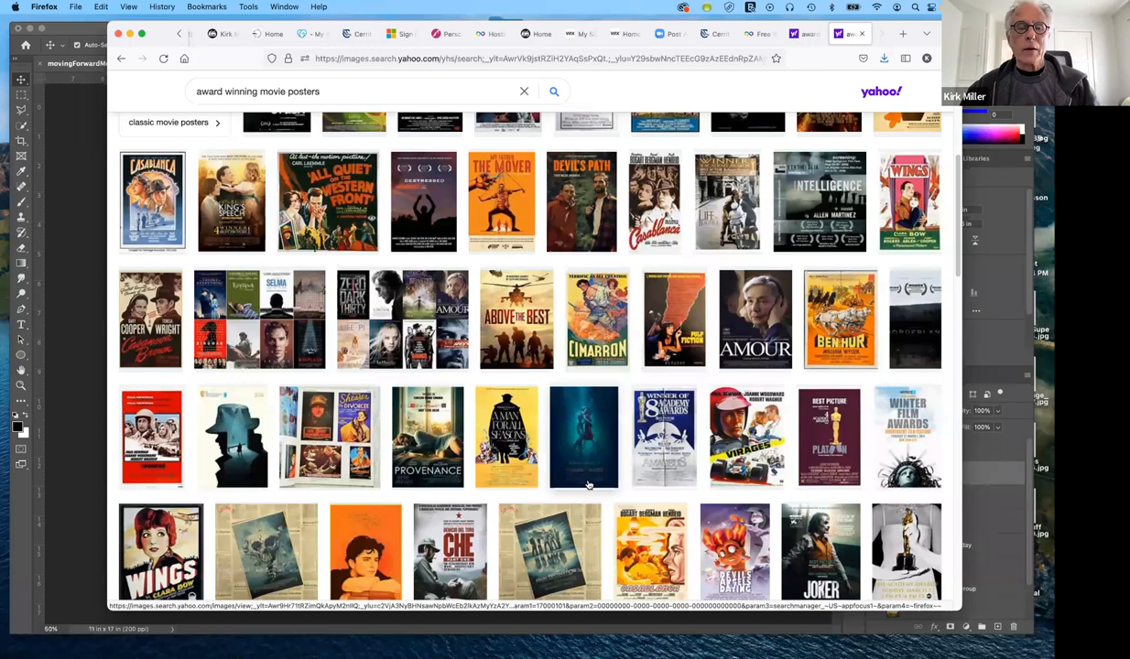
{"action": "scroll", "scroll_direction": "down", "scroll_amount": 3}
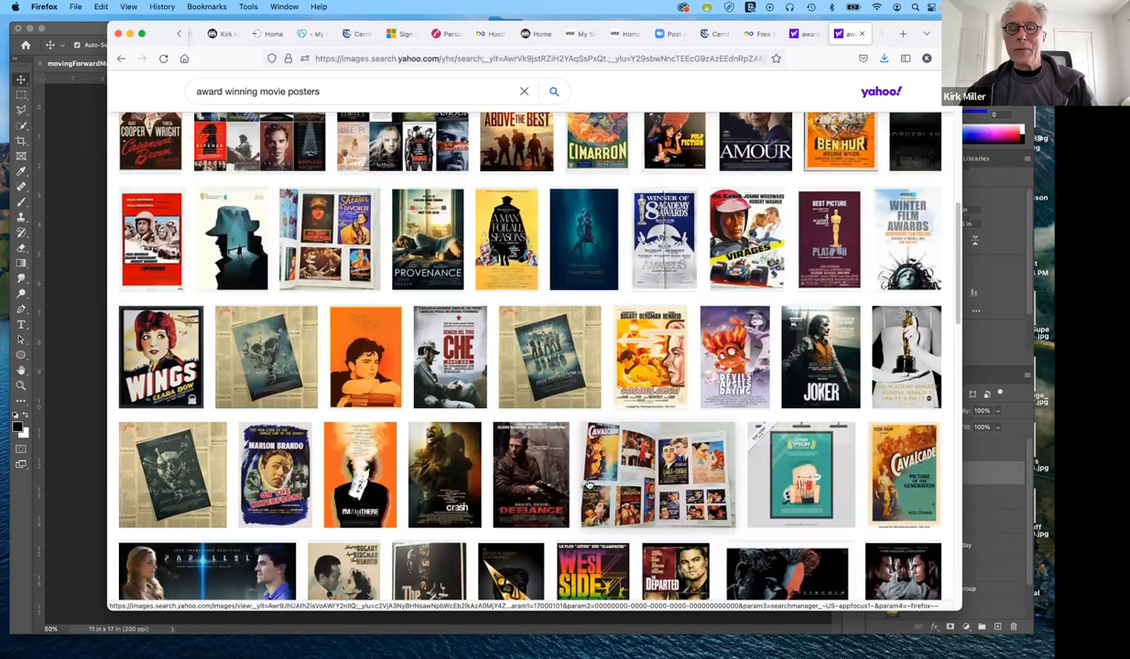
{"action": "scroll", "scroll_direction": "down", "scroll_amount": 3}
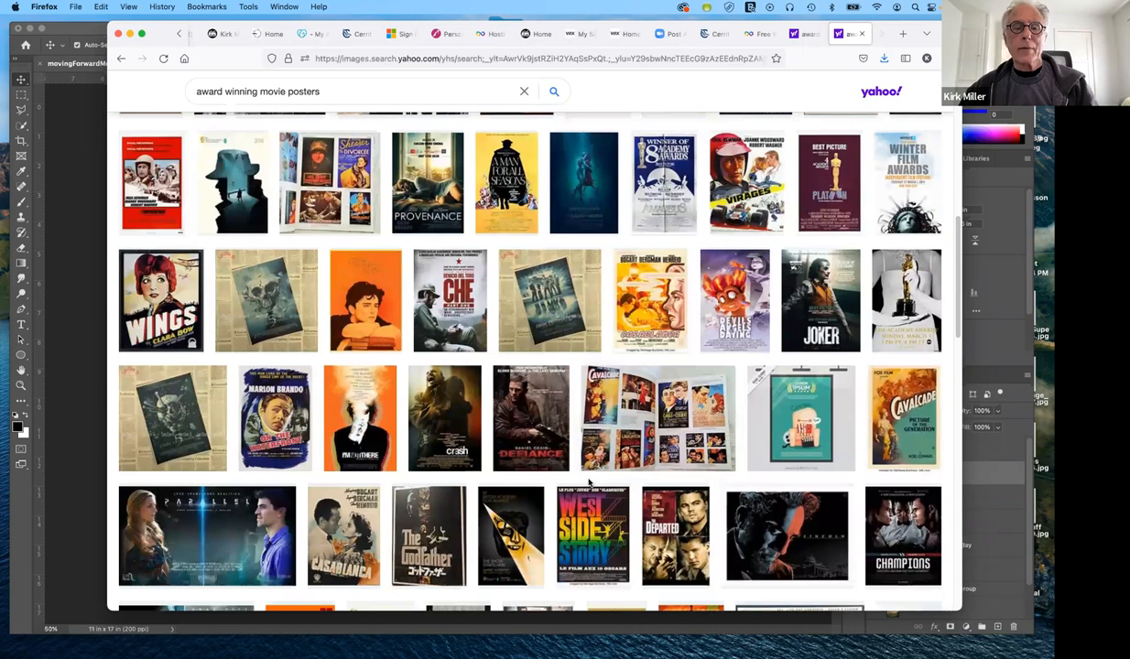
{"action": "scroll", "scroll_direction": "down", "scroll_amount": 3}
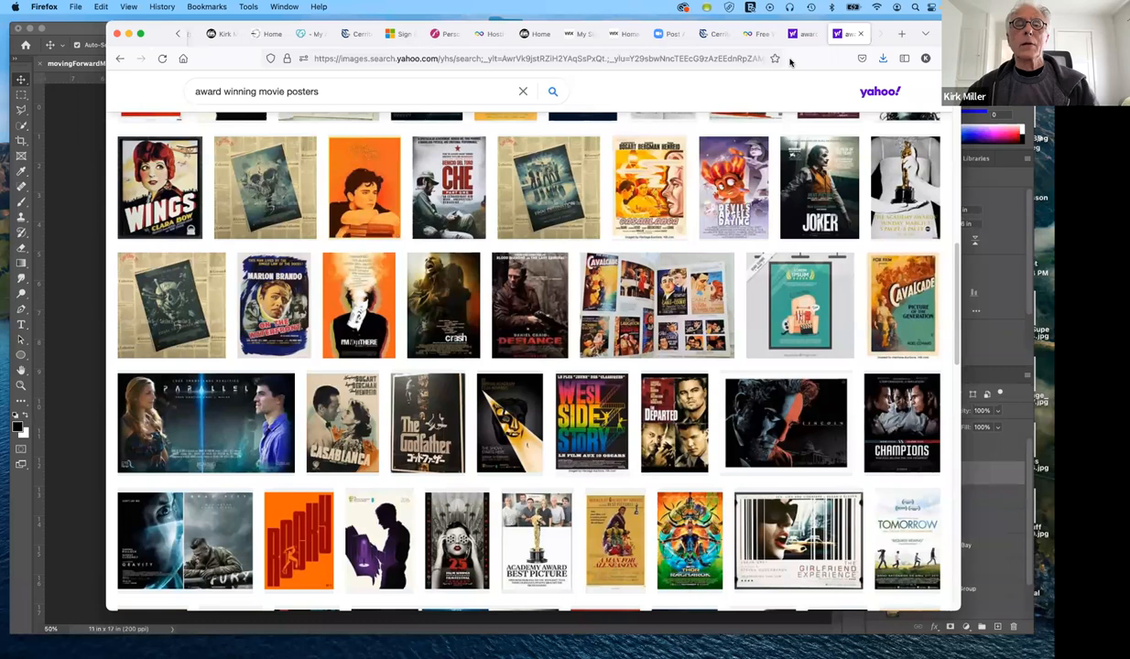
{"action": "left_click", "coordinate": [540, 58]}
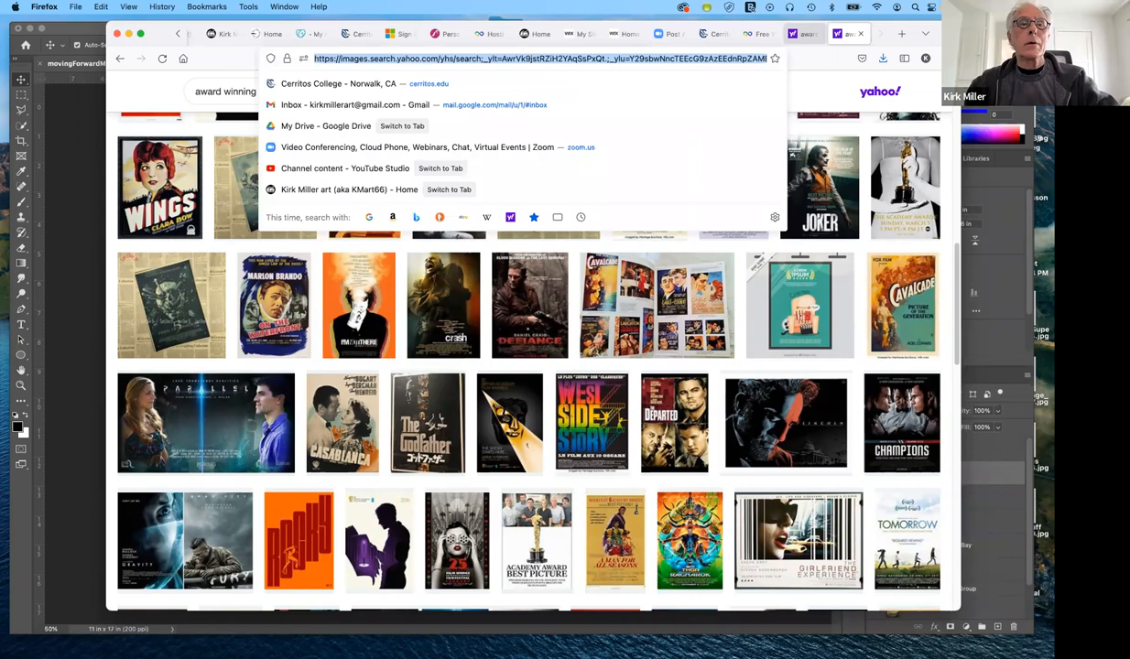
Step: Search Yahoo for 'movie credit images' and show only image results
{"action": "type", "text": "movie credit images"}
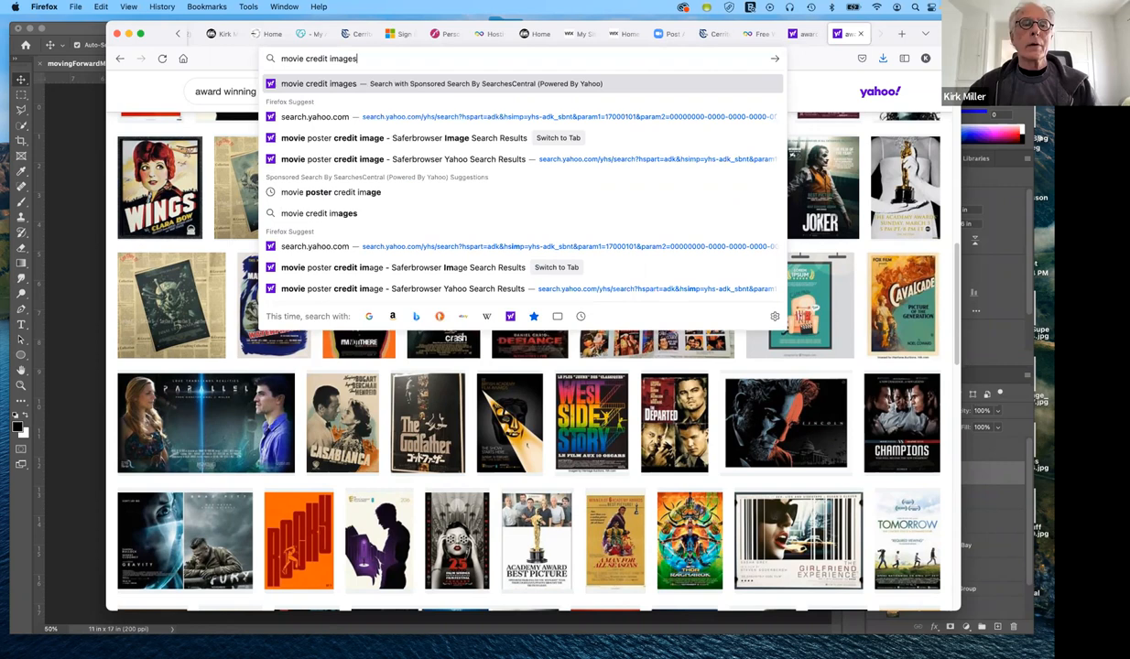
{"action": "key", "text": "Return"}
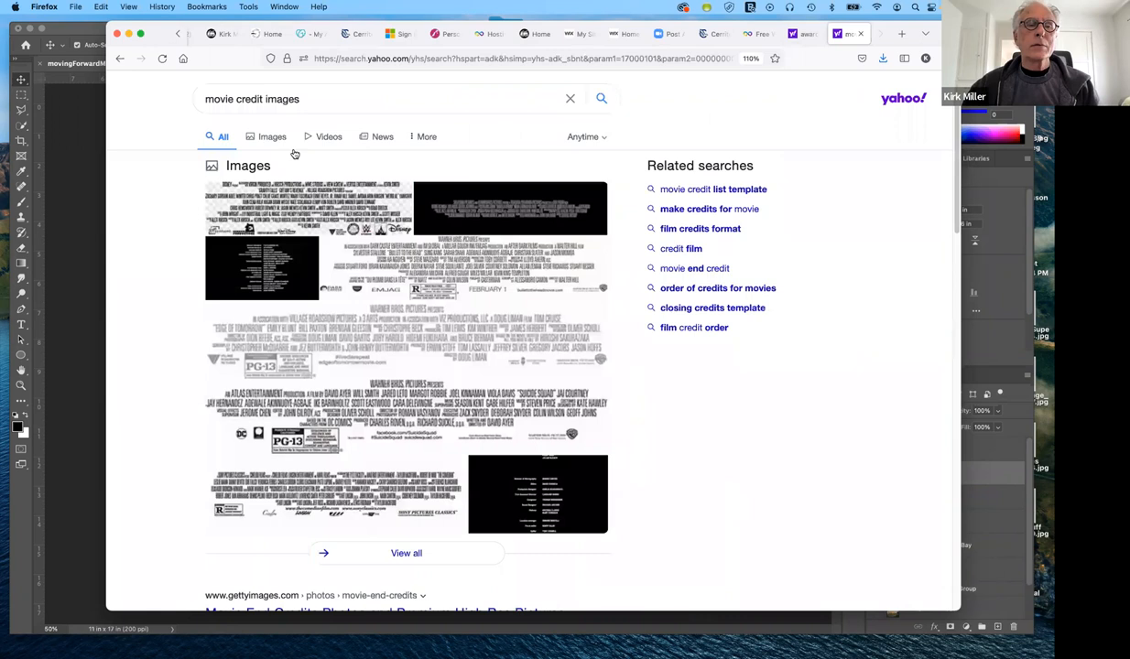
{"action": "left_click", "coordinate": [270, 136]}
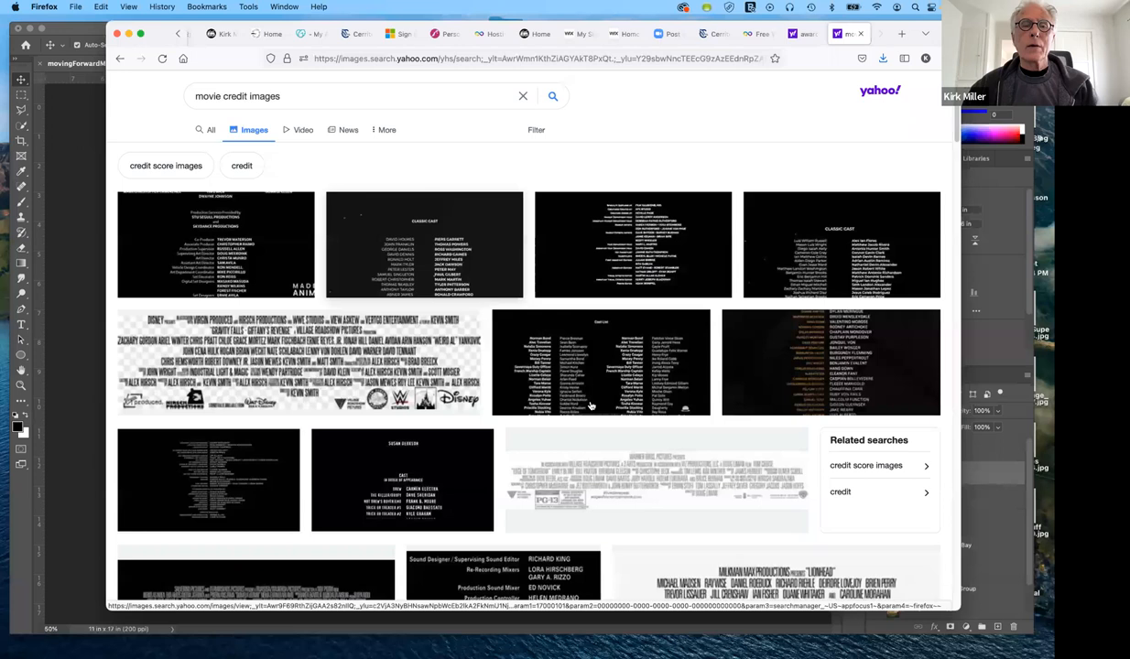
Step: Browse down through the movie credit image results
{"action": "scroll", "scroll_direction": "down", "scroll_amount": 3}
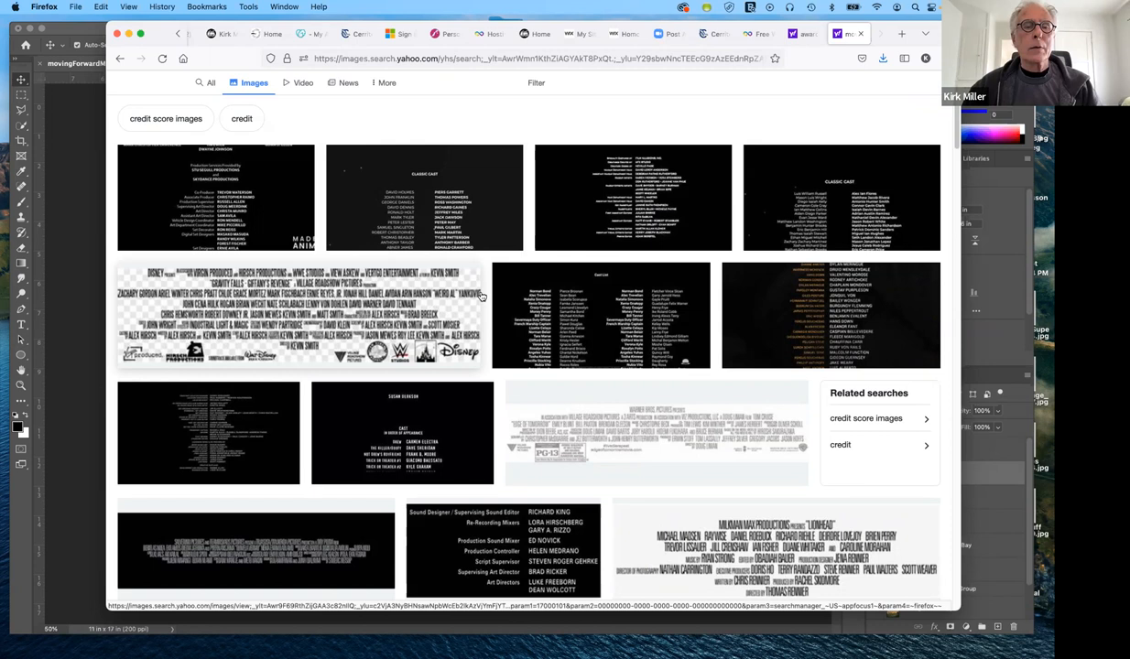
{"action": "mouse_move", "coordinate": [311, 311]}
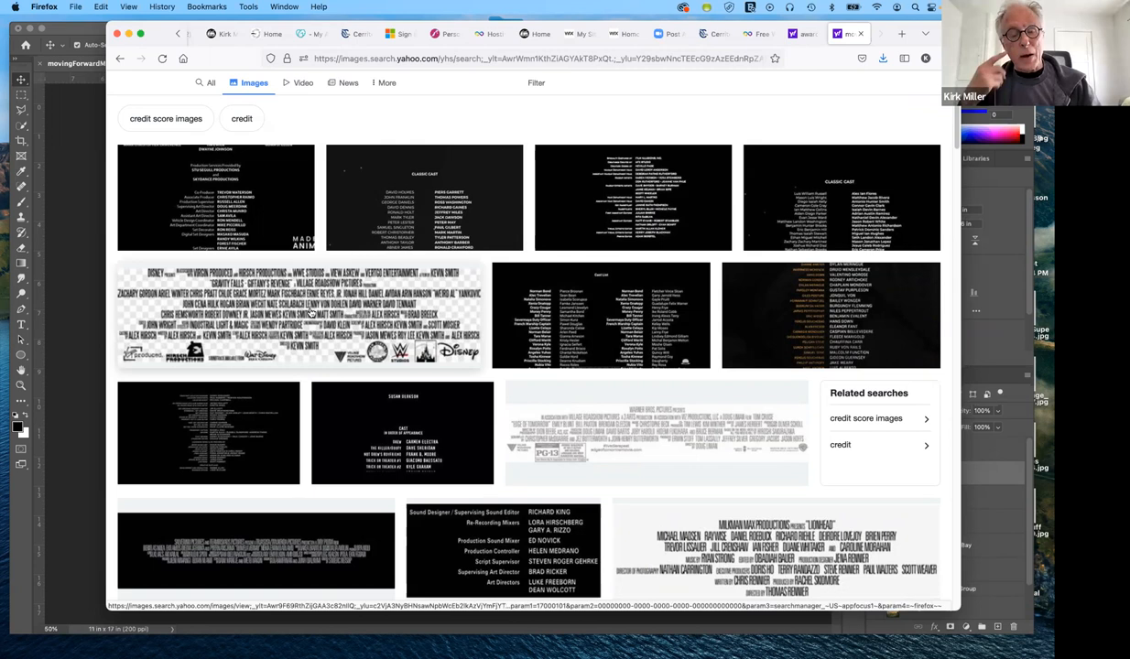
{"action": "mouse_move", "coordinate": [611, 469]}
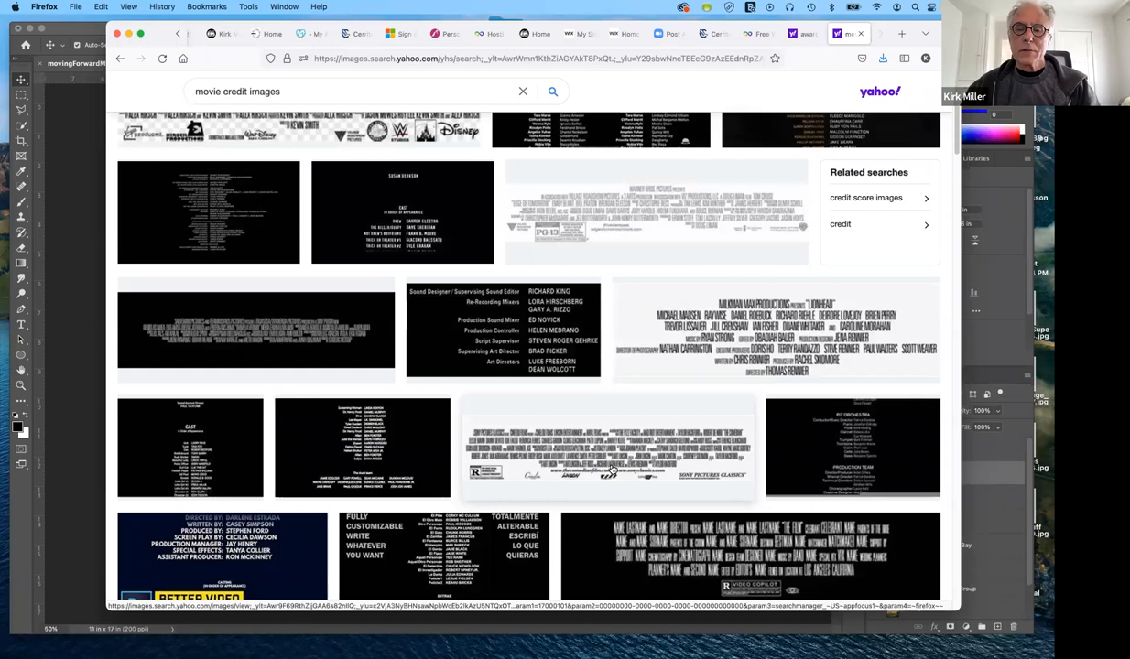
{"action": "scroll", "scroll_direction": "down", "scroll_amount": 3}
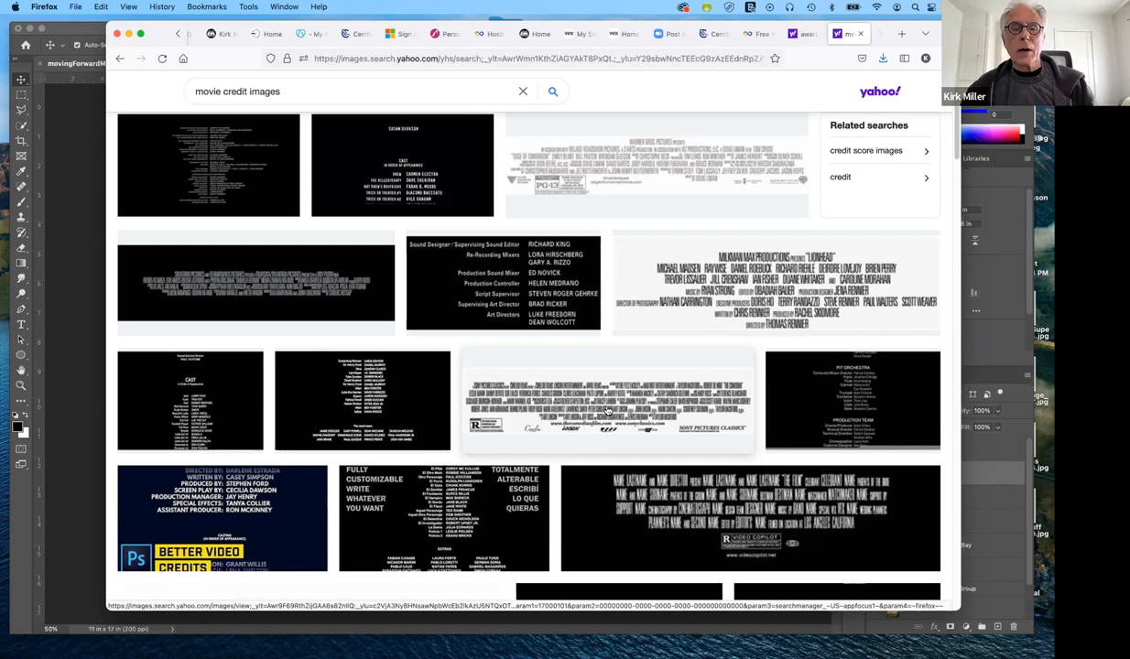
{"action": "scroll", "scroll_direction": "down", "scroll_amount": 3}
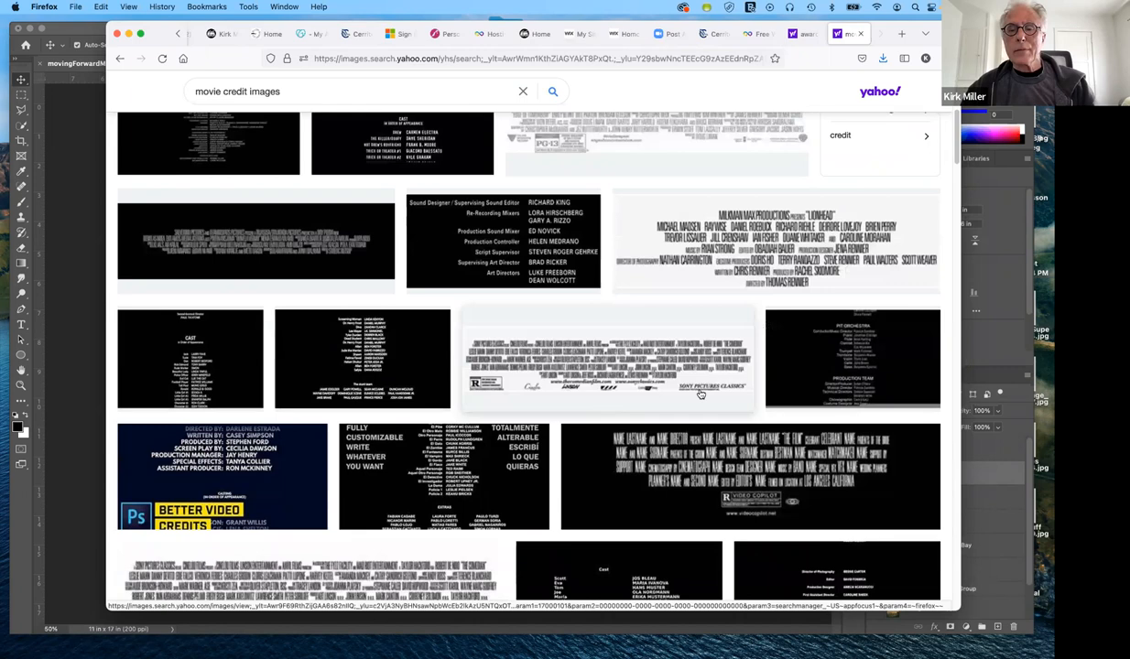
{"action": "scroll", "scroll_direction": "down", "scroll_amount": 3}
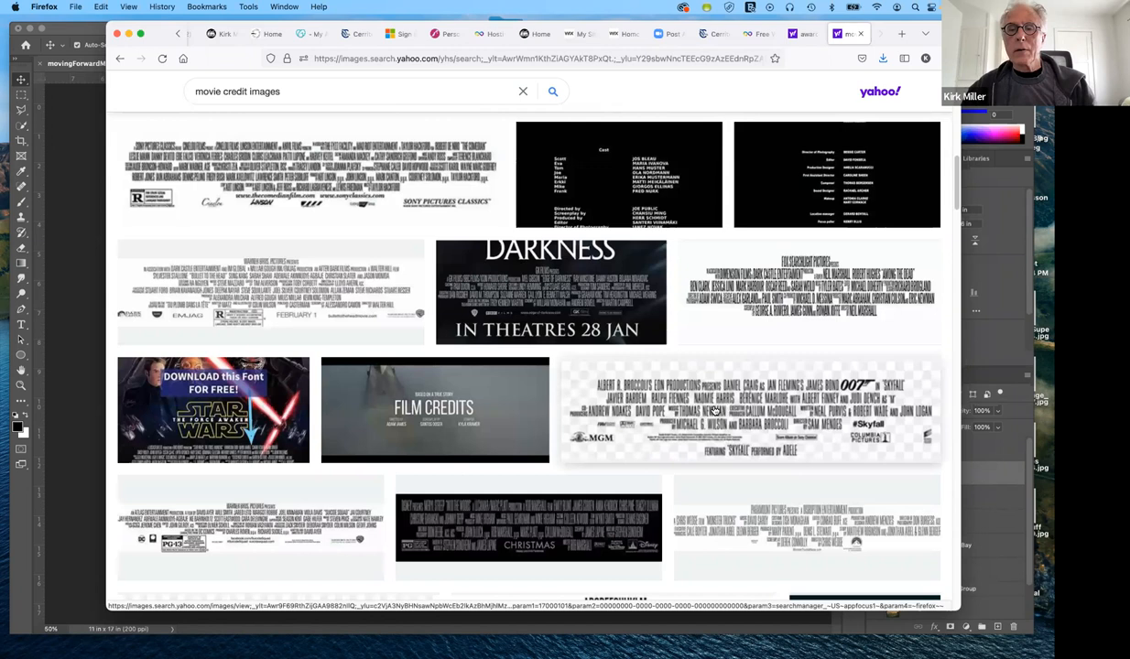
{"action": "scroll", "scroll_direction": "down", "scroll_amount": 3}
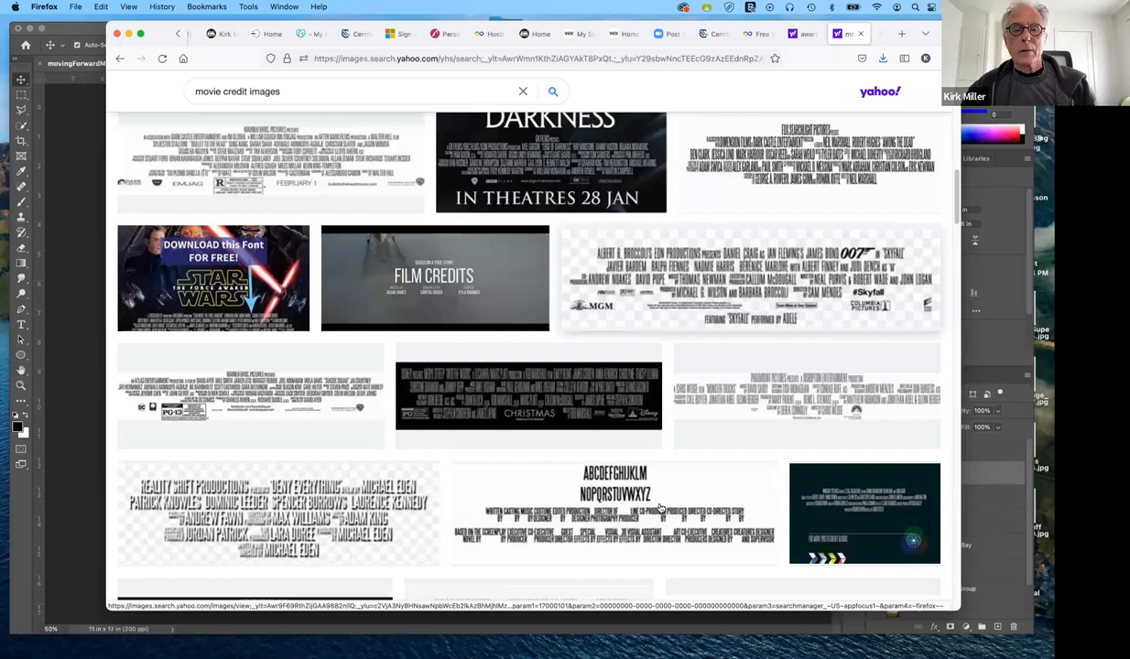
{"action": "scroll", "scroll_direction": "down", "scroll_amount": 3}
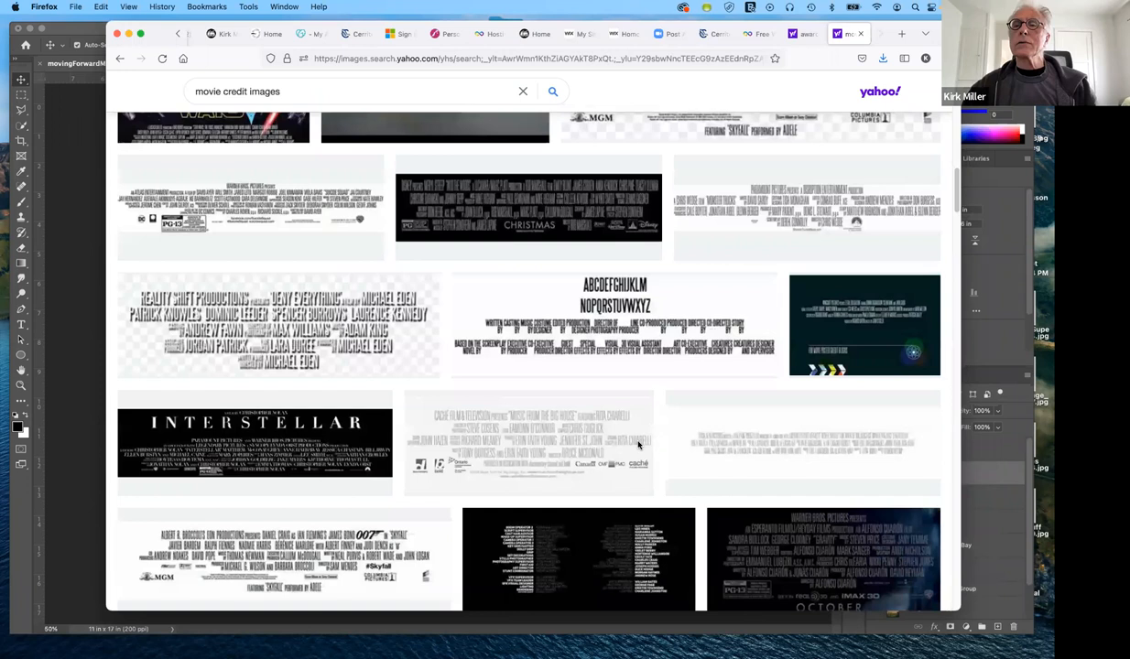
{"action": "scroll", "scroll_direction": "up", "scroll_amount": 3}
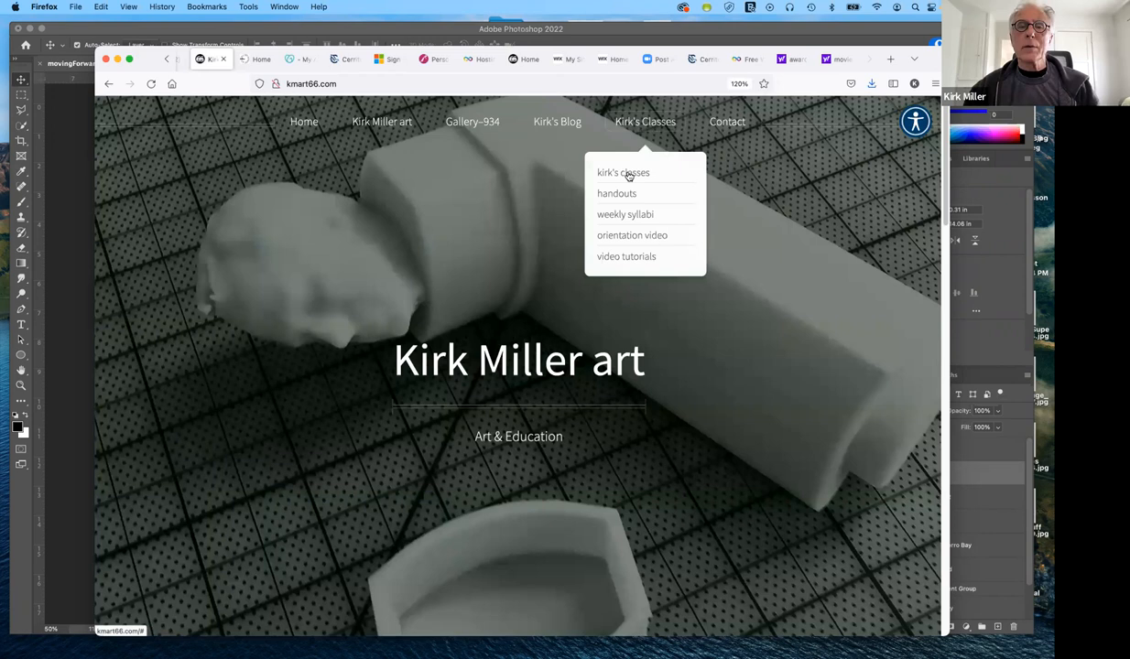
Step: Open the Kirk's Classes page with its student work slideshow
{"action": "left_click", "coordinate": [623, 172]}
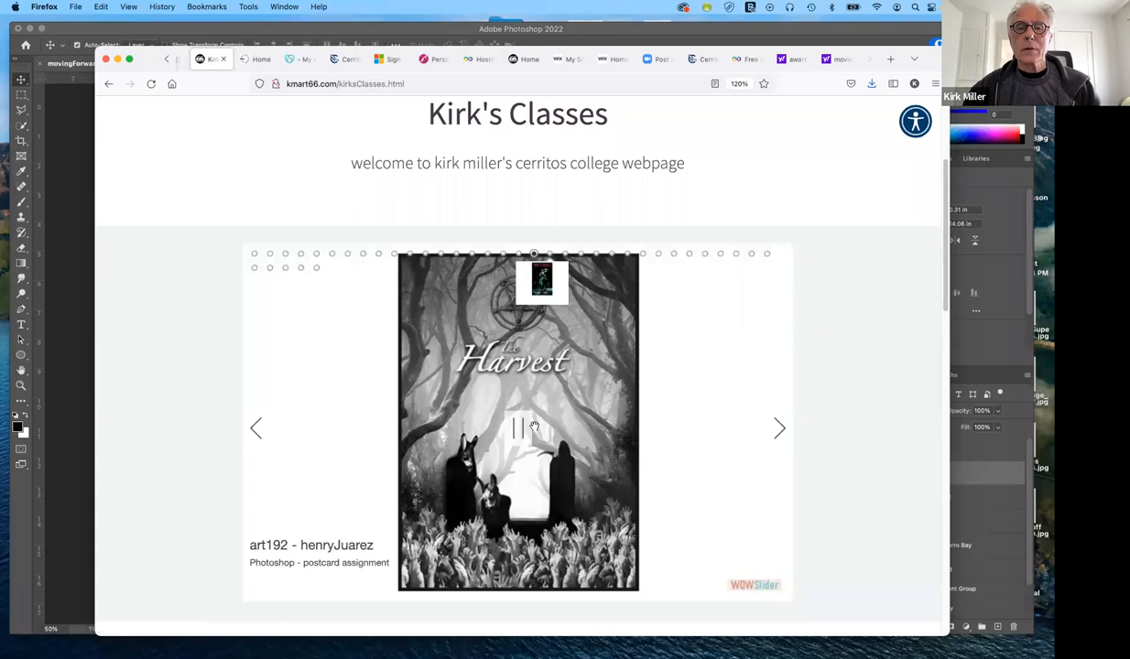
{"action": "scroll", "scroll_direction": "down", "scroll_amount": 3}
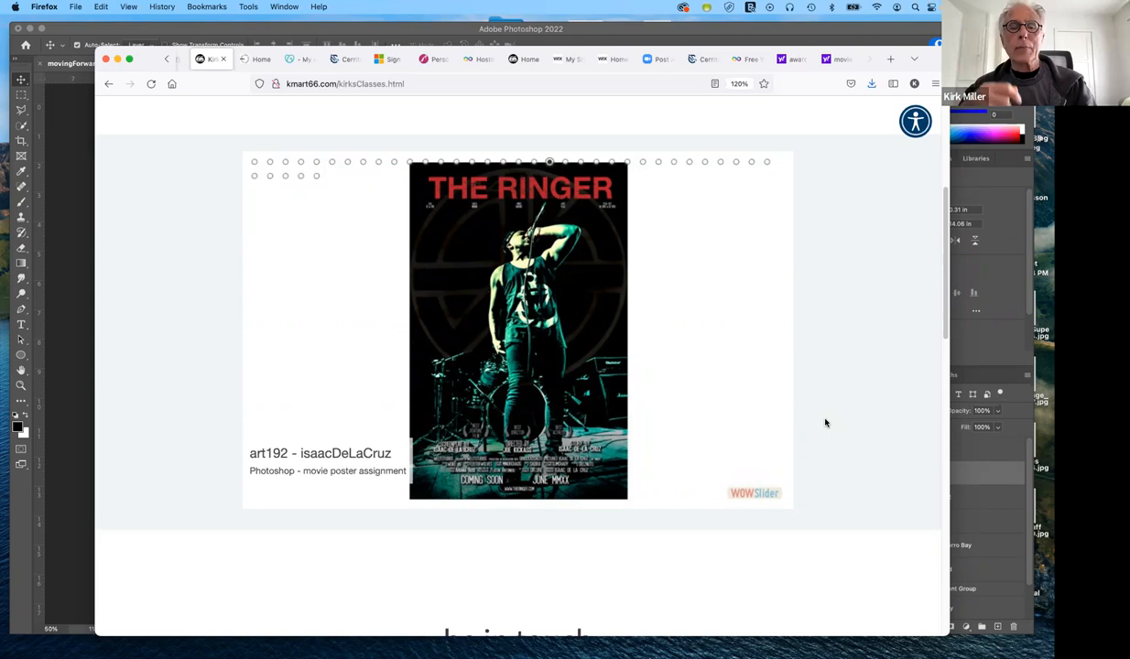
{"action": "mouse_move", "coordinate": [791, 353]}
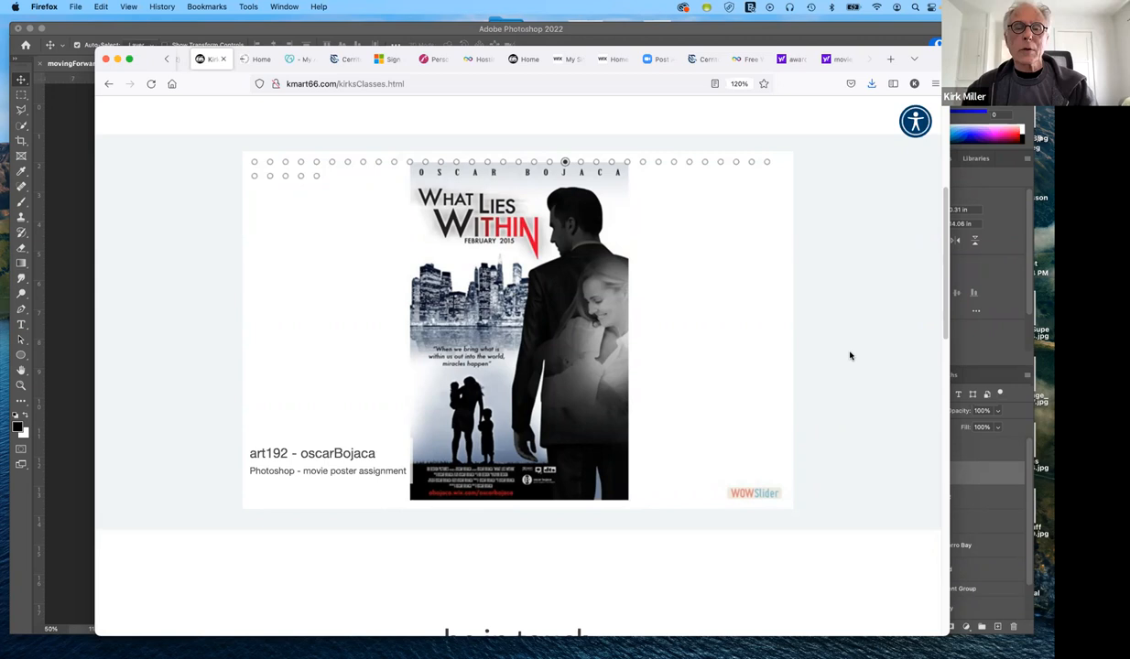
{"action": "mouse_move", "coordinate": [607, 307]}
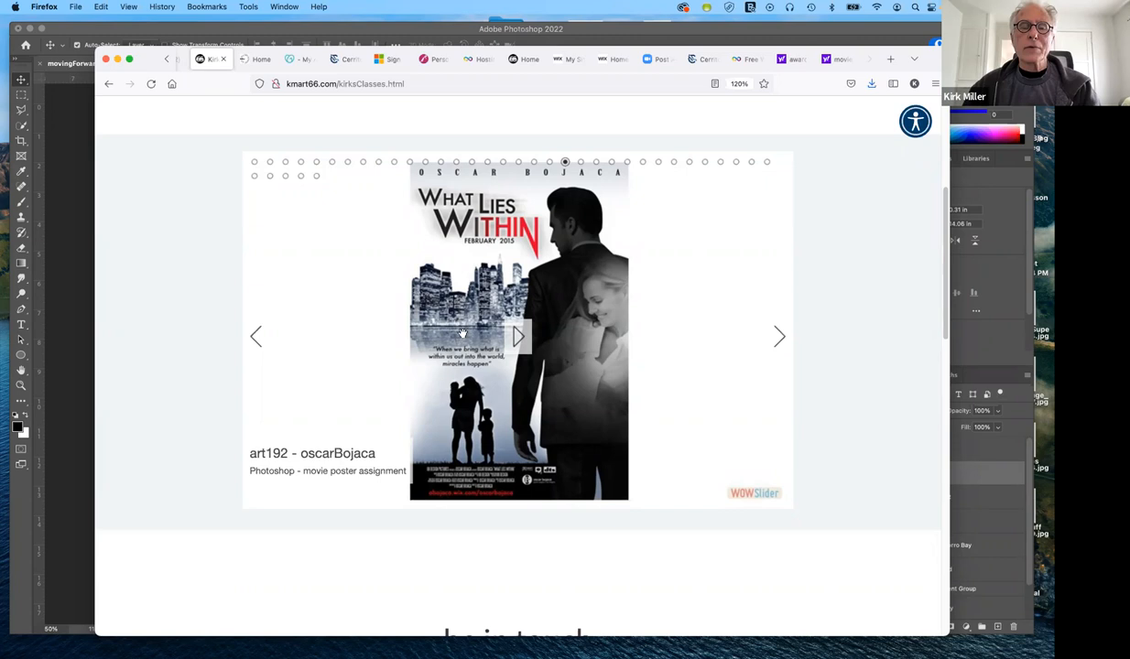
{"action": "mouse_move", "coordinate": [468, 322]}
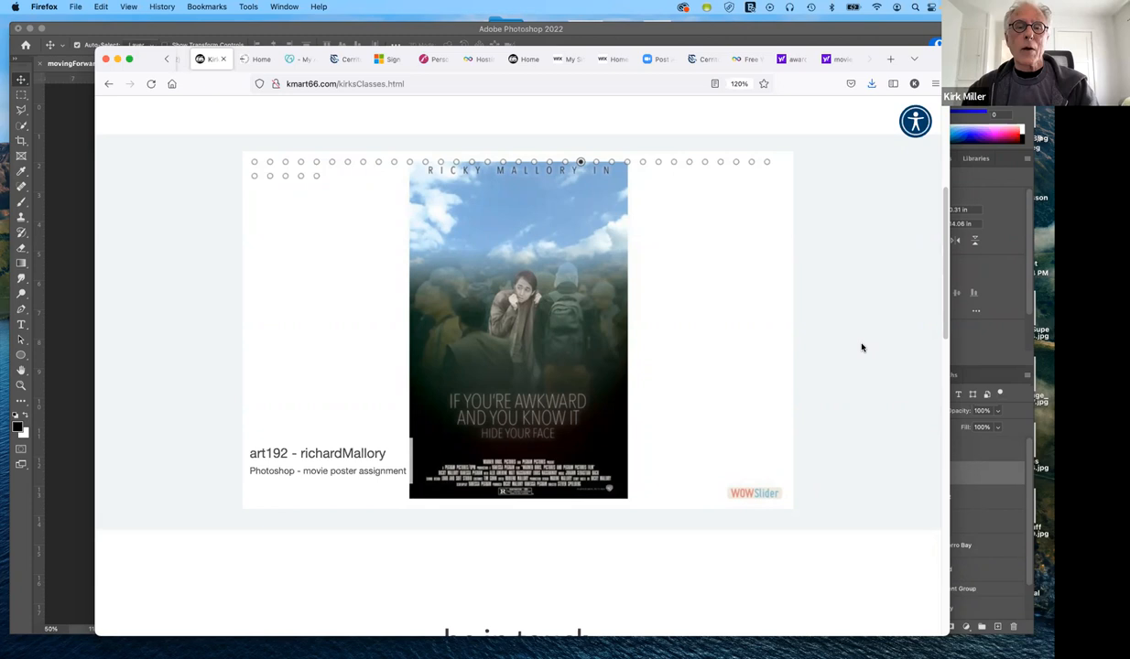
{"action": "mouse_move", "coordinate": [780, 304]}
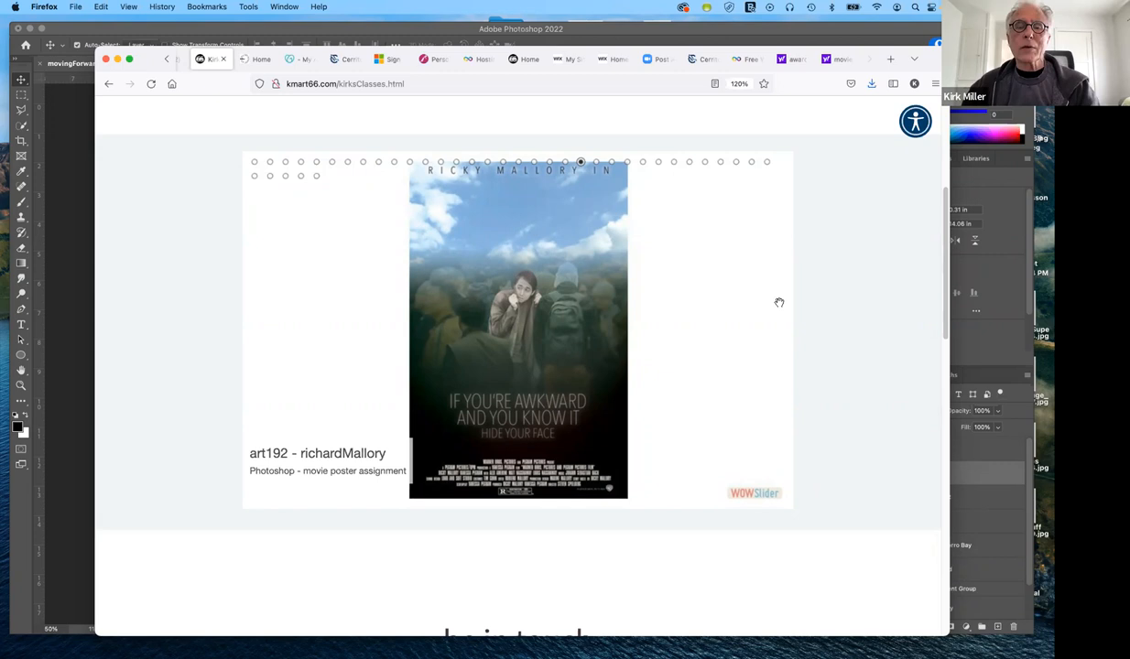
{"action": "mouse_move", "coordinate": [516, 337]}
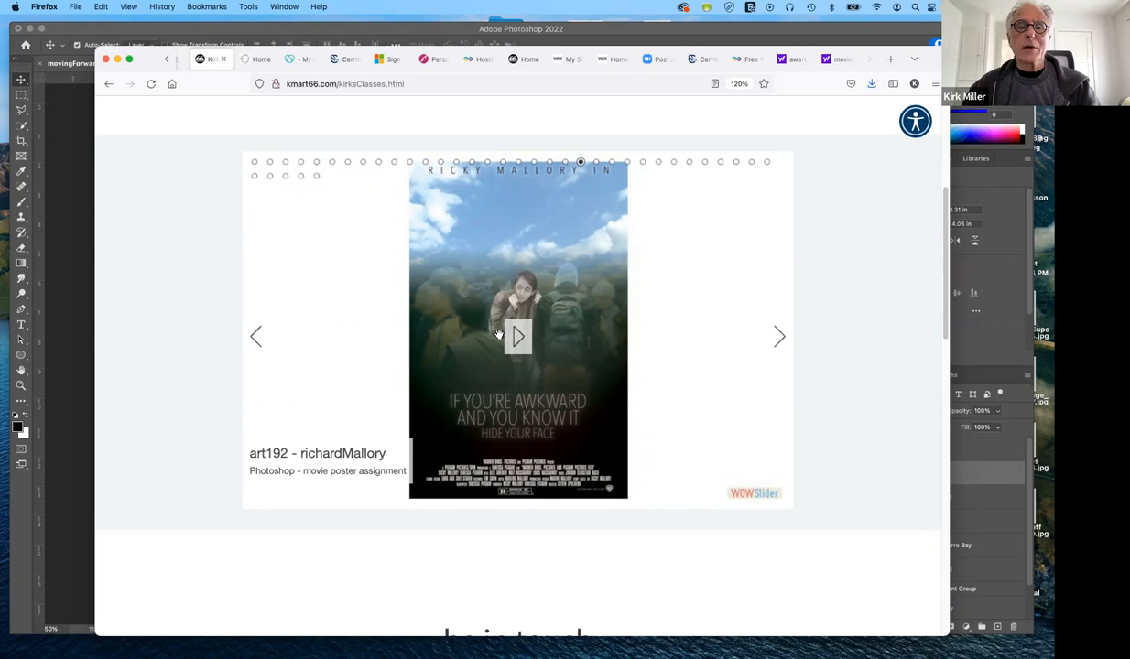
{"action": "mouse_move", "coordinate": [870, 324]}
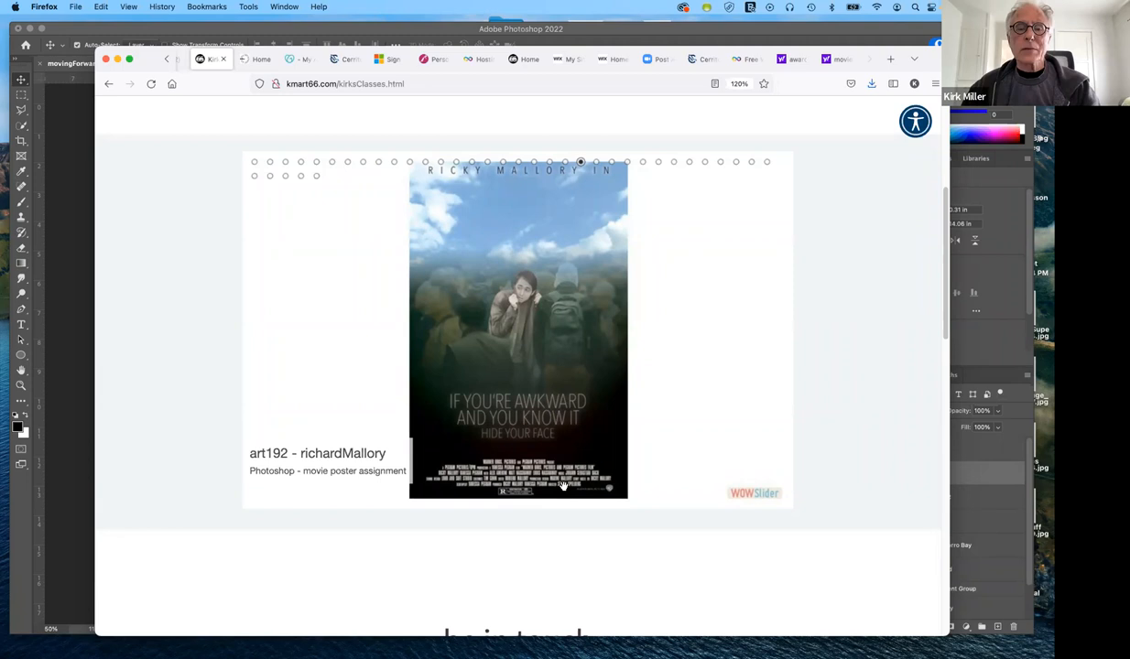
{"action": "mouse_move", "coordinate": [723, 377]}
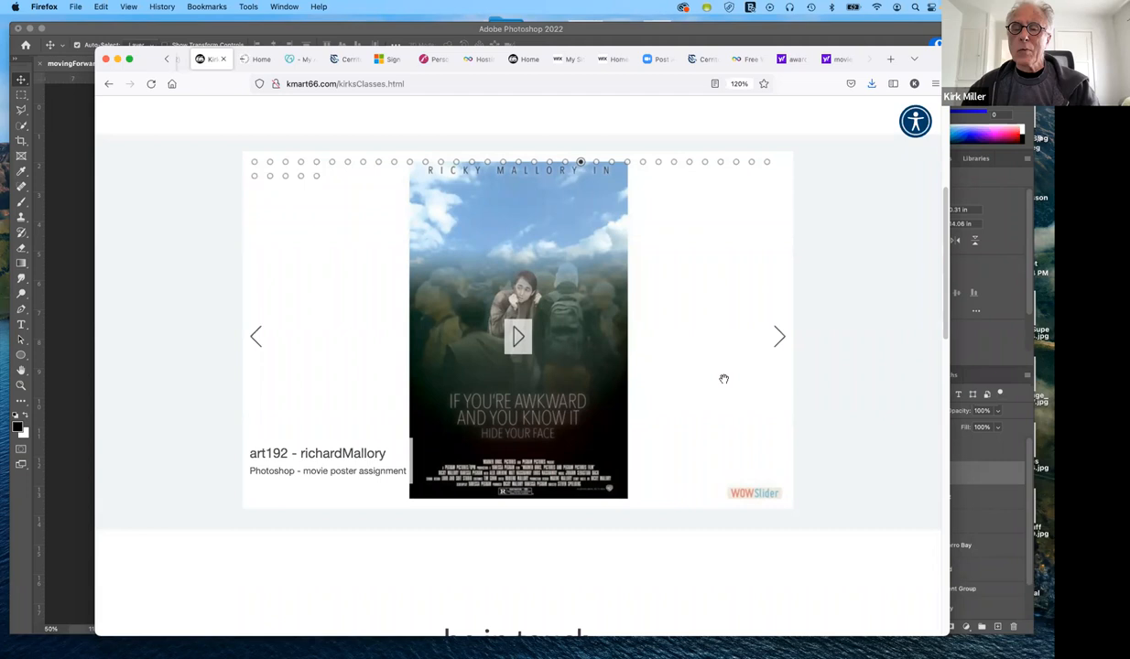
{"action": "mouse_move", "coordinate": [449, 403]}
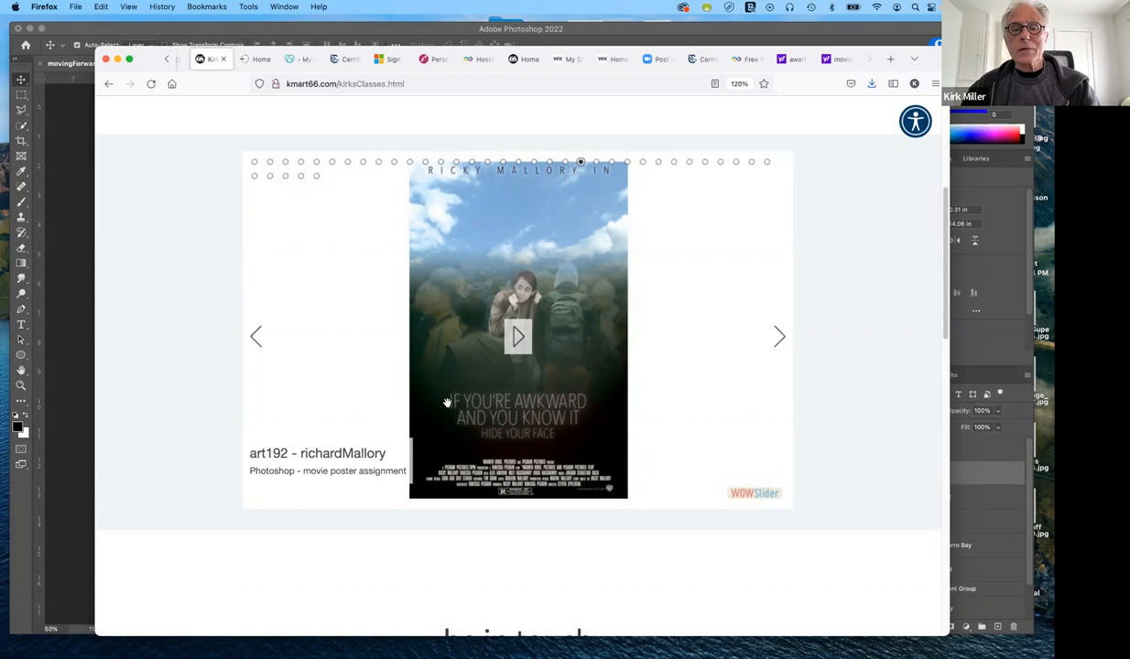
{"action": "mouse_move", "coordinate": [637, 436]}
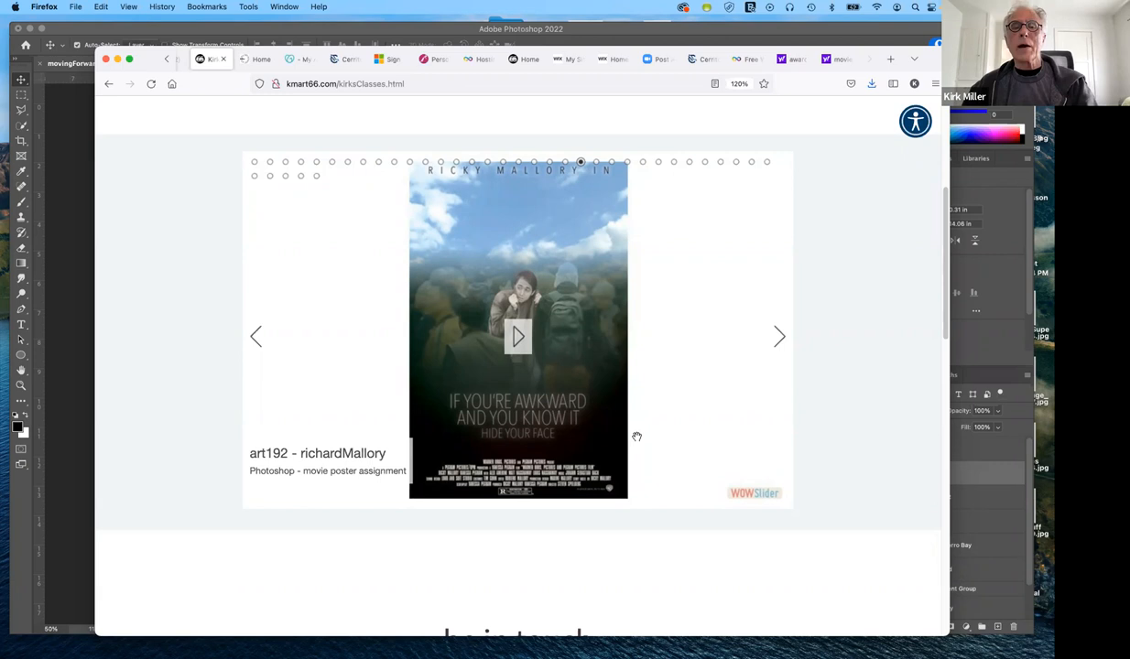
{"action": "mouse_move", "coordinate": [655, 425]}
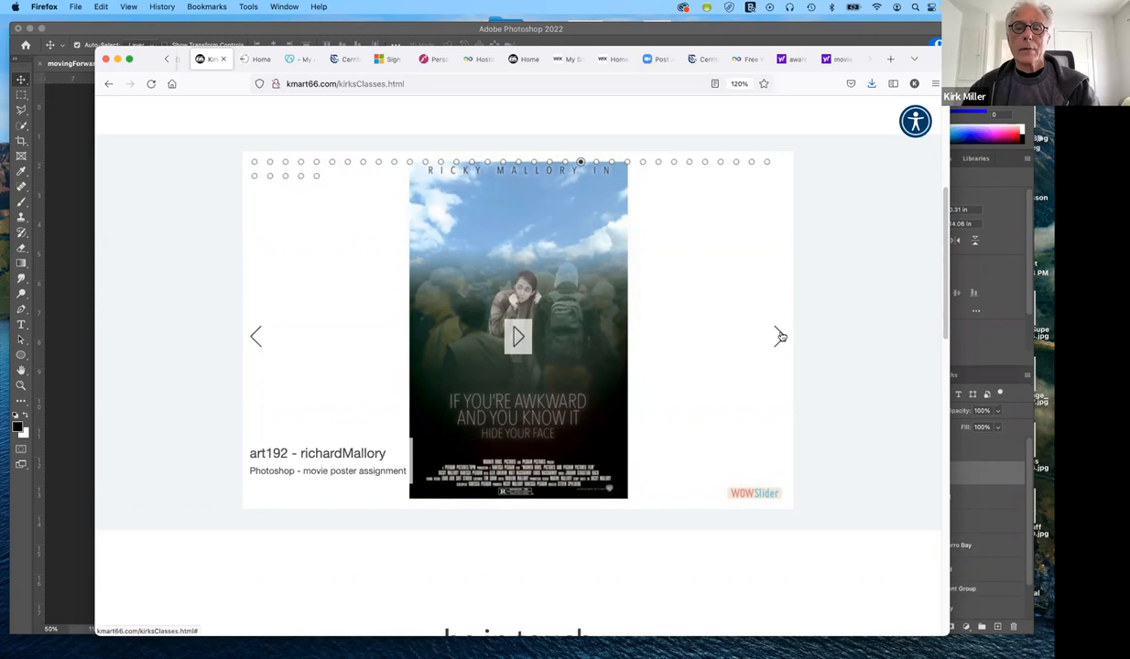
{"action": "left_click", "coordinate": [779, 336]}
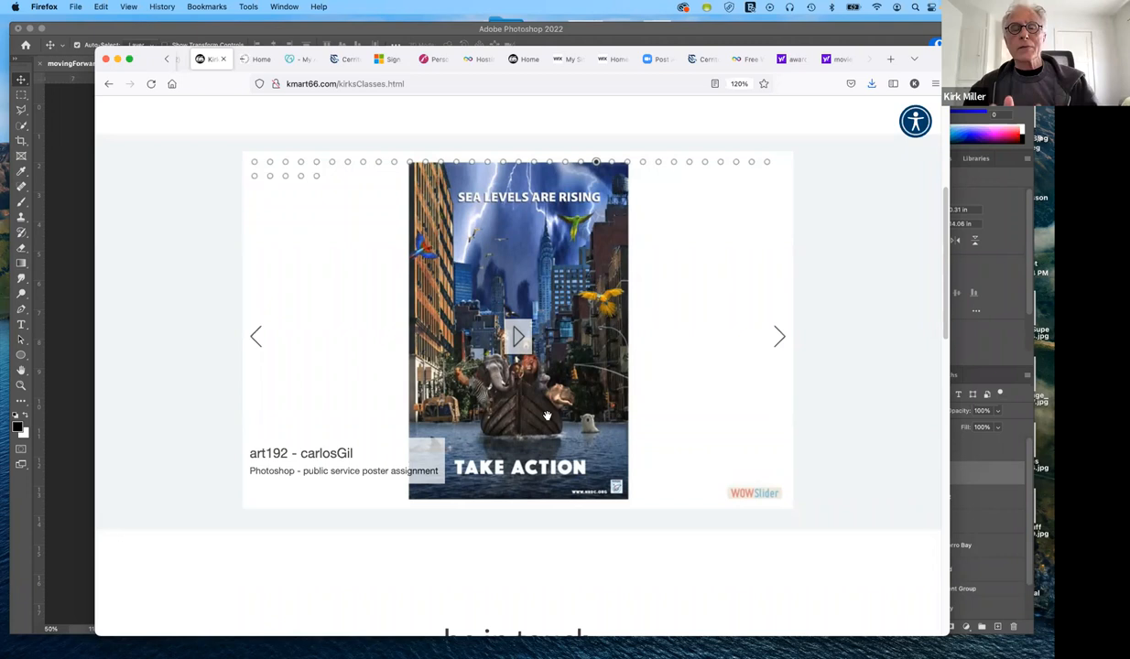
{"action": "mouse_move", "coordinate": [419, 131]}
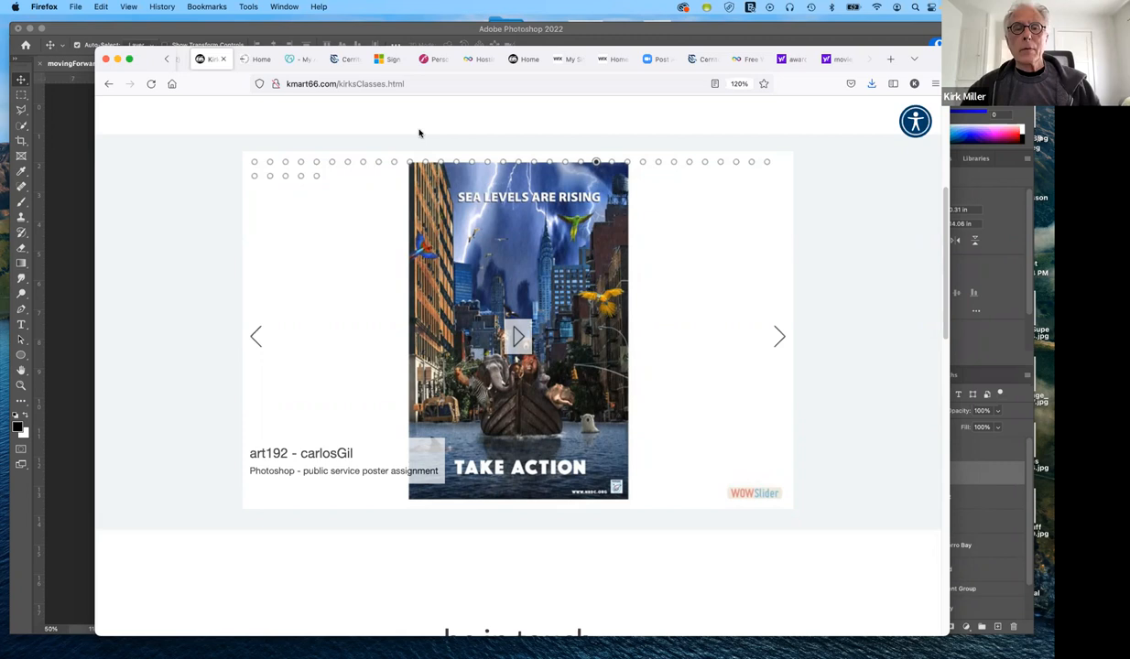
{"action": "mouse_move", "coordinate": [392, 194]}
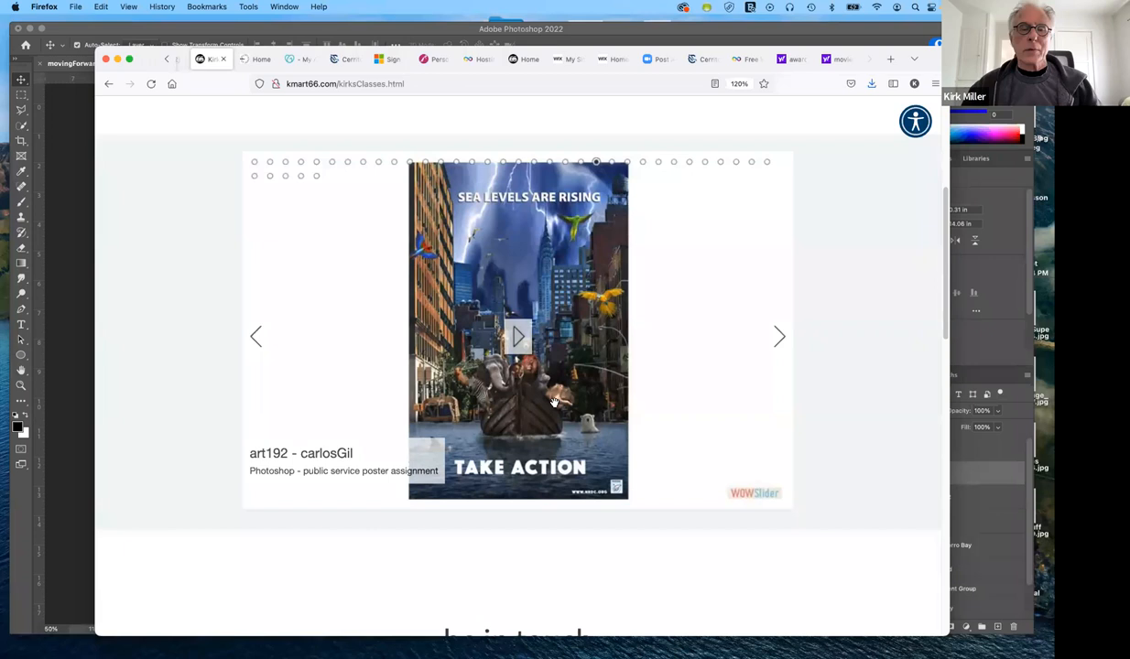
{"action": "mouse_move", "coordinate": [590, 385]}
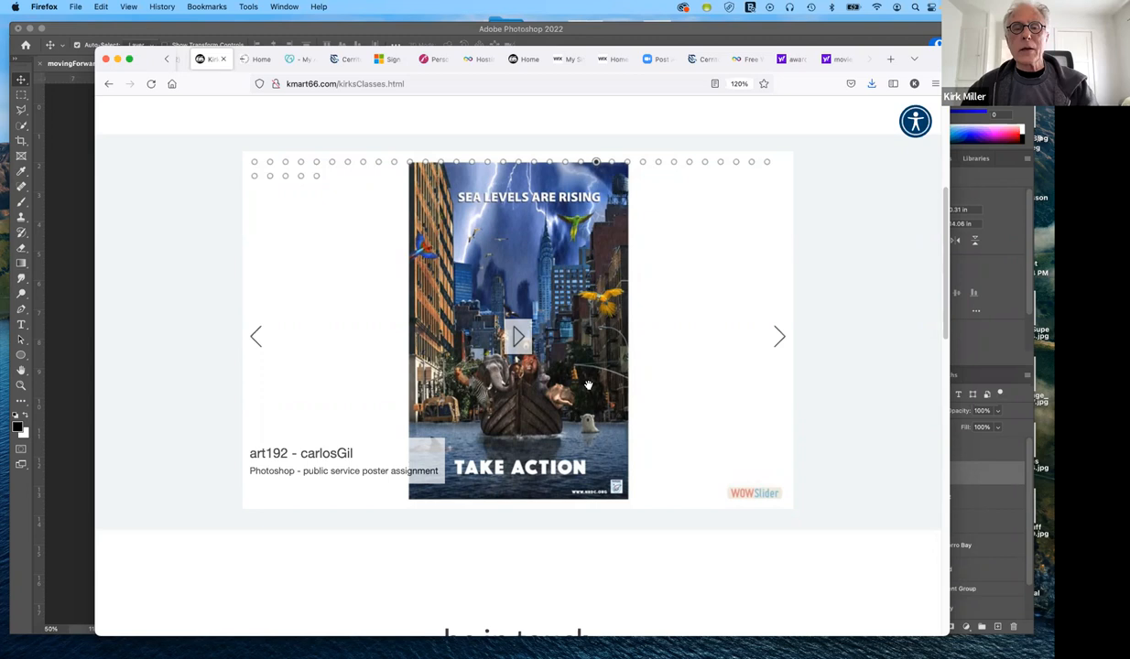
{"action": "mouse_move", "coordinate": [655, 389]}
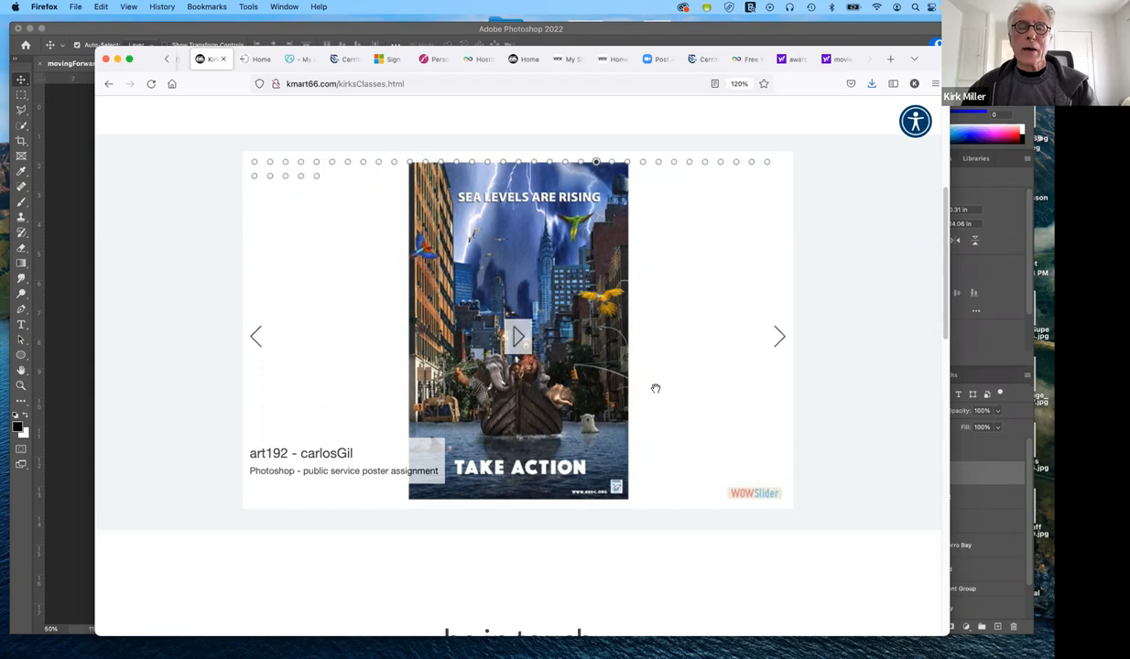
{"action": "mouse_move", "coordinate": [831, 350]}
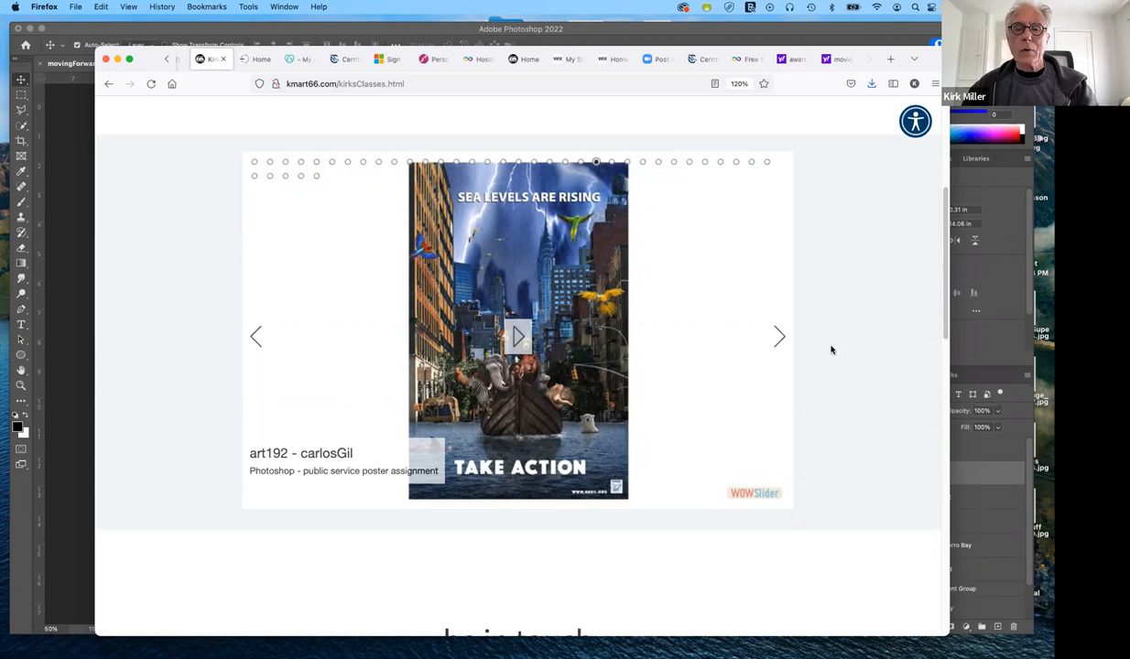
{"action": "mouse_move", "coordinate": [655, 72]}
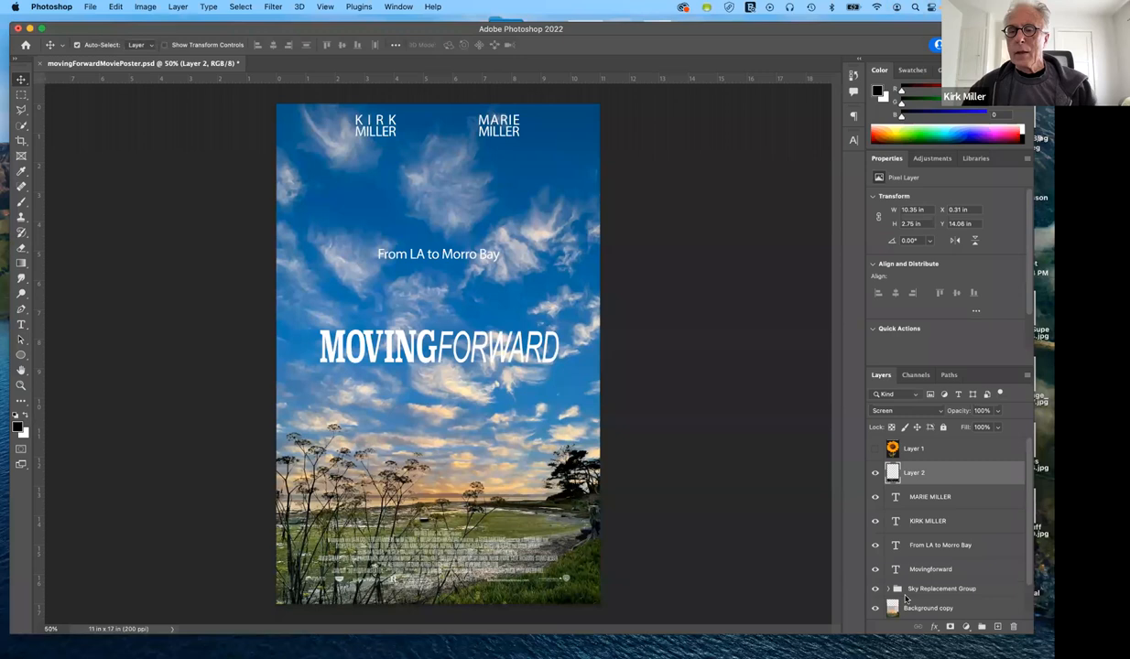
Step: Bring the Moving Forward poster document back to the front in Photoshop
{"action": "left_click", "coordinate": [875, 498]}
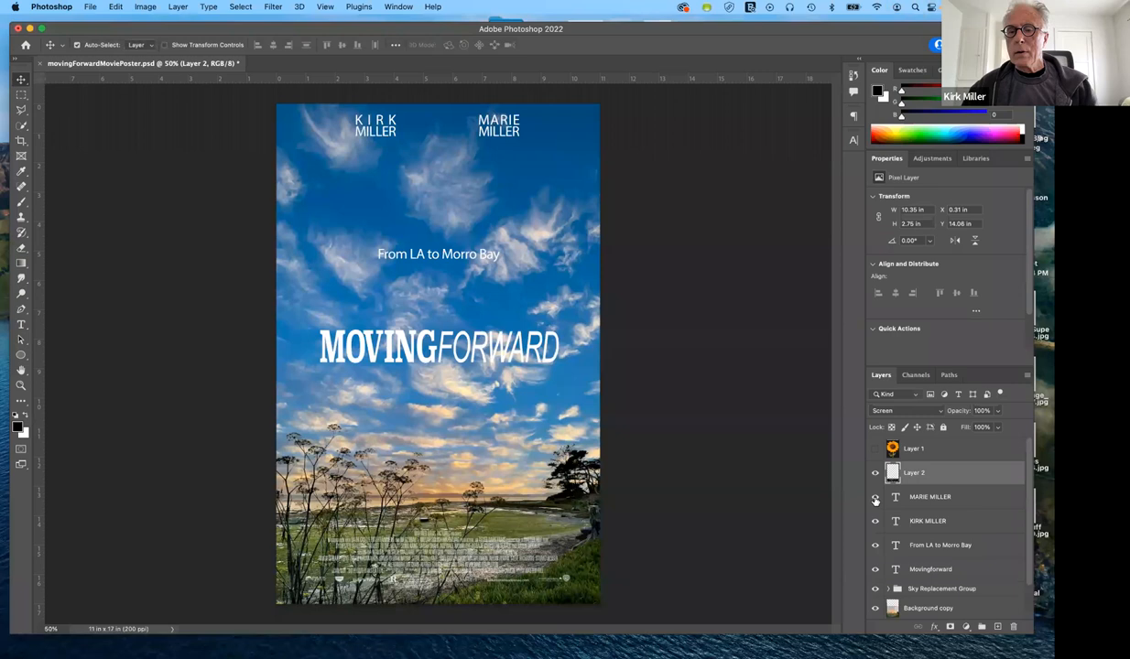
Step: Hide the poster's names, title, sky and landscape layers, leaving a blank white canvas
{"action": "left_click", "coordinate": [875, 498]}
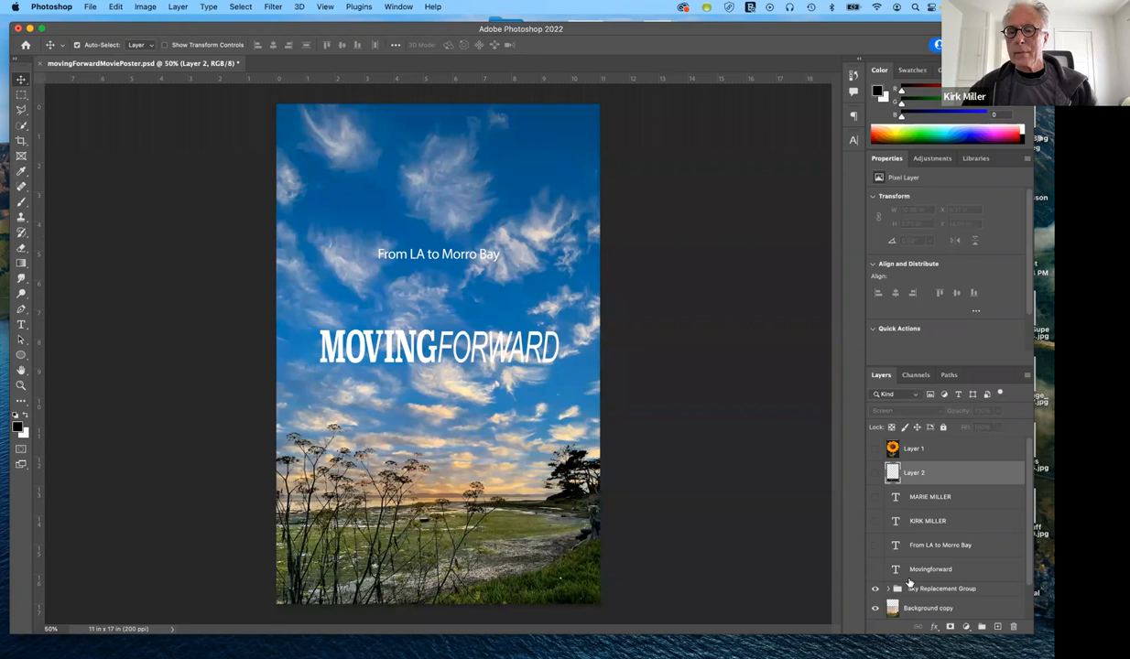
{"action": "scroll", "scroll_direction": "down", "scroll_amount": 3}
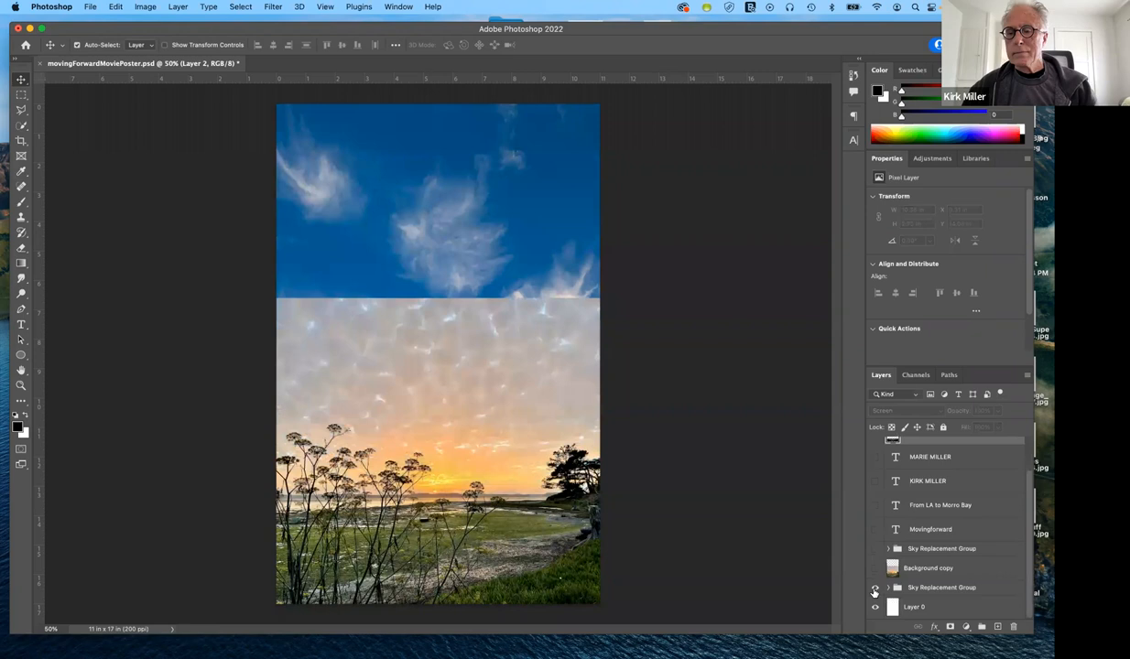
{"action": "left_click", "coordinate": [875, 586]}
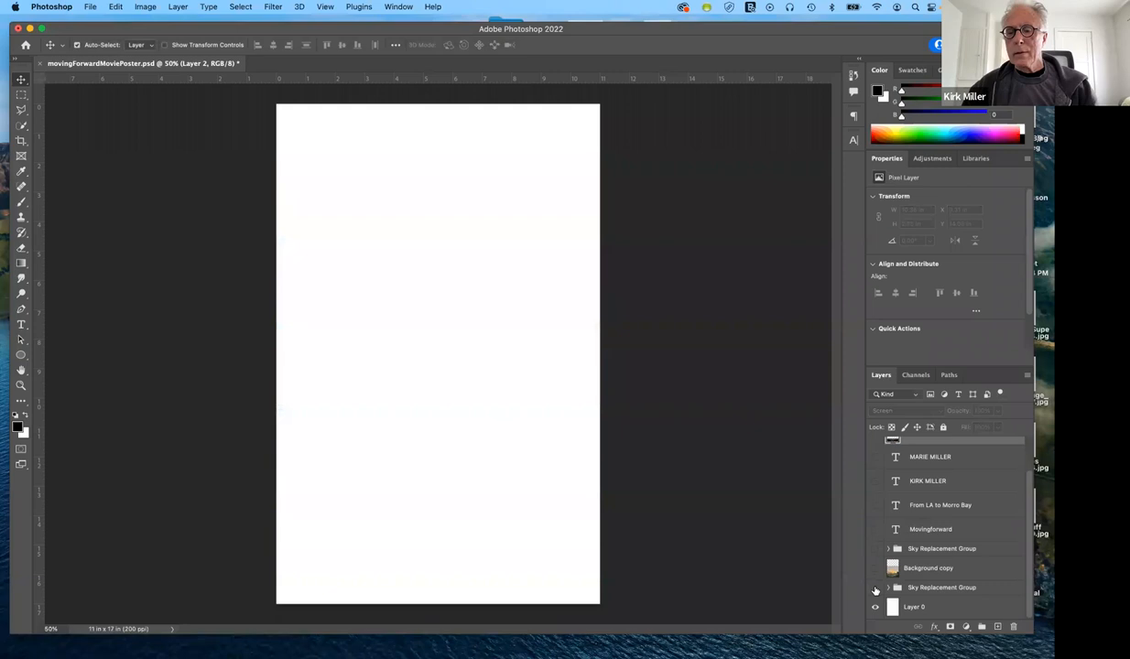
Step: Toggle layer visibility so only the sunset landscape photo shows on the blank canvas
{"action": "left_click", "coordinate": [875, 567]}
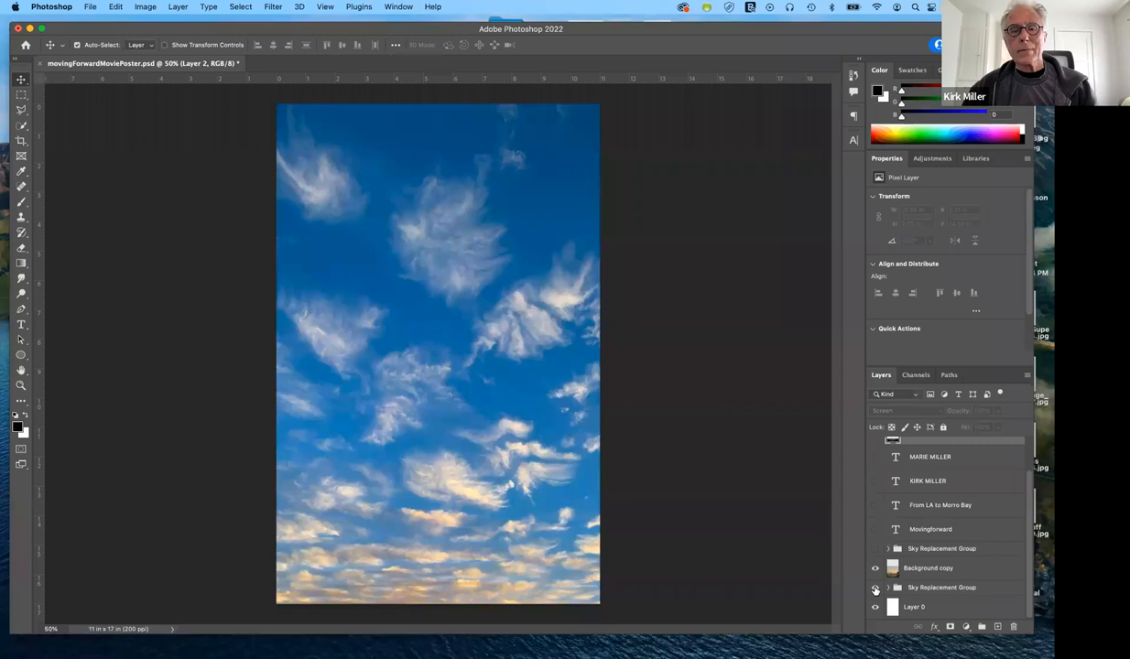
{"action": "left_click", "coordinate": [875, 586]}
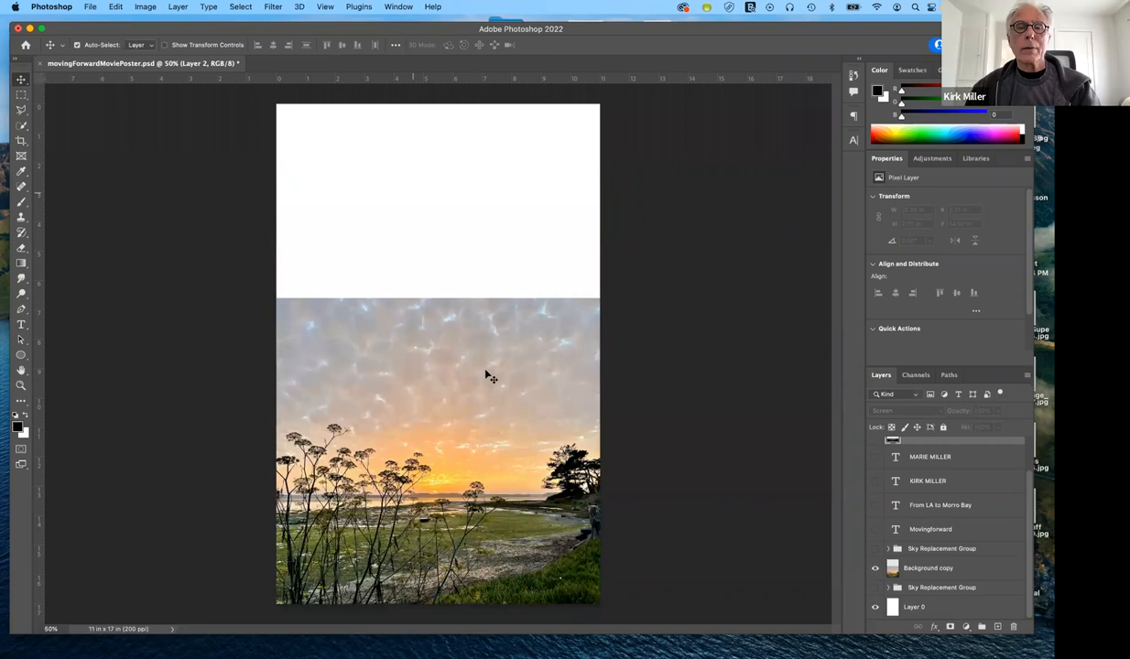
{"action": "mouse_move", "coordinate": [322, 161]}
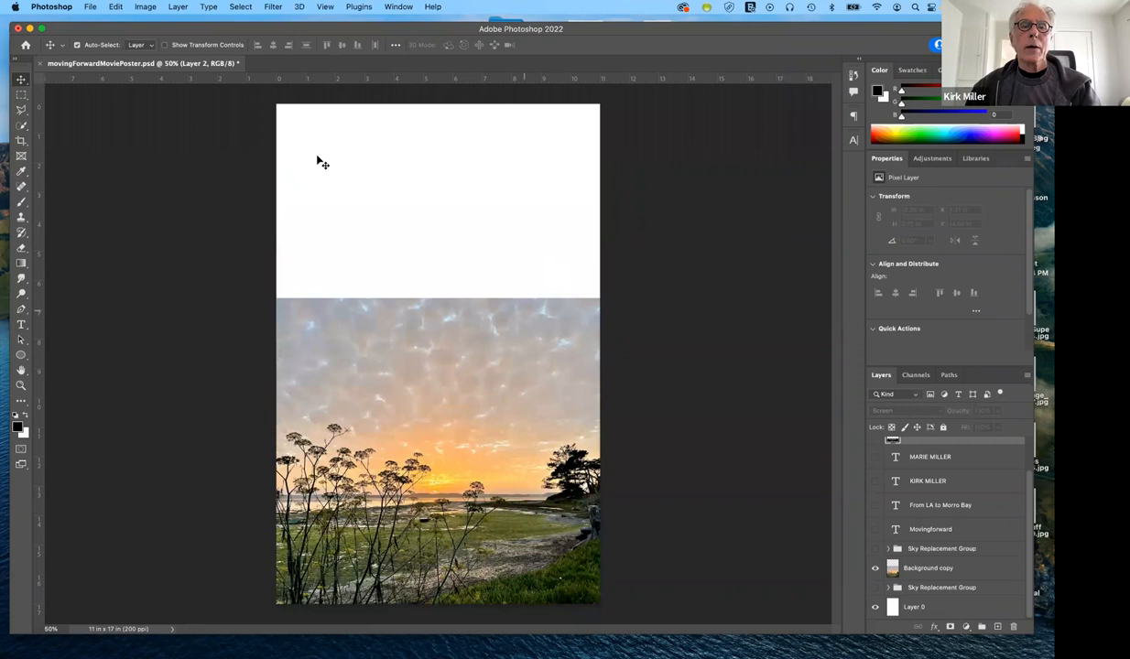
{"action": "mouse_move", "coordinate": [616, 356]}
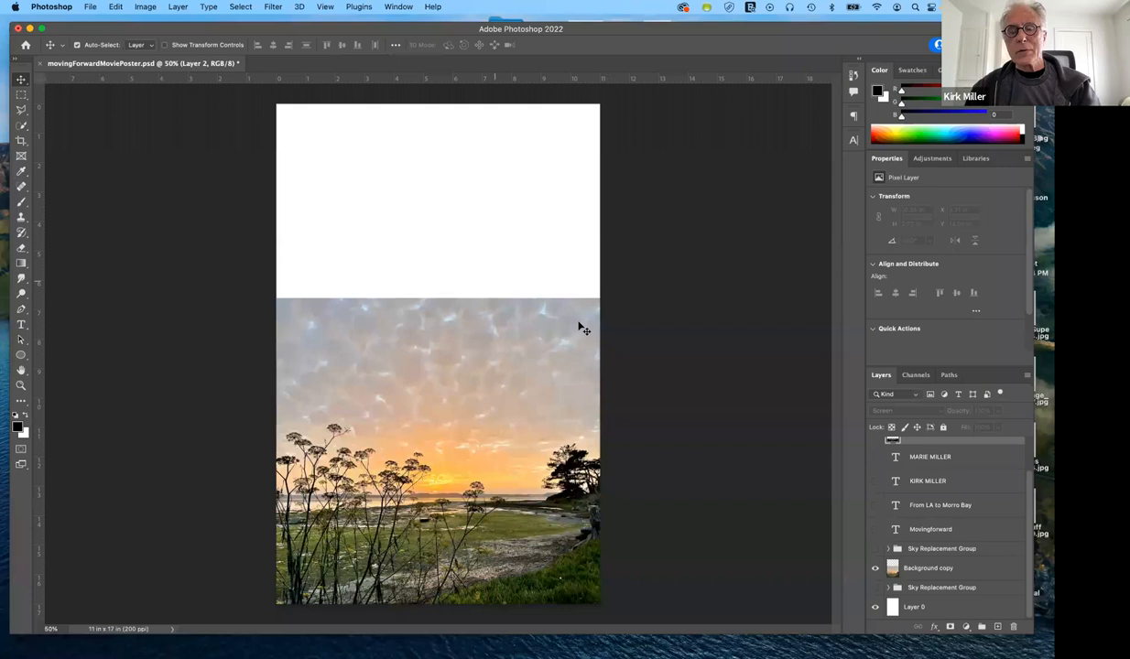
Step: Show the Sky Replacement Group so blue cloudy sky fills the poster above the grasses
{"action": "left_click", "coordinate": [875, 586]}
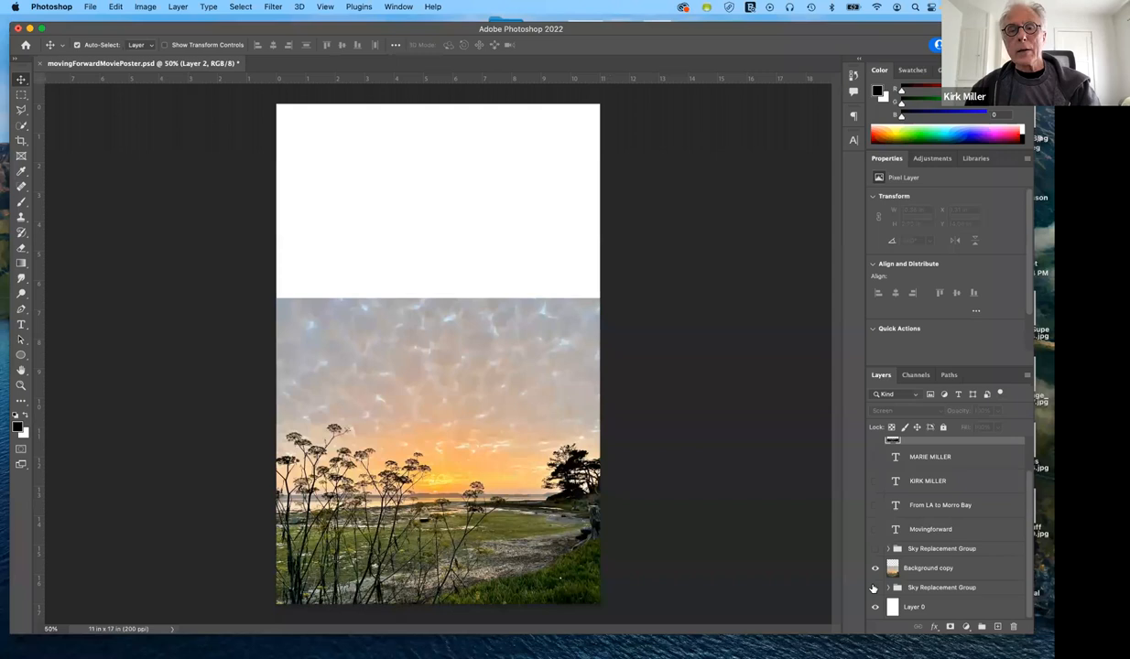
{"action": "left_click", "coordinate": [875, 549]}
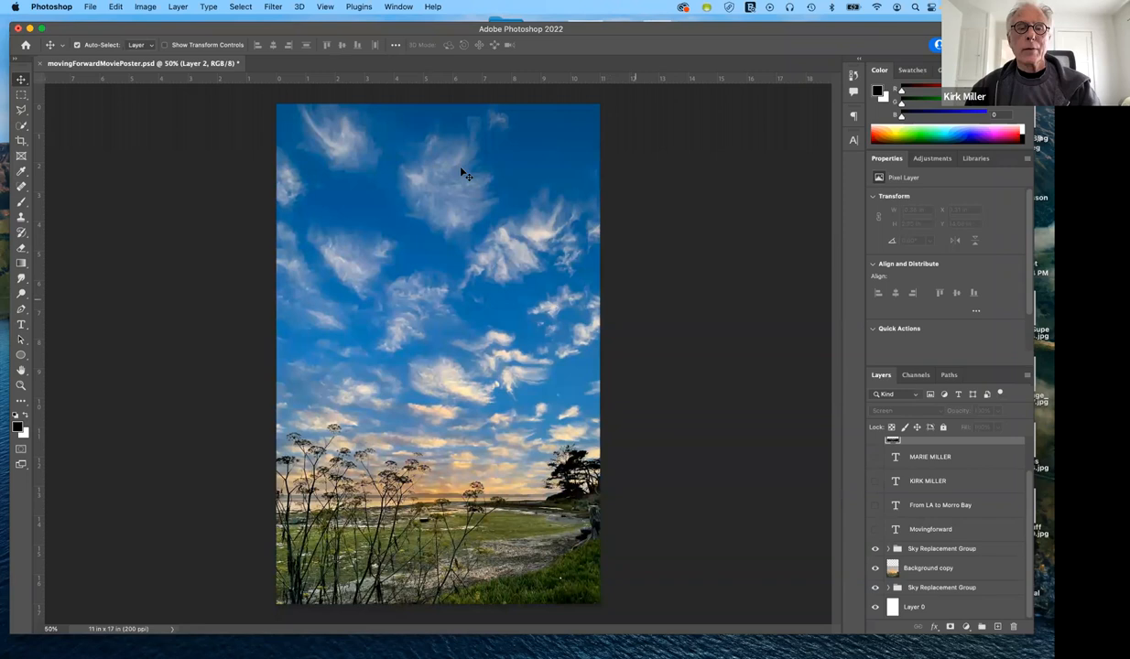
{"action": "mouse_move", "coordinate": [495, 277]}
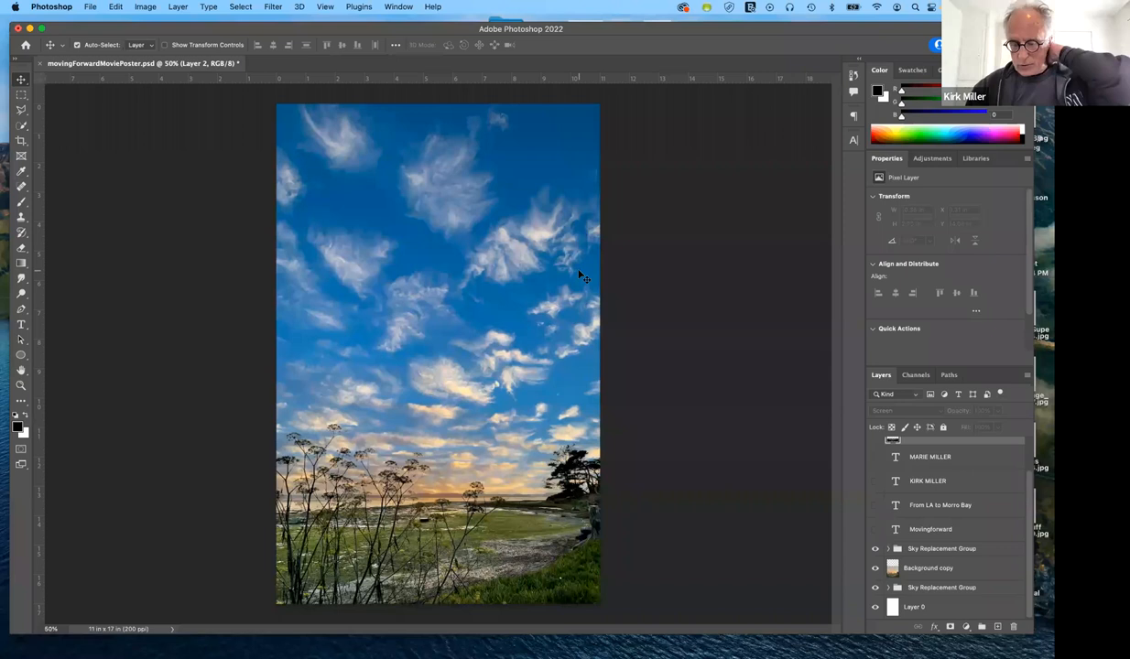
{"action": "mouse_move", "coordinate": [553, 260]}
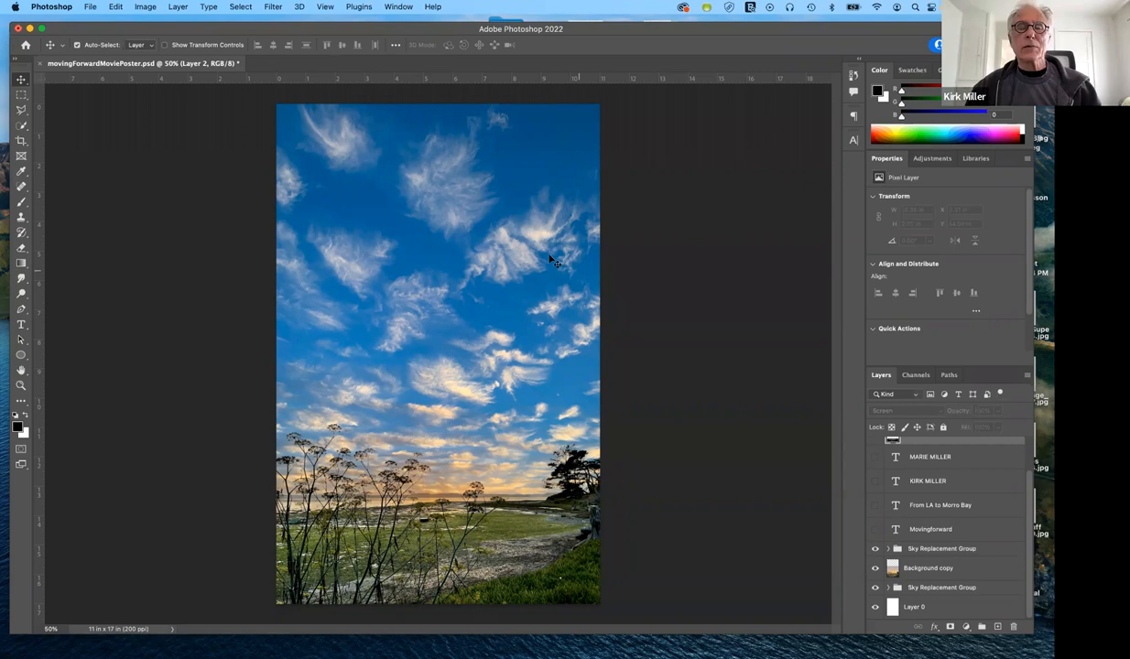
{"action": "mouse_move", "coordinate": [622, 259]}
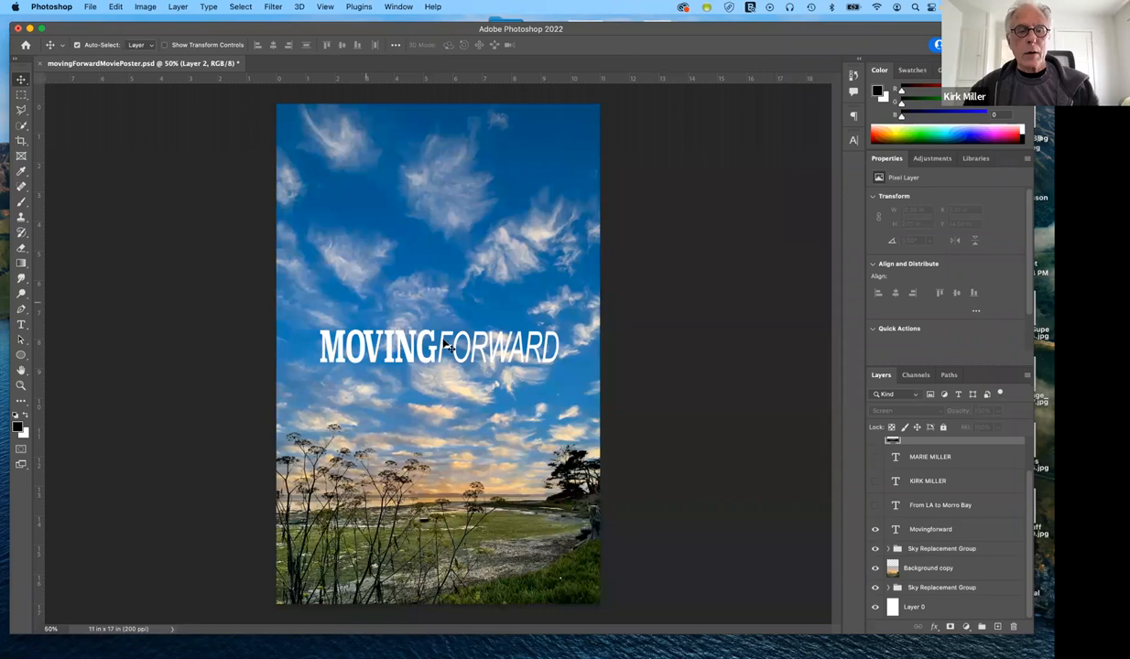
{"action": "mouse_move", "coordinate": [355, 368]}
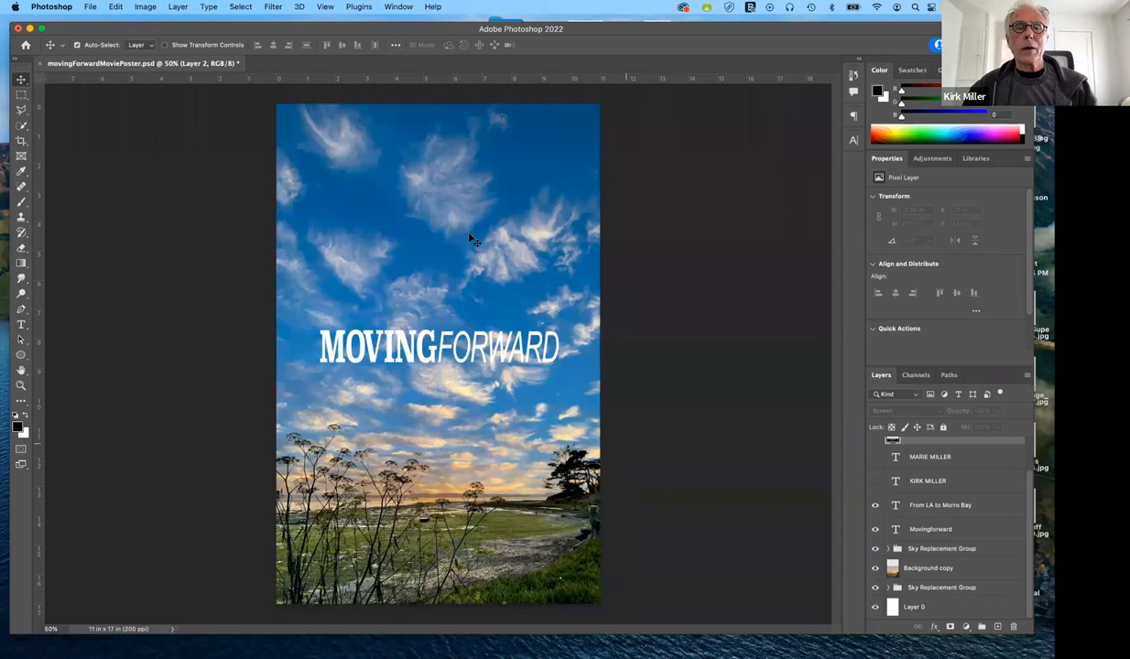
Step: Show the 'From LA to Morro Bay' tagline and the cast name type layers
{"action": "left_click", "coordinate": [875, 505]}
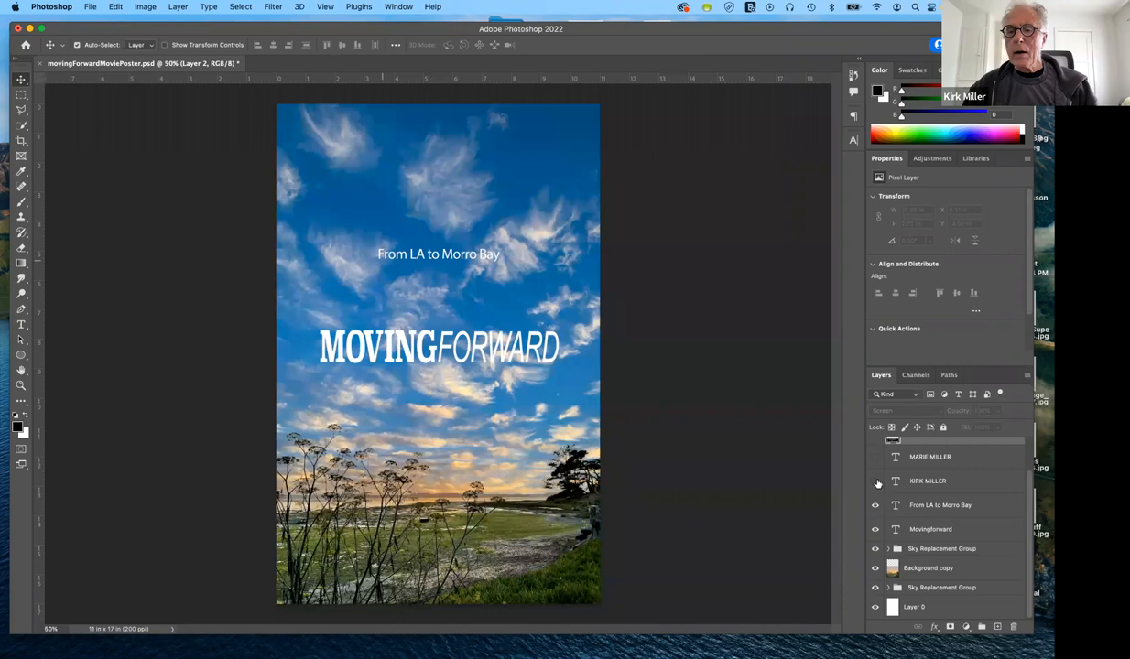
{"action": "left_click", "coordinate": [875, 480]}
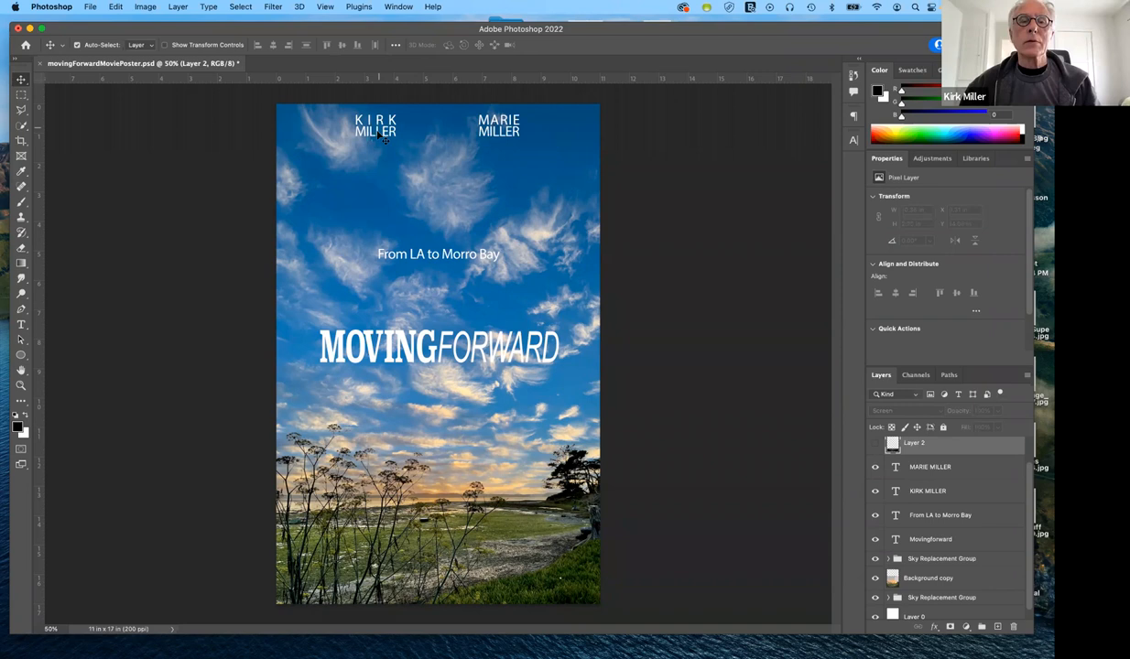
{"action": "mouse_move", "coordinate": [494, 516]}
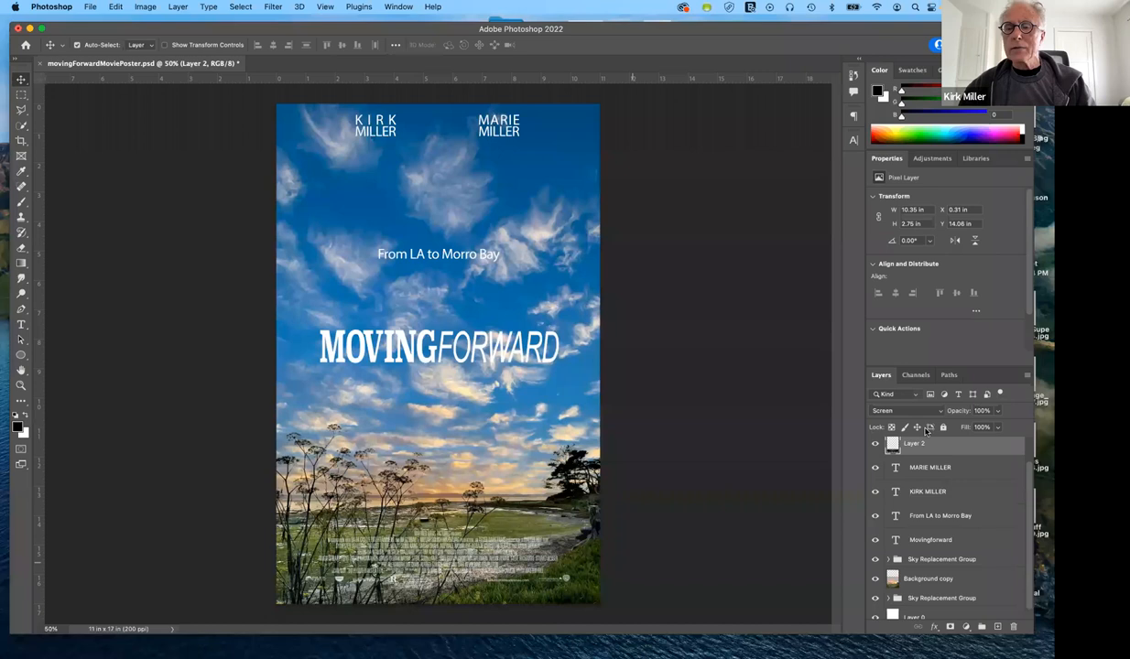
{"action": "mouse_move", "coordinate": [921, 413]}
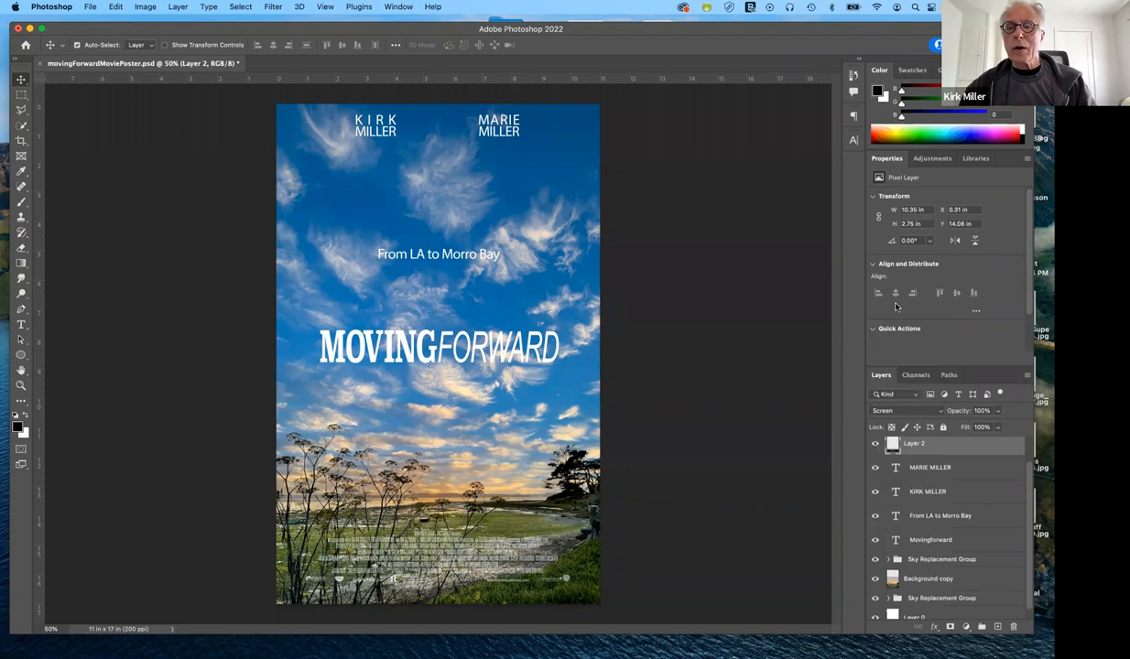
{"action": "left_click", "coordinate": [904, 410]}
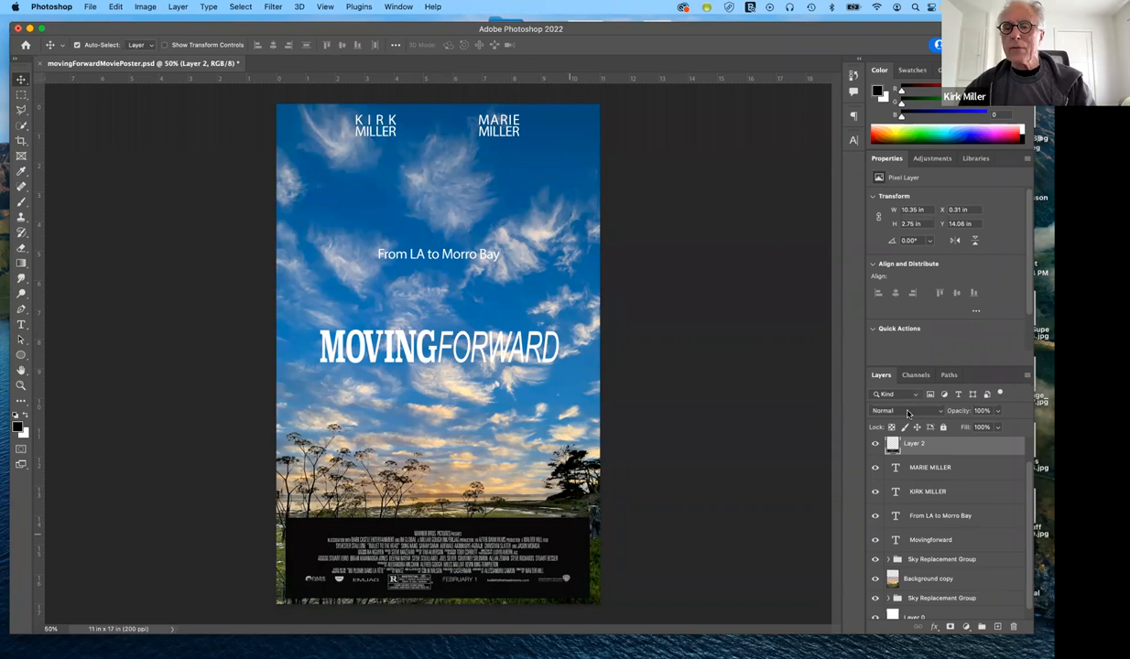
{"action": "mouse_move", "coordinate": [912, 430]}
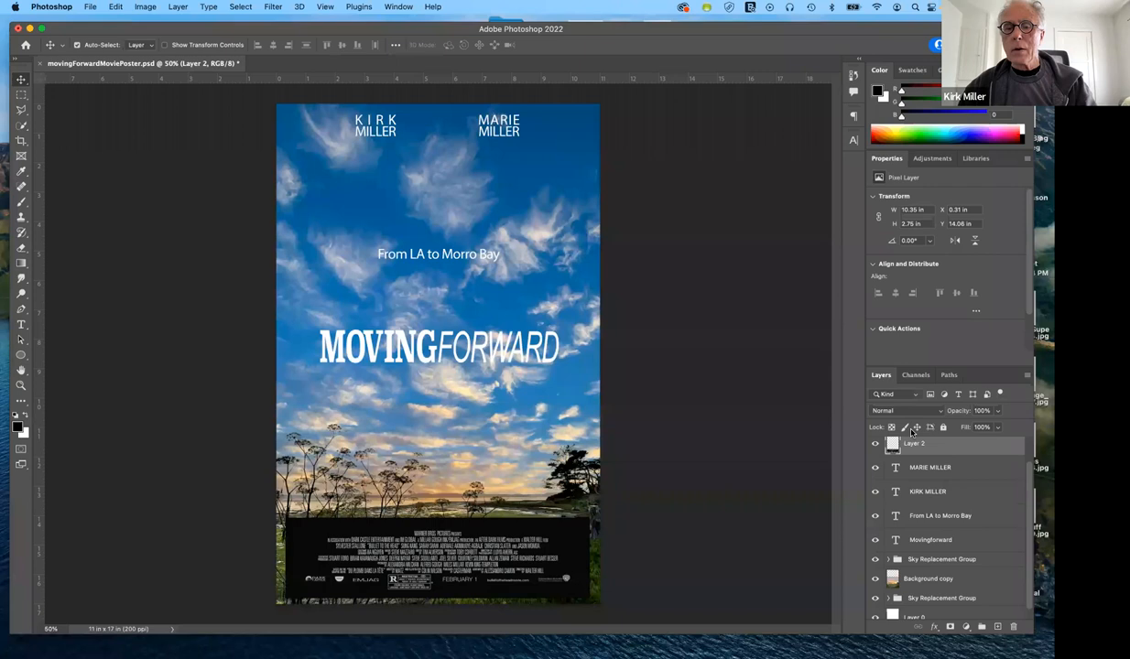
{"action": "left_click", "coordinate": [907, 410]}
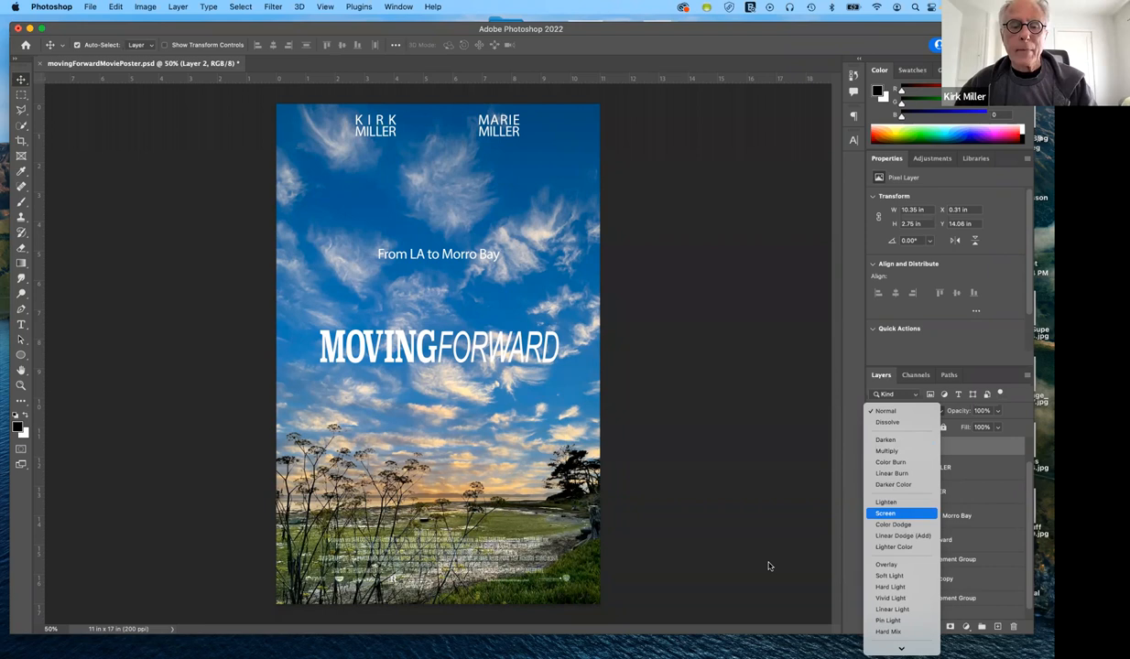
{"action": "left_click", "coordinate": [885, 512]}
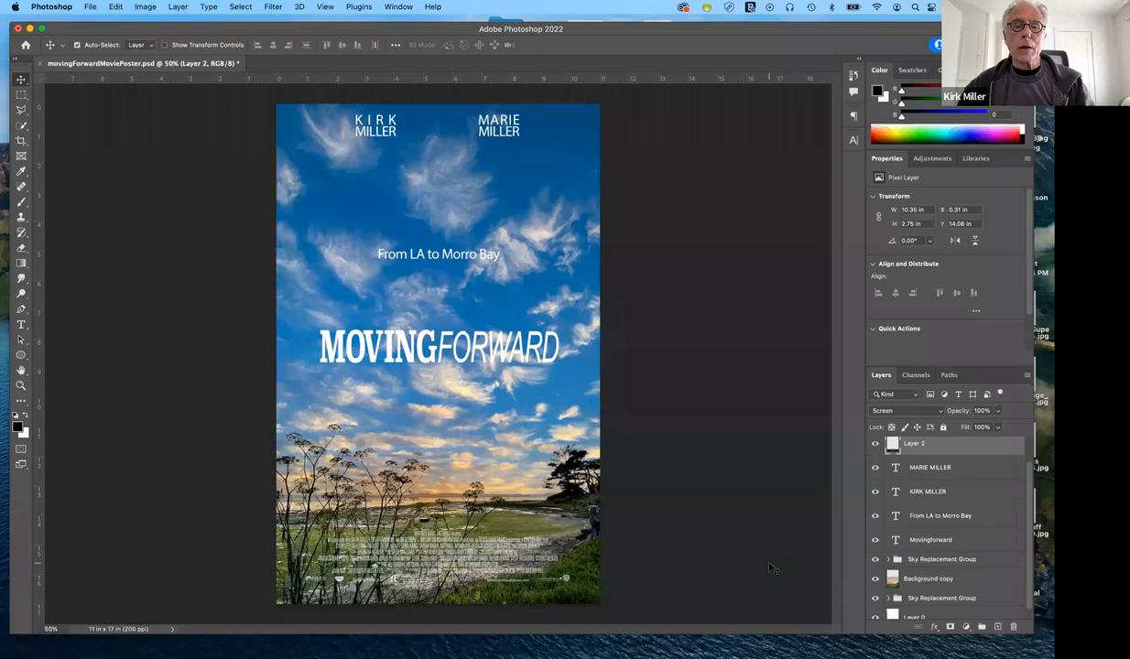
{"action": "mouse_move", "coordinate": [538, 216]}
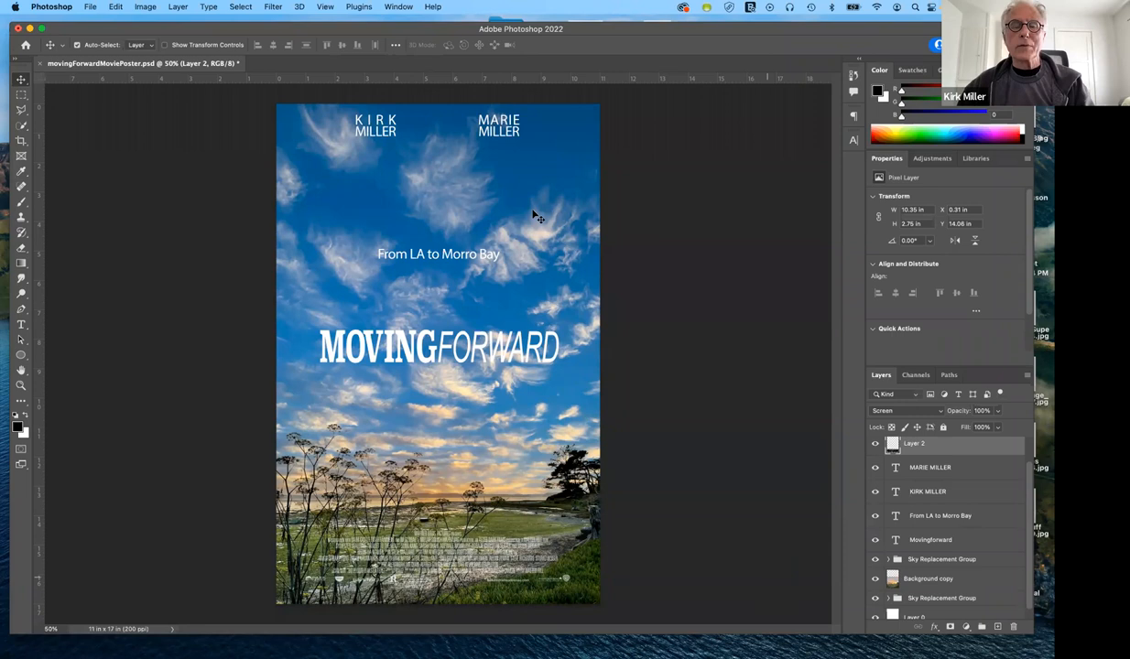
{"action": "mouse_move", "coordinate": [563, 238]}
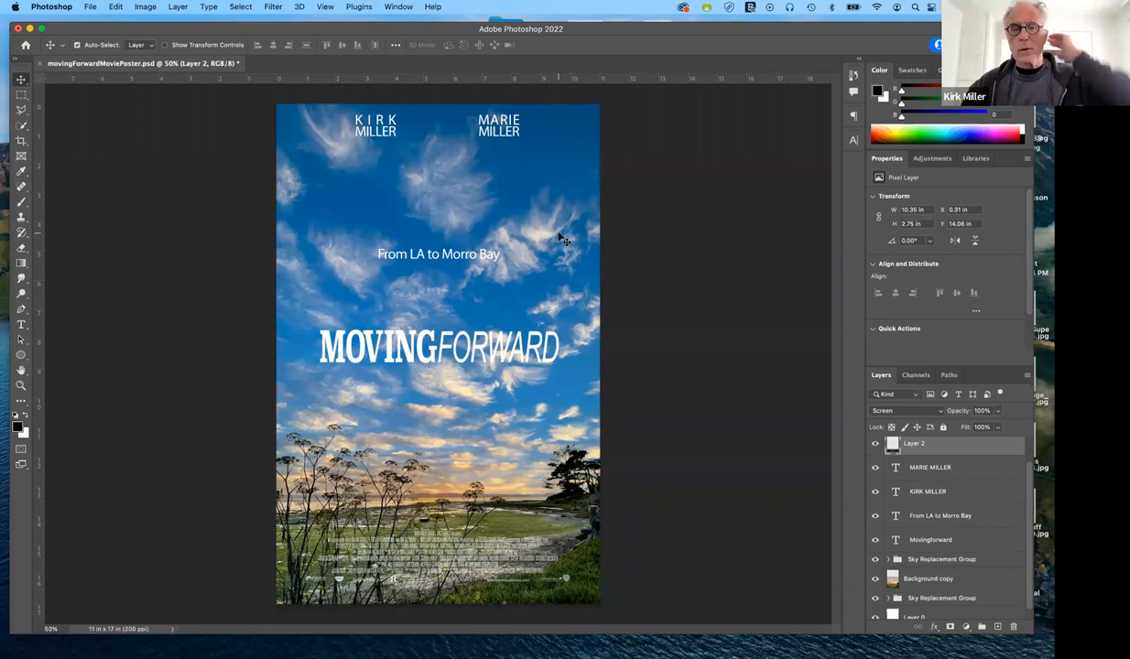
{"action": "mouse_move", "coordinate": [714, 176]}
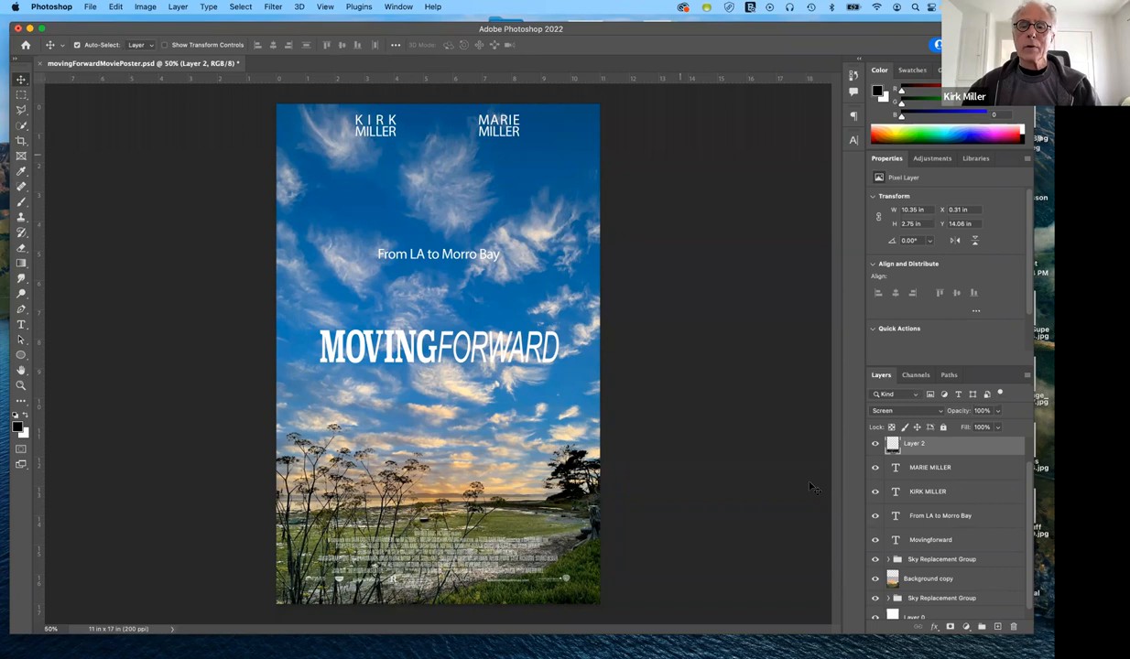
{"action": "mouse_move", "coordinate": [717, 383]}
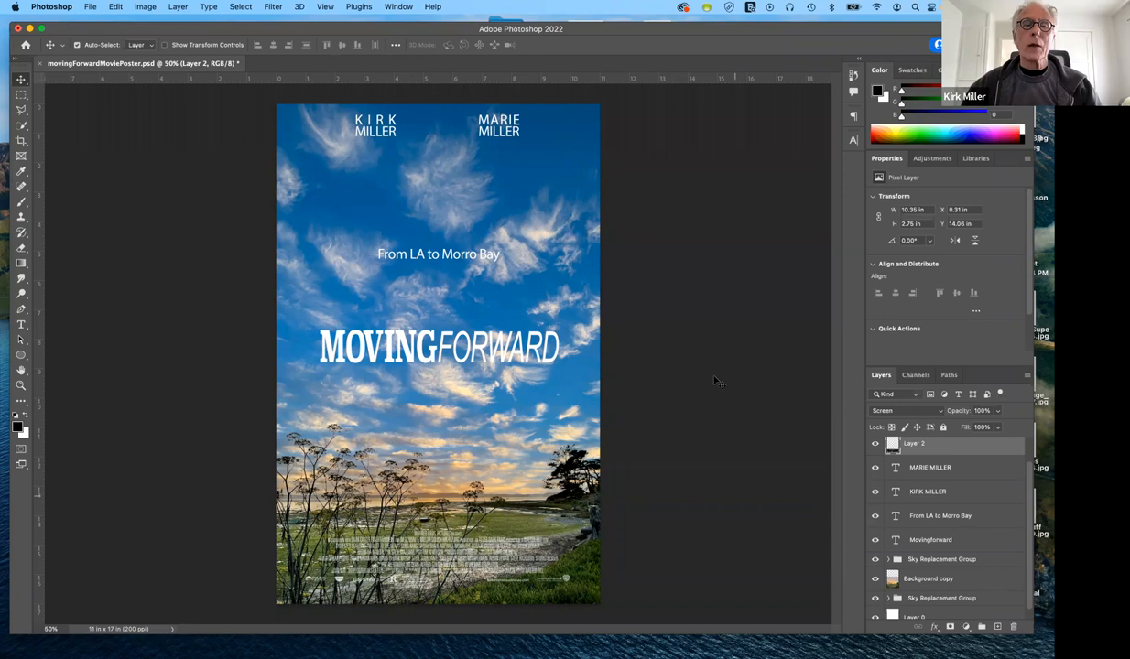
{"action": "mouse_move", "coordinate": [410, 450]}
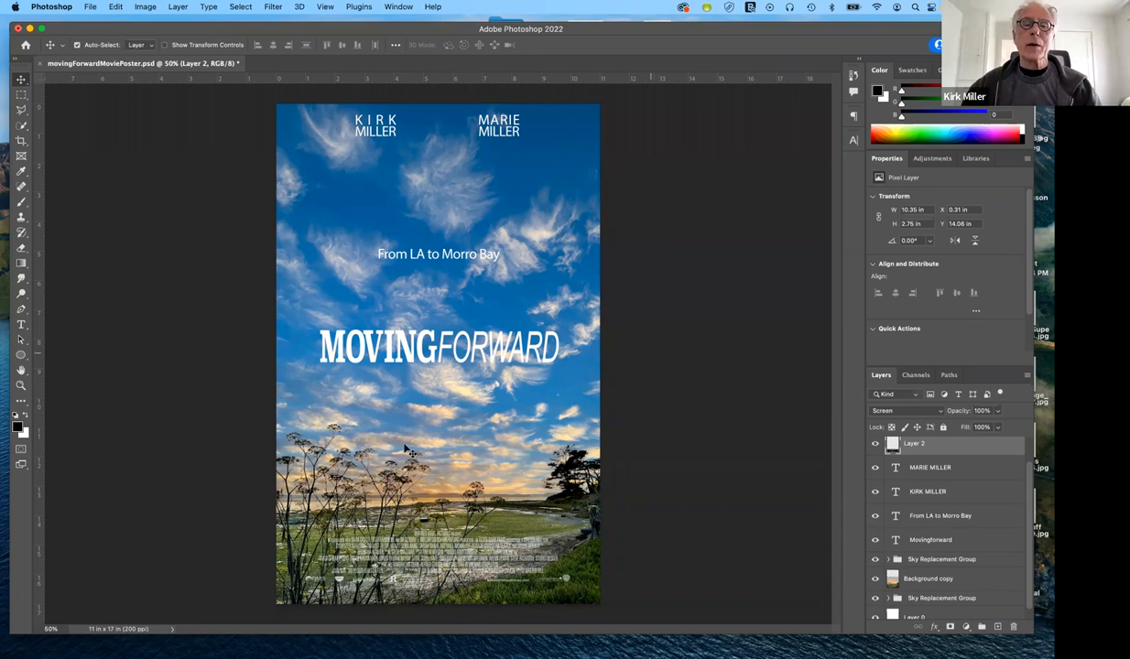
{"action": "mouse_move", "coordinate": [644, 410]}
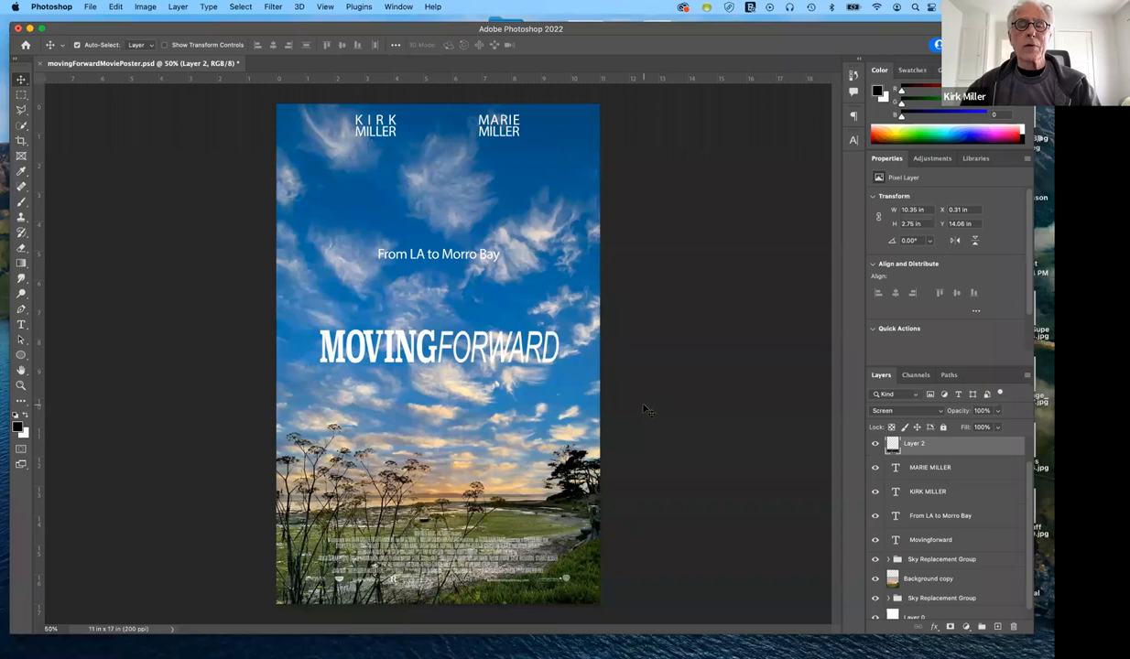
{"action": "mouse_move", "coordinate": [509, 356]}
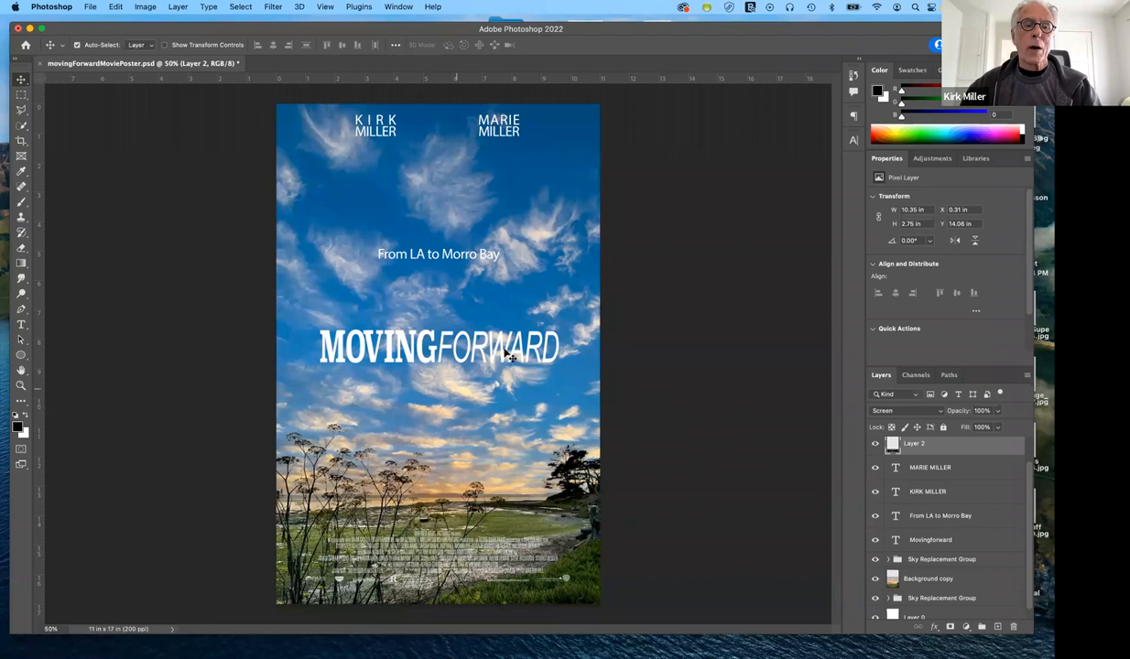
{"action": "mouse_move", "coordinate": [417, 366]}
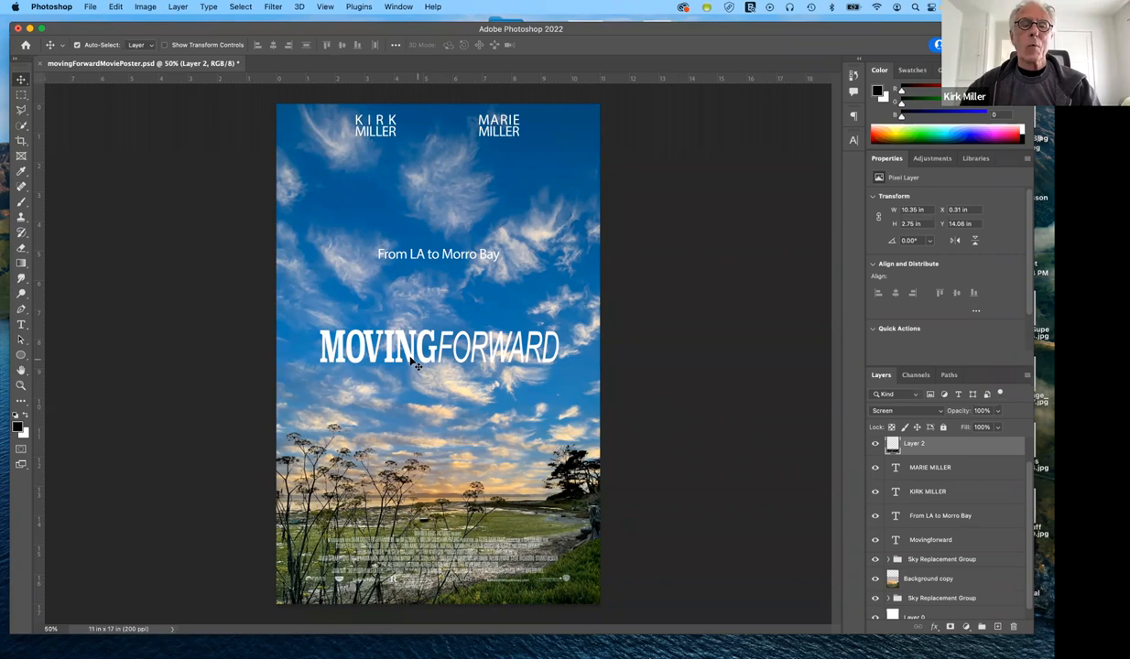
{"action": "mouse_move", "coordinate": [454, 399]}
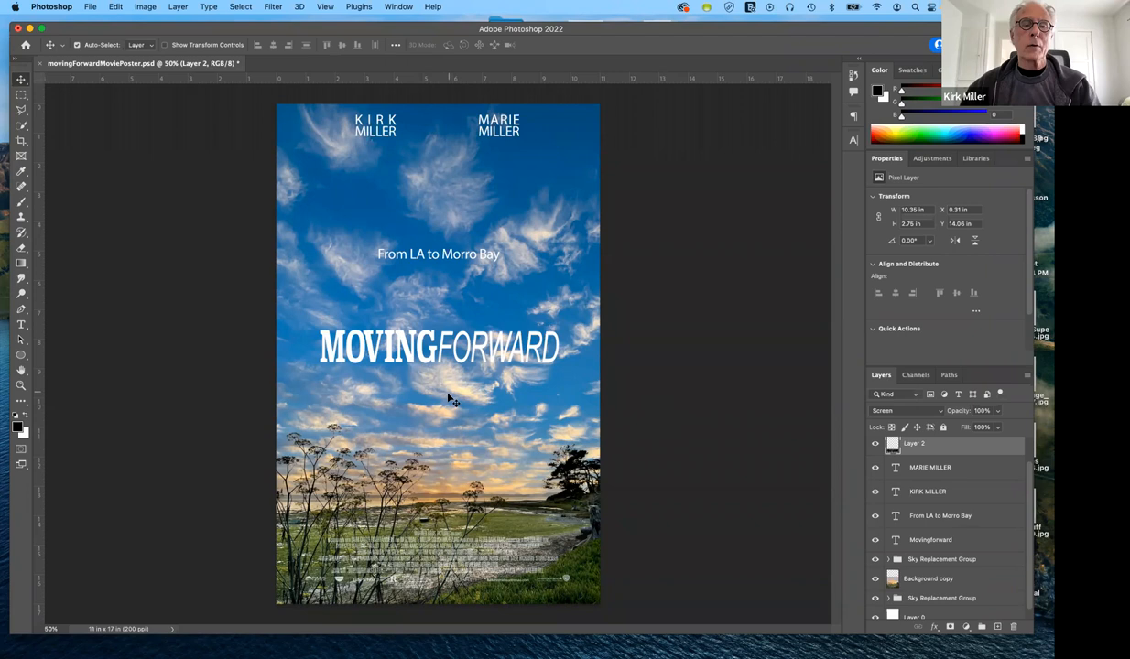
{"action": "mouse_move", "coordinate": [443, 406]}
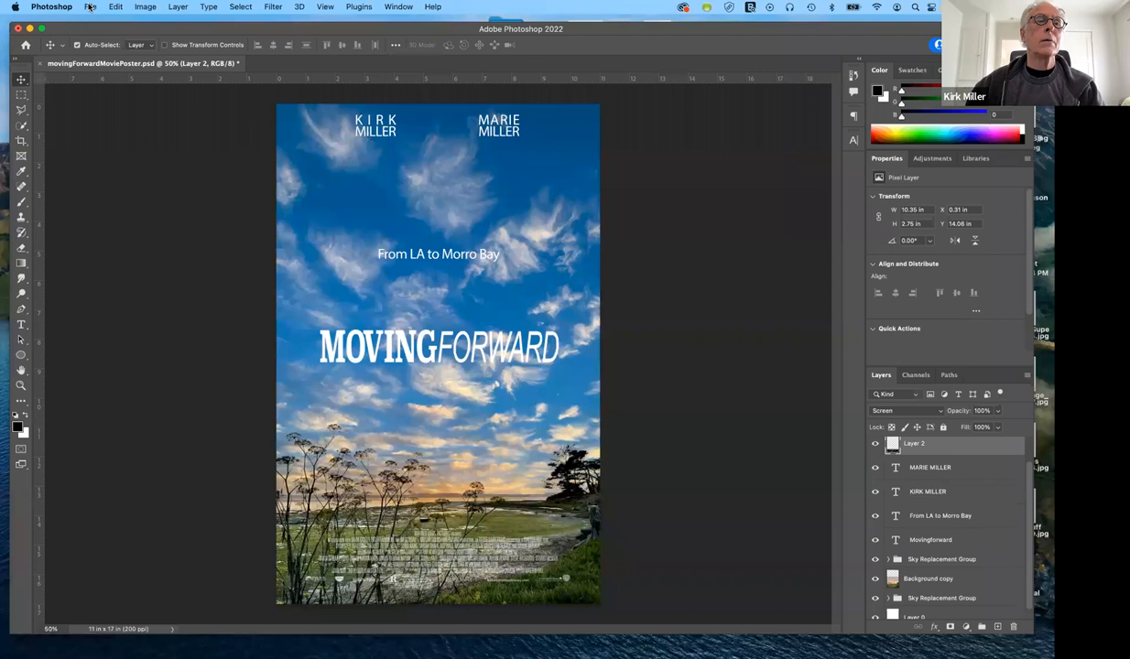
{"action": "mouse_move", "coordinate": [44, 64]}
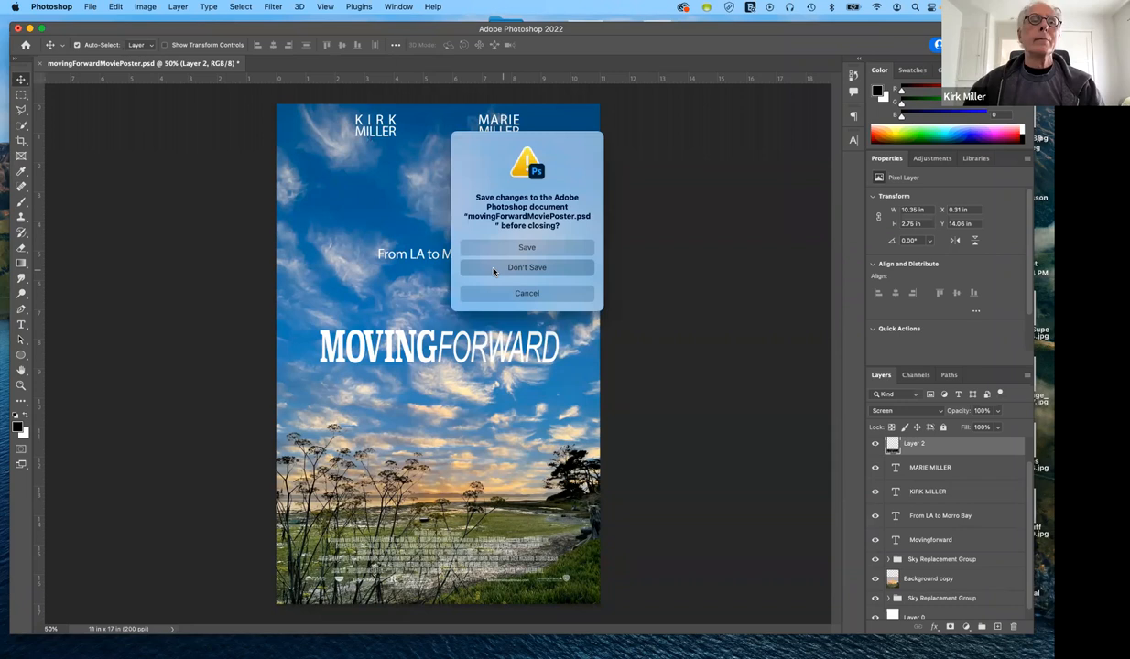
Step: Choose Don't Save so the poster closes and Photoshop returns to Home
{"action": "left_click", "coordinate": [527, 267]}
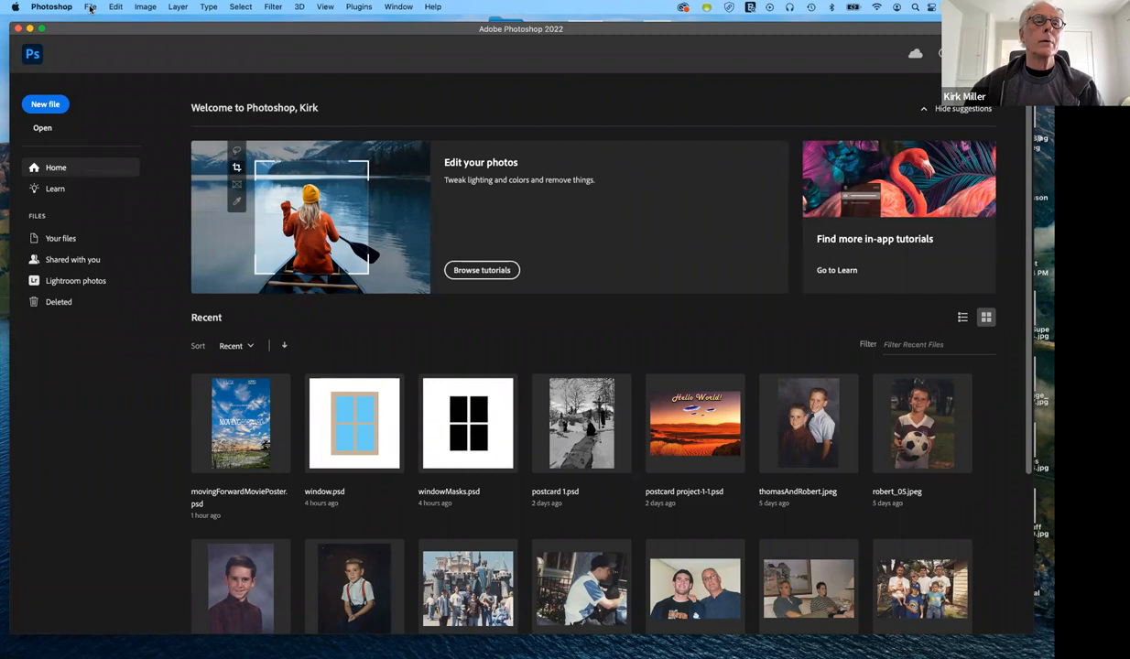
{"action": "mouse_move", "coordinate": [465, 152]}
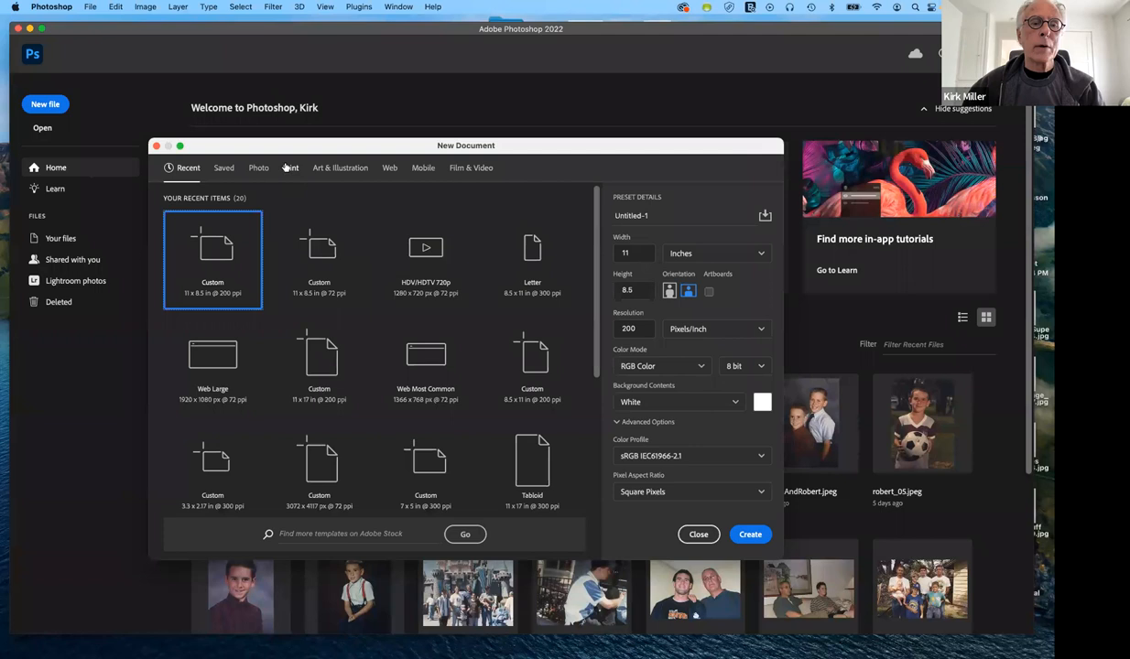
Step: Create a blank Letter document from the Print presets, 8.5 × 11 in at 300 ppi
{"action": "left_click", "coordinate": [290, 168]}
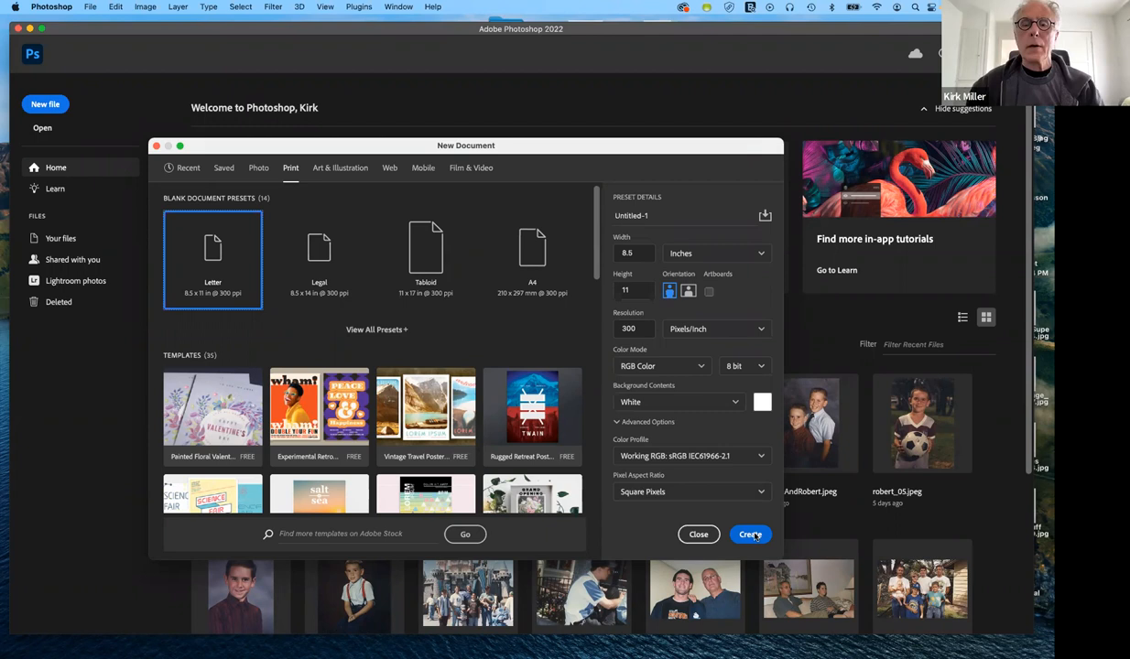
{"action": "left_click", "coordinate": [751, 535]}
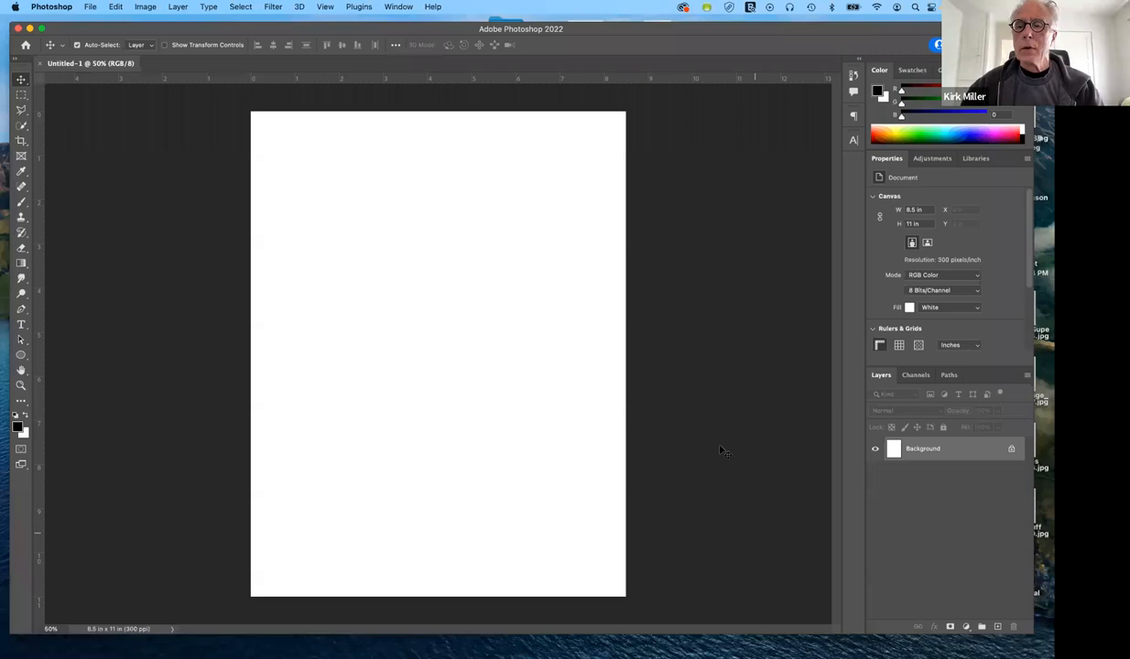
{"action": "mouse_move", "coordinate": [91, 382]}
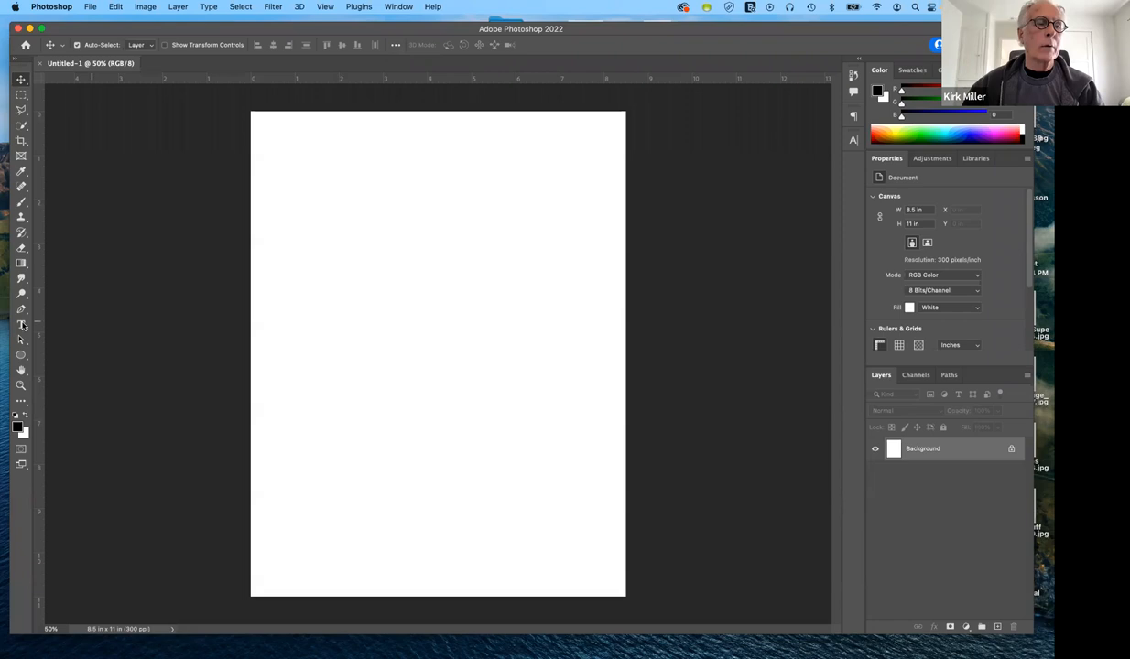
{"action": "mouse_move", "coordinate": [22, 325]}
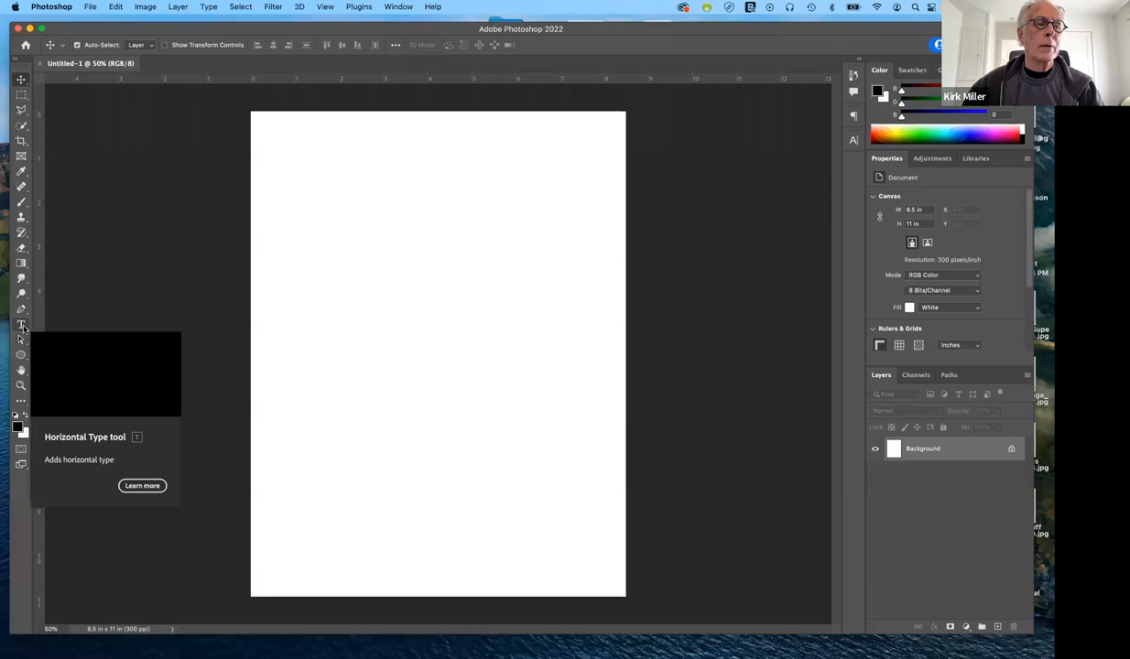
Step: Activate the Horizontal Type tool and view the other type tool variants
{"action": "left_click", "coordinate": [22, 326]}
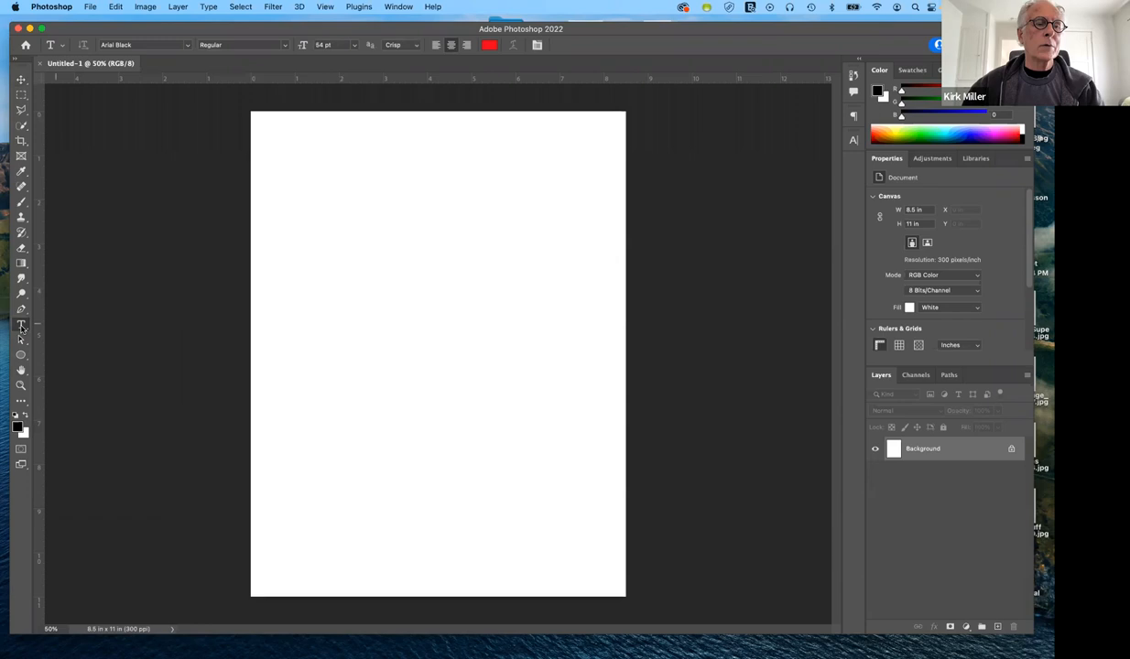
{"action": "right_click", "coordinate": [22, 326]}
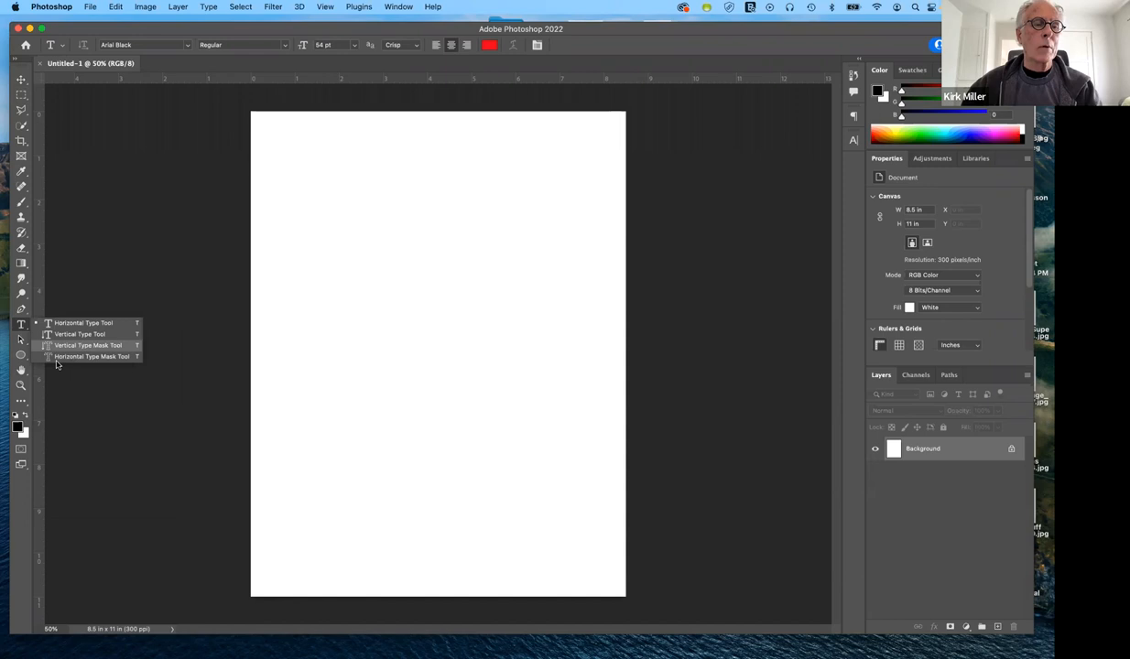
{"action": "mouse_move", "coordinate": [91, 355]}
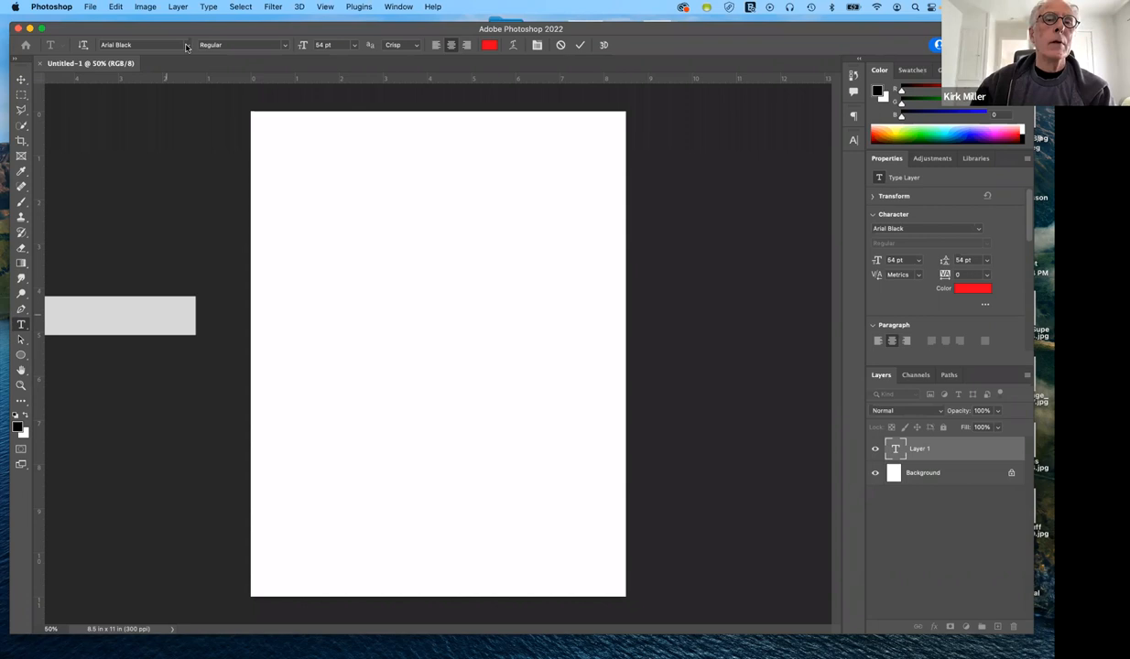
{"action": "mouse_move", "coordinate": [145, 52]}
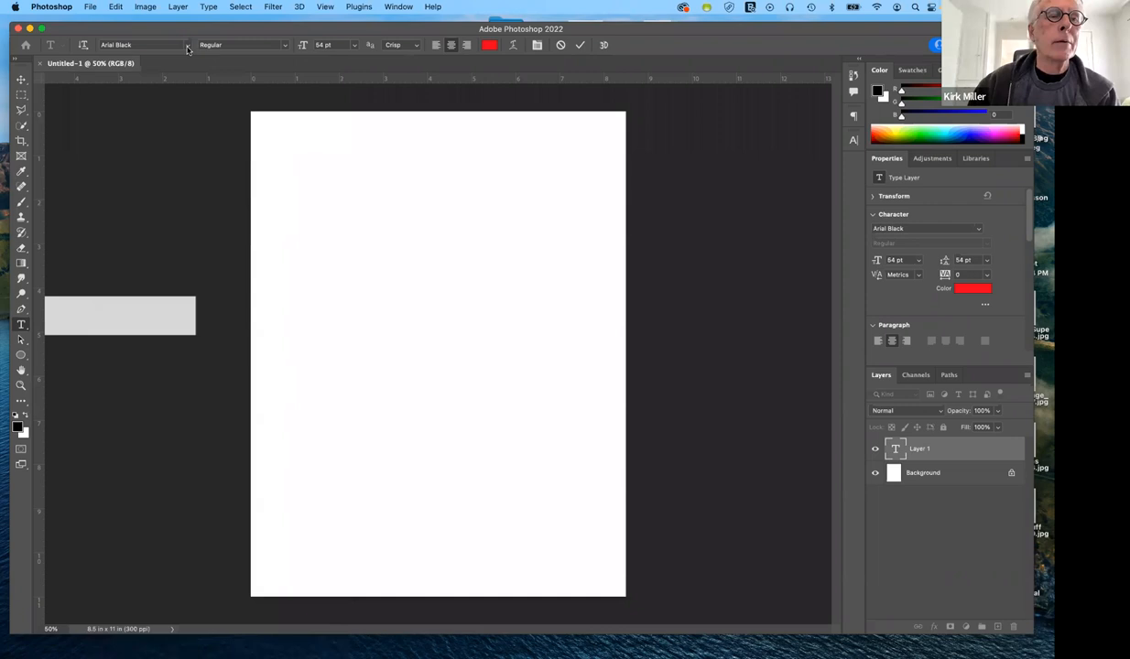
Step: Preview fonts in the font family list and keep Arial Black for the Lorem Ipsum text
{"action": "left_click", "coordinate": [143, 44]}
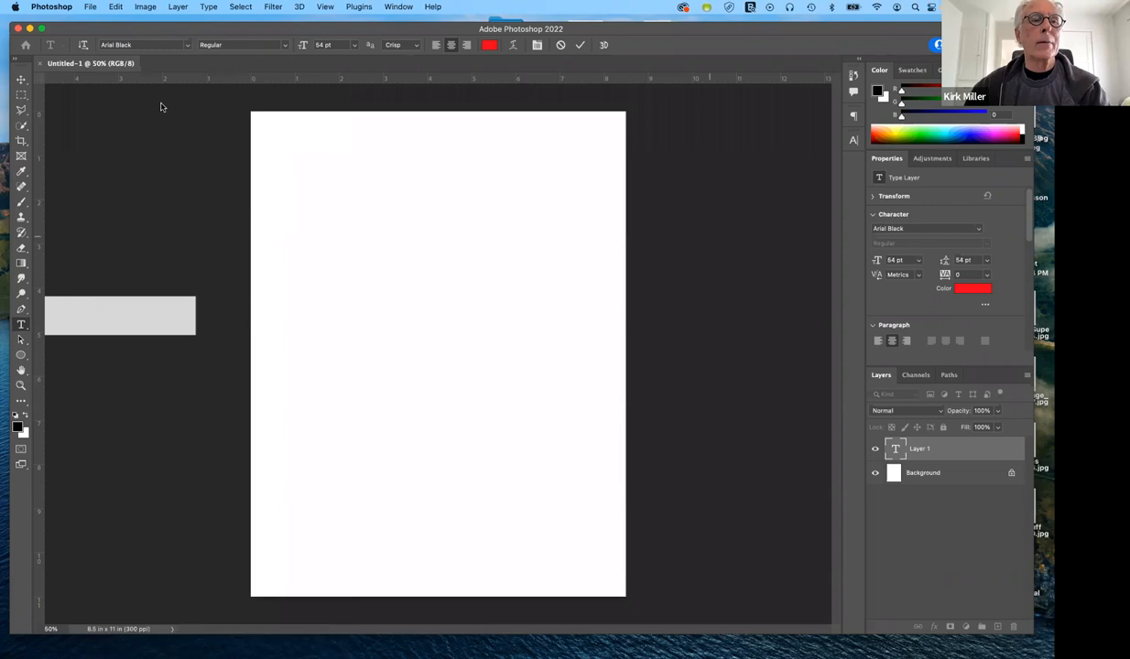
{"action": "left_click", "coordinate": [142, 44]}
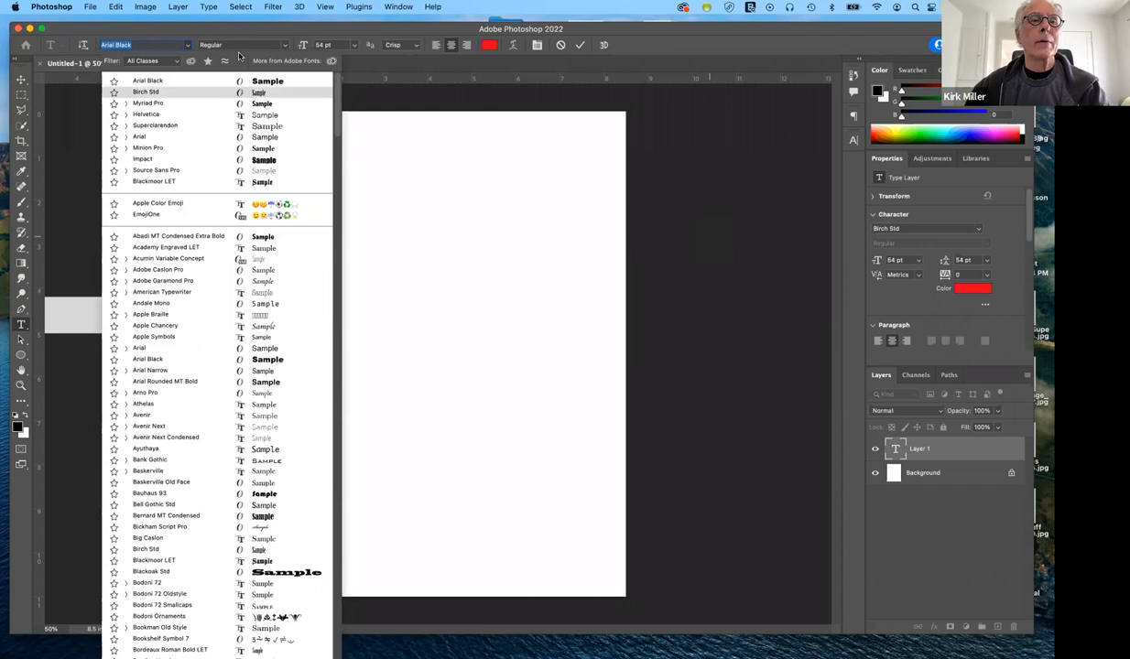
{"action": "left_click", "coordinate": [148, 102]}
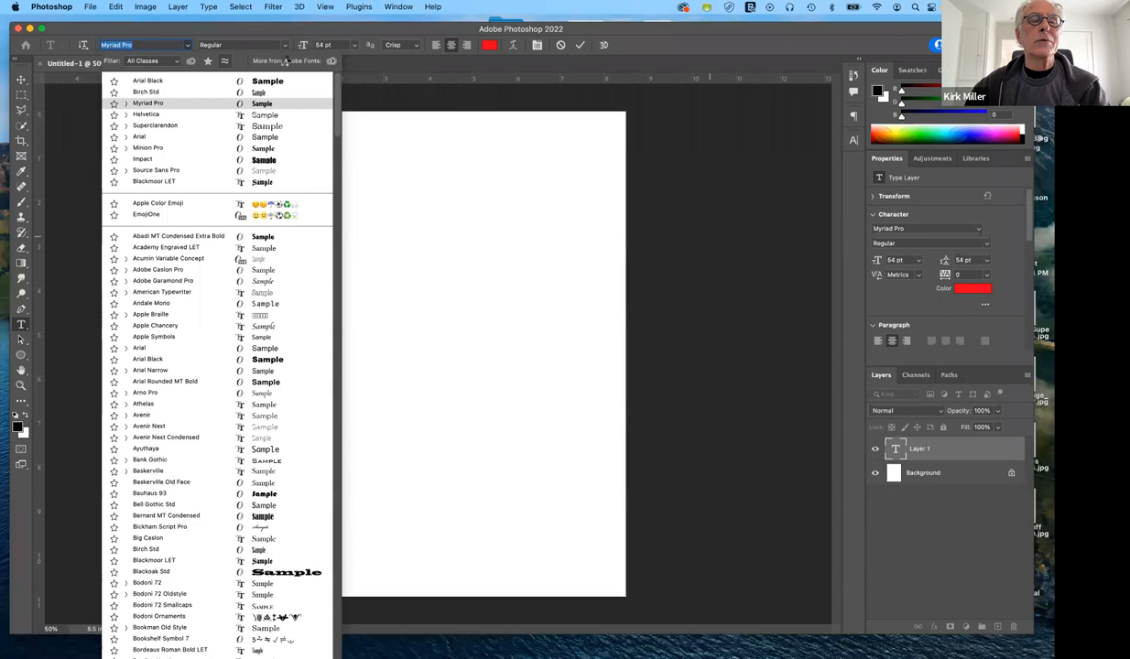
{"action": "left_click", "coordinate": [147, 91]}
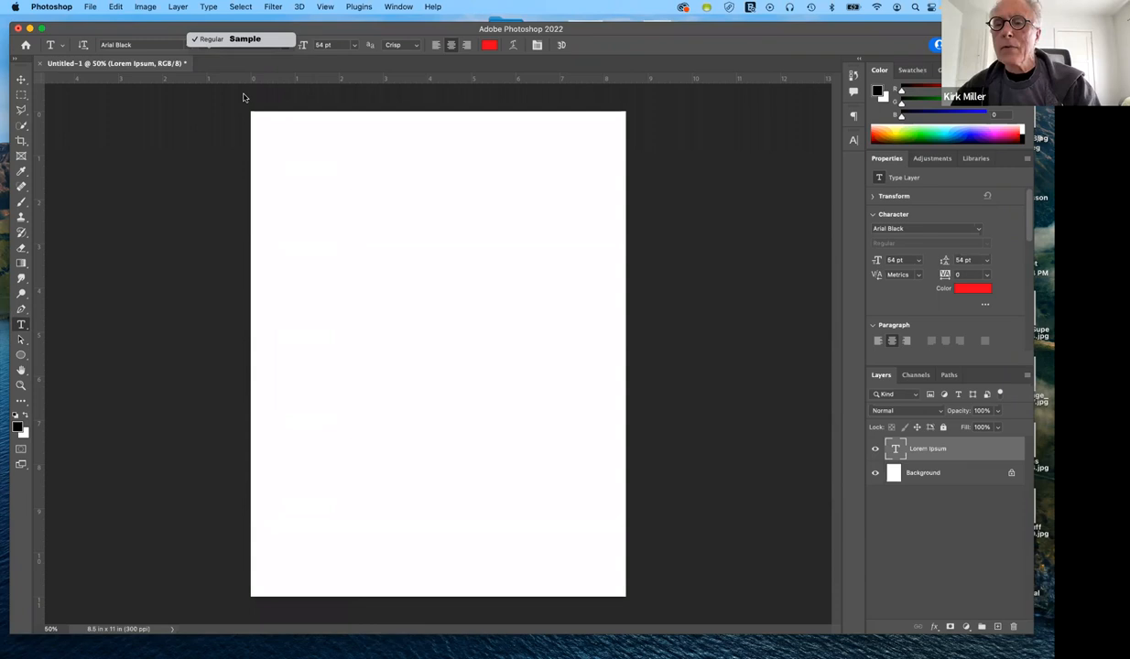
{"action": "mouse_move", "coordinate": [981, 232]}
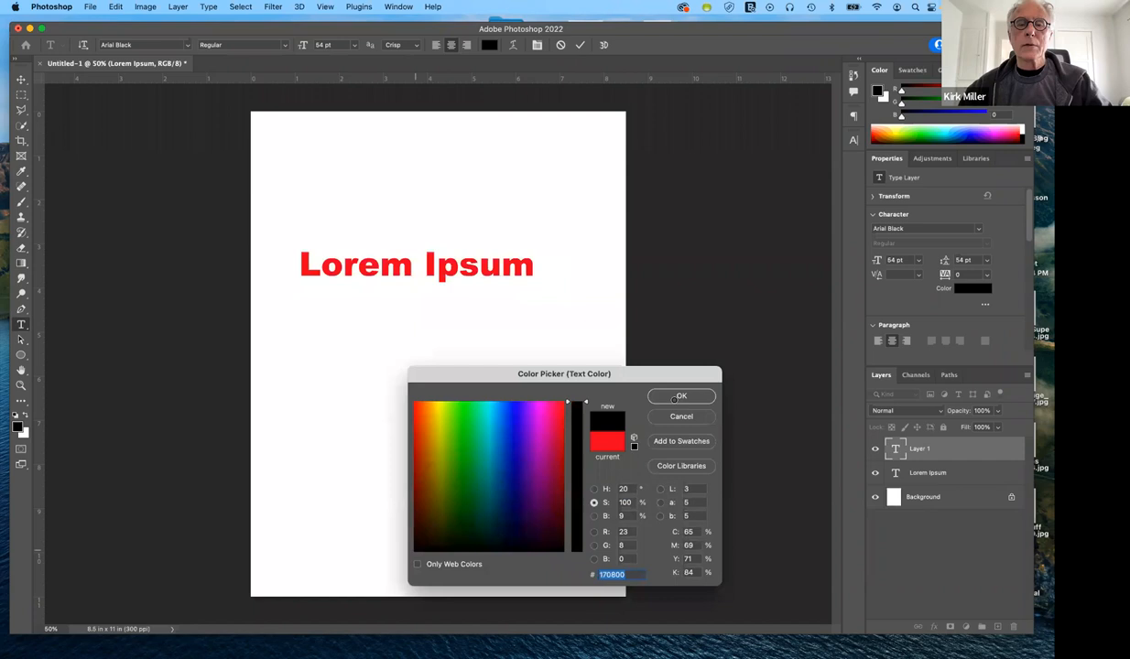
Step: Pick black in the Color Picker as the text colour and confirm it
{"action": "left_click", "coordinate": [416, 553]}
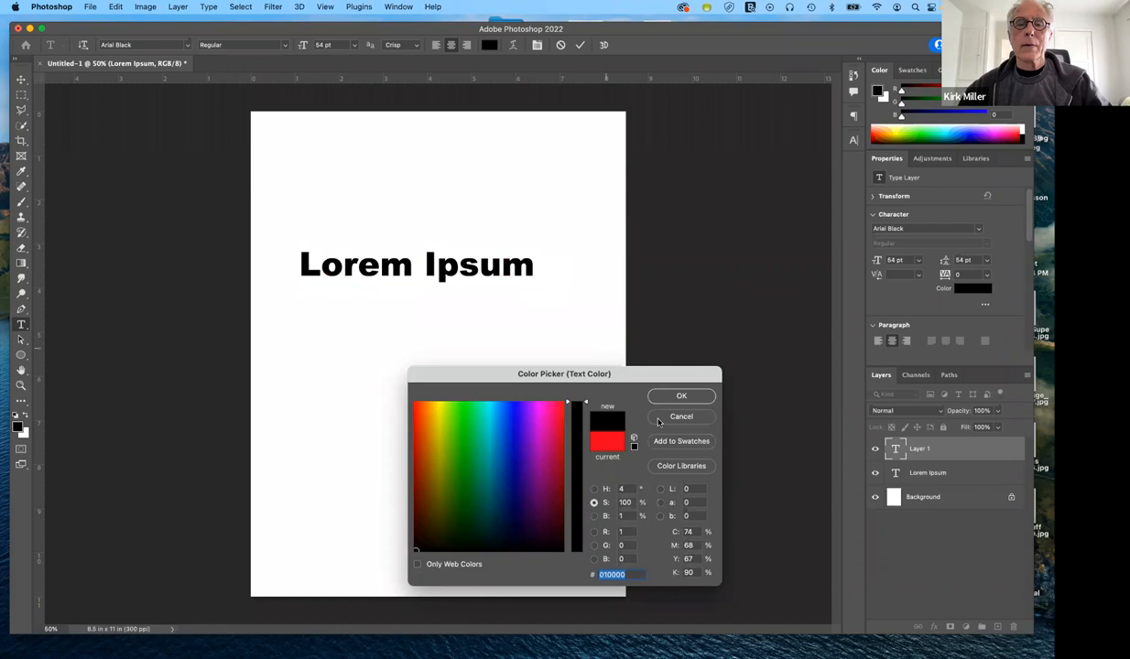
{"action": "left_click", "coordinate": [681, 395]}
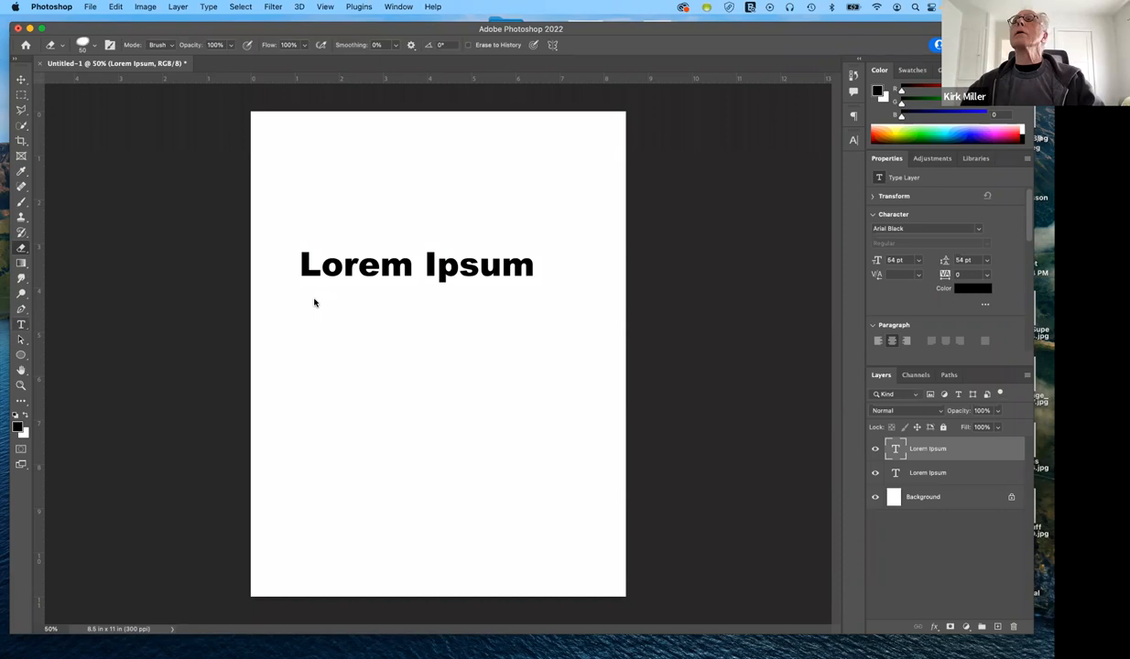
Step: Replace the placeholder with 'Some Type' and add a second line 'More Type'
{"action": "left_click", "coordinate": [22, 324]}
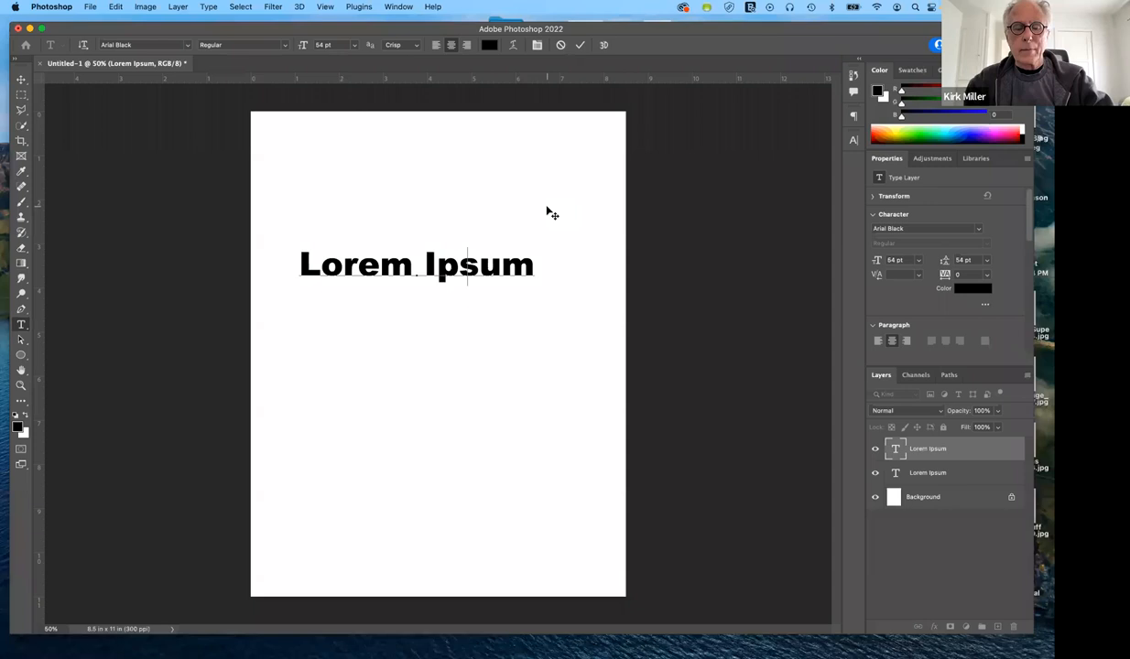
{"action": "type", "text": "Some"}
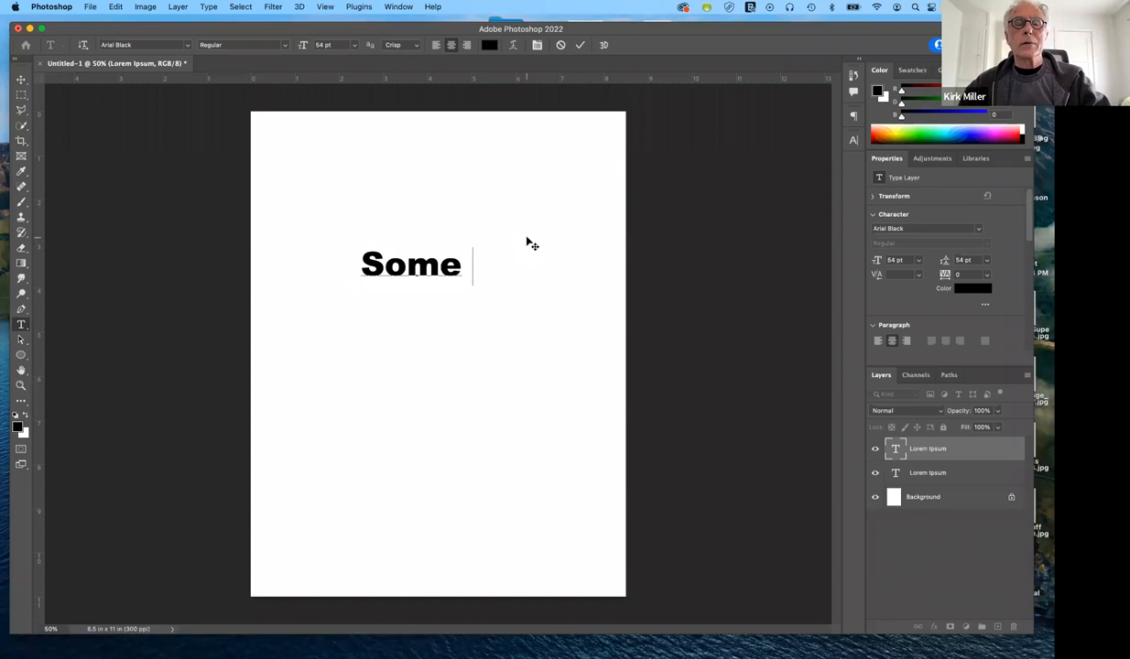
{"action": "type", "text": "Type"}
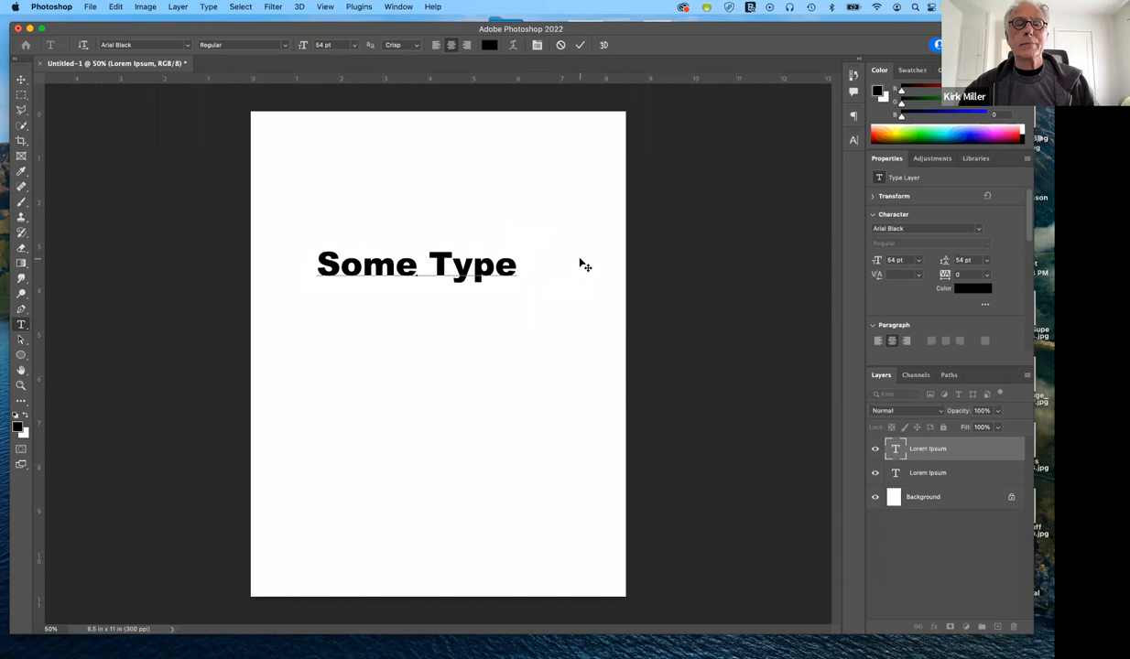
{"action": "mouse_move", "coordinate": [576, 249]}
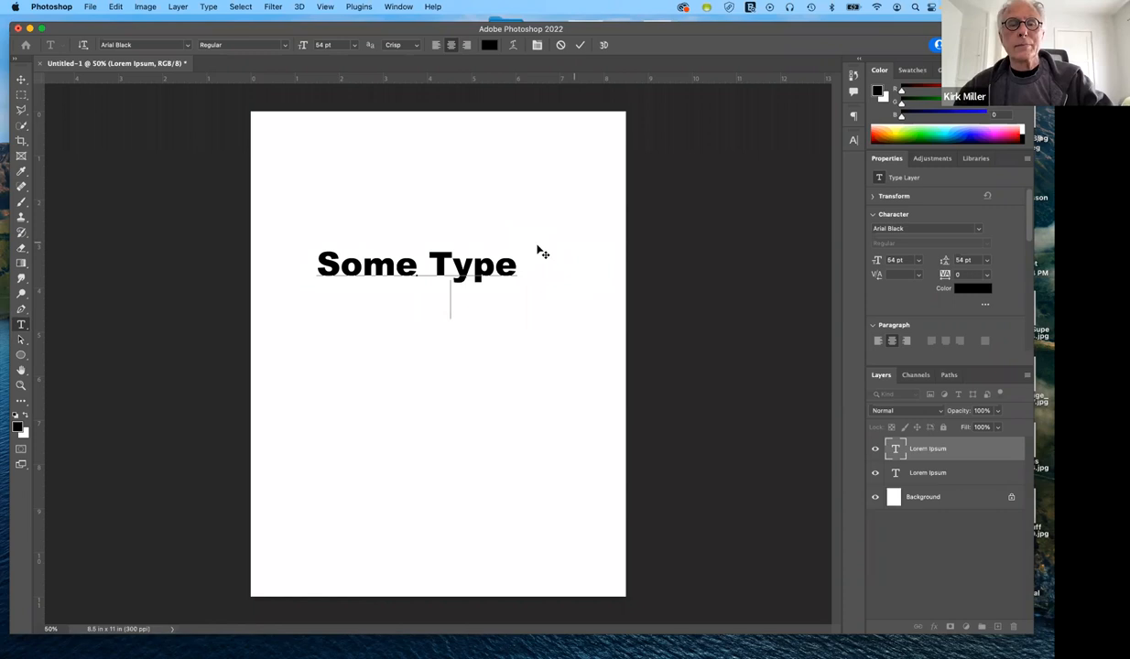
{"action": "type", "text": "More Type"}
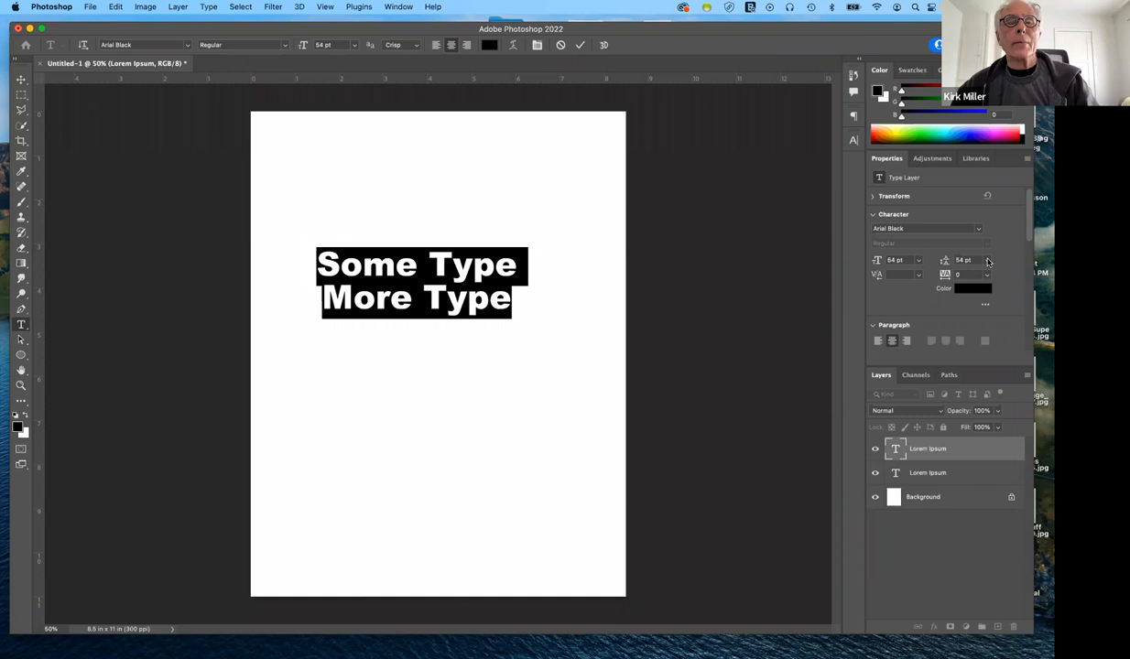
{"action": "mouse_move", "coordinate": [987, 260]}
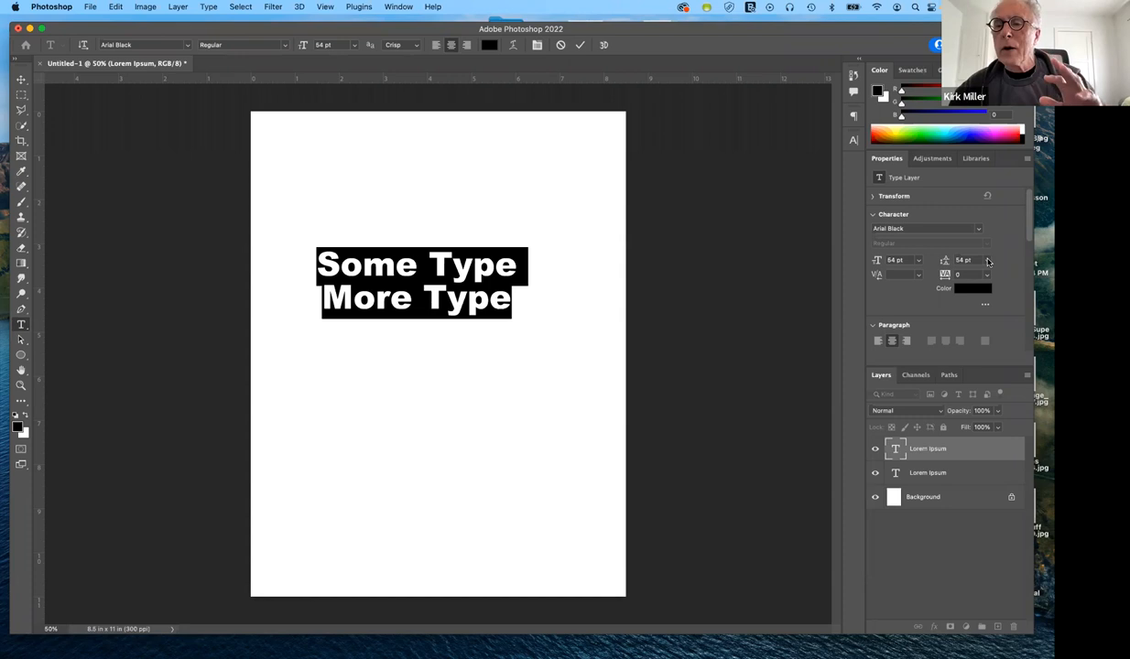
Step: Set Leading in the Character panel to (Auto) for both text lines
{"action": "left_click", "coordinate": [987, 260]}
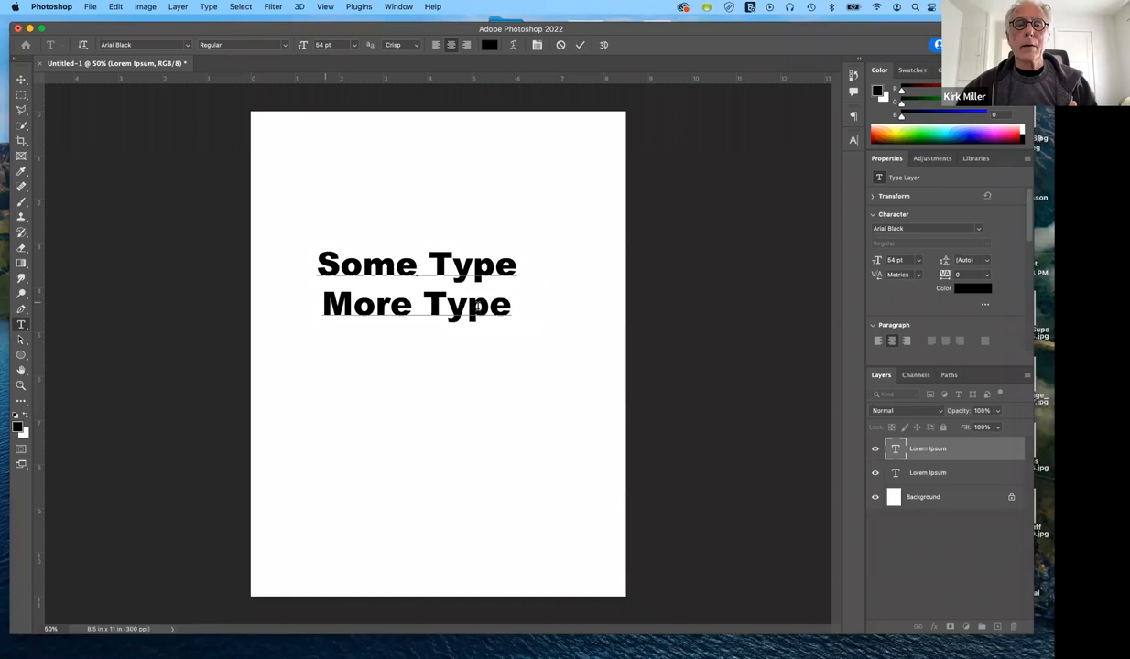
Step: Raise the tracking of the More Type line to 40 in the Character panel
{"action": "triple_click", "coordinate": [416, 304]}
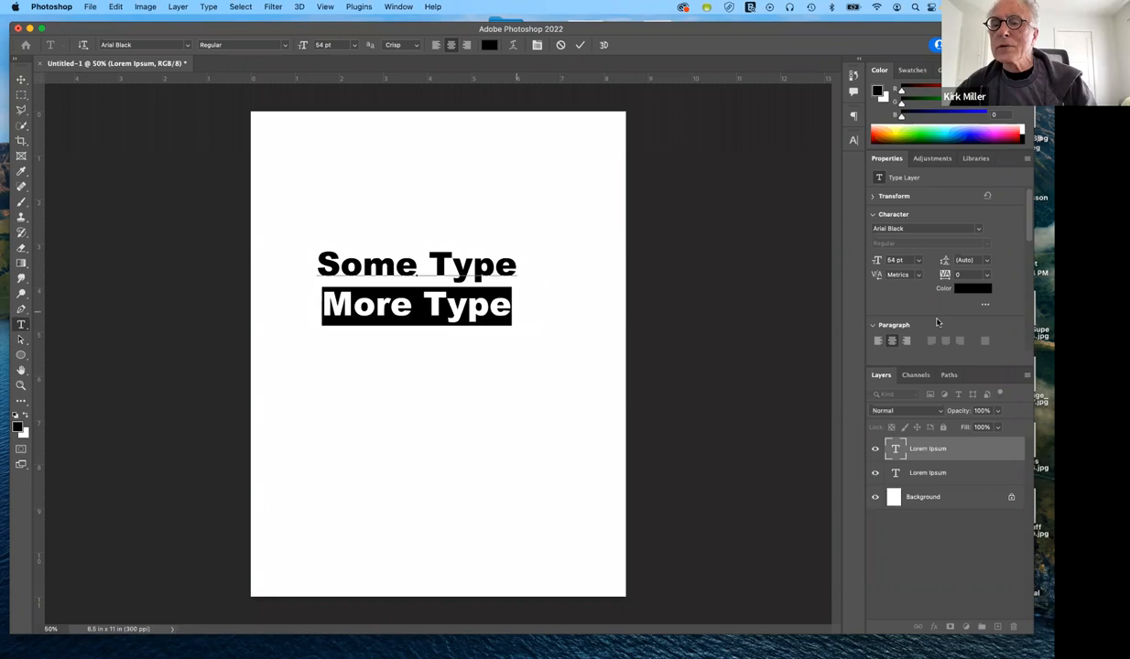
{"action": "mouse_move", "coordinate": [945, 274]}
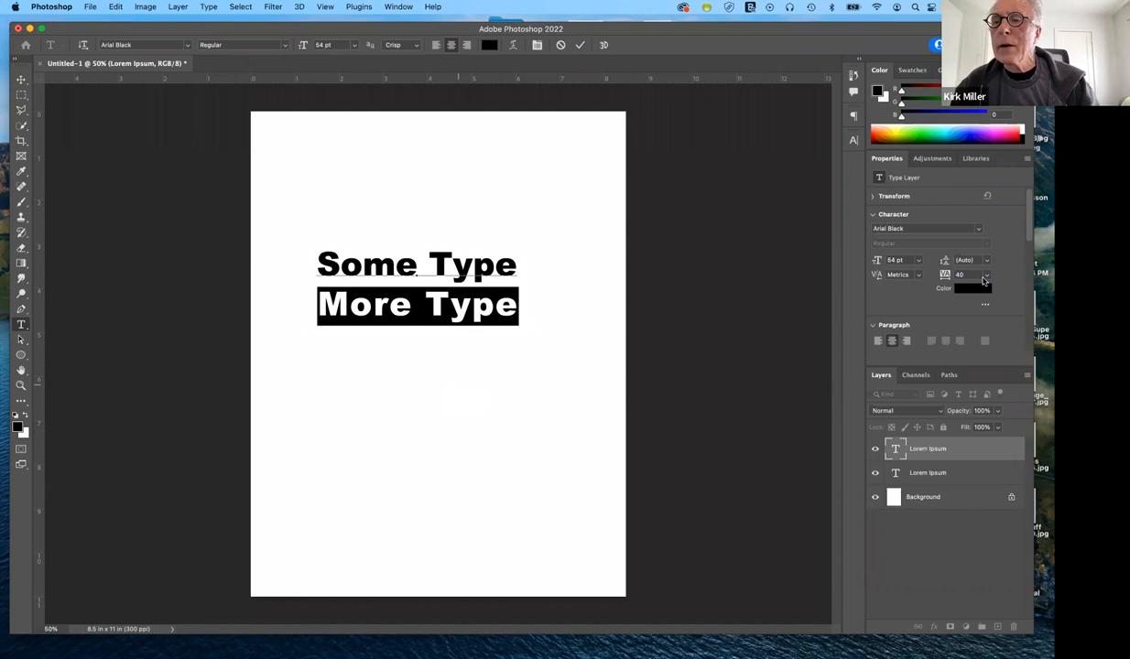
{"action": "left_click", "coordinate": [985, 275]}
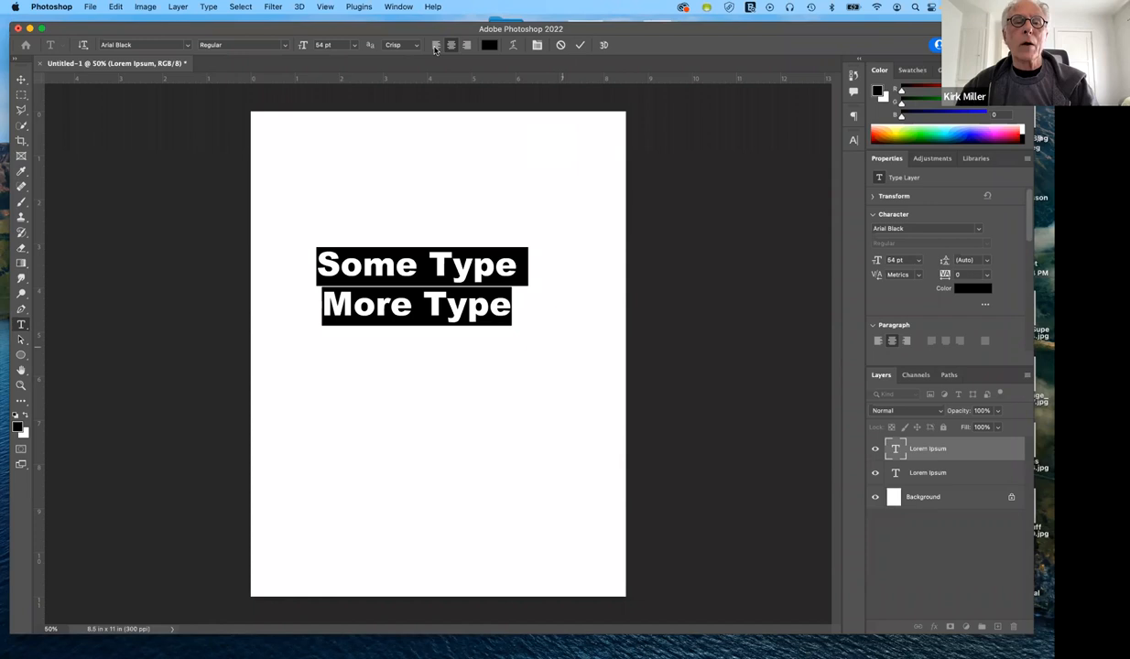
Step: Switch both lines from left alignment to right alignment at the page centre
{"action": "left_click", "coordinate": [436, 44]}
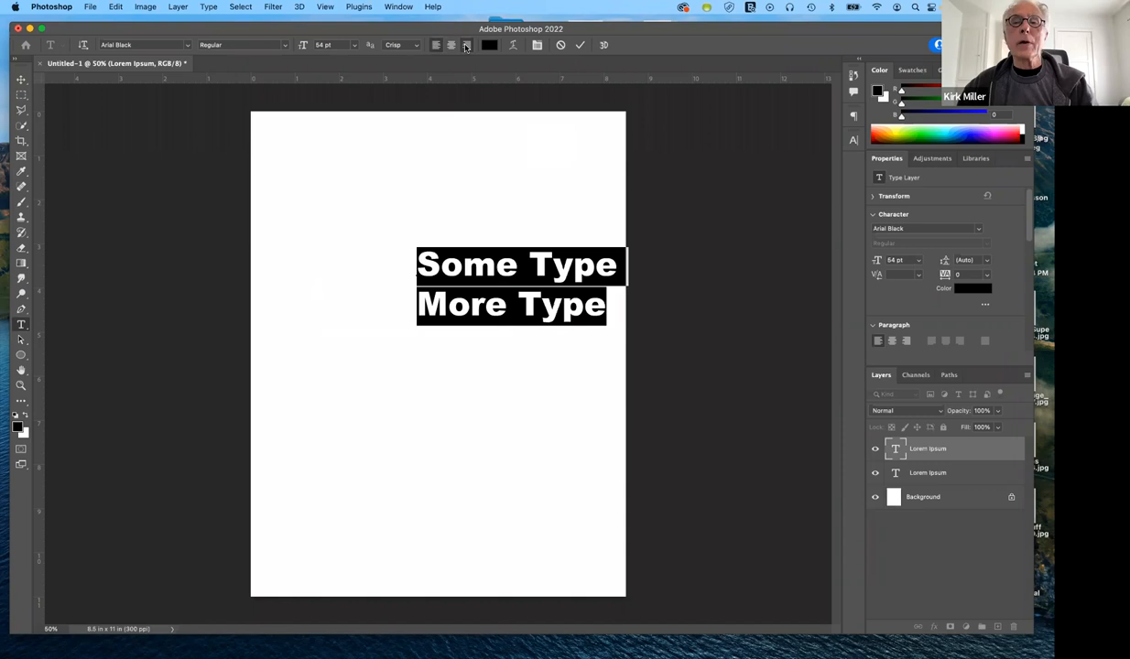
{"action": "left_click", "coordinate": [450, 44]}
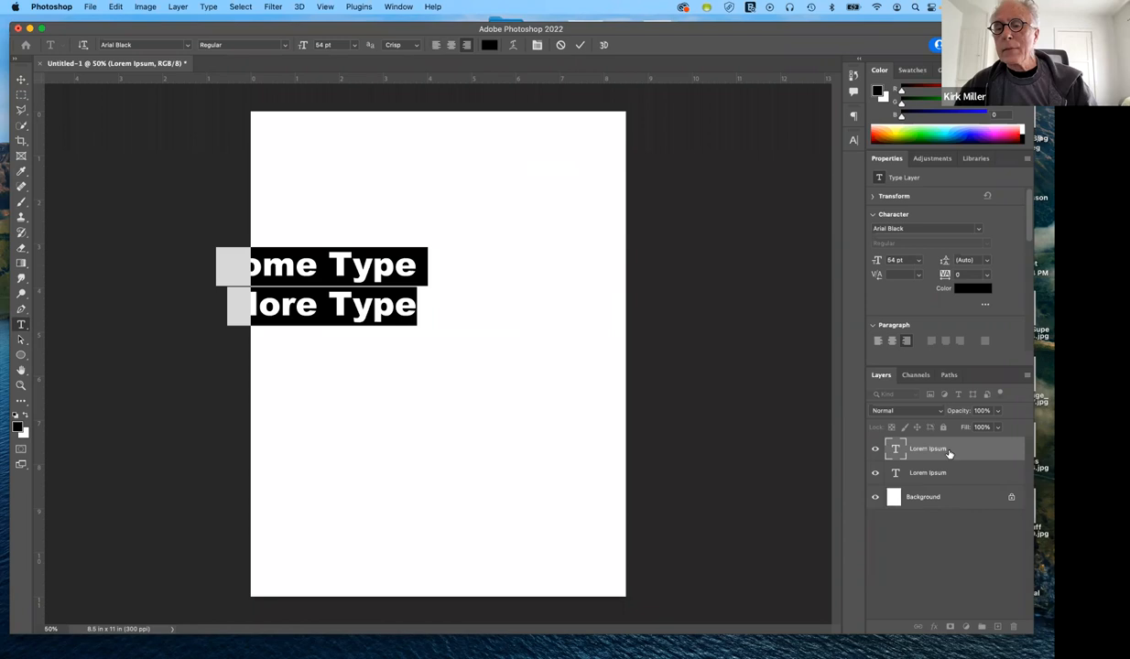
{"action": "mouse_move", "coordinate": [549, 173]}
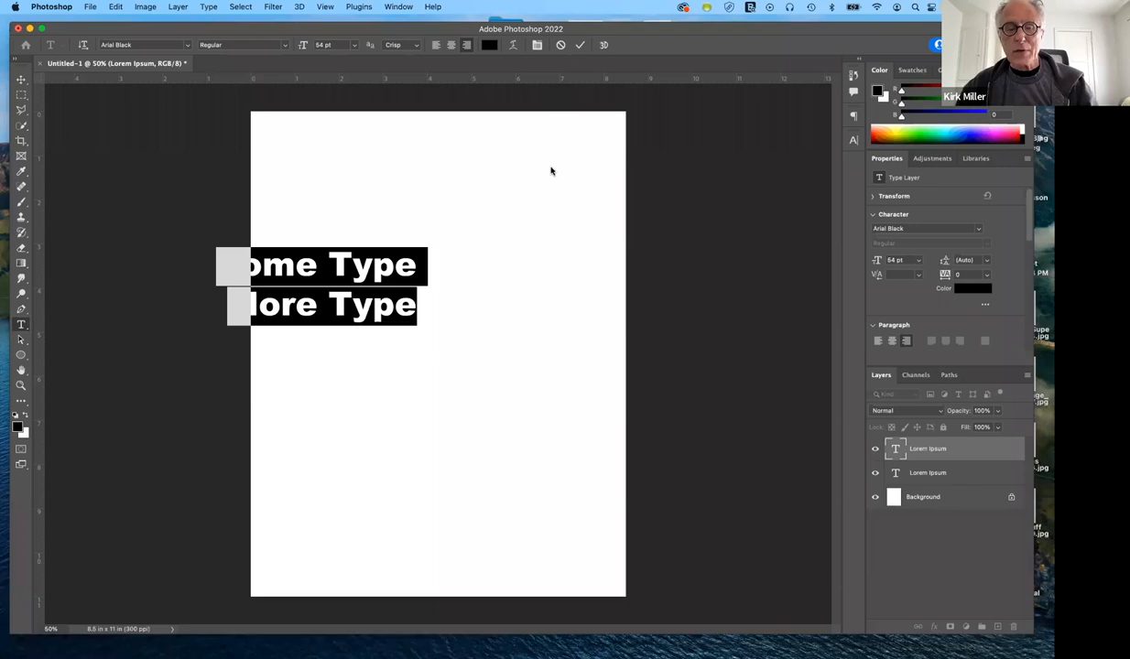
{"action": "mouse_move", "coordinate": [447, 88]}
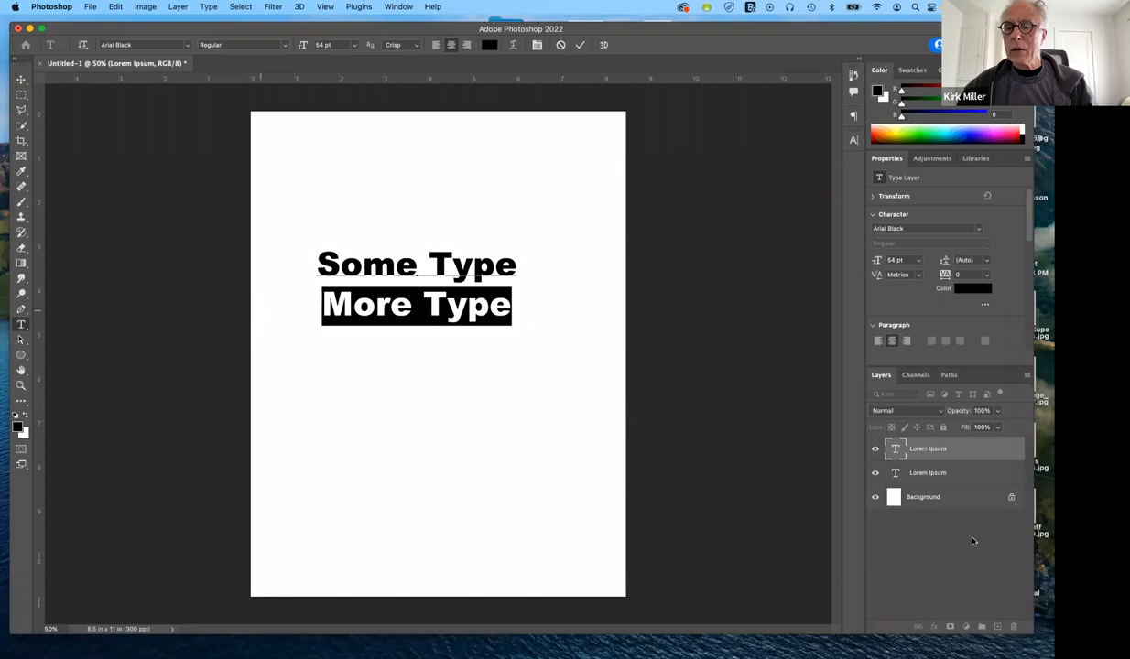
{"action": "mouse_move", "coordinate": [522, 201]}
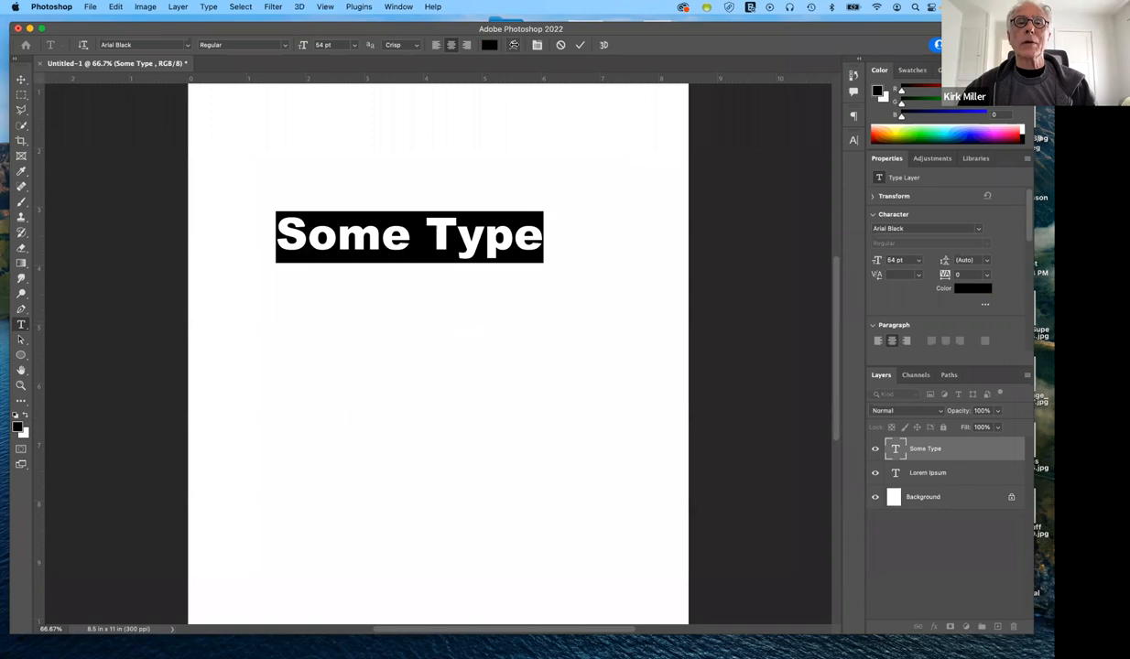
{"action": "mouse_move", "coordinate": [512, 44]}
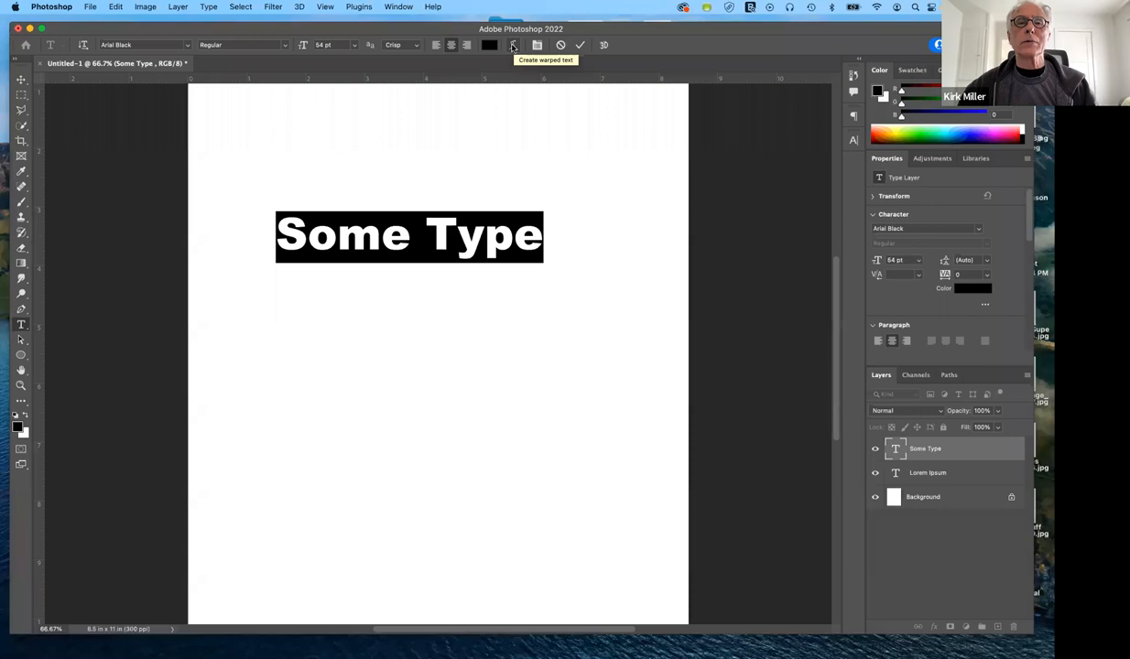
Step: Bring up the Warp Text dialog for the Some Type layer
{"action": "left_click", "coordinate": [512, 44]}
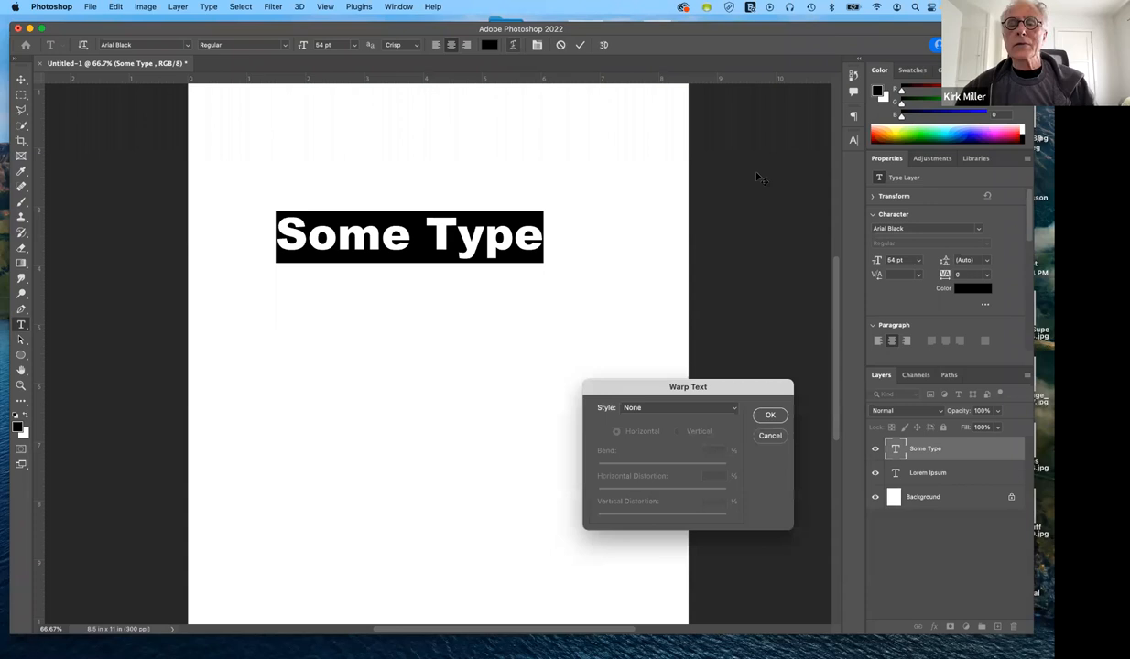
Step: Try Arc Upper, then apply the Bulge warp style with +50 bend to Some Type
{"action": "left_click_drag", "start_coordinate": [688, 387], "coordinate": [710, 154]}
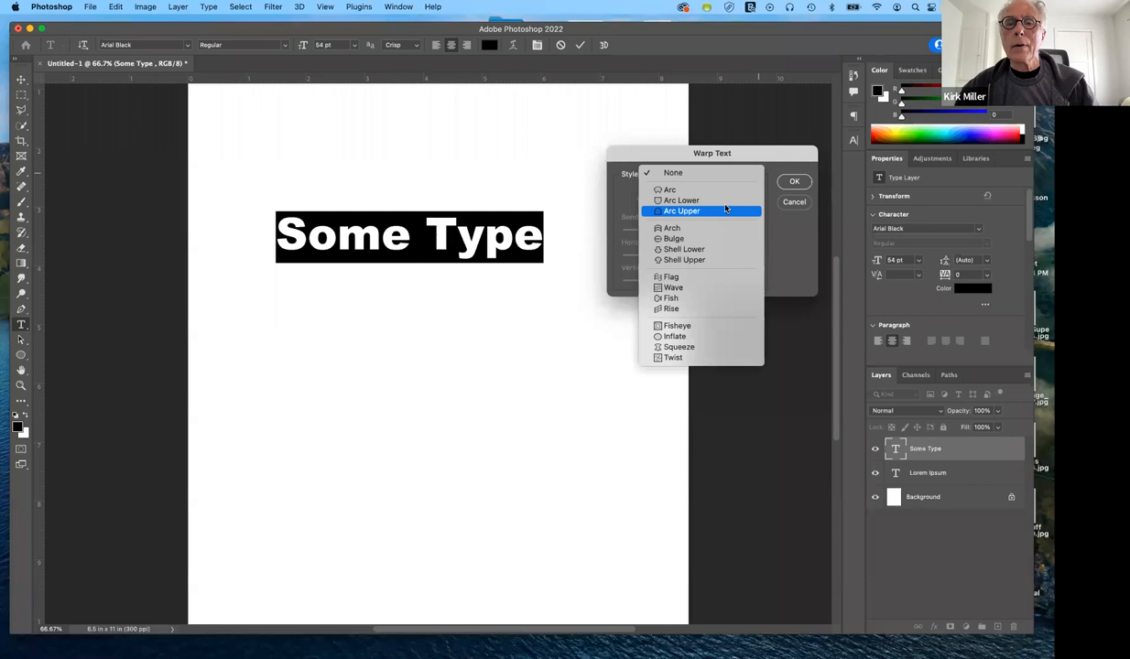
{"action": "left_click", "coordinate": [681, 210]}
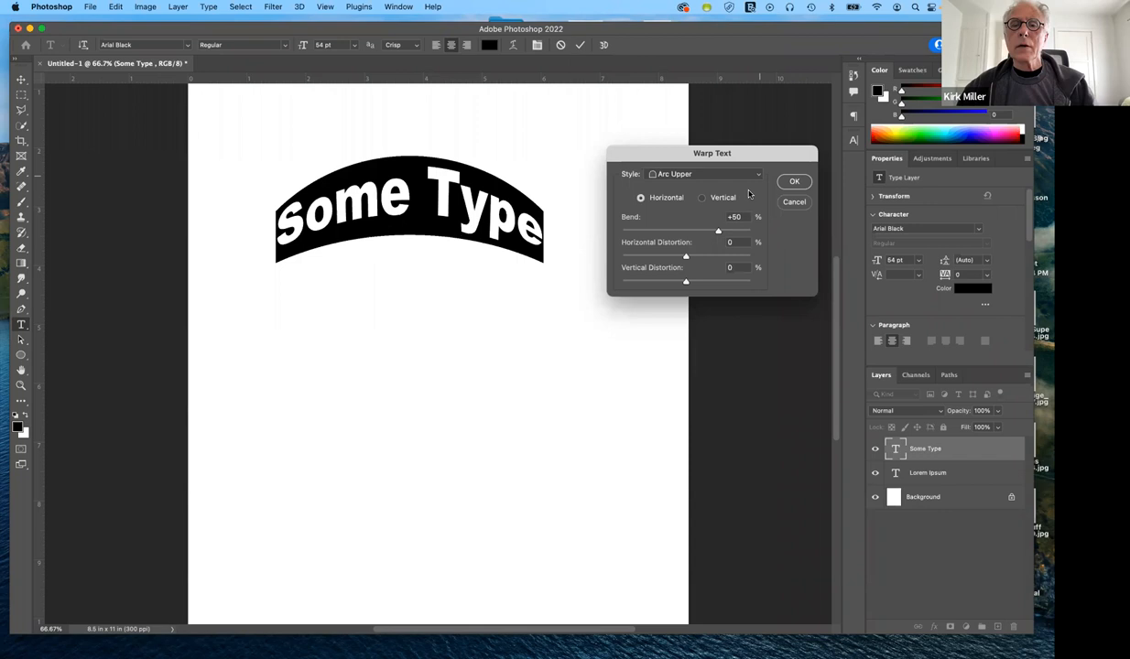
{"action": "left_click", "coordinate": [705, 174]}
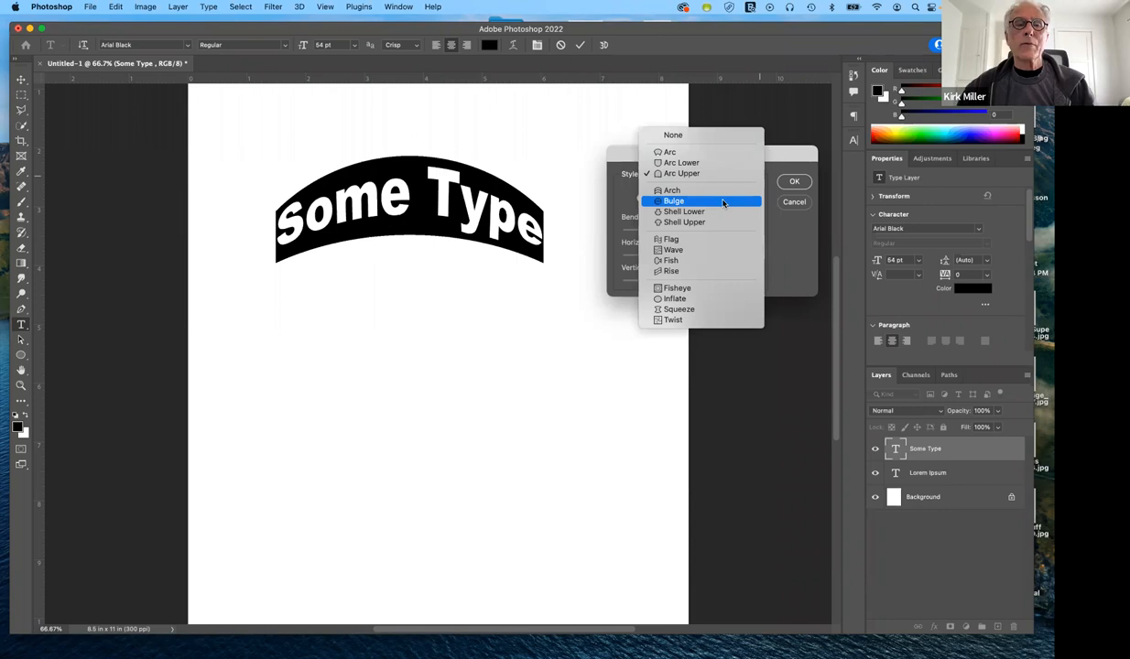
{"action": "left_click", "coordinate": [674, 199]}
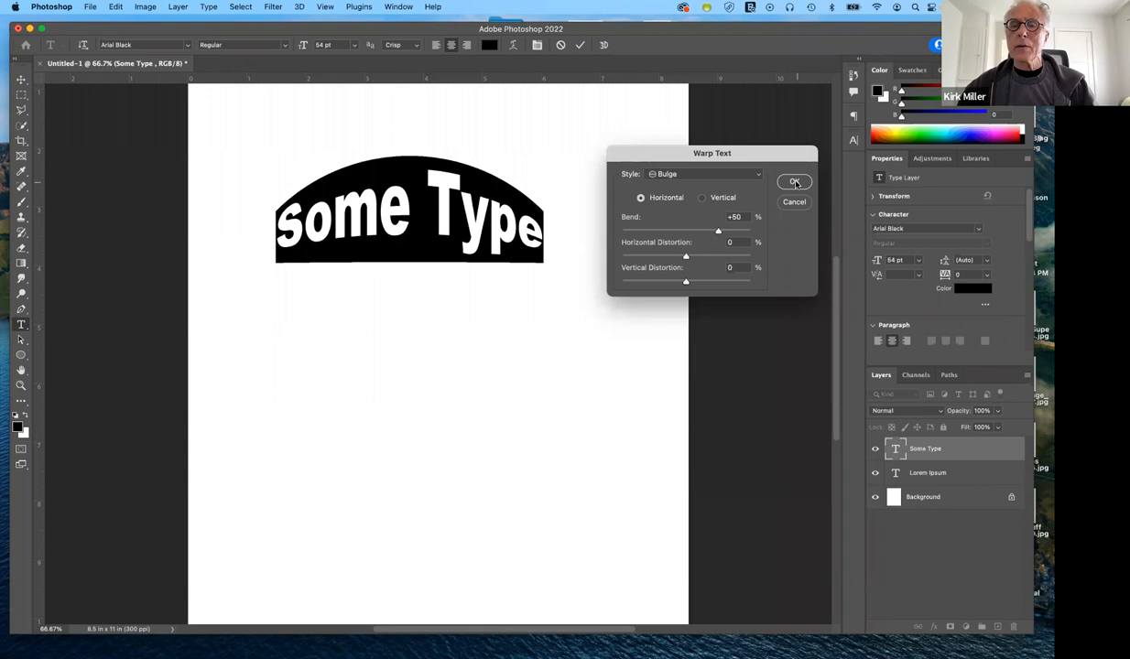
{"action": "left_click", "coordinate": [795, 181]}
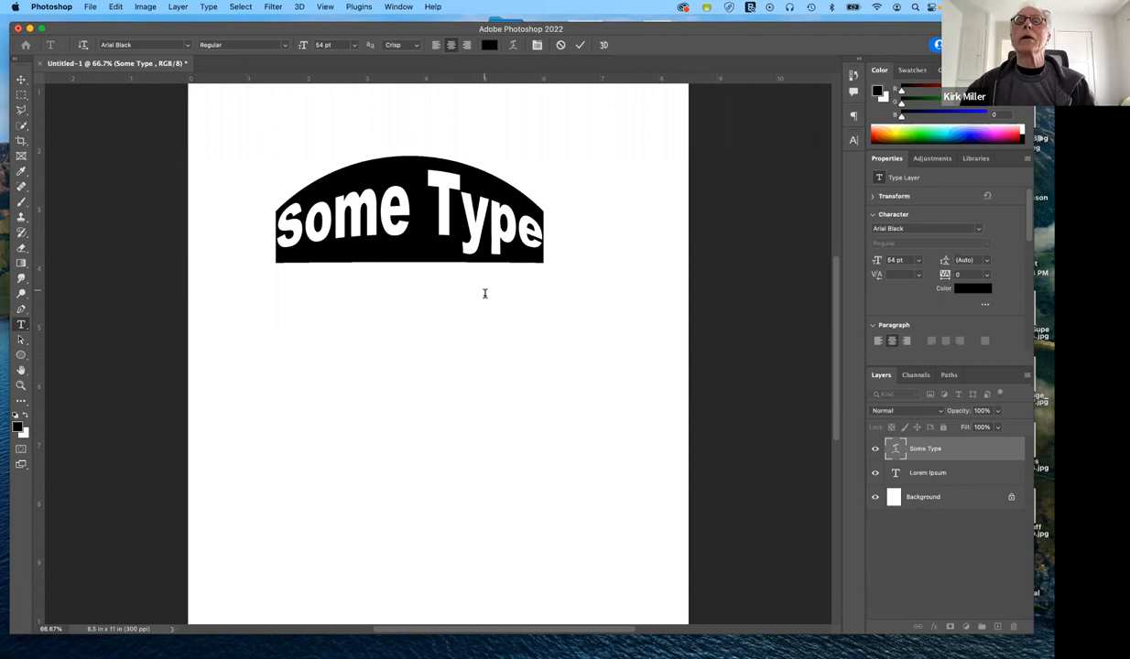
{"action": "mouse_move", "coordinate": [623, 161]}
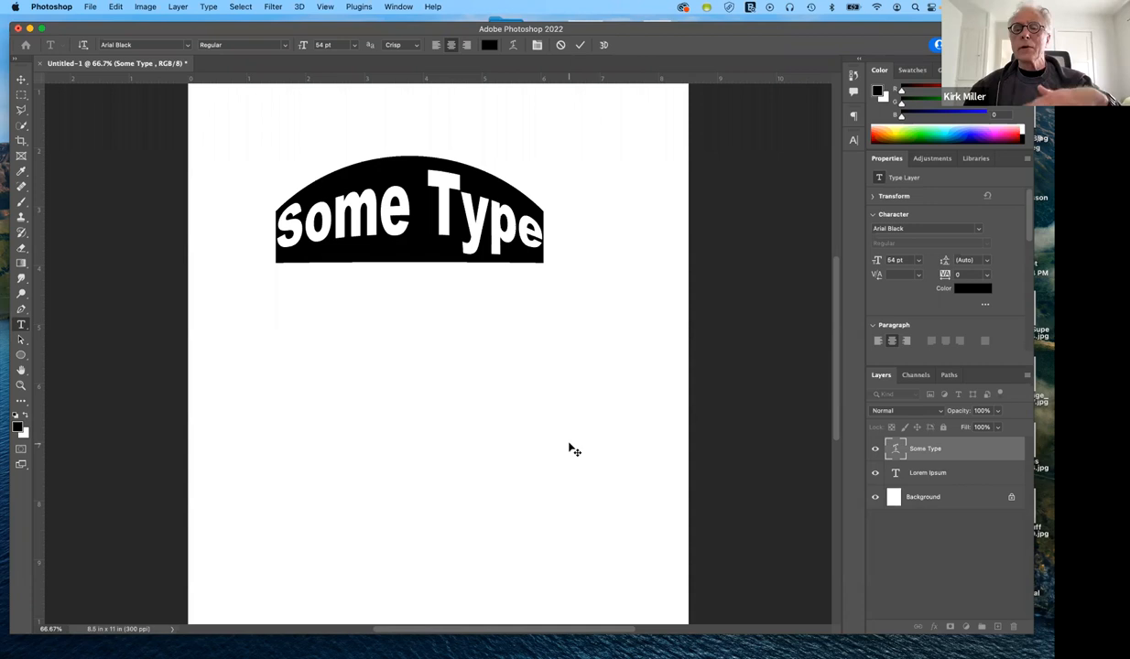
{"action": "mouse_move", "coordinate": [487, 566]}
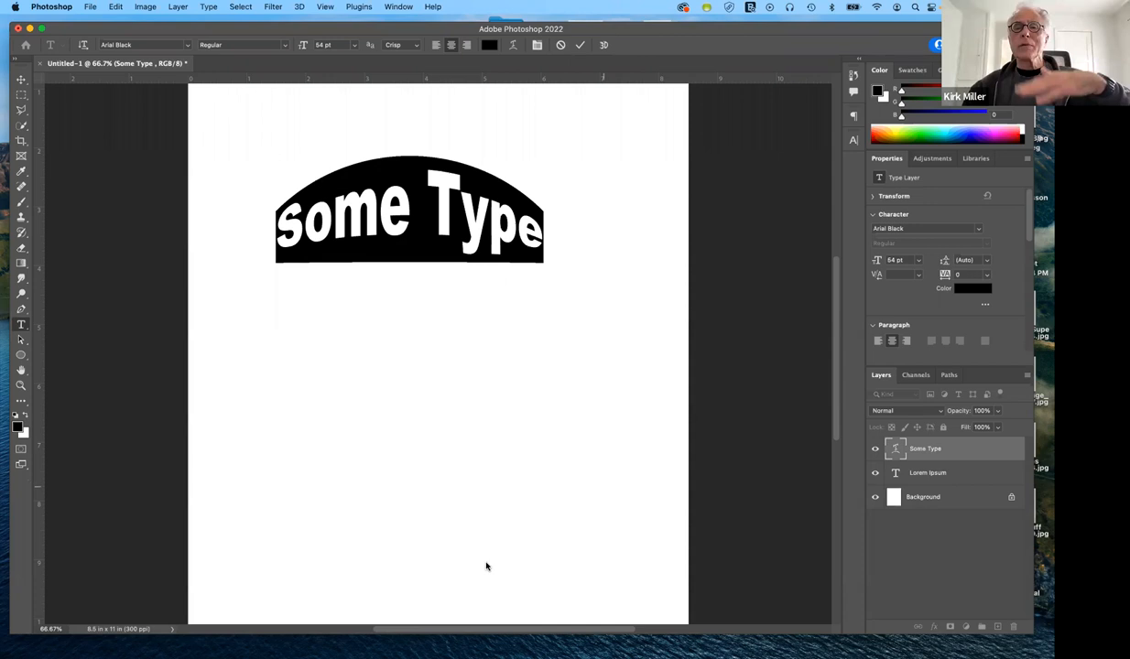
{"action": "mouse_move", "coordinate": [483, 559]}
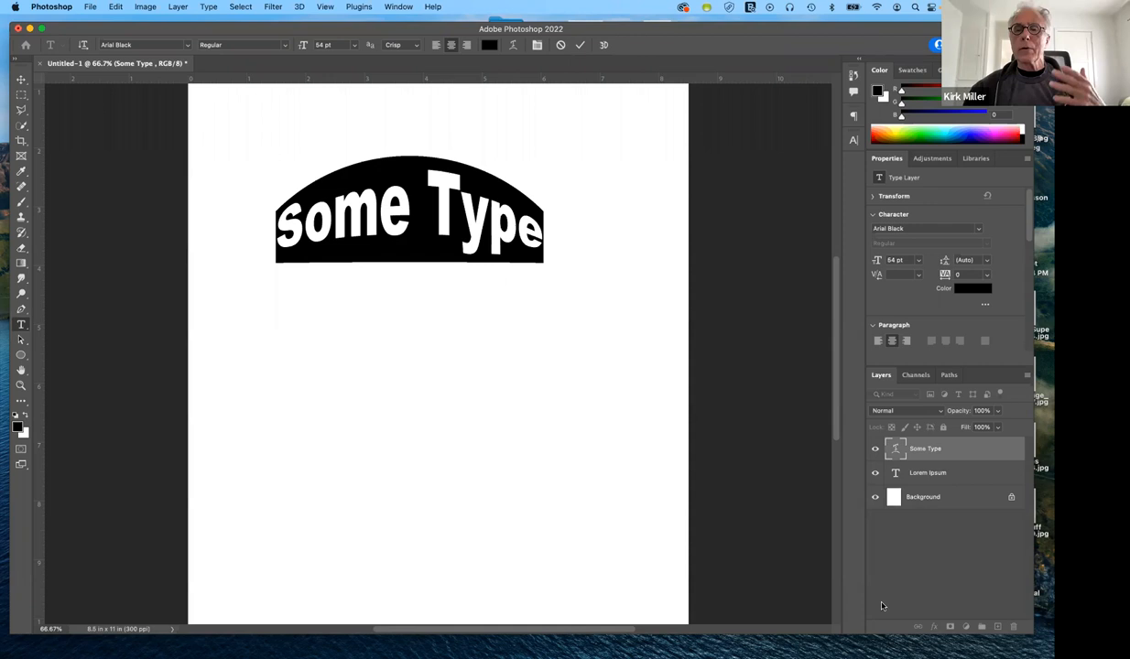
{"action": "mouse_move", "coordinate": [785, 545]}
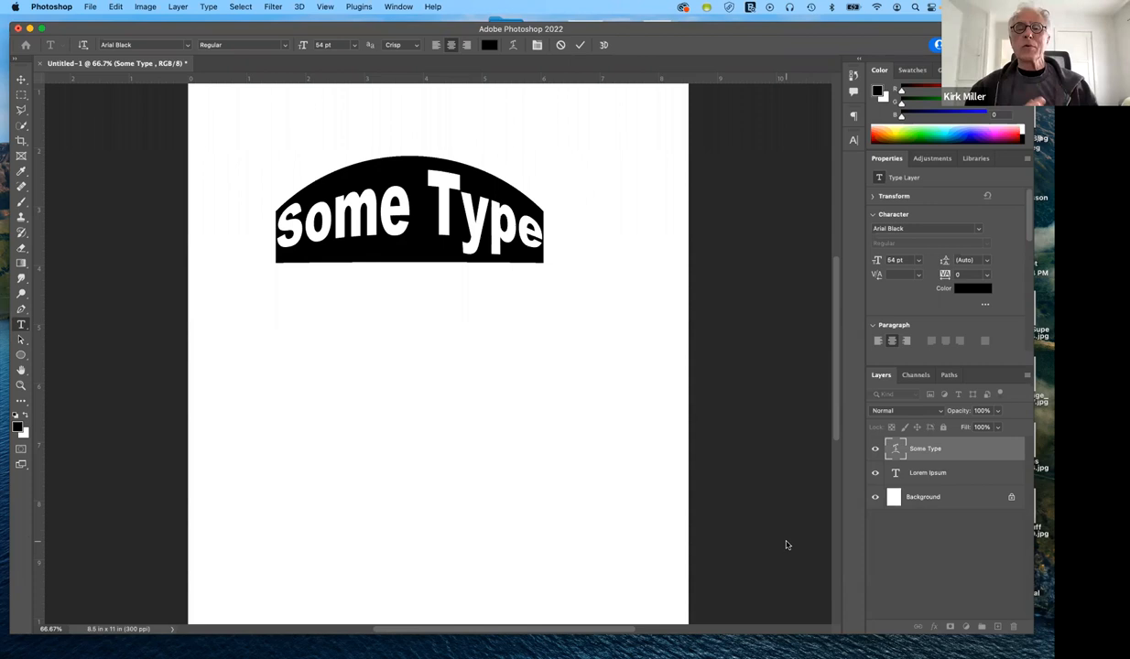